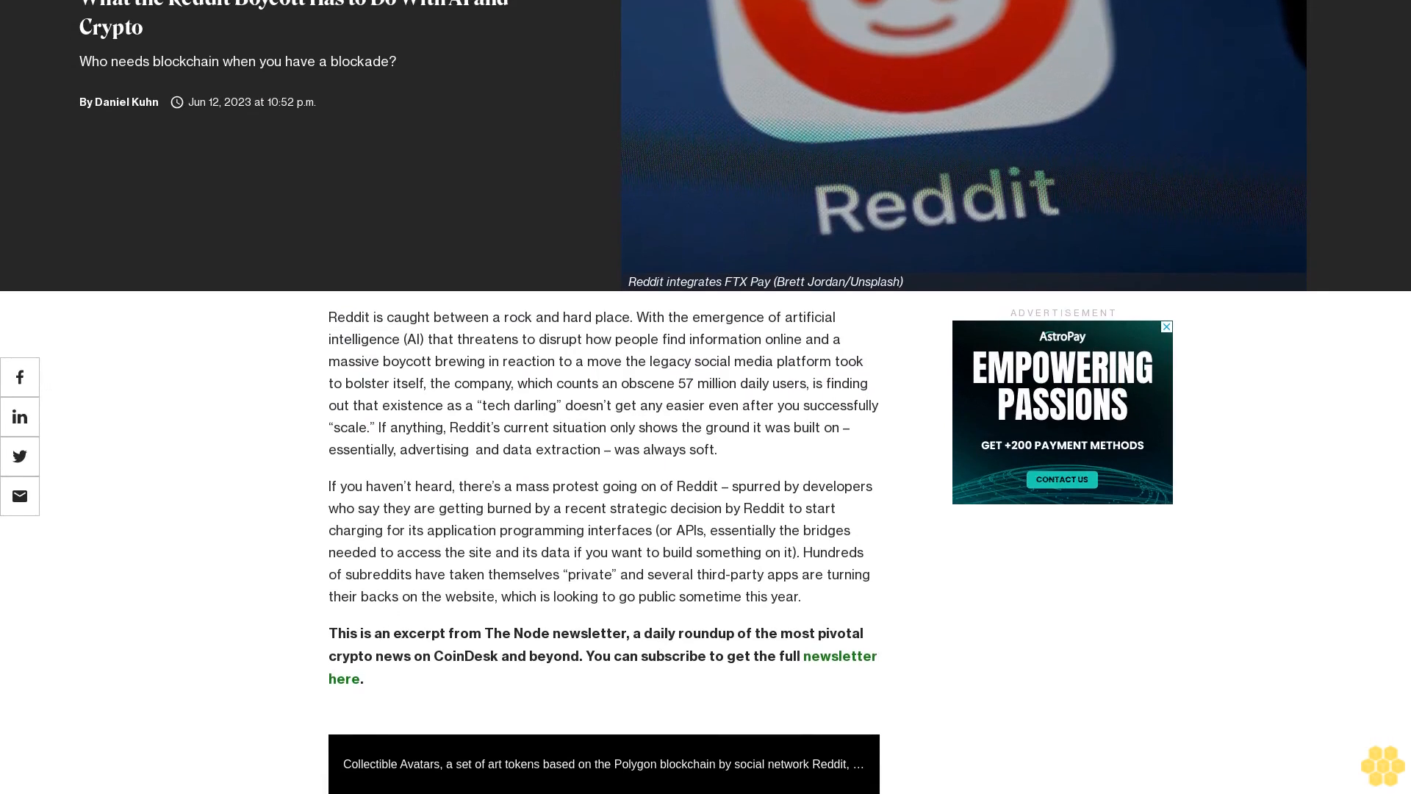
{"action": "scroll", "scroll_direction": "down", "scroll_amount": 3}
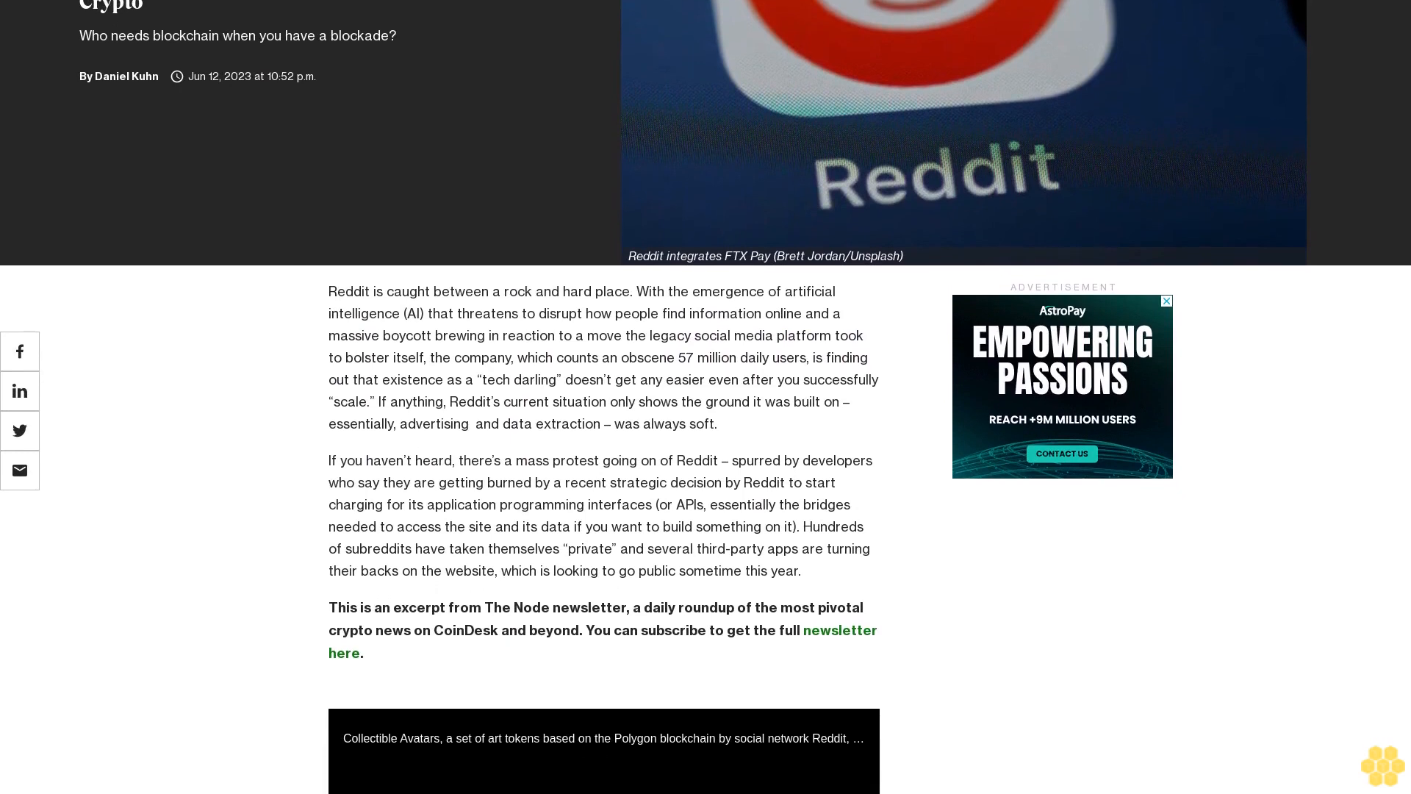
{"action": "scroll", "scroll_direction": "down", "scroll_amount": 3}
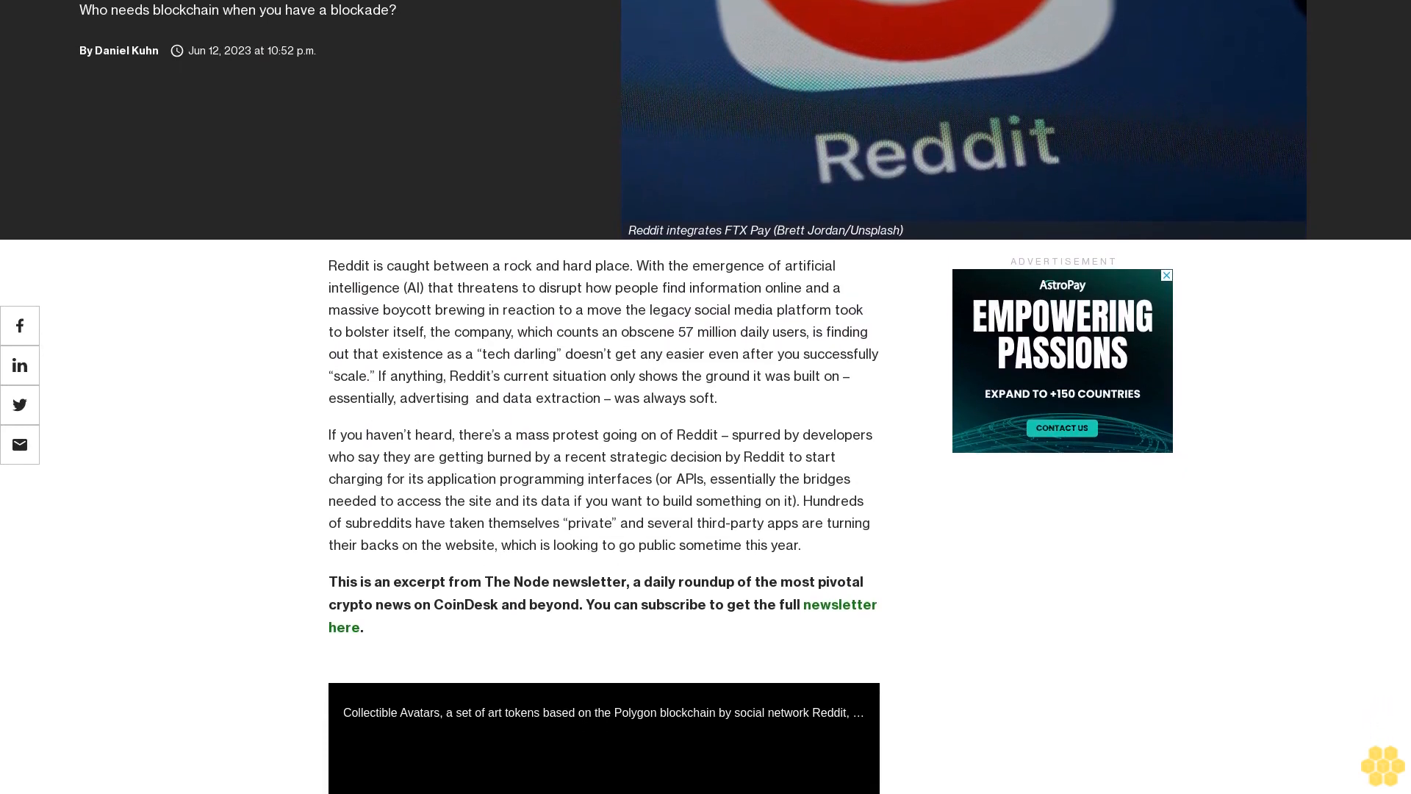
{"action": "scroll", "scroll_direction": "down", "scroll_amount": 3}
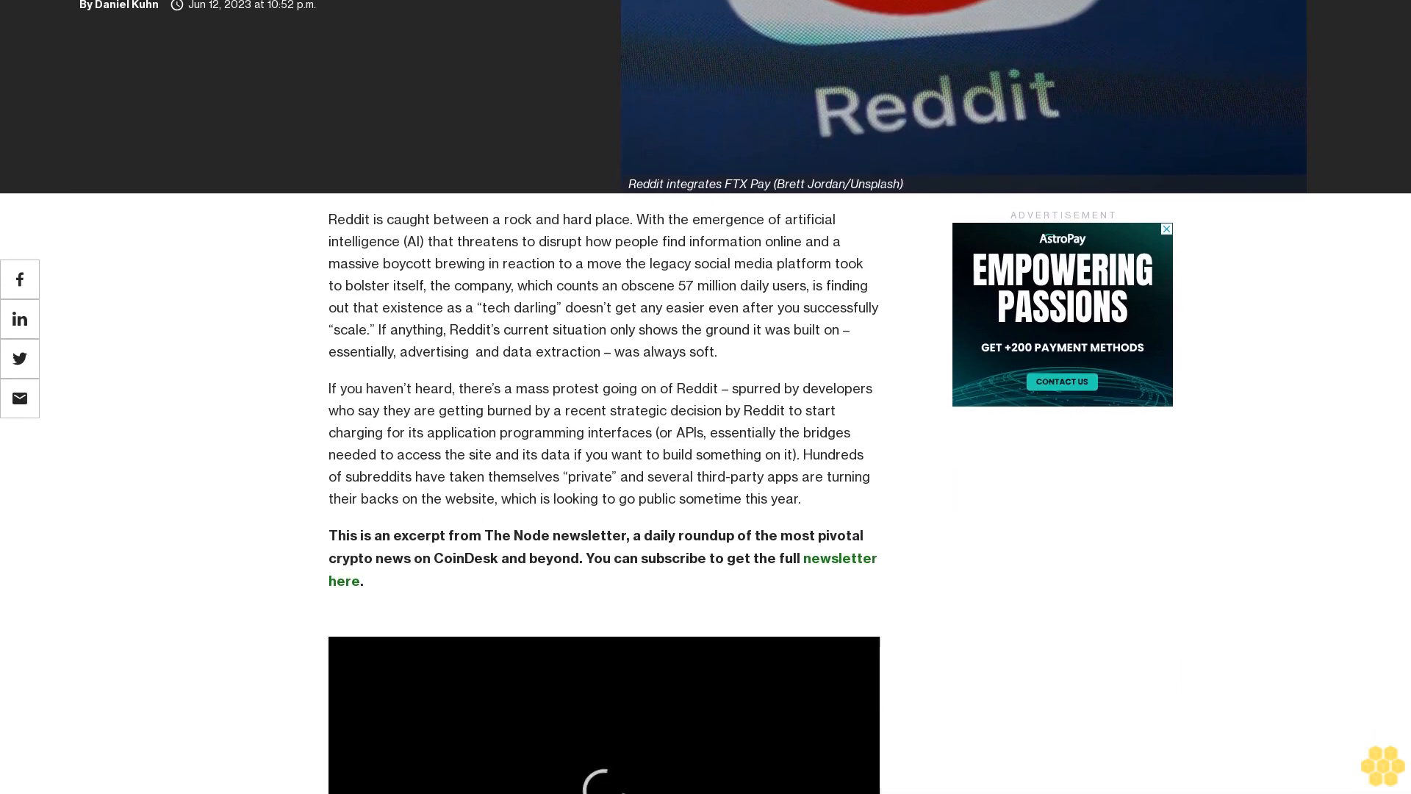
{"action": "scroll", "scroll_direction": "down", "scroll_amount": 3}
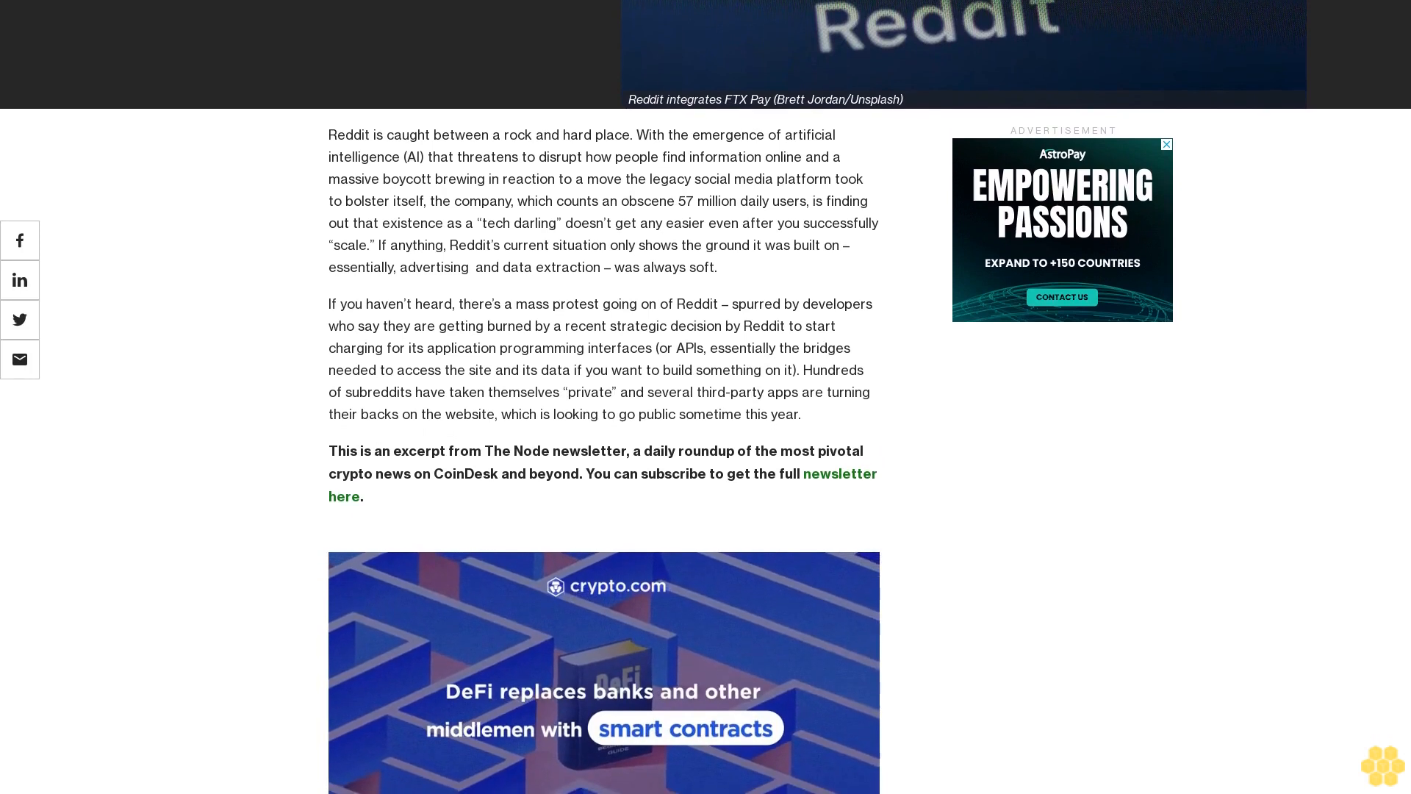
{"action": "scroll", "scroll_direction": "up", "scroll_amount": 3}
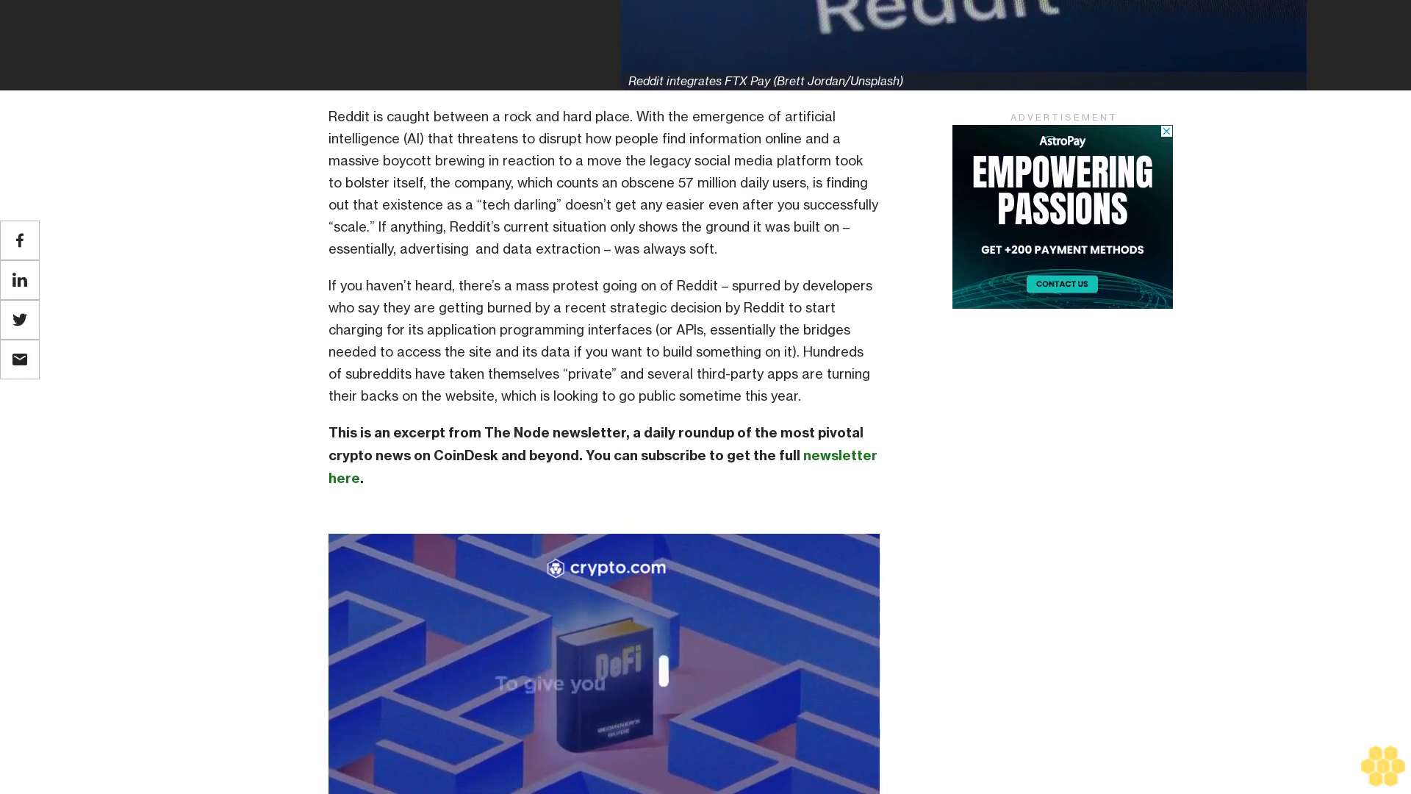
{"action": "scroll", "scroll_direction": "up", "scroll_amount": 3}
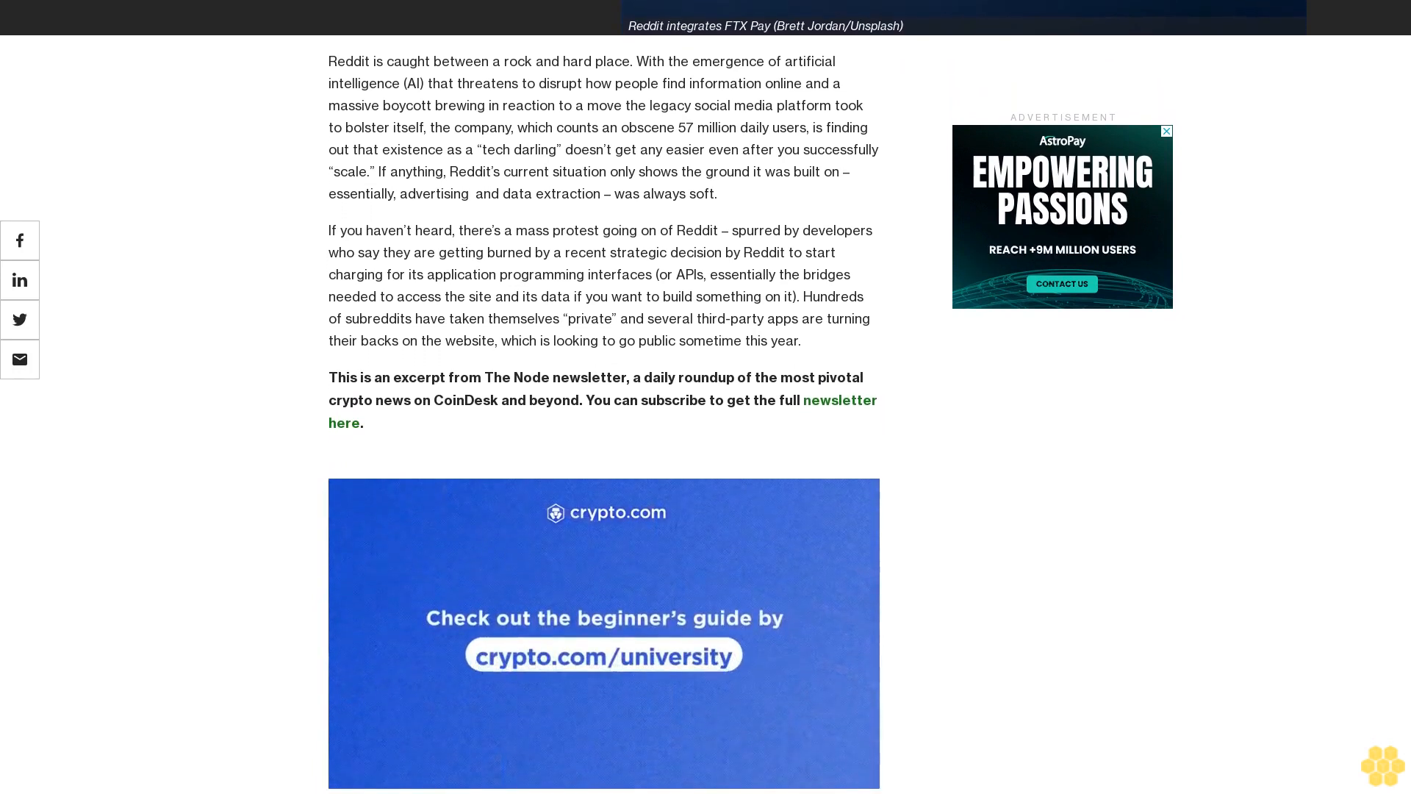
{"action": "scroll", "scroll_direction": "up", "scroll_amount": 3}
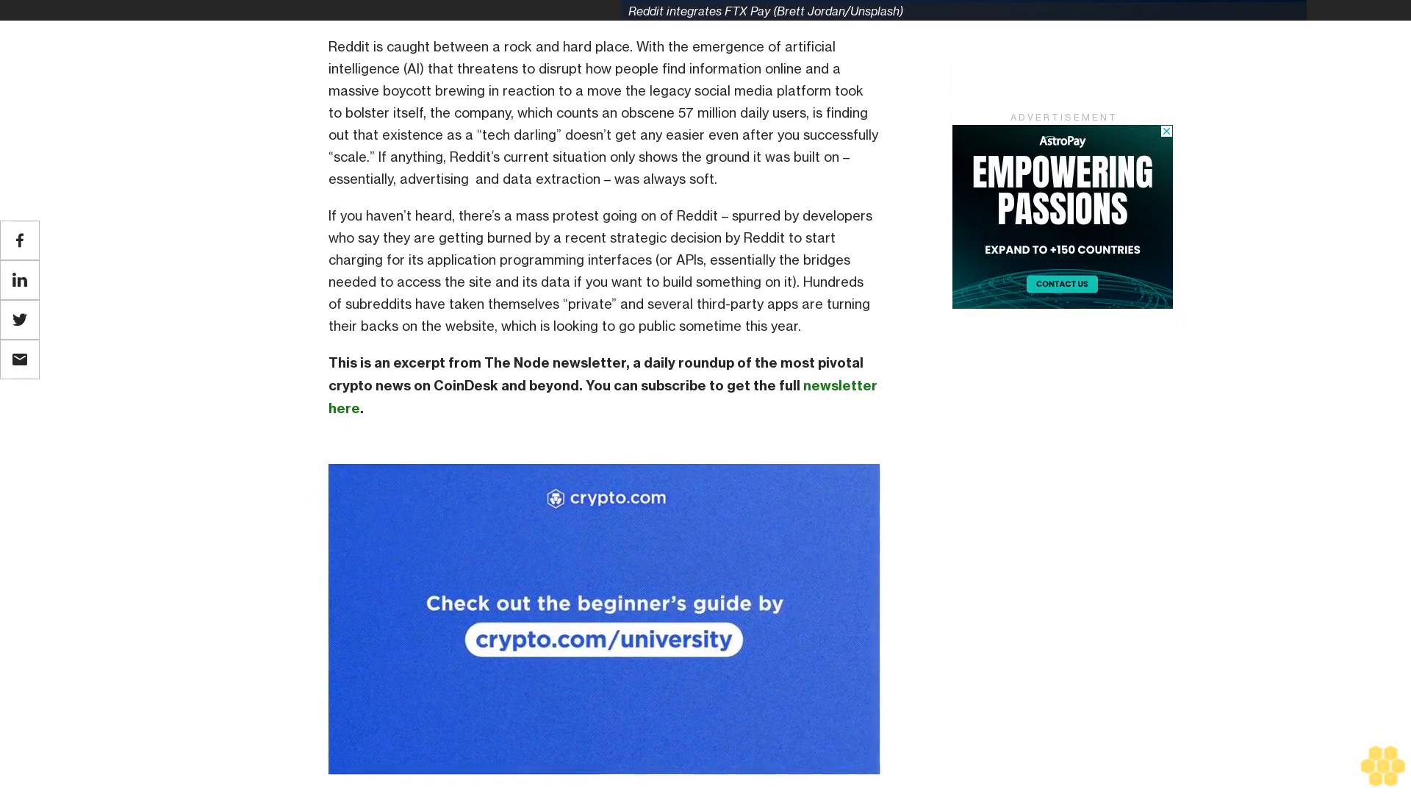
{"action": "scroll", "scroll_direction": "down", "scroll_amount": 3}
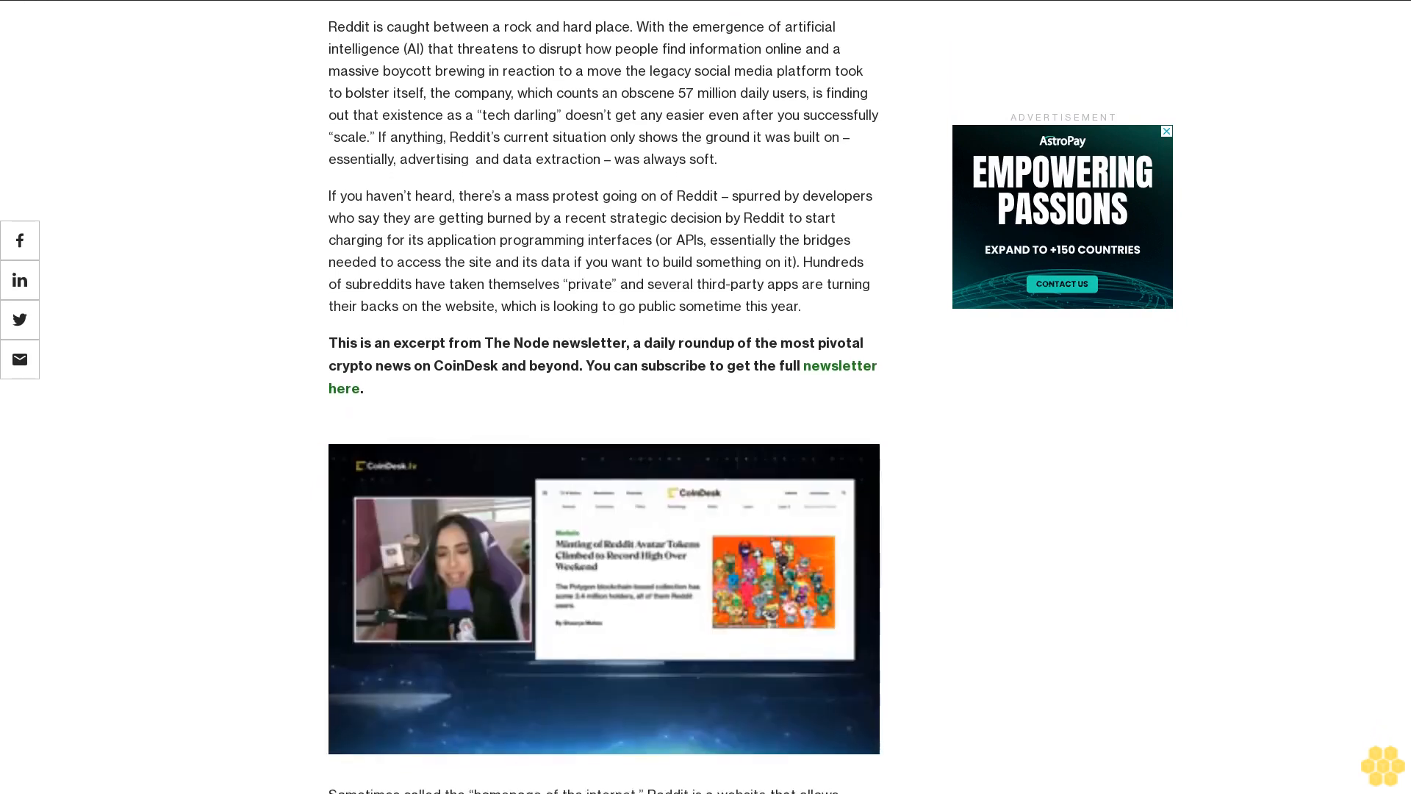
{"action": "scroll", "scroll_direction": "down", "scroll_amount": 3}
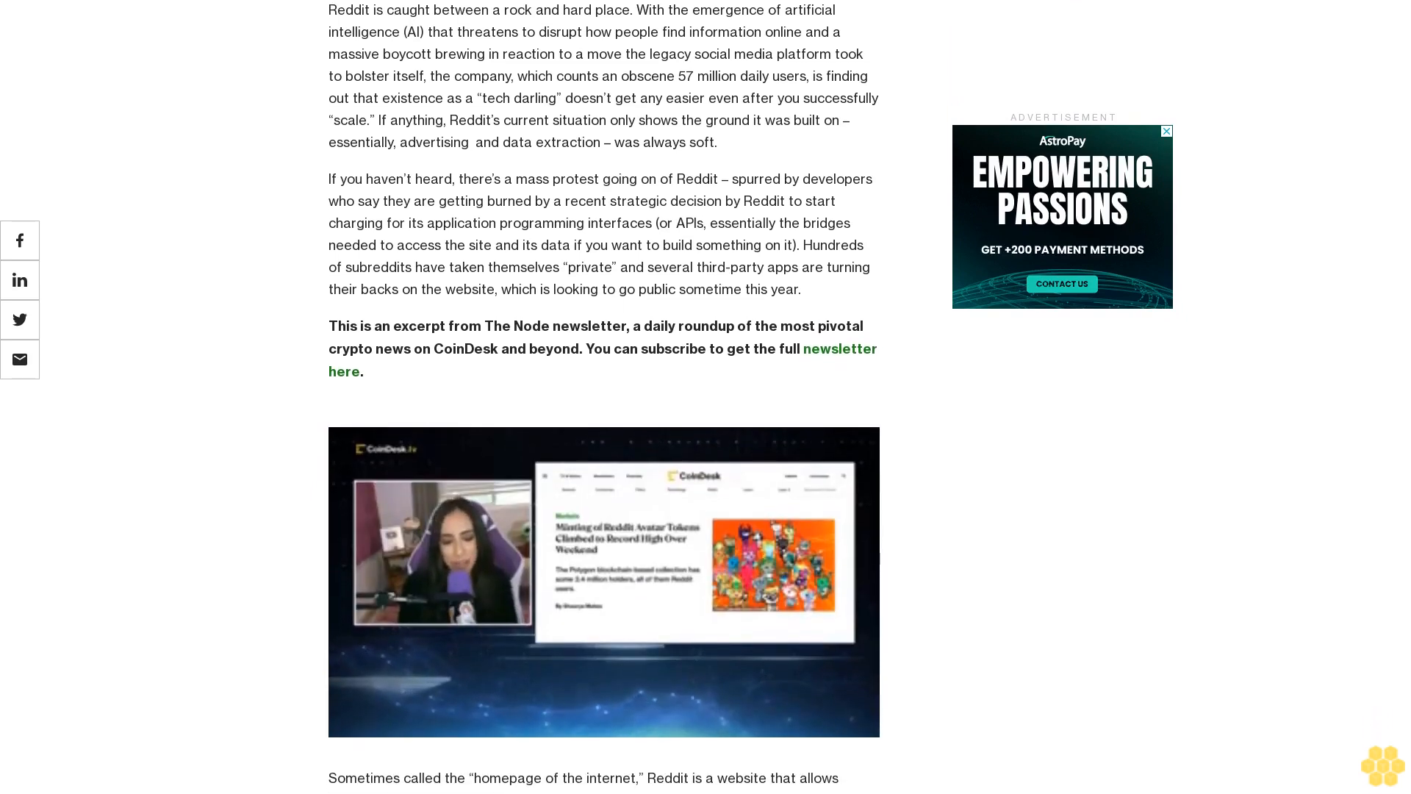
{"action": "scroll", "scroll_direction": "down", "scroll_amount": 3}
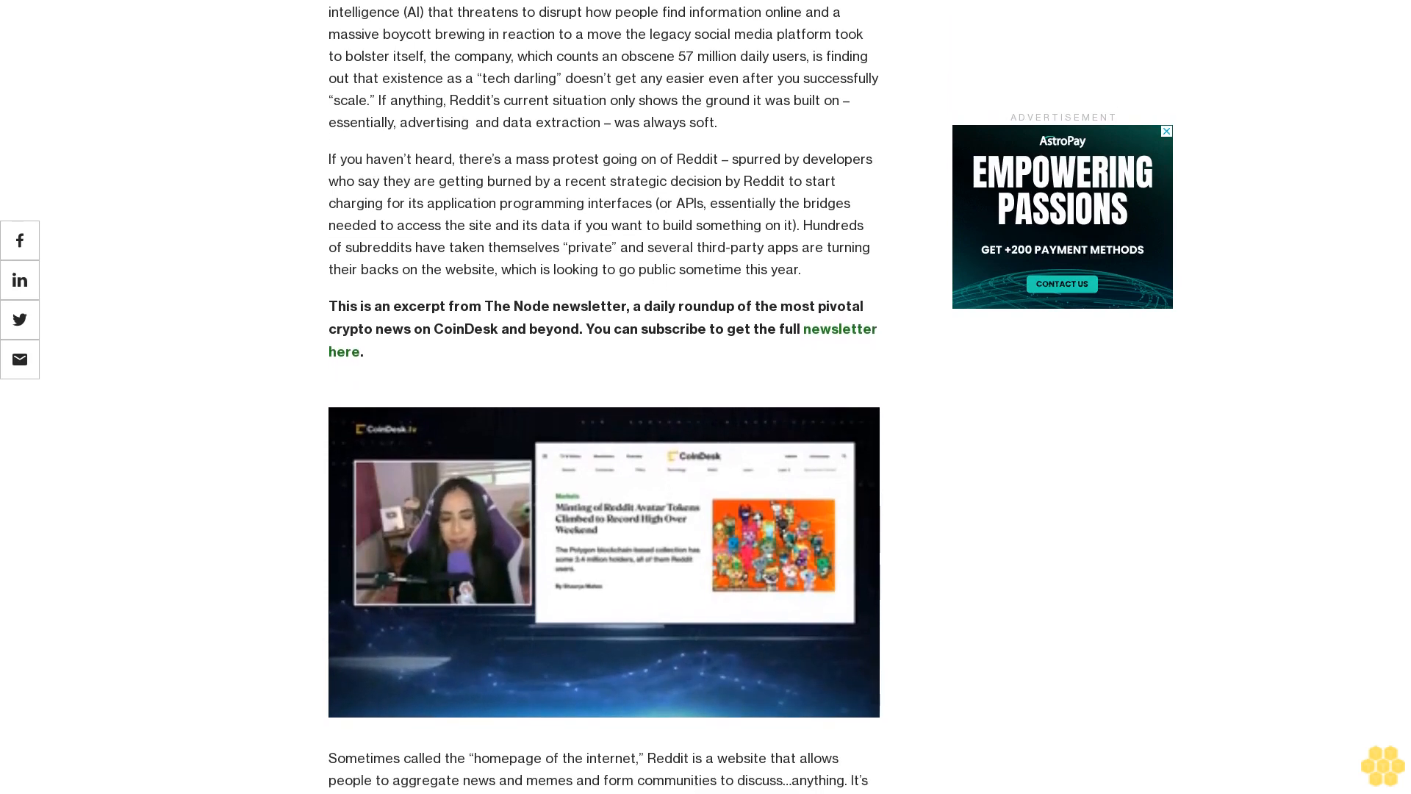
{"action": "scroll", "scroll_direction": "down", "scroll_amount": 3}
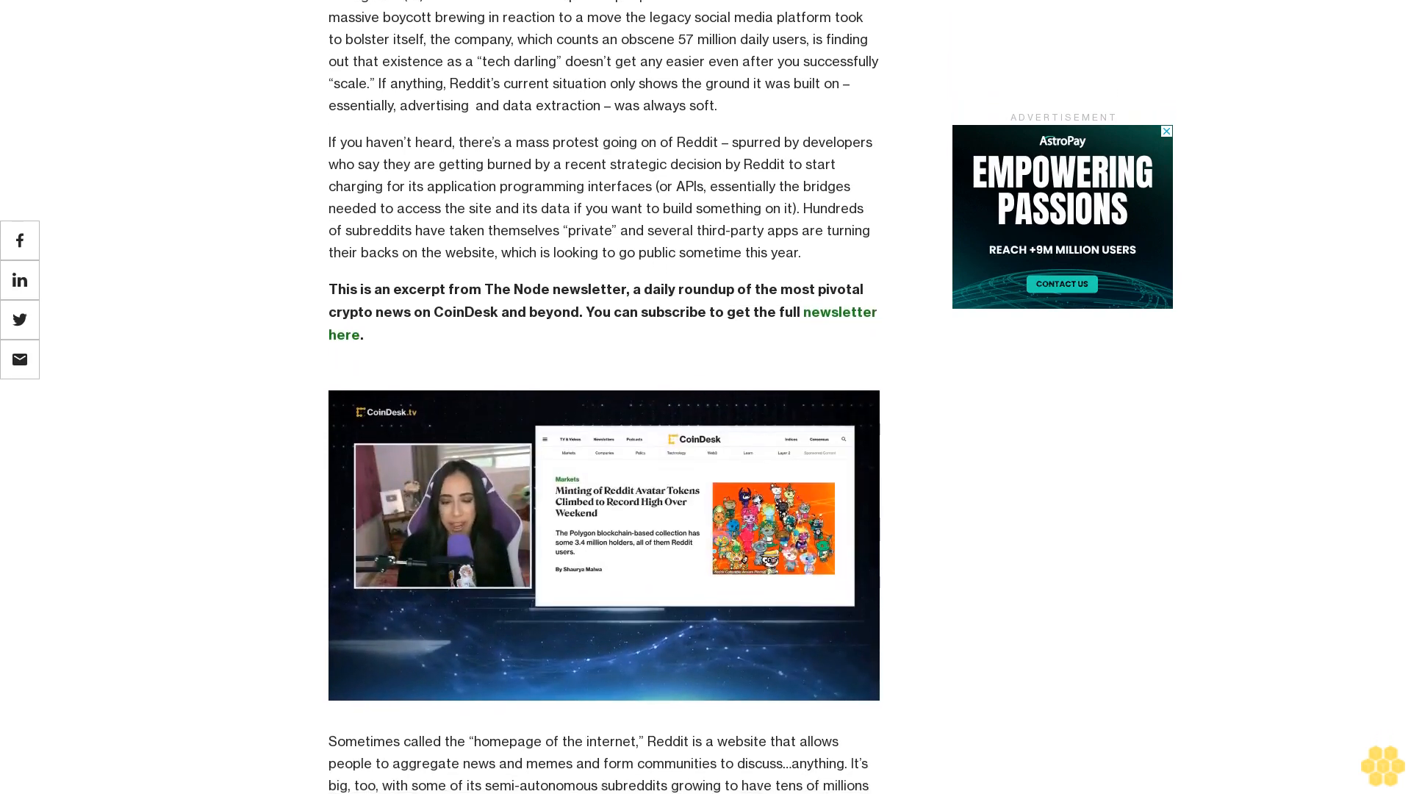
{"action": "scroll", "scroll_direction": "down", "scroll_amount": 3}
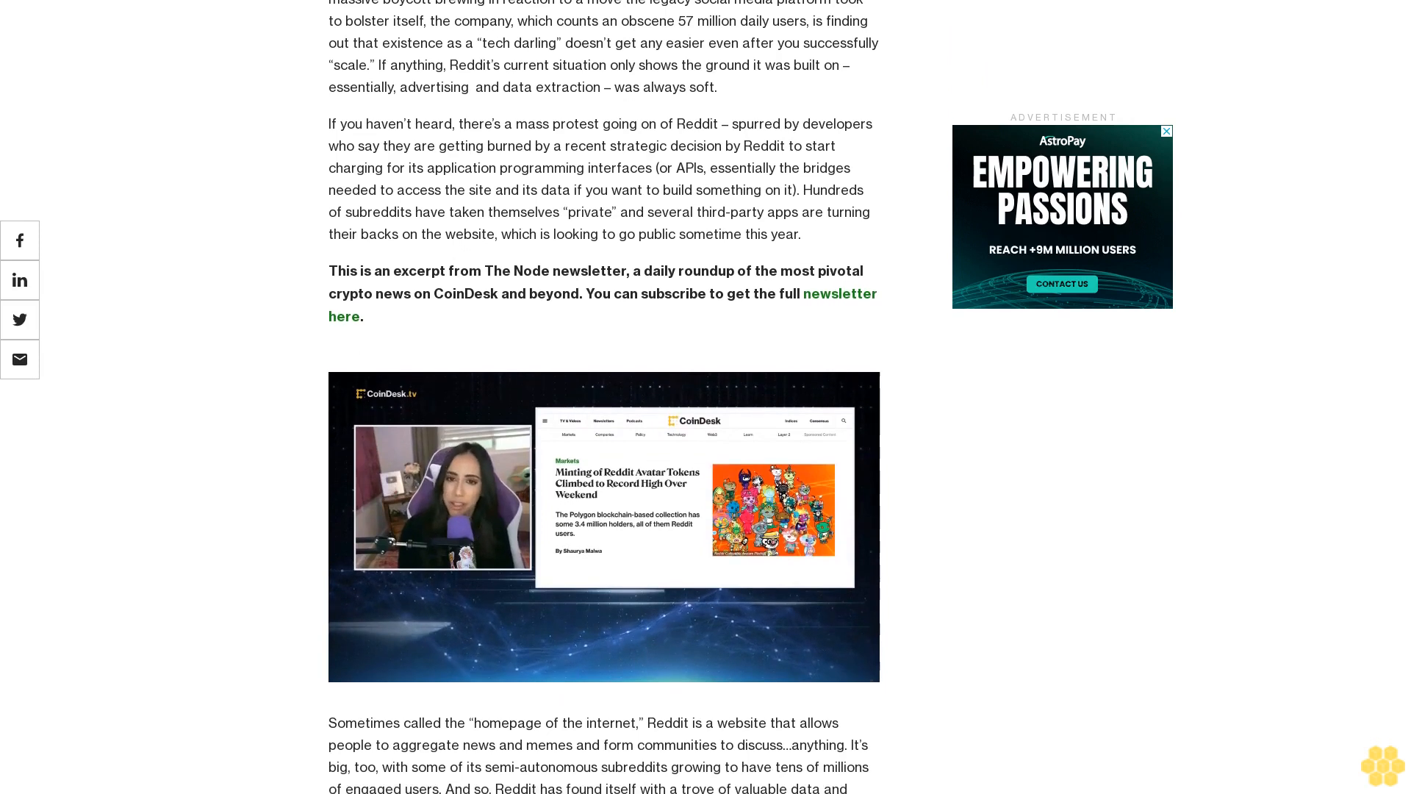
{"action": "scroll", "scroll_direction": "down", "scroll_amount": 3}
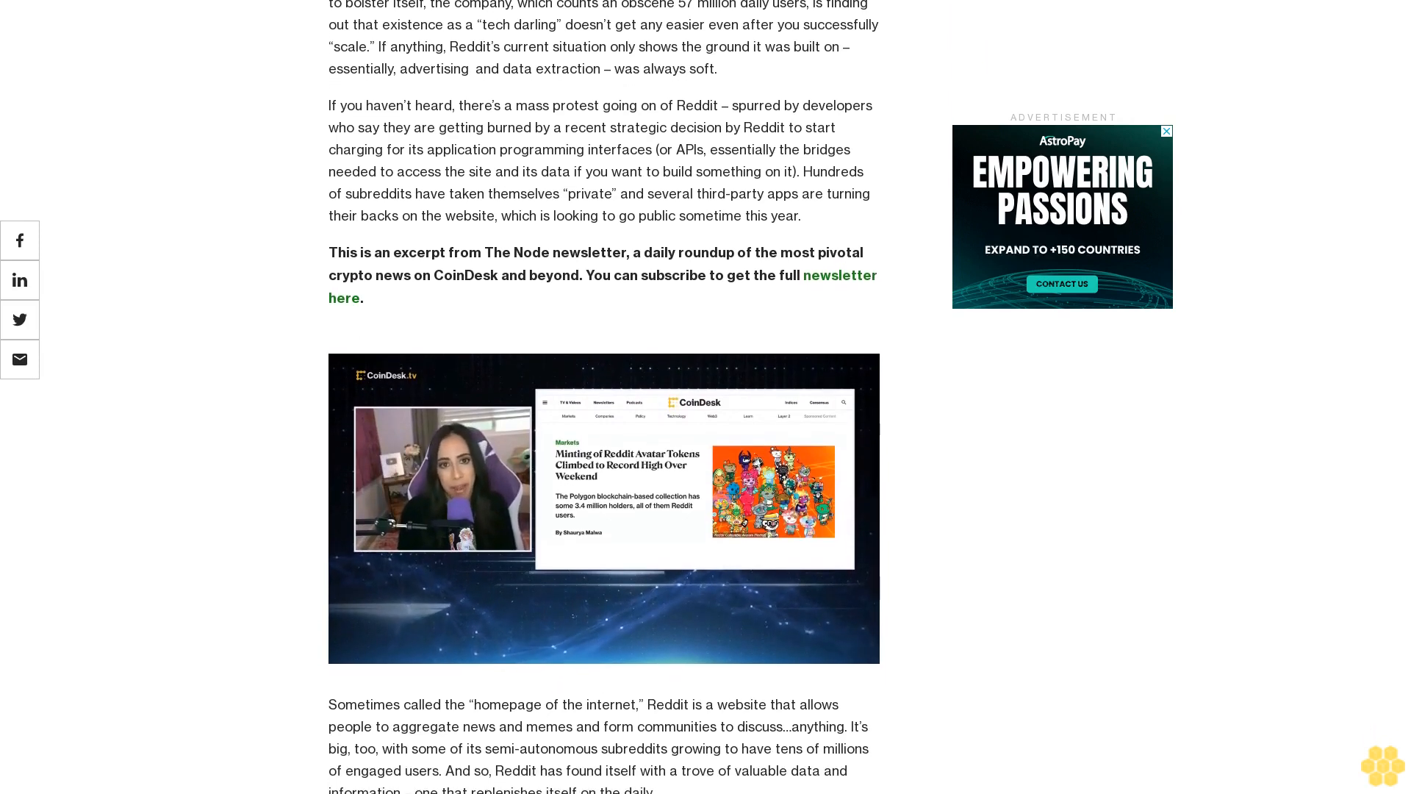
{"action": "scroll", "scroll_direction": "down", "scroll_amount": 3}
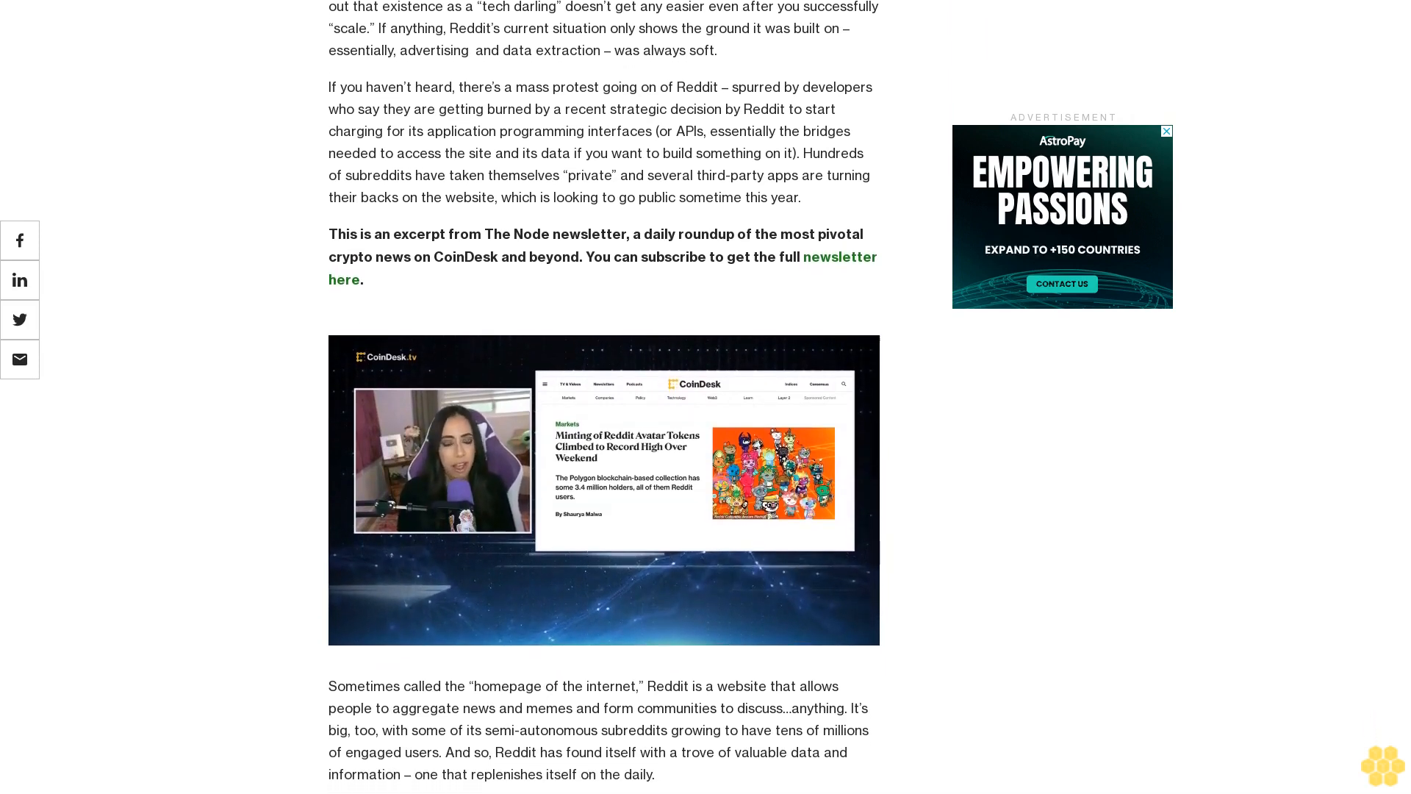
{"action": "scroll", "scroll_direction": "down", "scroll_amount": 3}
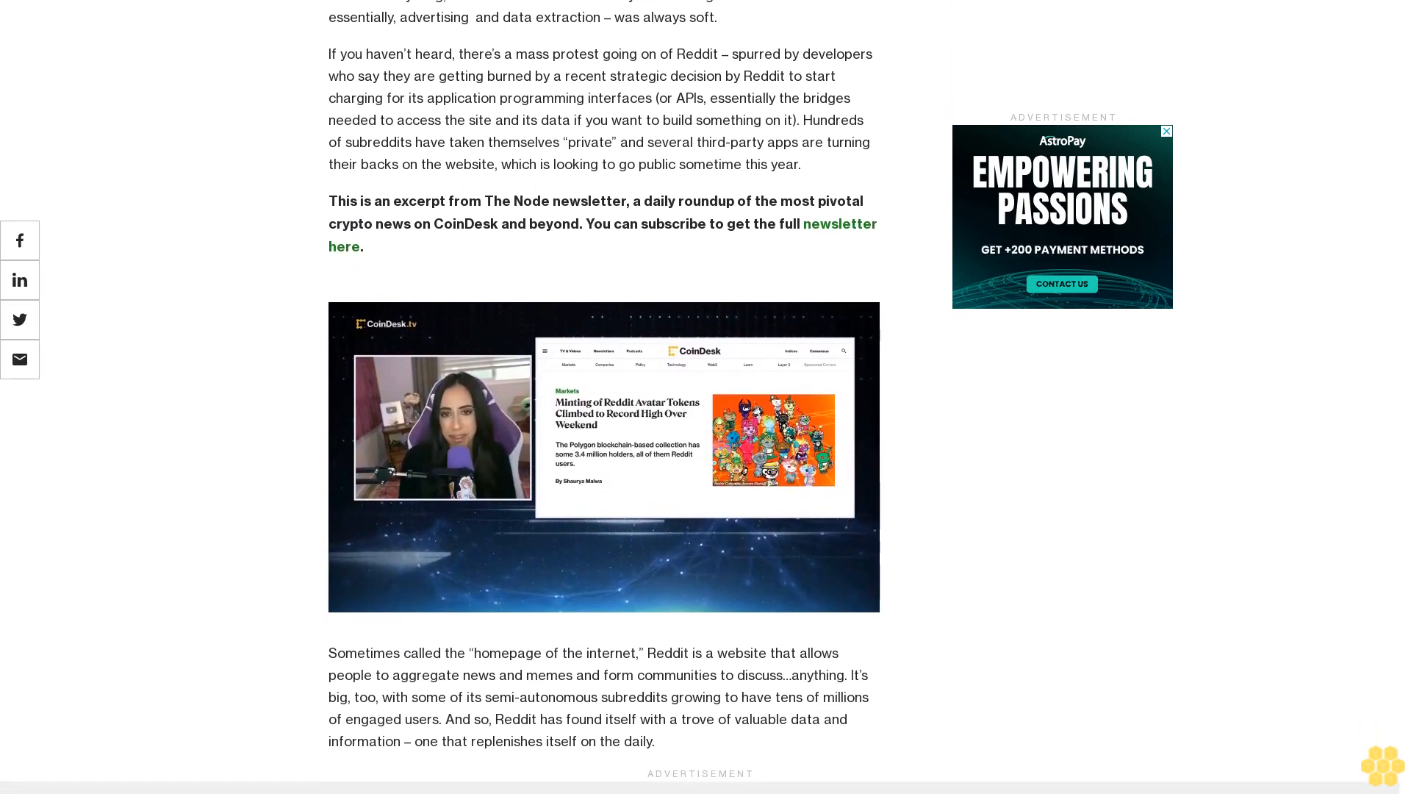
{"action": "scroll", "scroll_direction": "down", "scroll_amount": 3}
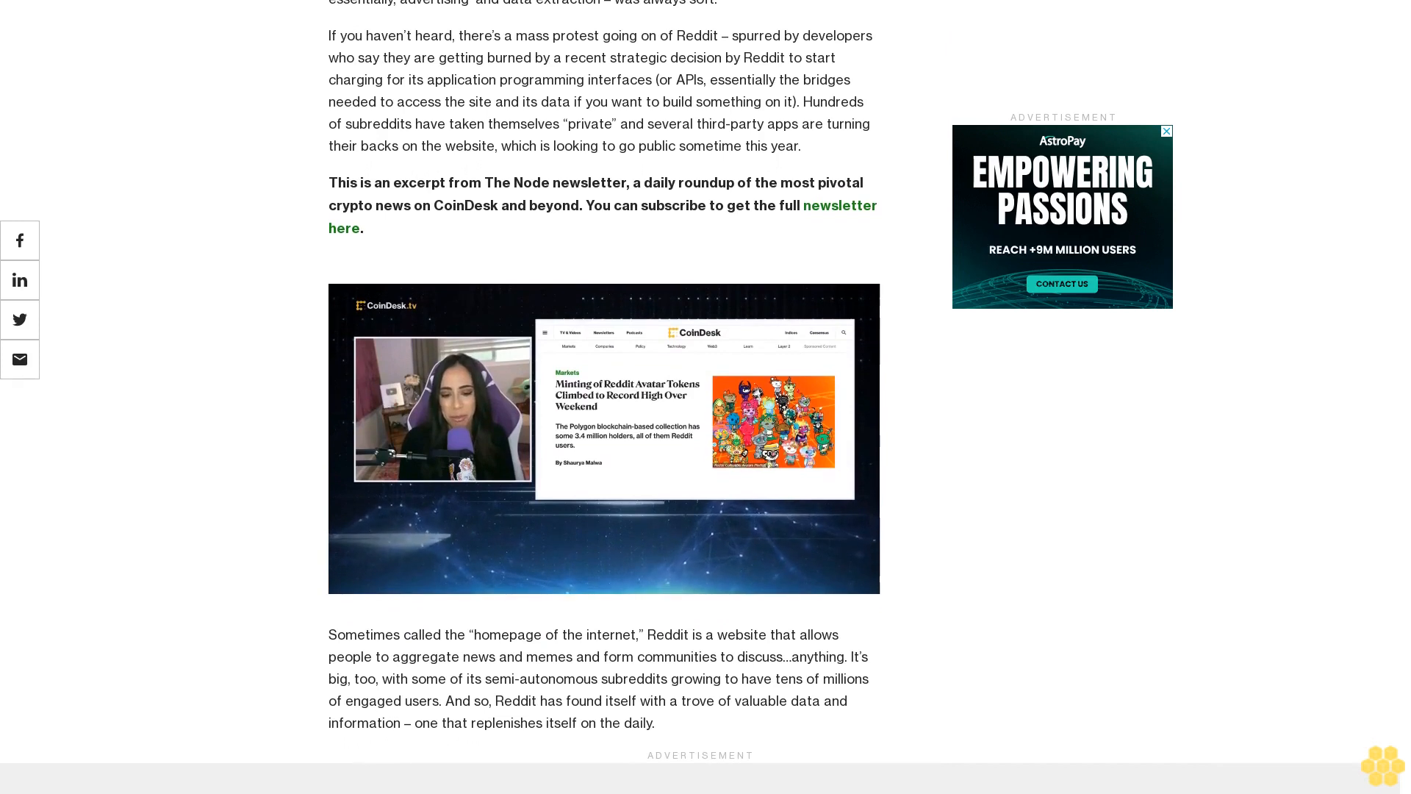
{"action": "scroll", "scroll_direction": "down", "scroll_amount": 3}
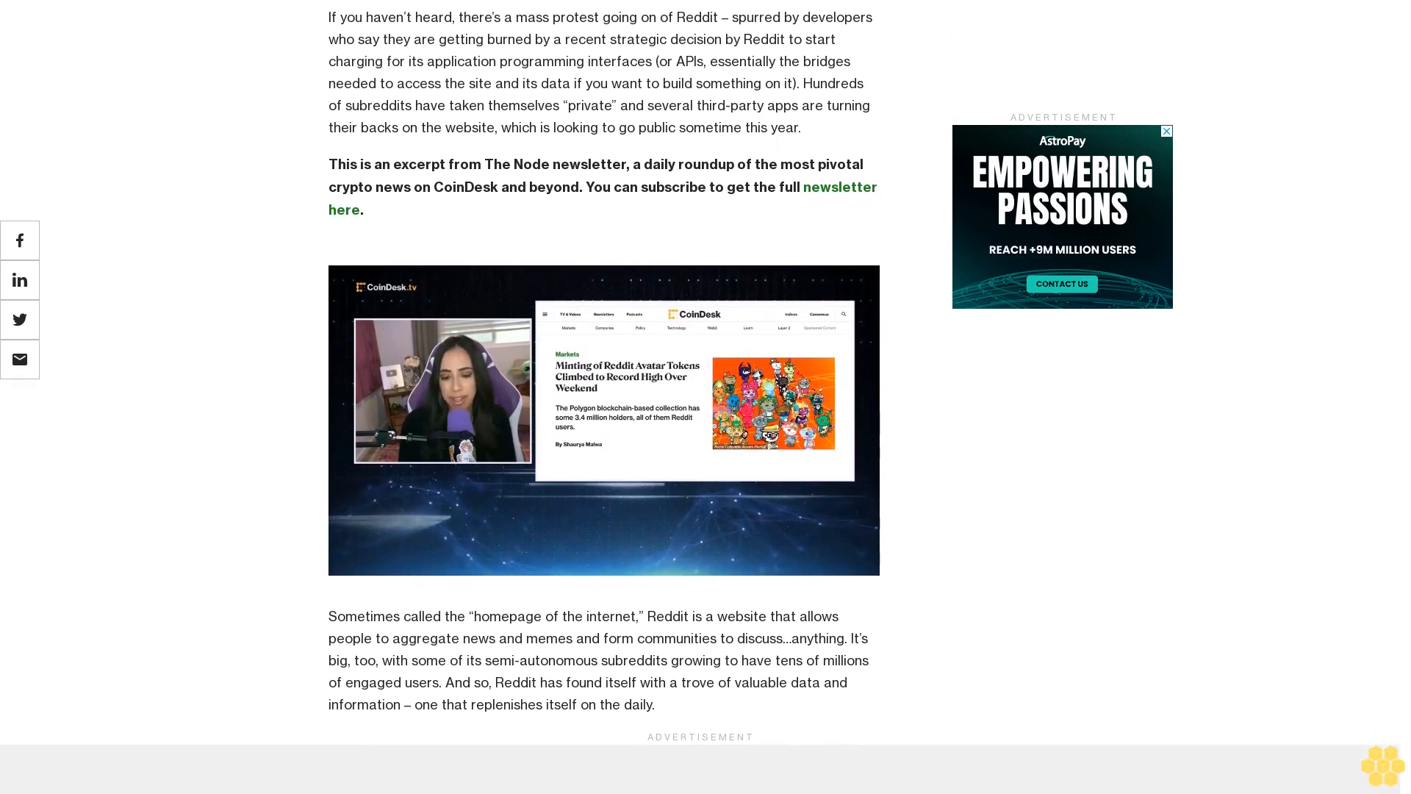
{"action": "scroll", "scroll_direction": "down", "scroll_amount": 3}
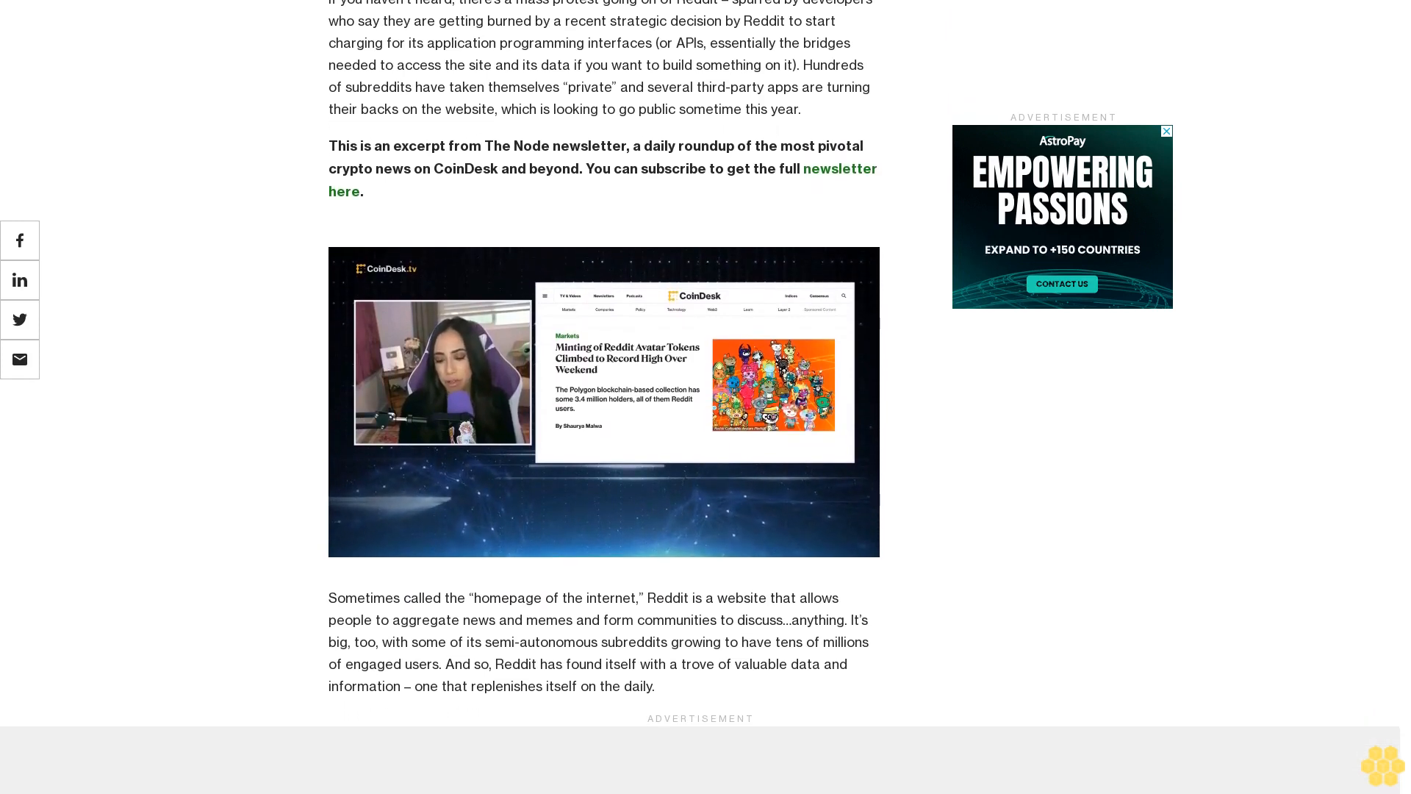
{"action": "scroll", "scroll_direction": "down", "scroll_amount": 3}
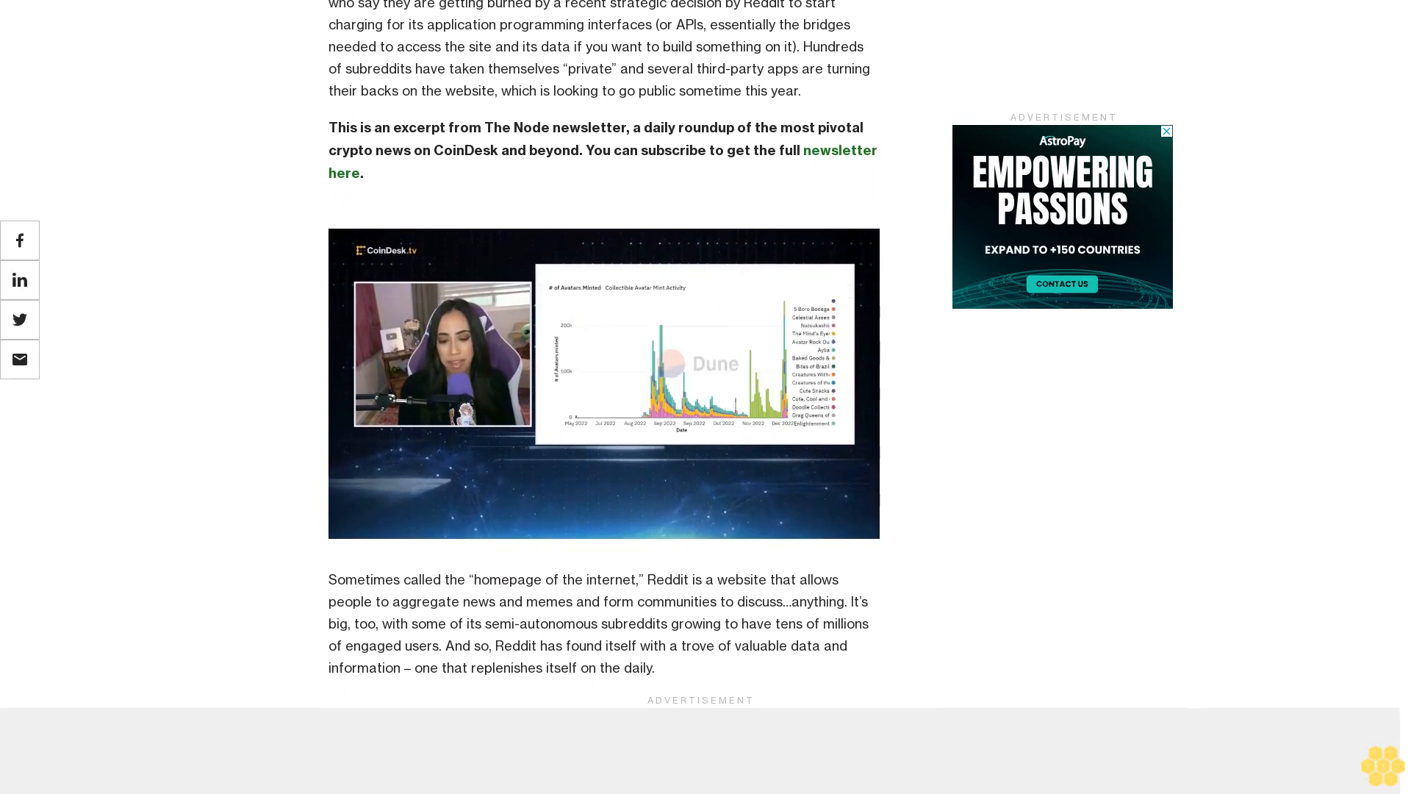
{"action": "scroll", "scroll_direction": "down", "scroll_amount": 3}
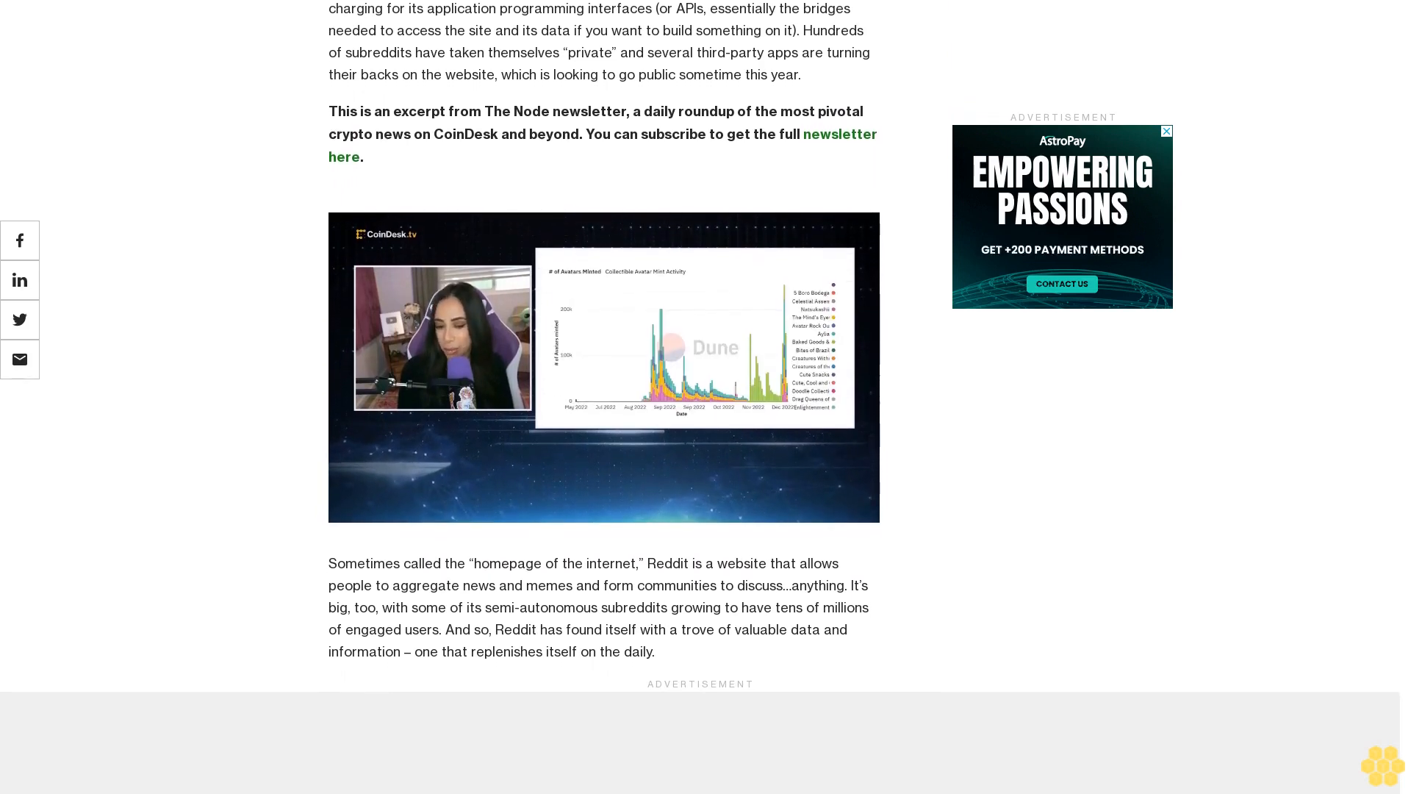
{"action": "scroll", "scroll_direction": "down", "scroll_amount": 3}
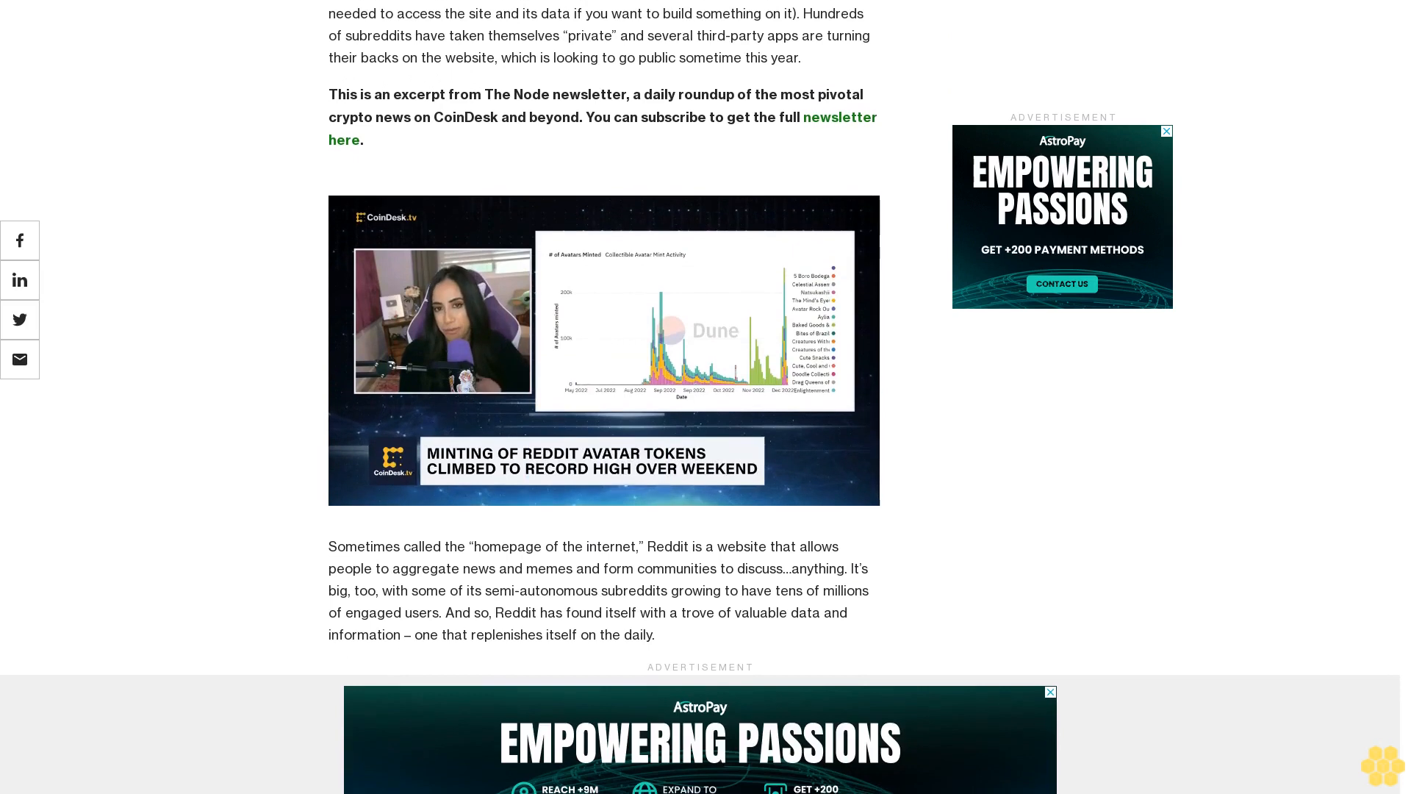
{"action": "scroll", "scroll_direction": "down", "scroll_amount": 3}
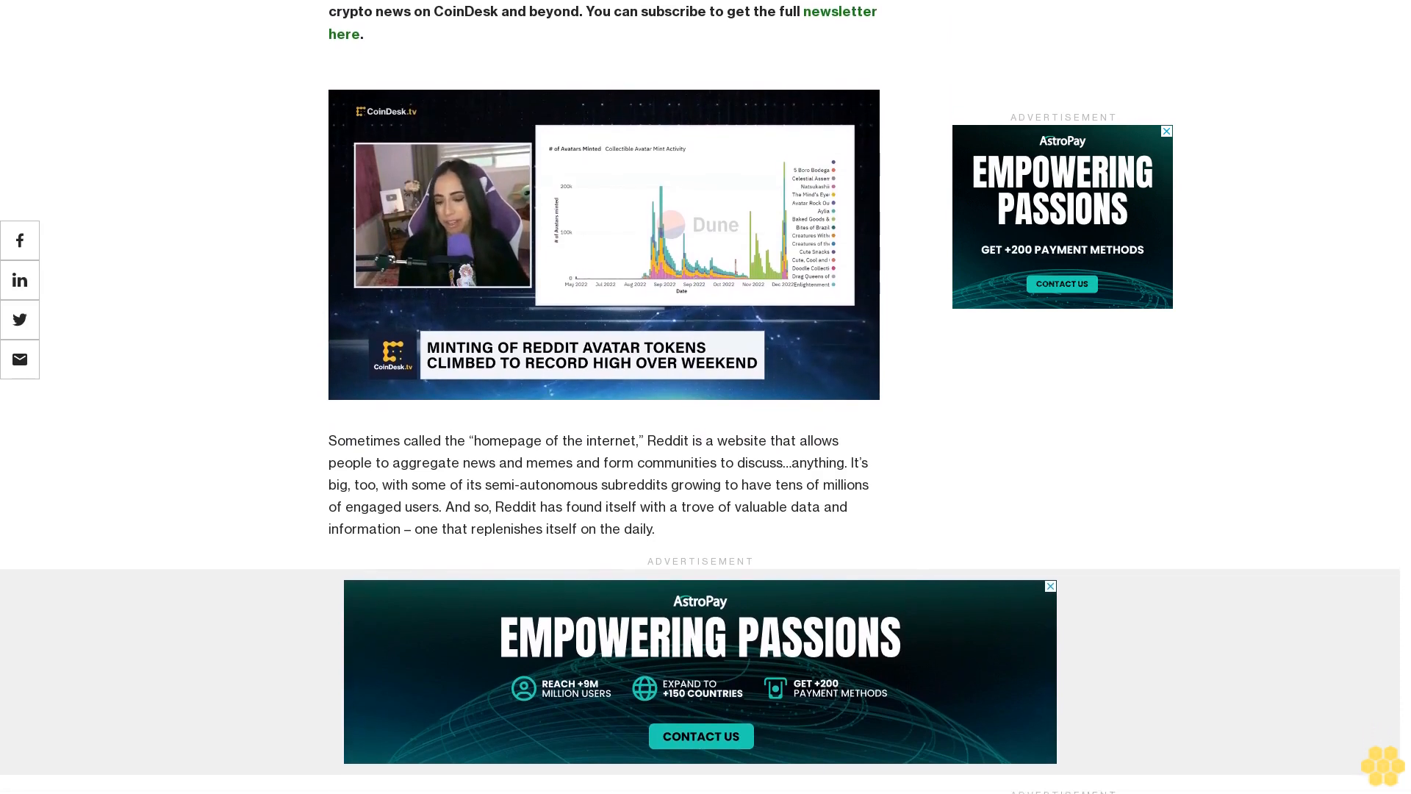
{"action": "scroll", "scroll_direction": "down", "scroll_amount": 3}
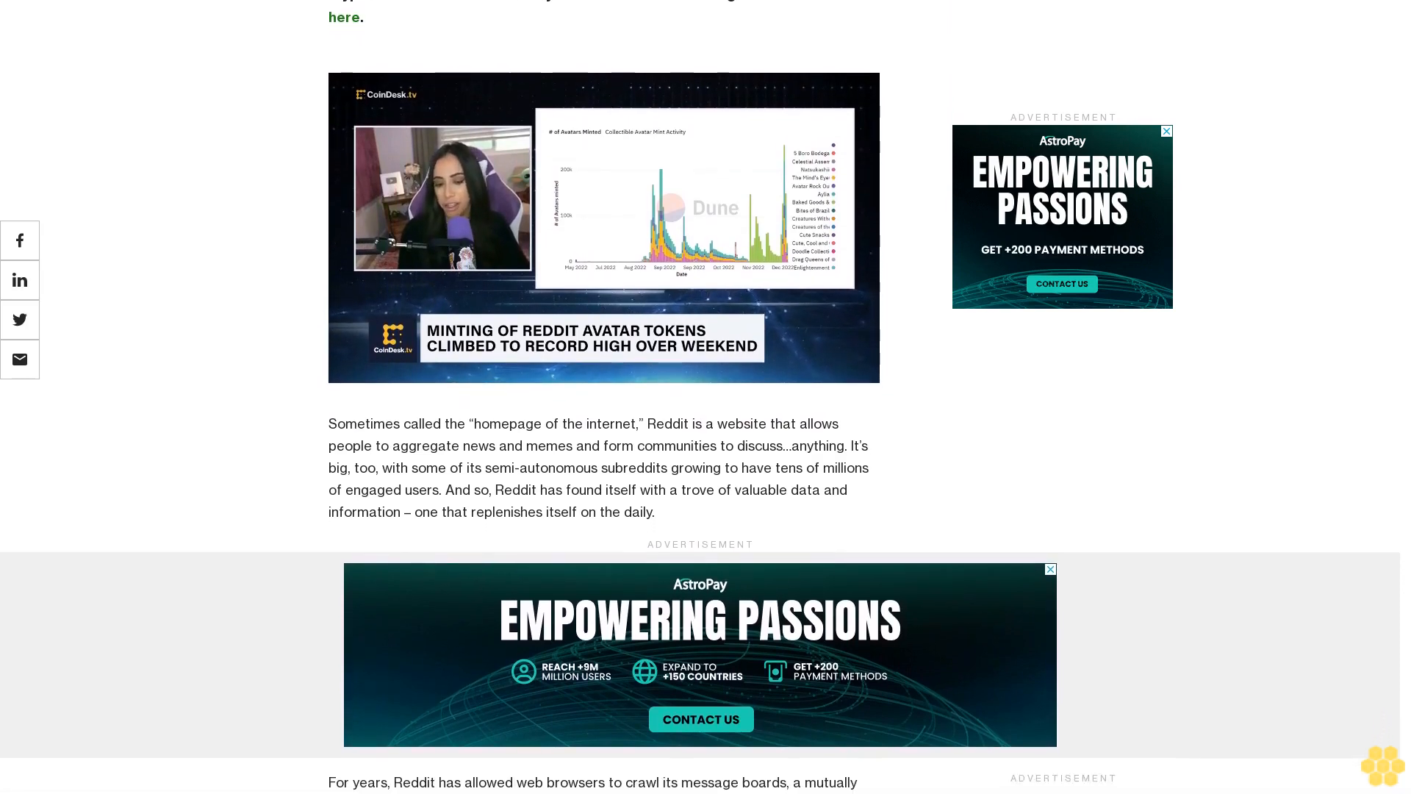
{"action": "scroll", "scroll_direction": "down", "scroll_amount": 3}
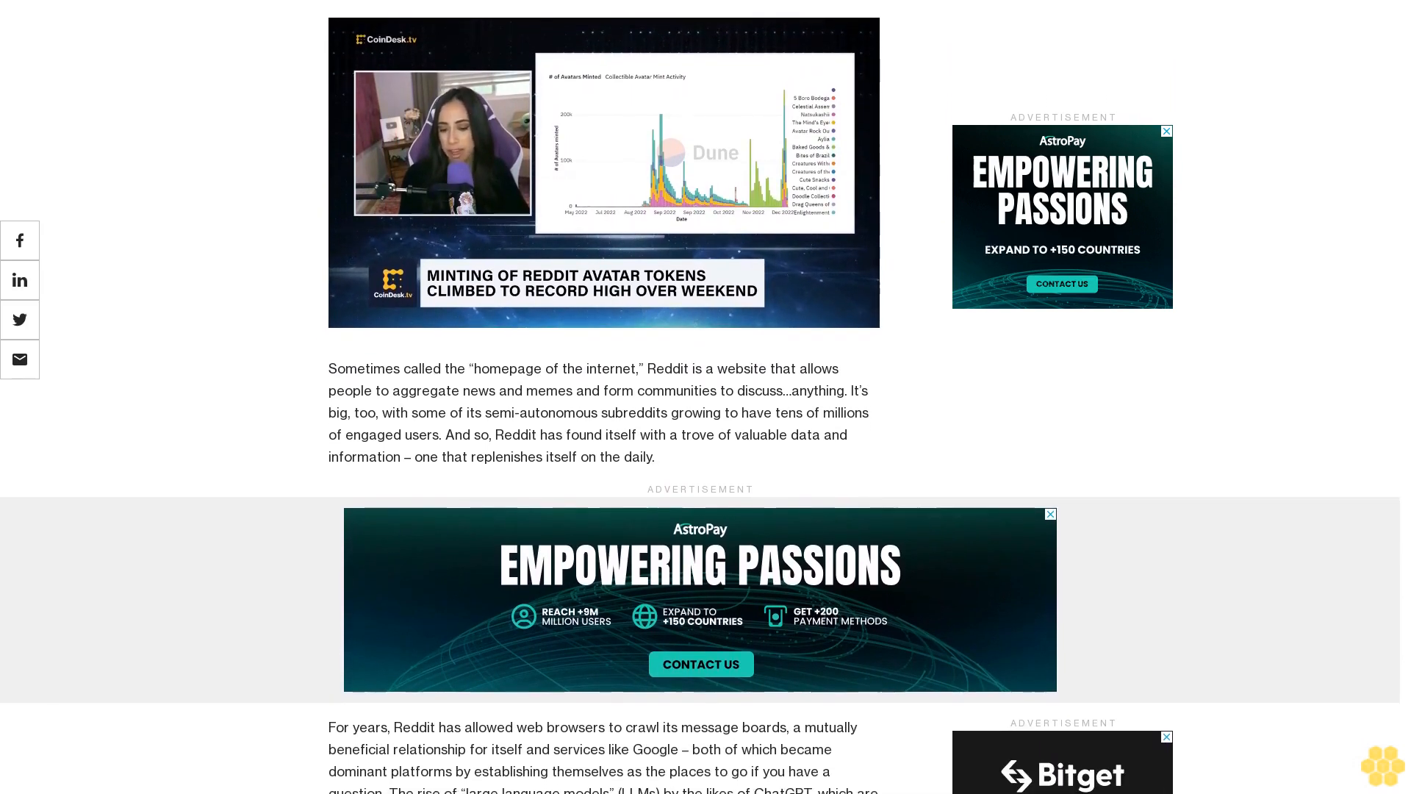
{"action": "scroll", "scroll_direction": "down", "scroll_amount": 3}
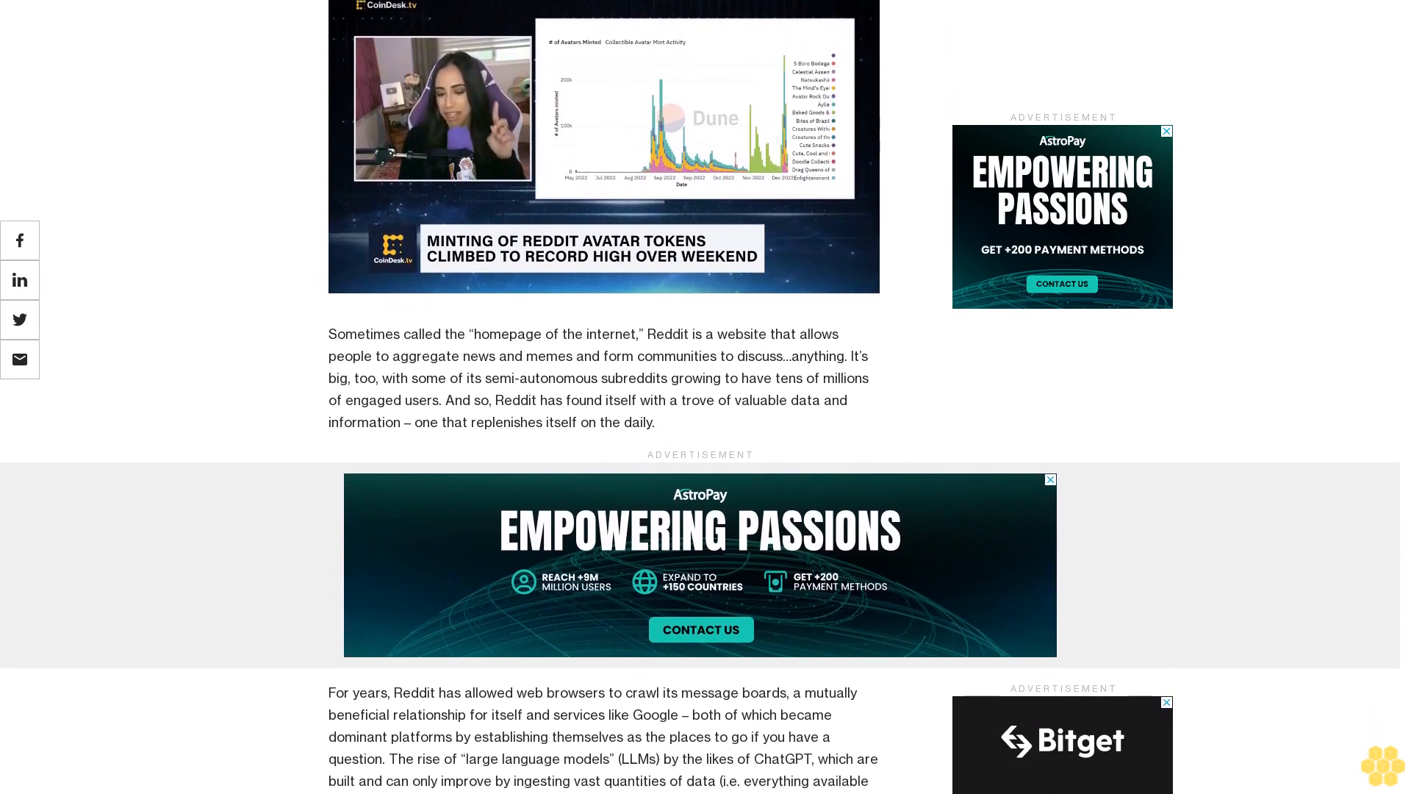
{"action": "scroll", "scroll_direction": "down", "scroll_amount": 3}
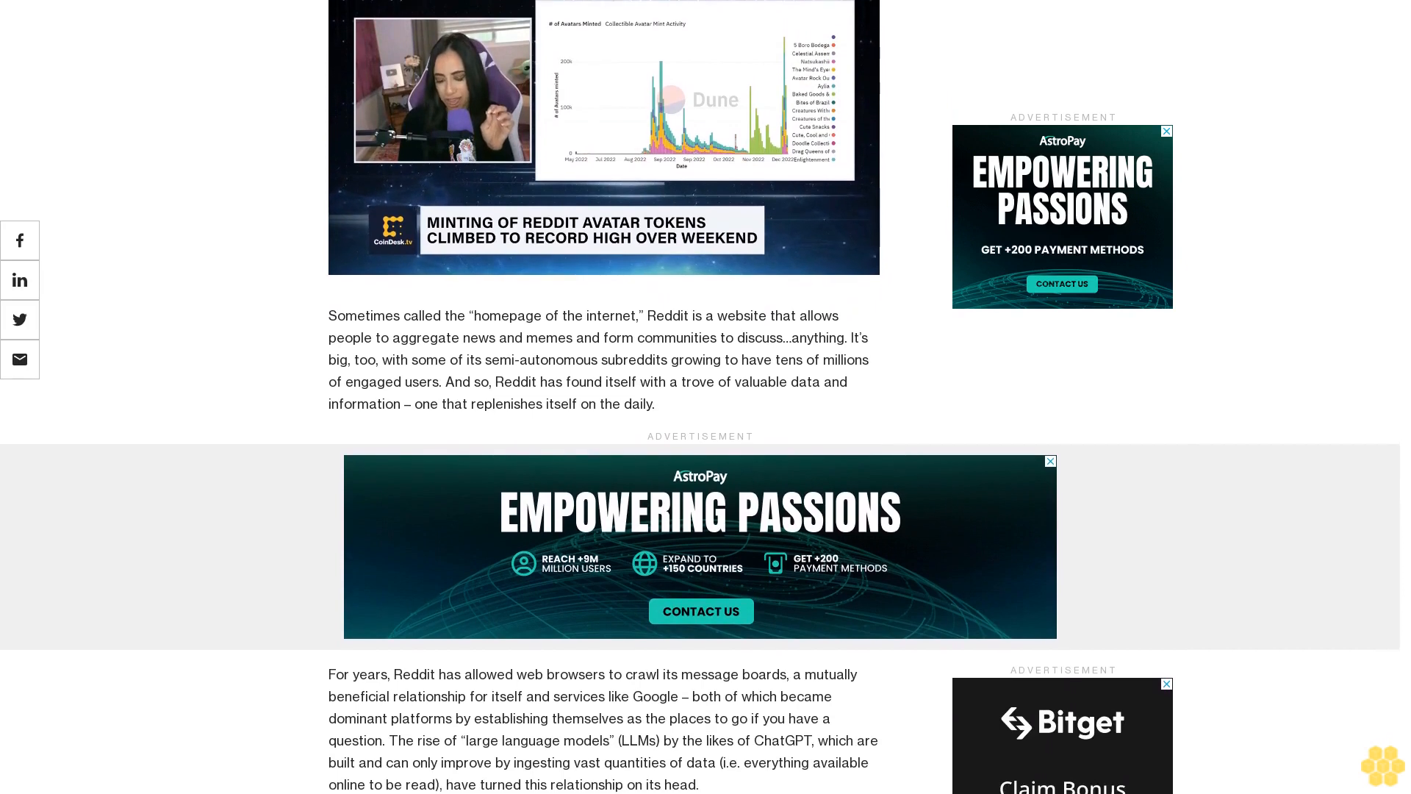
{"action": "scroll", "scroll_direction": "down", "scroll_amount": 3}
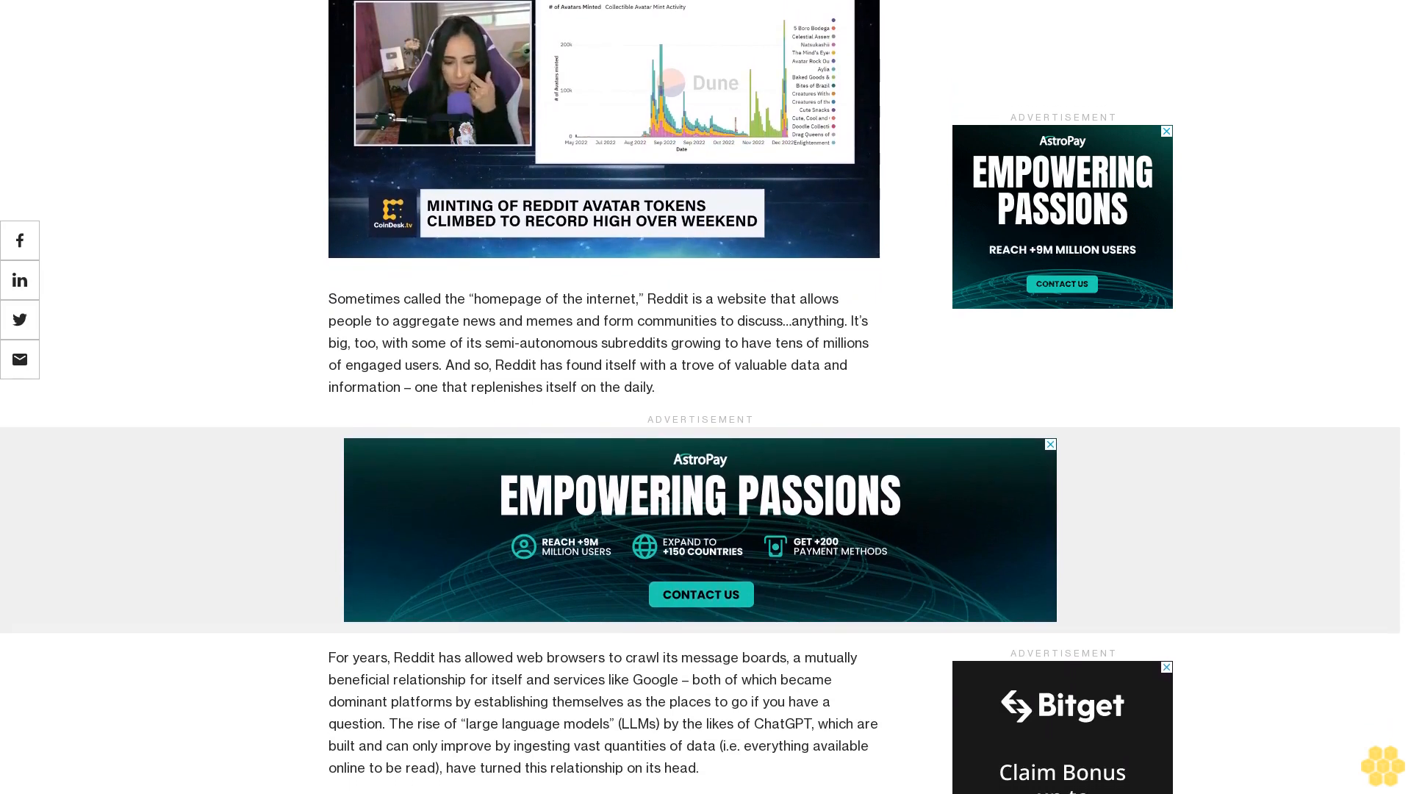
{"action": "scroll", "scroll_direction": "down", "scroll_amount": 3}
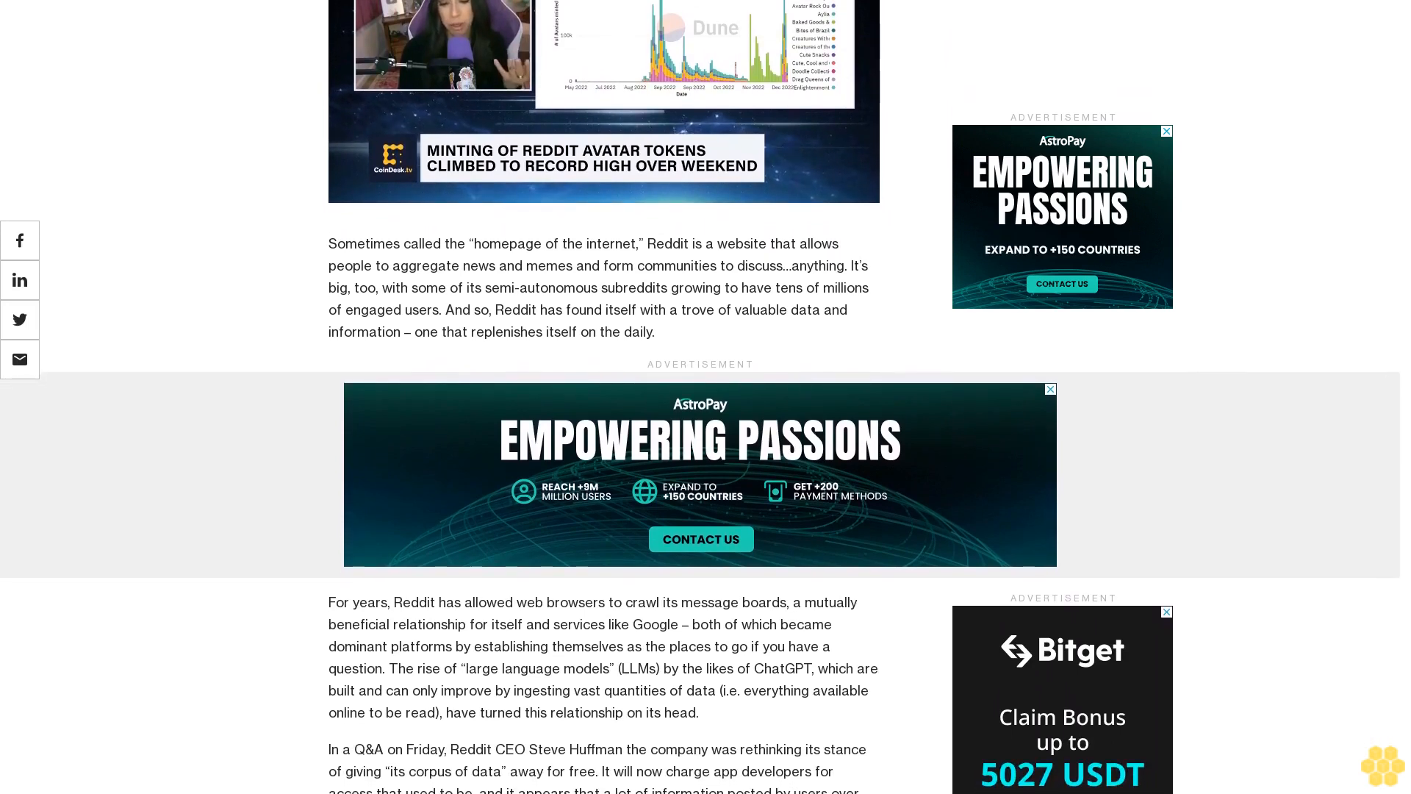
{"action": "scroll", "scroll_direction": "down", "scroll_amount": 3}
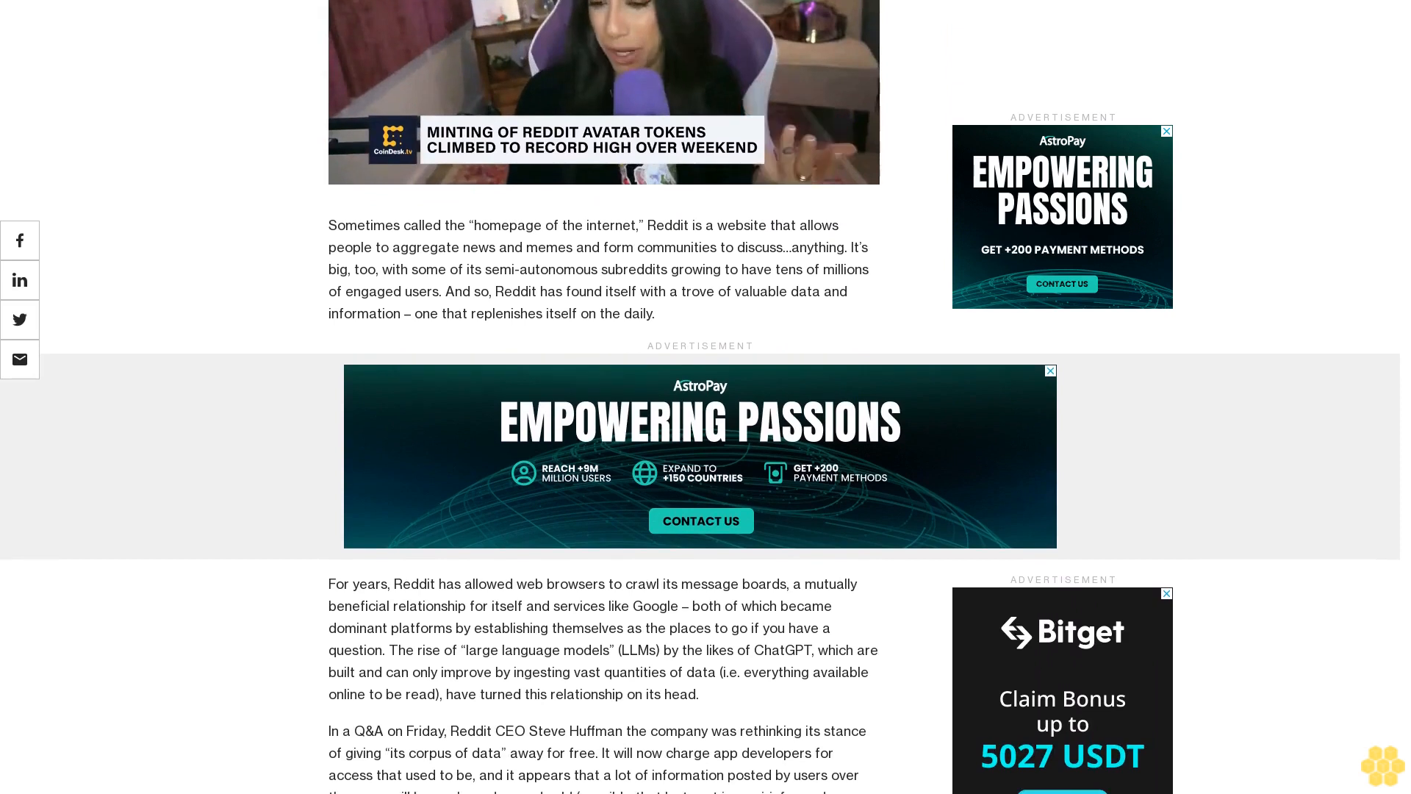
{"action": "scroll", "scroll_direction": "down", "scroll_amount": 3}
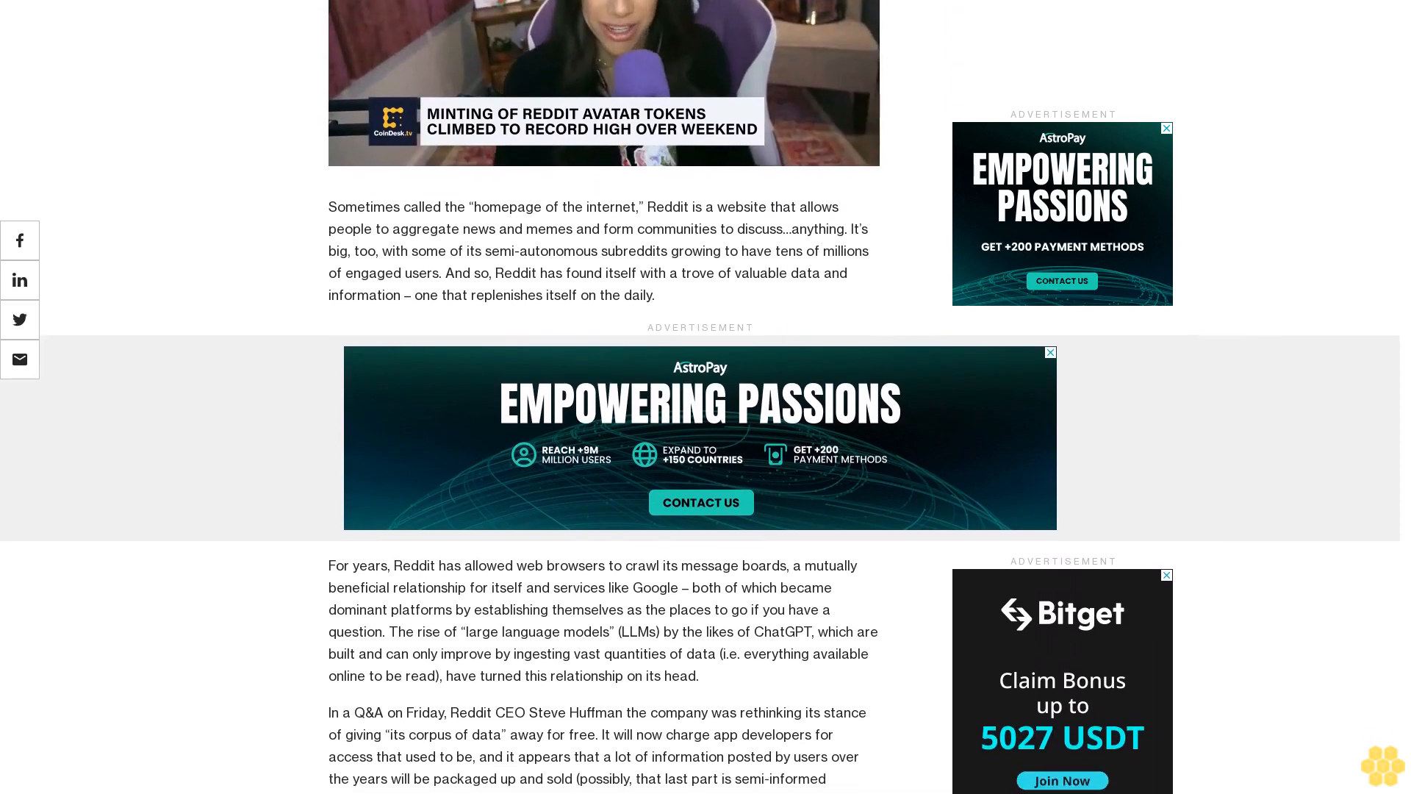
{"action": "scroll", "scroll_direction": "down", "scroll_amount": 3}
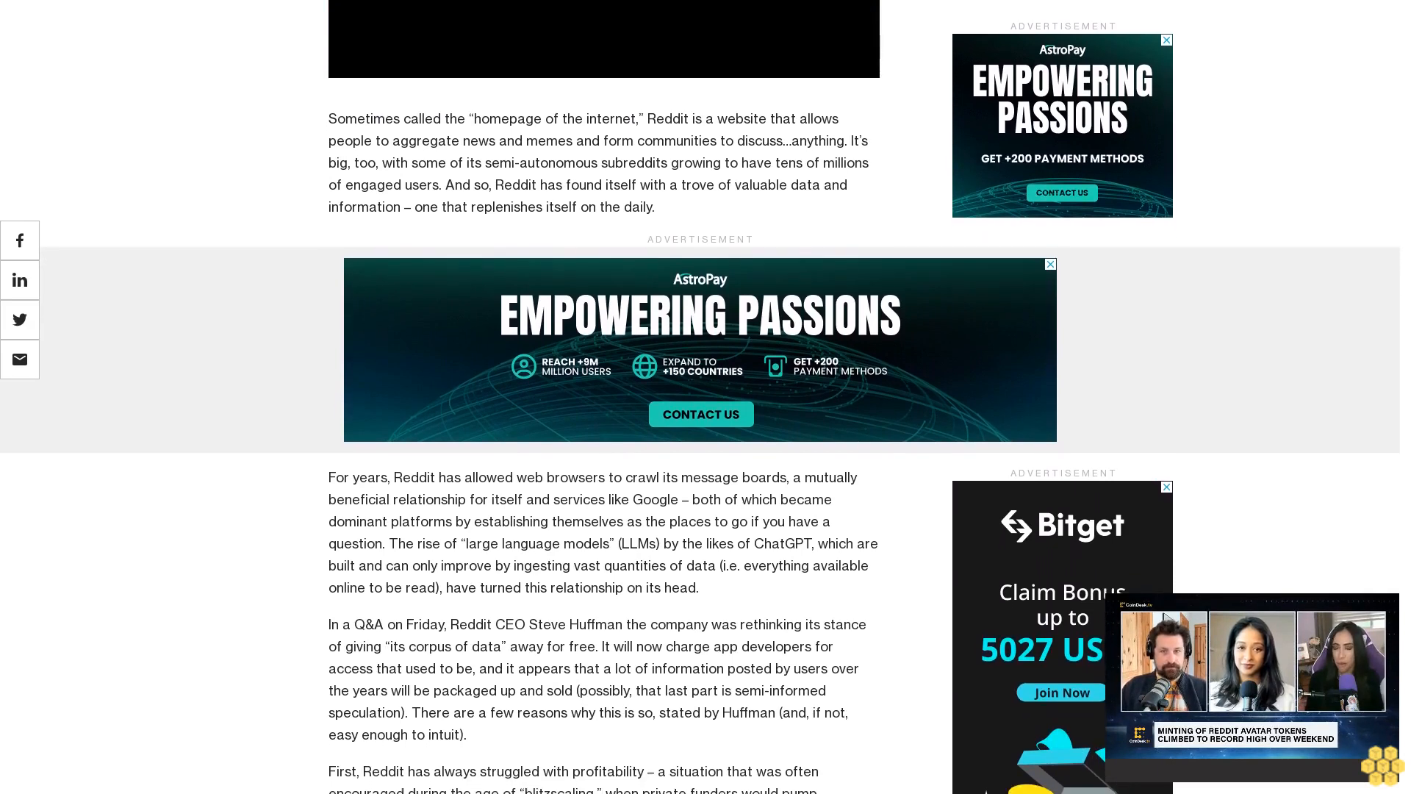
{"action": "scroll", "scroll_direction": "down", "scroll_amount": 3}
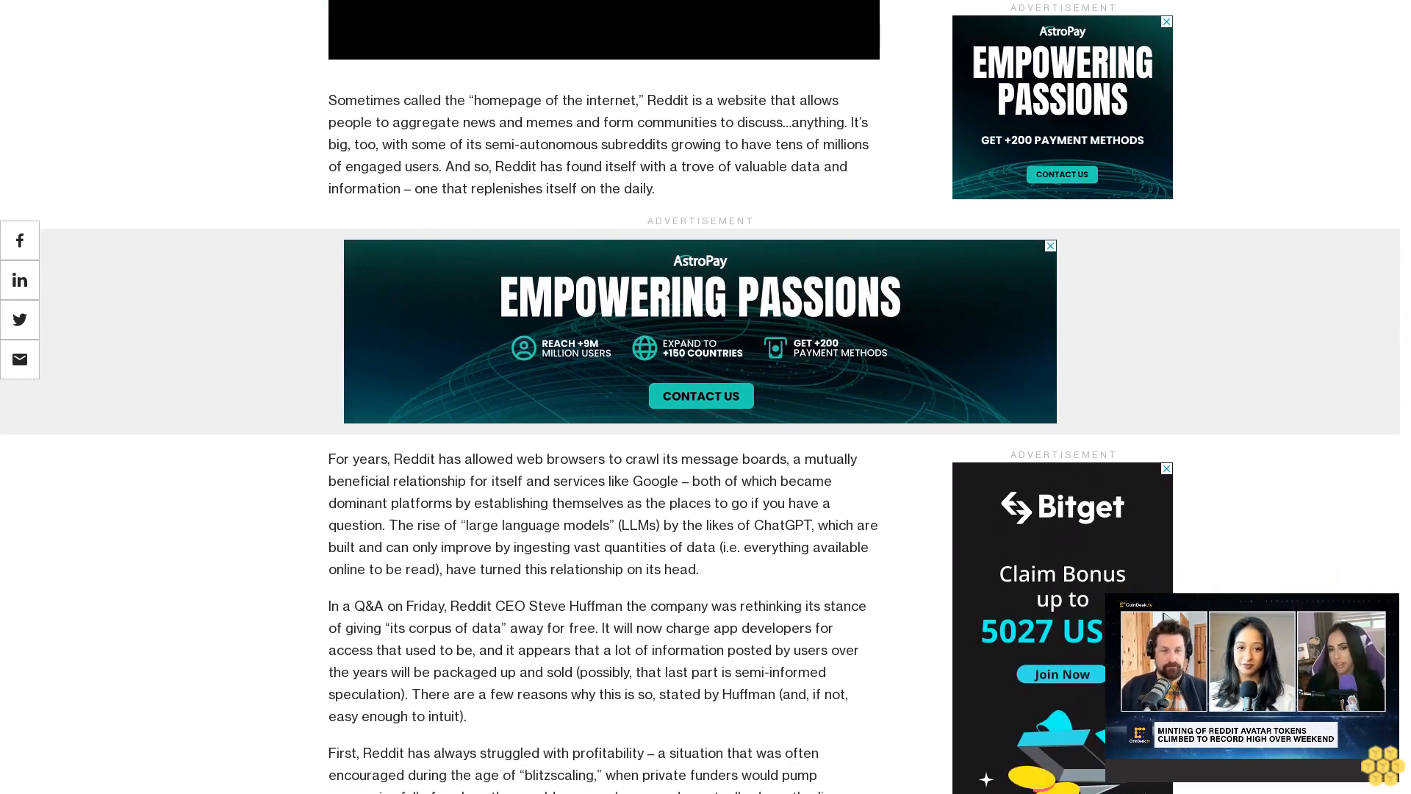
{"action": "scroll", "scroll_direction": "down", "scroll_amount": 3}
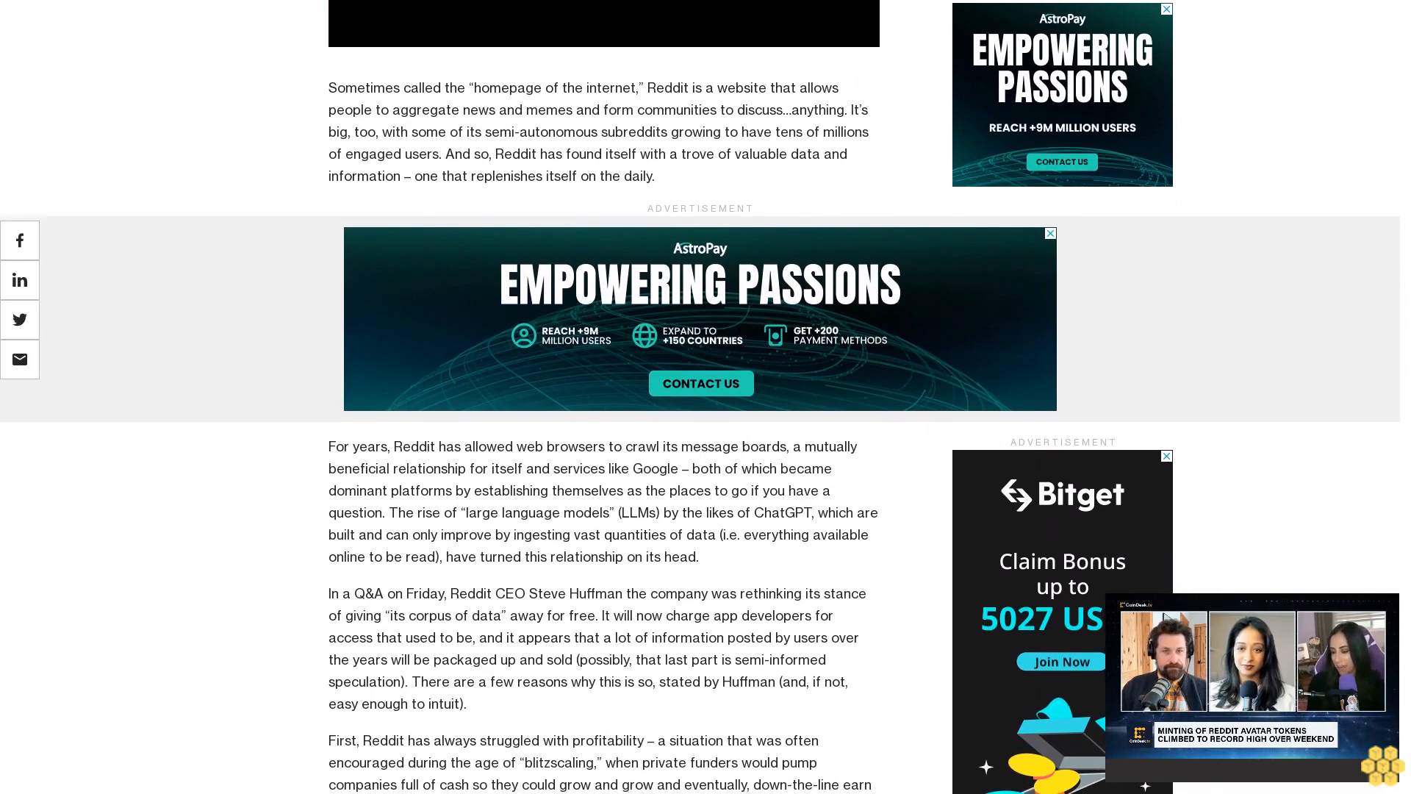
{"action": "scroll", "scroll_direction": "down", "scroll_amount": 3}
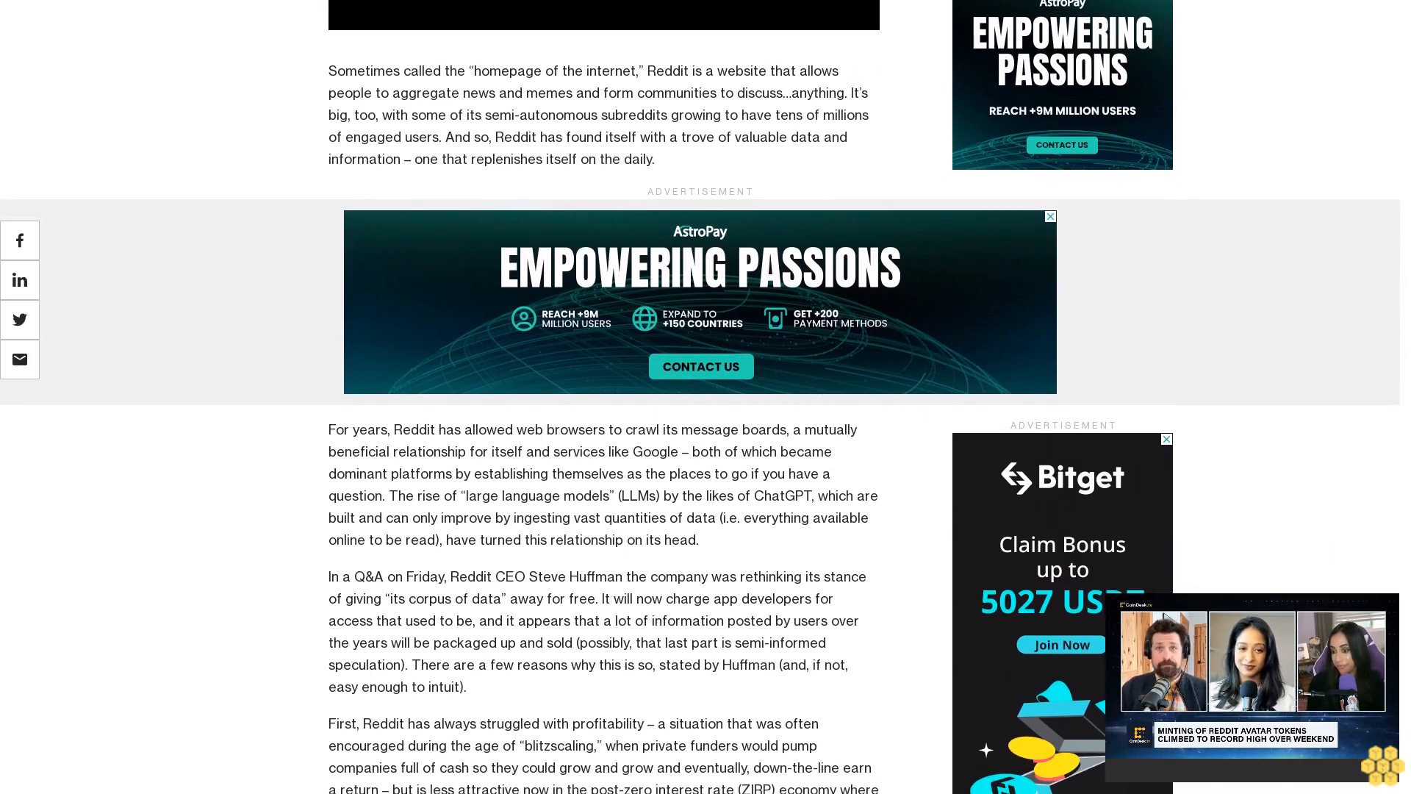
{"action": "scroll", "scroll_direction": "down", "scroll_amount": 3}
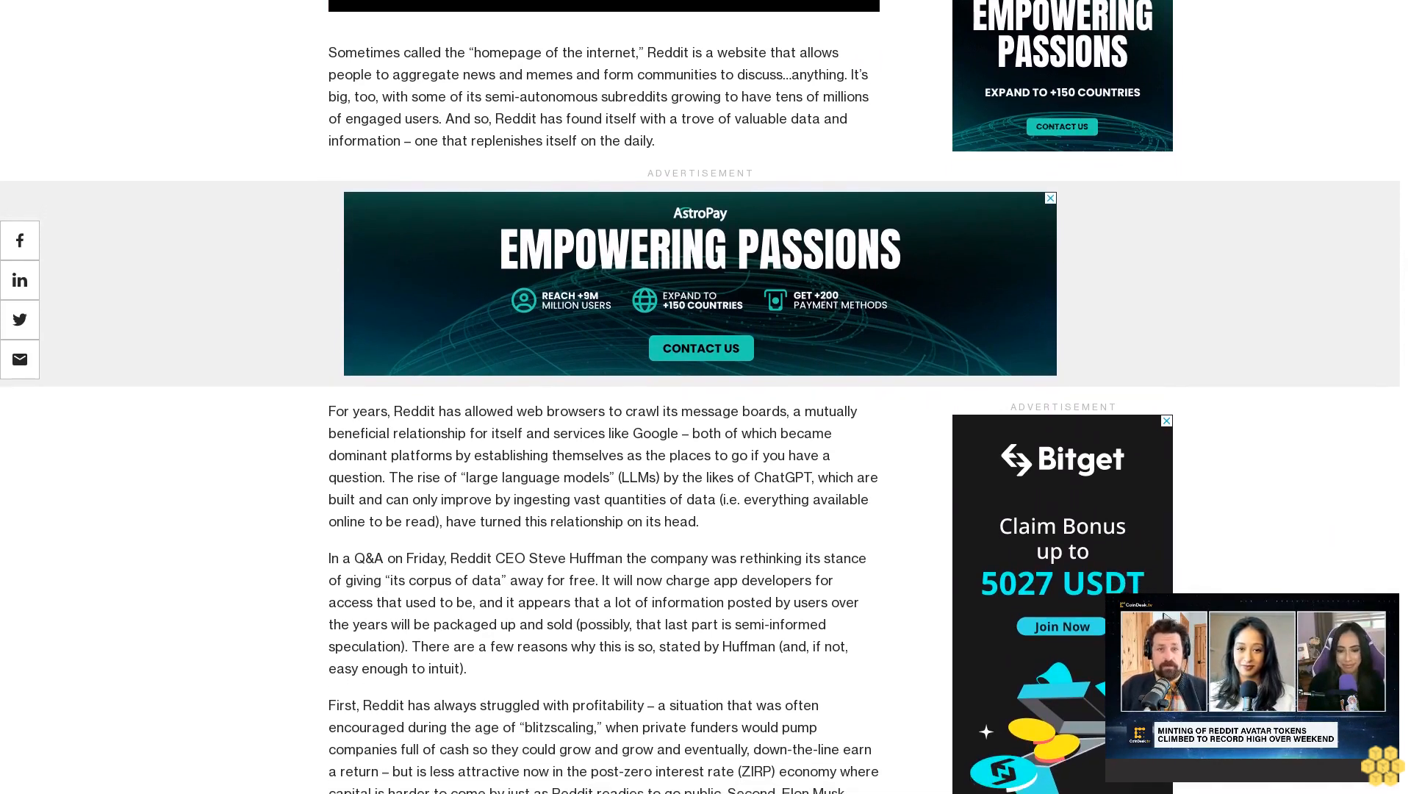
{"action": "scroll", "scroll_direction": "down", "scroll_amount": 3}
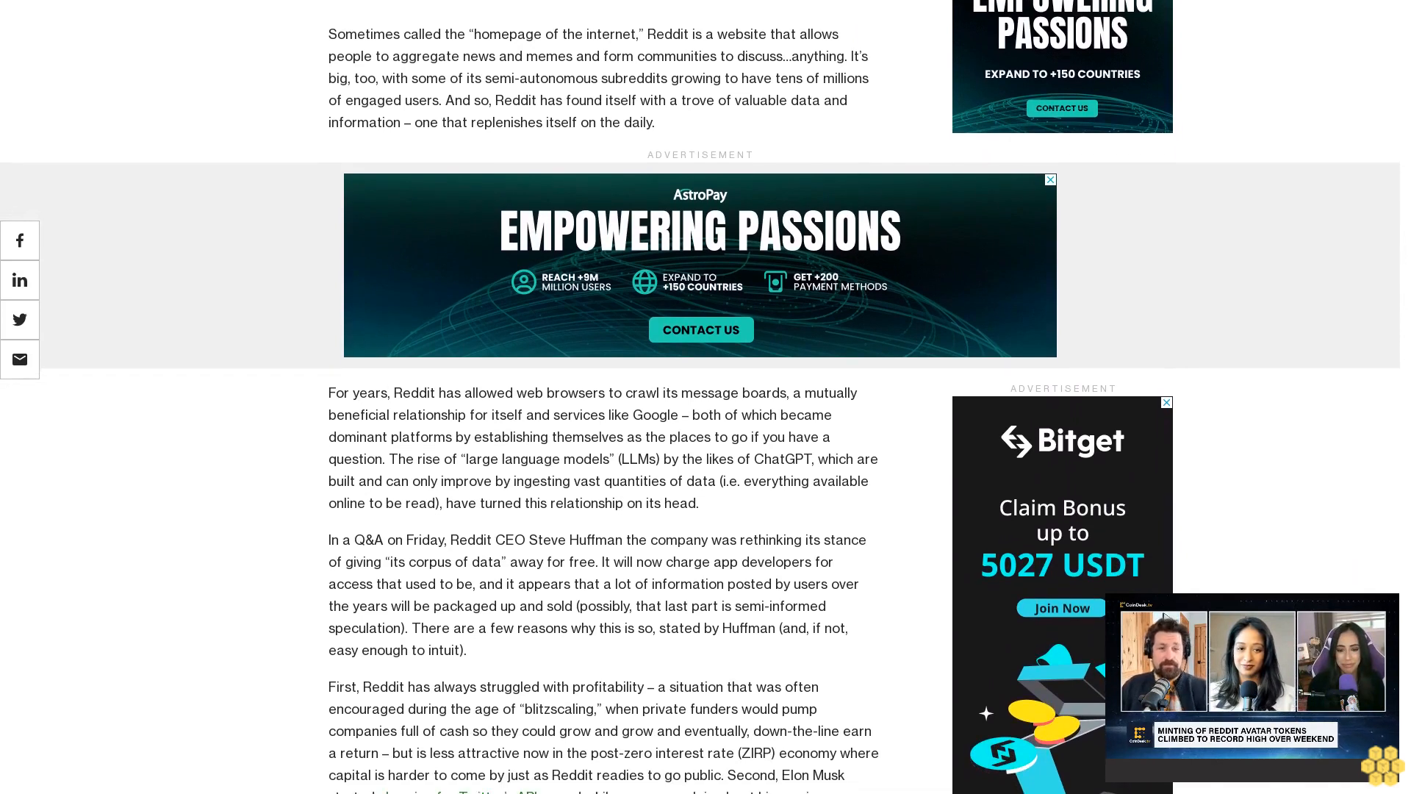
{"action": "scroll", "scroll_direction": "down", "scroll_amount": 3}
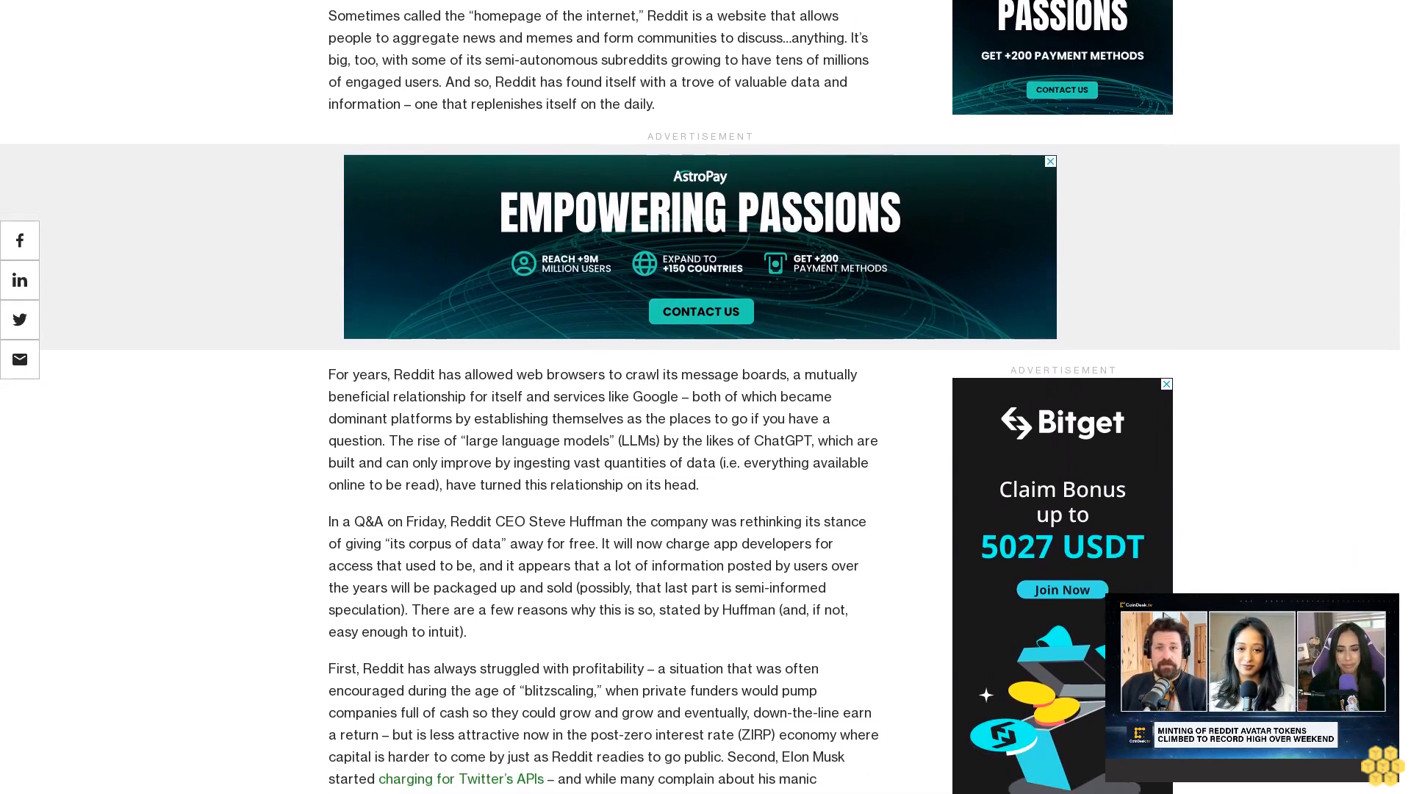
{"action": "scroll", "scroll_direction": "down", "scroll_amount": 3}
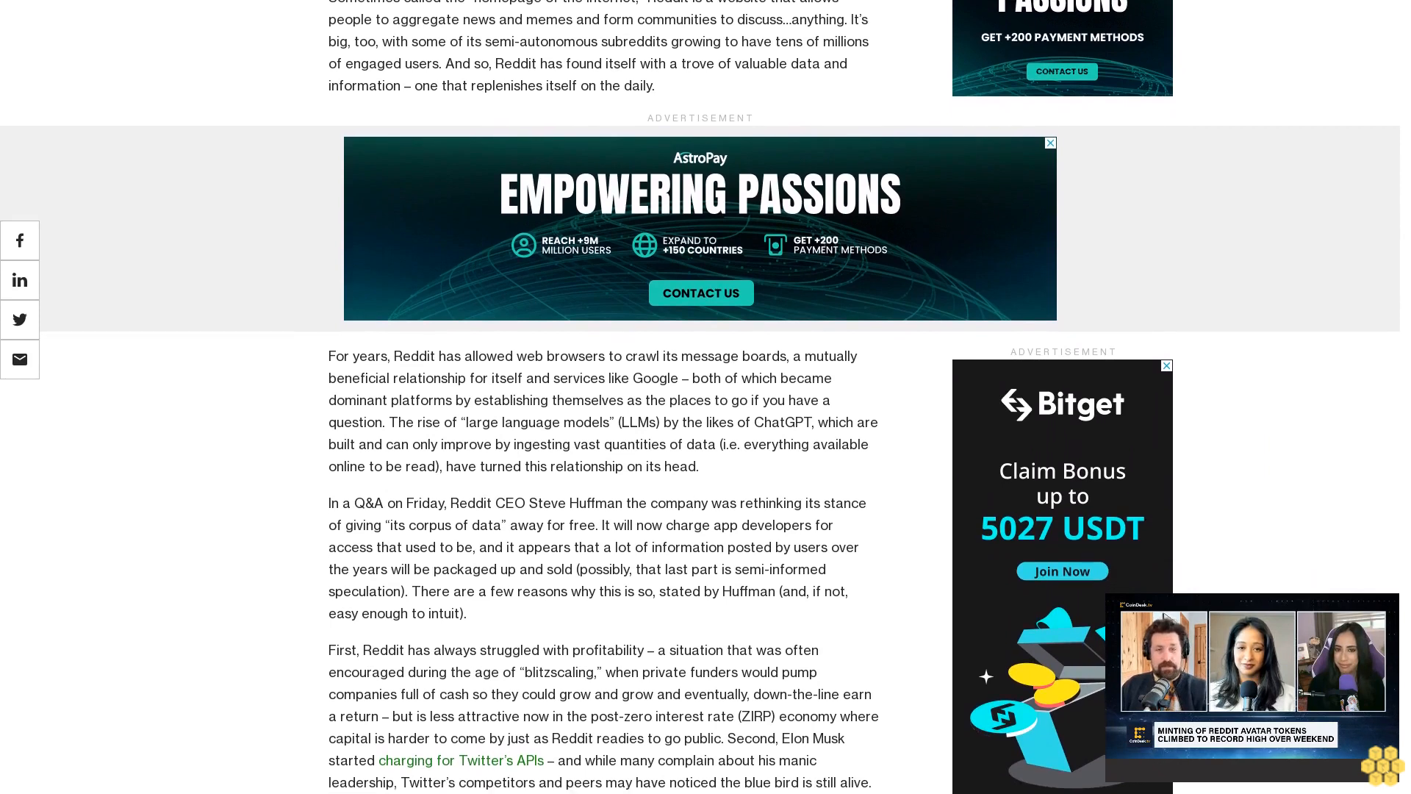
{"action": "scroll", "scroll_direction": "down", "scroll_amount": 3}
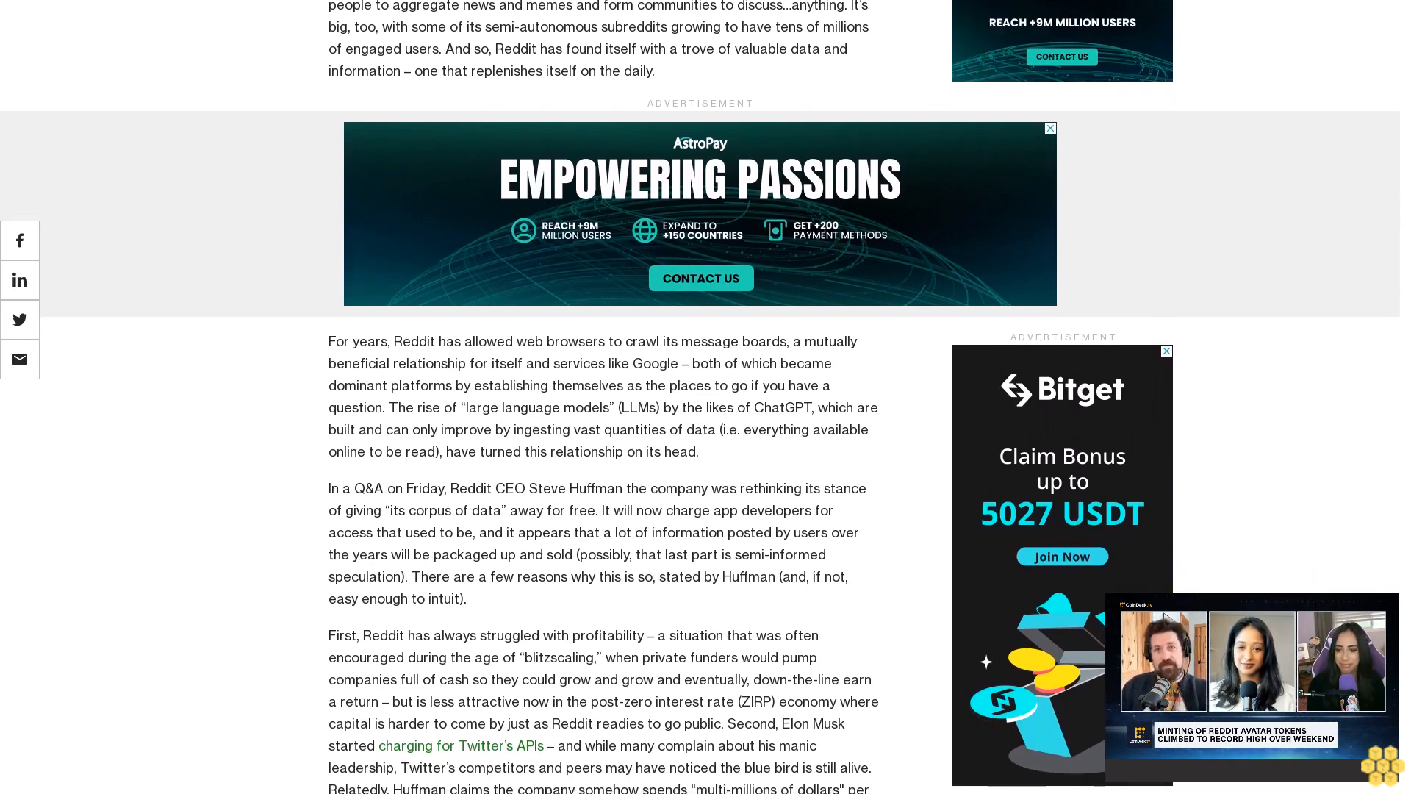
{"action": "scroll", "scroll_direction": "up", "scroll_amount": 3}
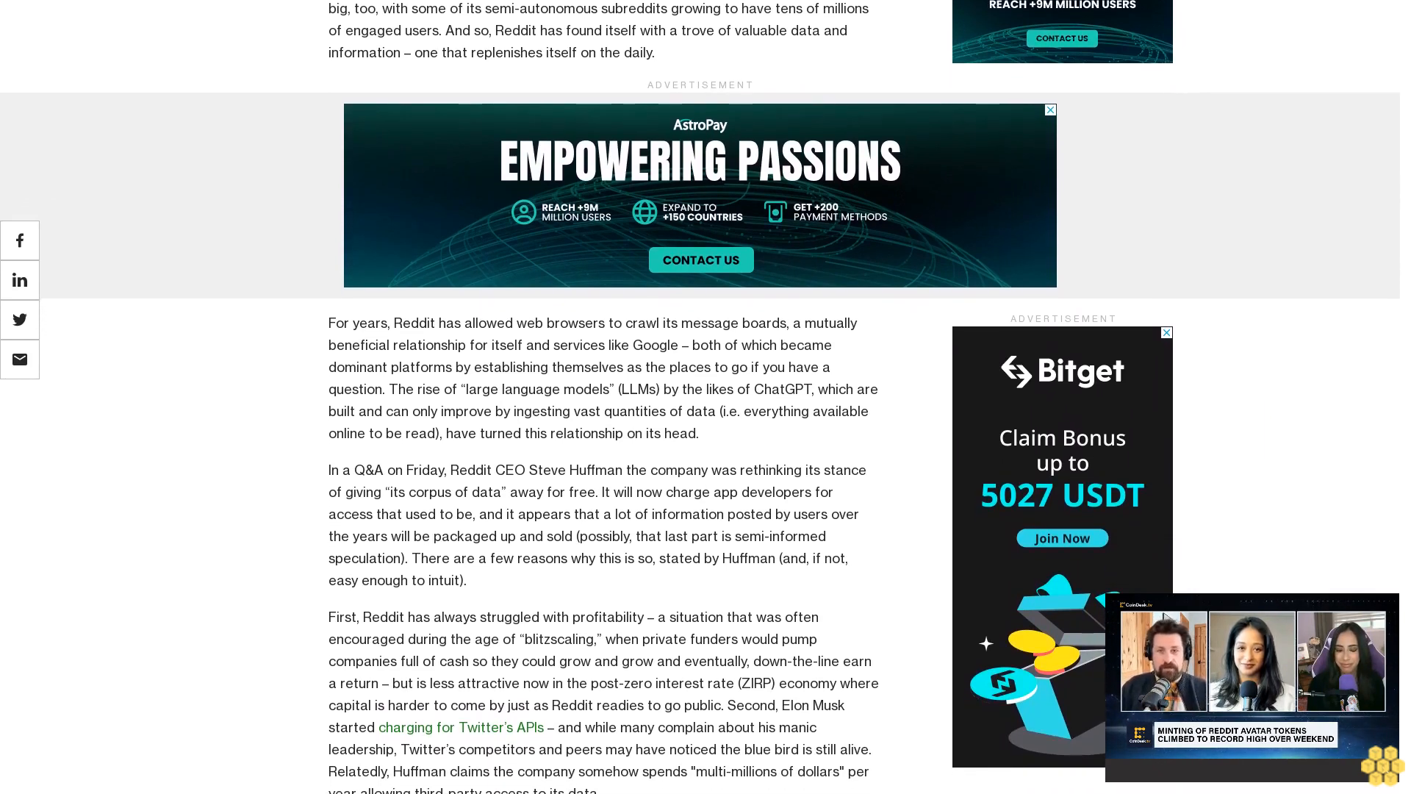
{"action": "scroll", "scroll_direction": "down", "scroll_amount": 3}
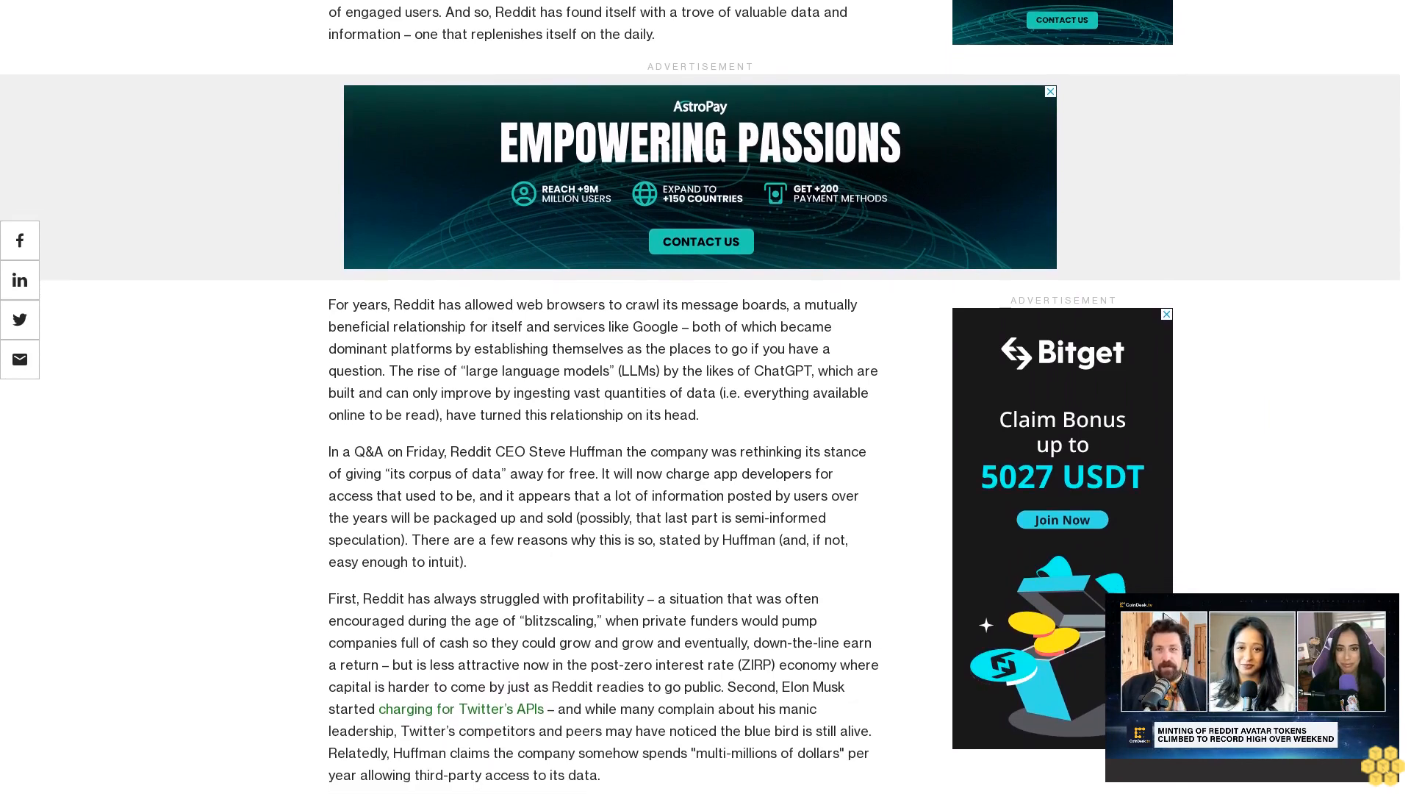
{"action": "scroll", "scroll_direction": "down", "scroll_amount": 3}
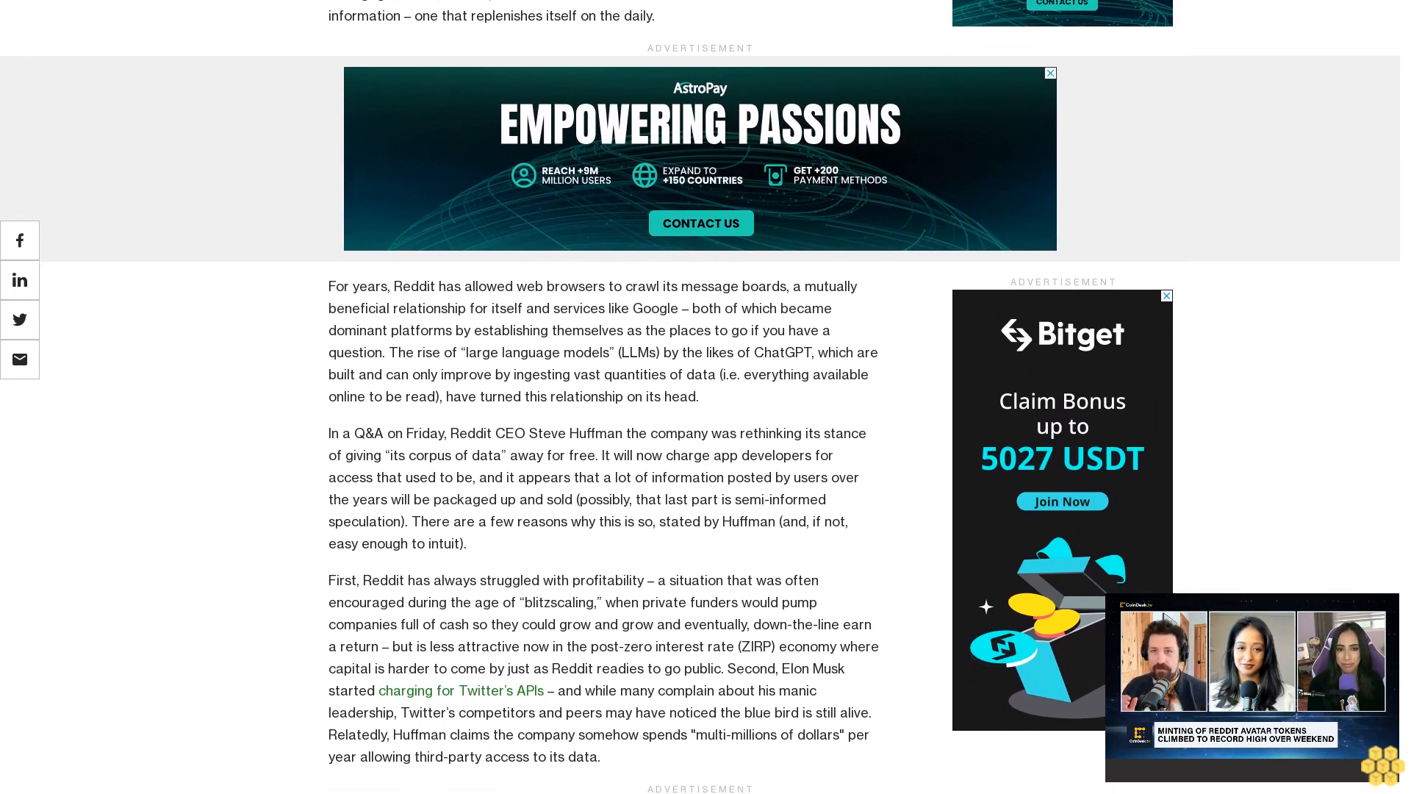
{"action": "scroll", "scroll_direction": "down", "scroll_amount": 3}
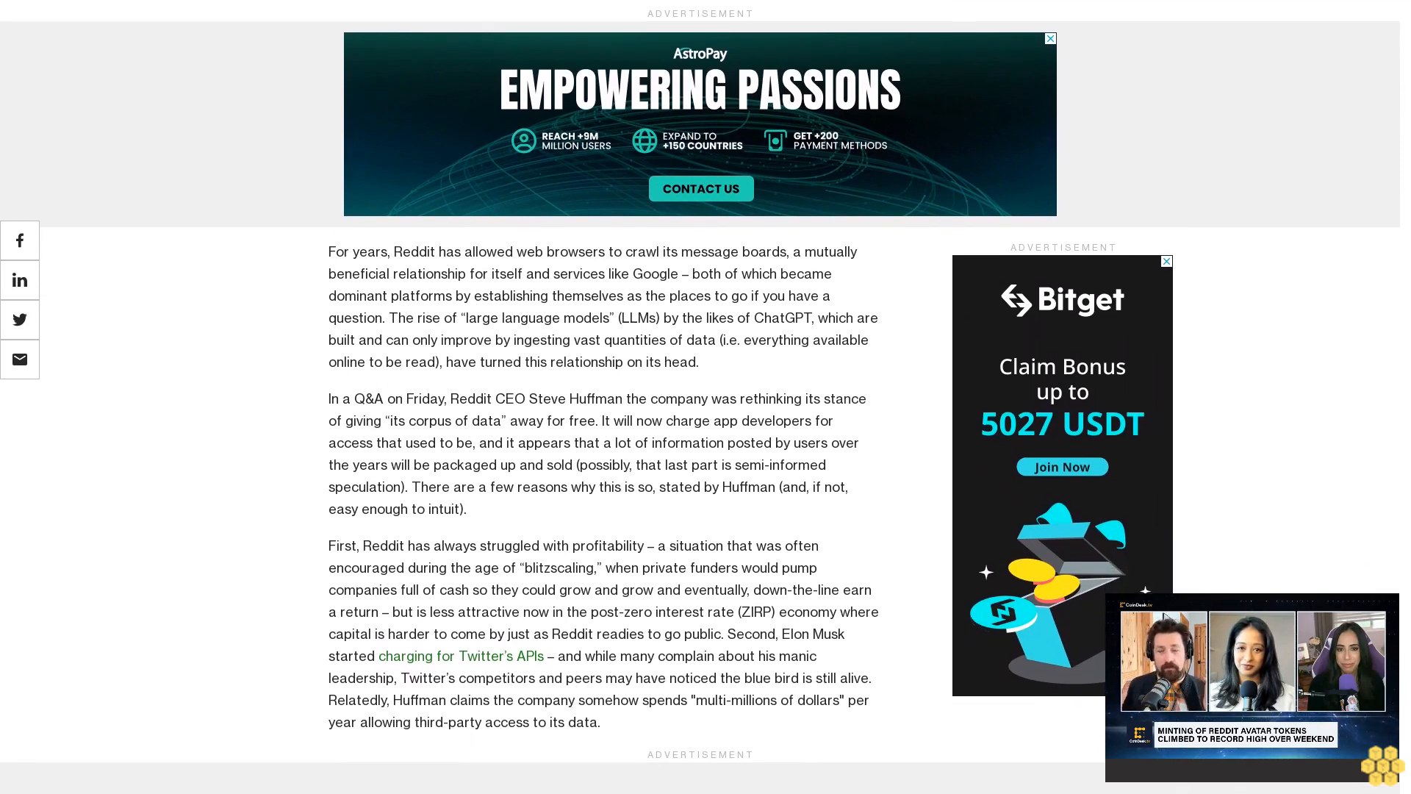
{"action": "scroll", "scroll_direction": "up", "scroll_amount": 3}
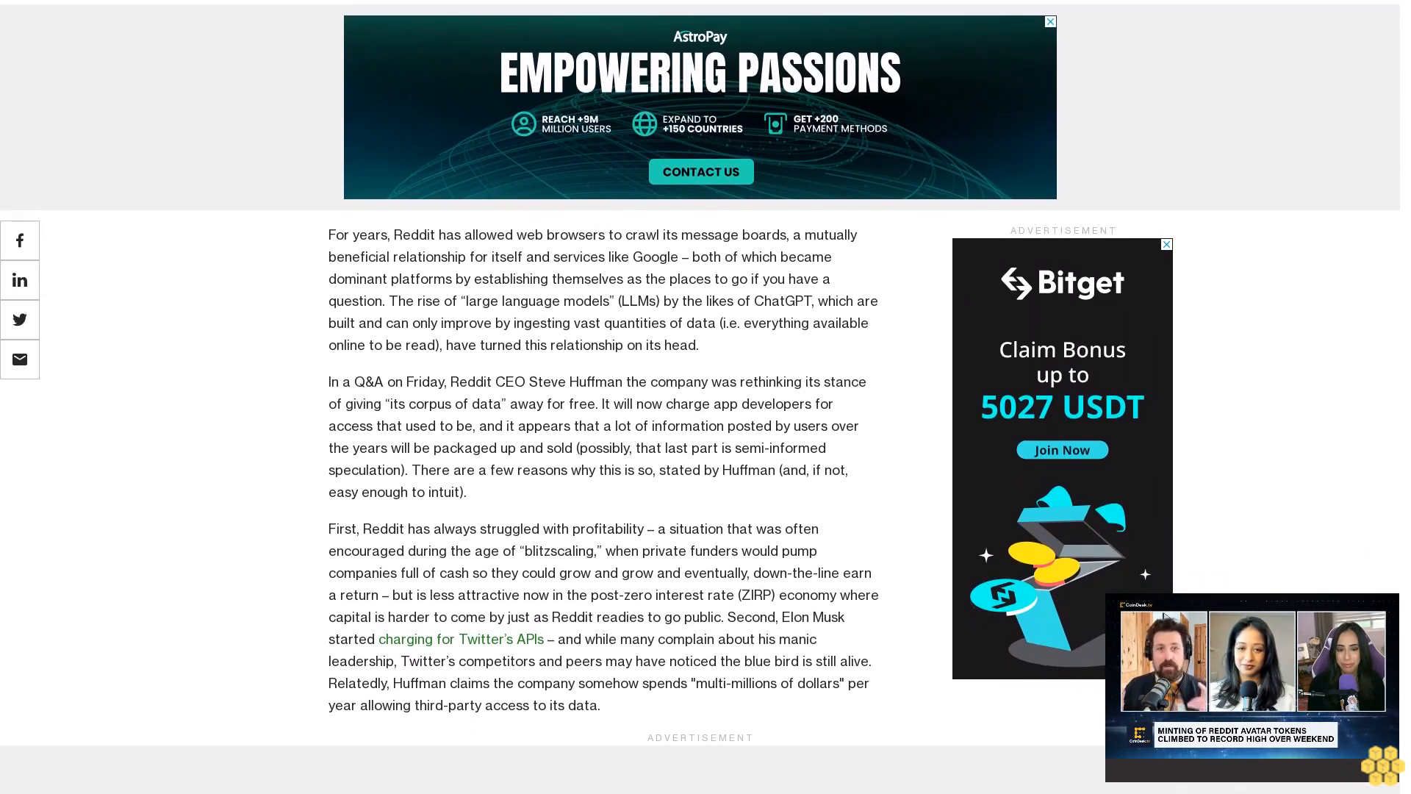
{"action": "scroll", "scroll_direction": "up", "scroll_amount": 3}
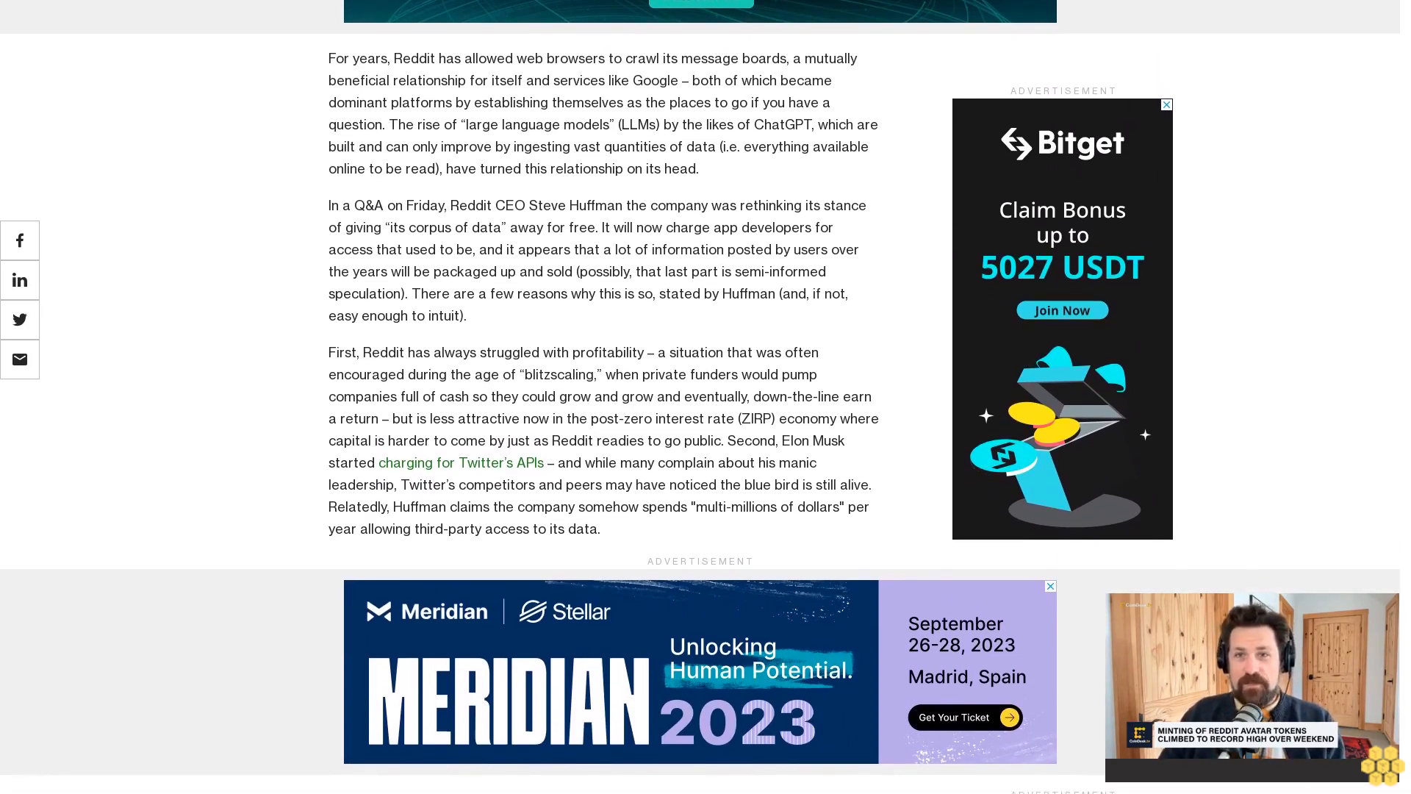
{"action": "scroll", "scroll_direction": "down", "scroll_amount": 3}
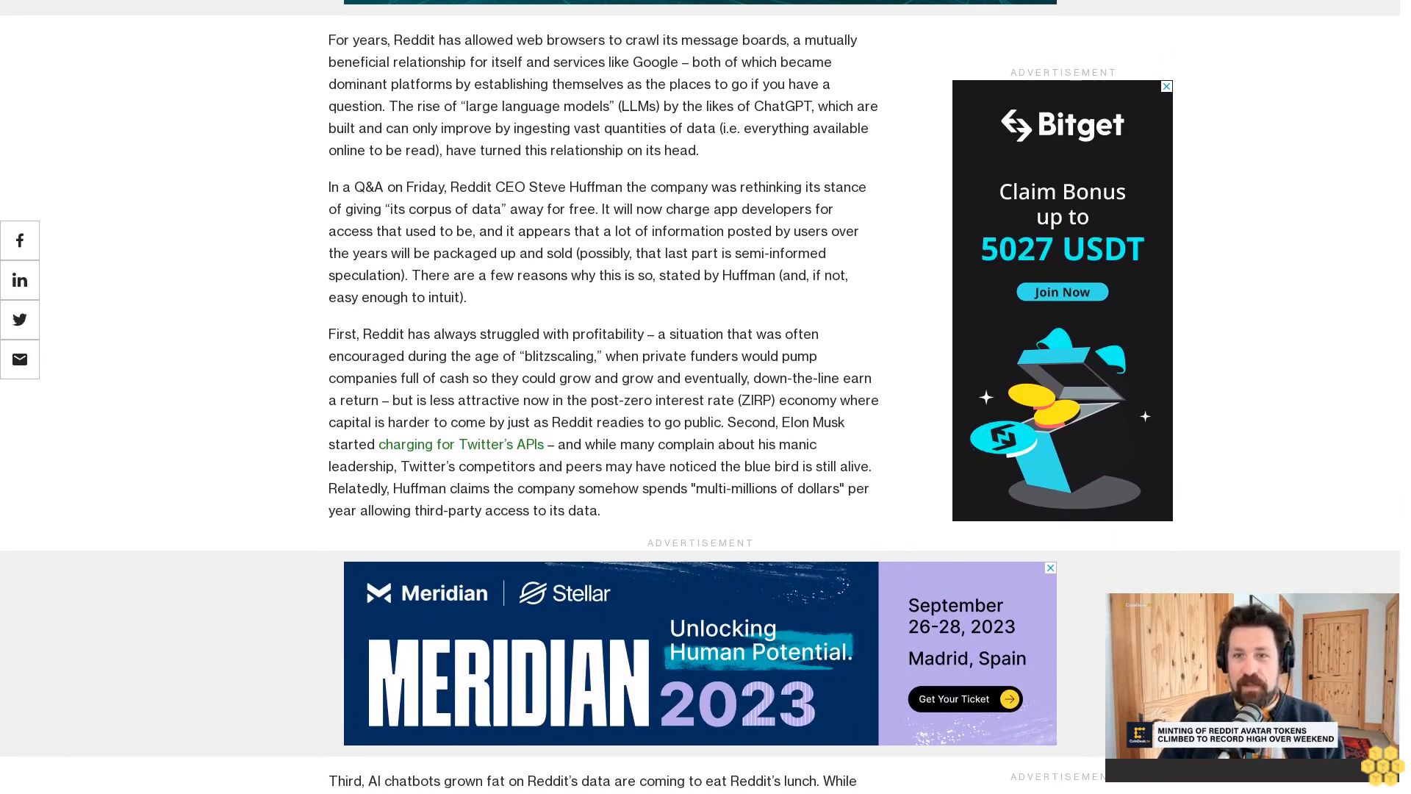
{"action": "scroll", "scroll_direction": "down", "scroll_amount": 3}
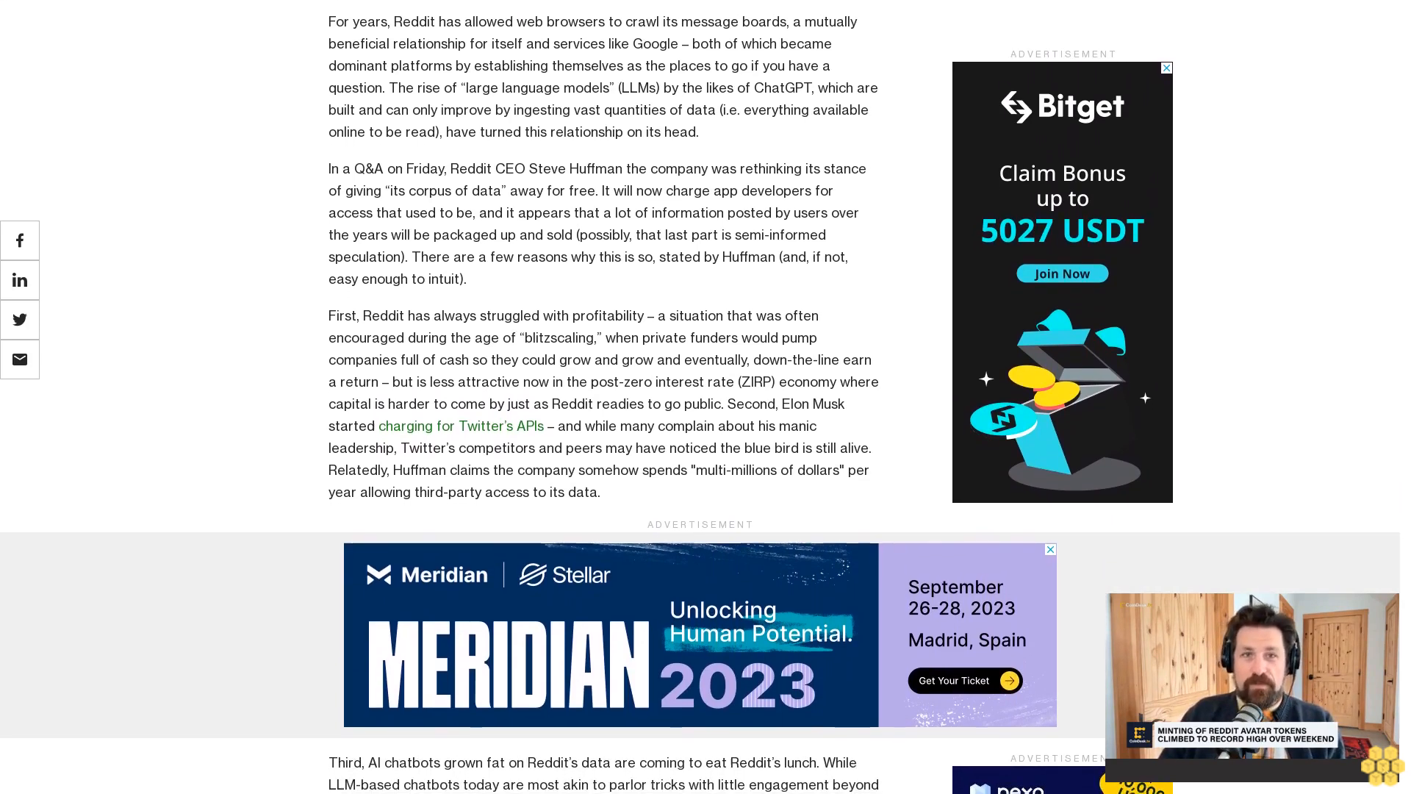
{"action": "scroll", "scroll_direction": "down", "scroll_amount": 3}
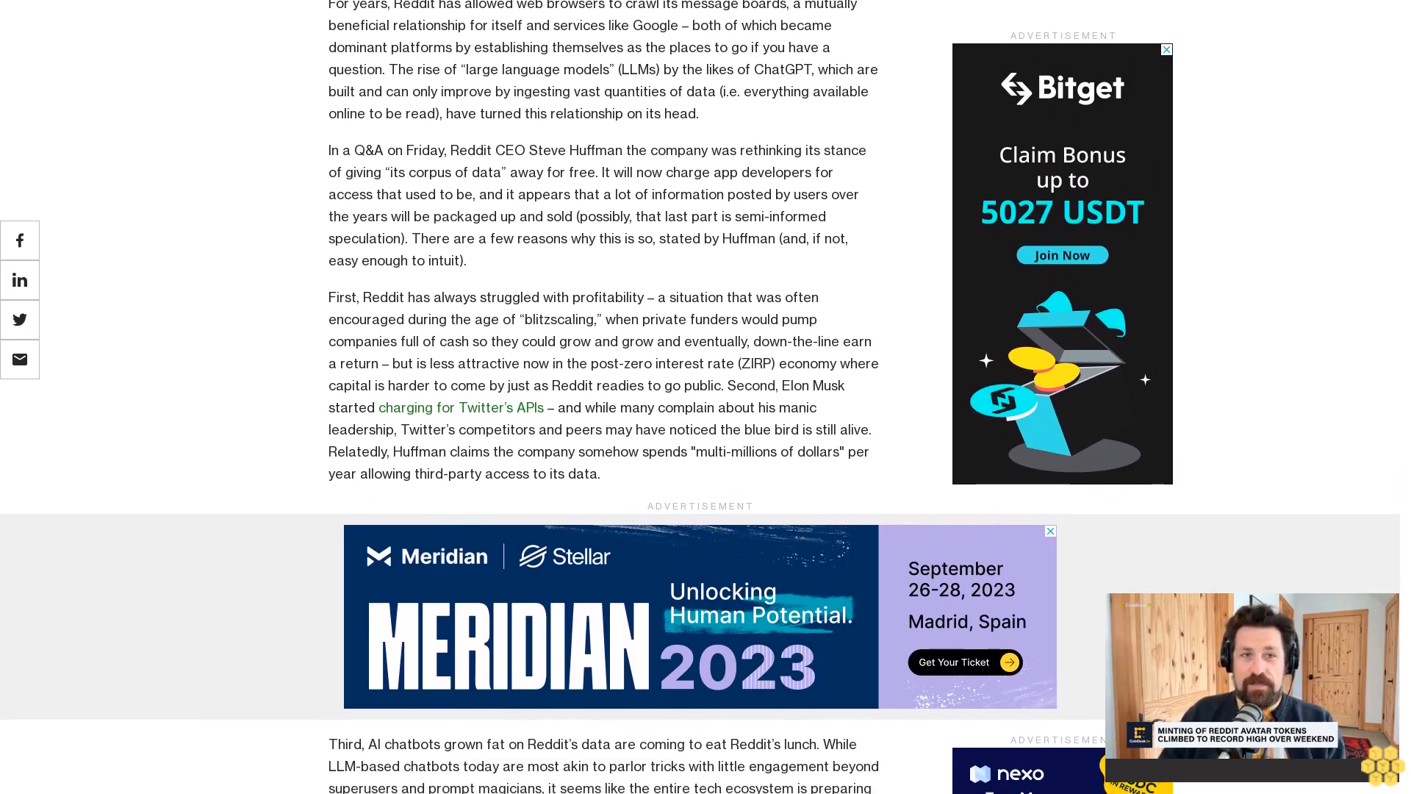
{"action": "scroll", "scroll_direction": "down", "scroll_amount": 3}
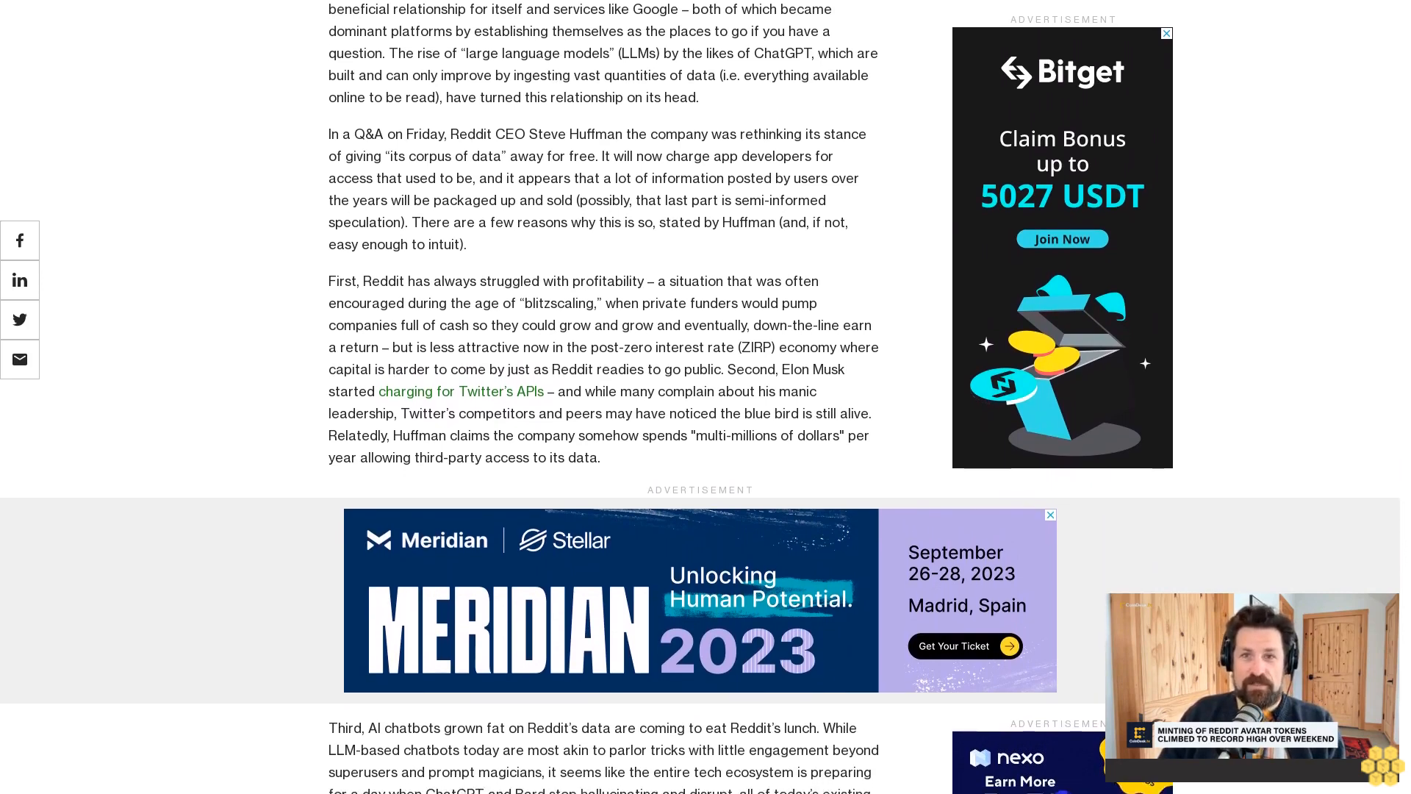
{"action": "scroll", "scroll_direction": "down", "scroll_amount": 3}
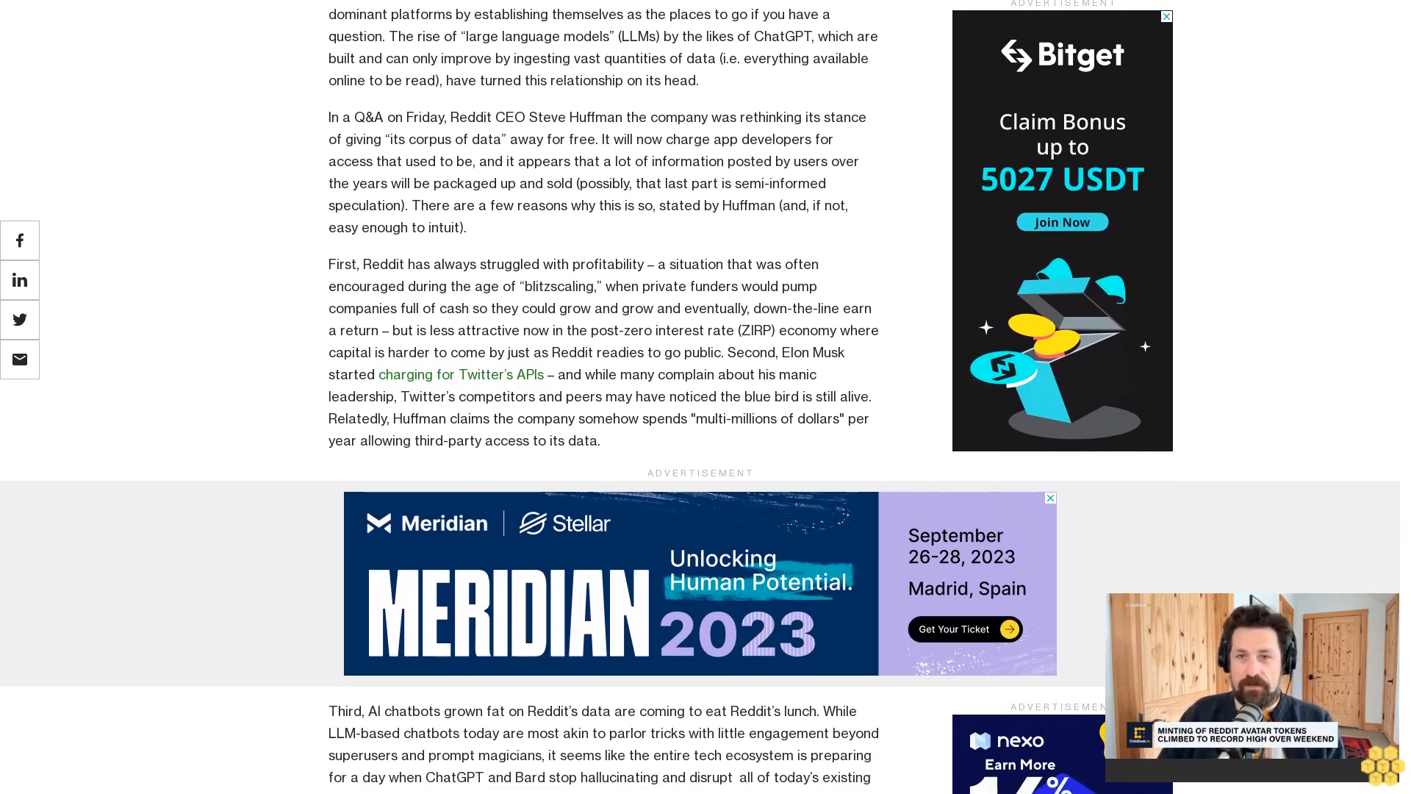
{"action": "scroll", "scroll_direction": "down", "scroll_amount": 3}
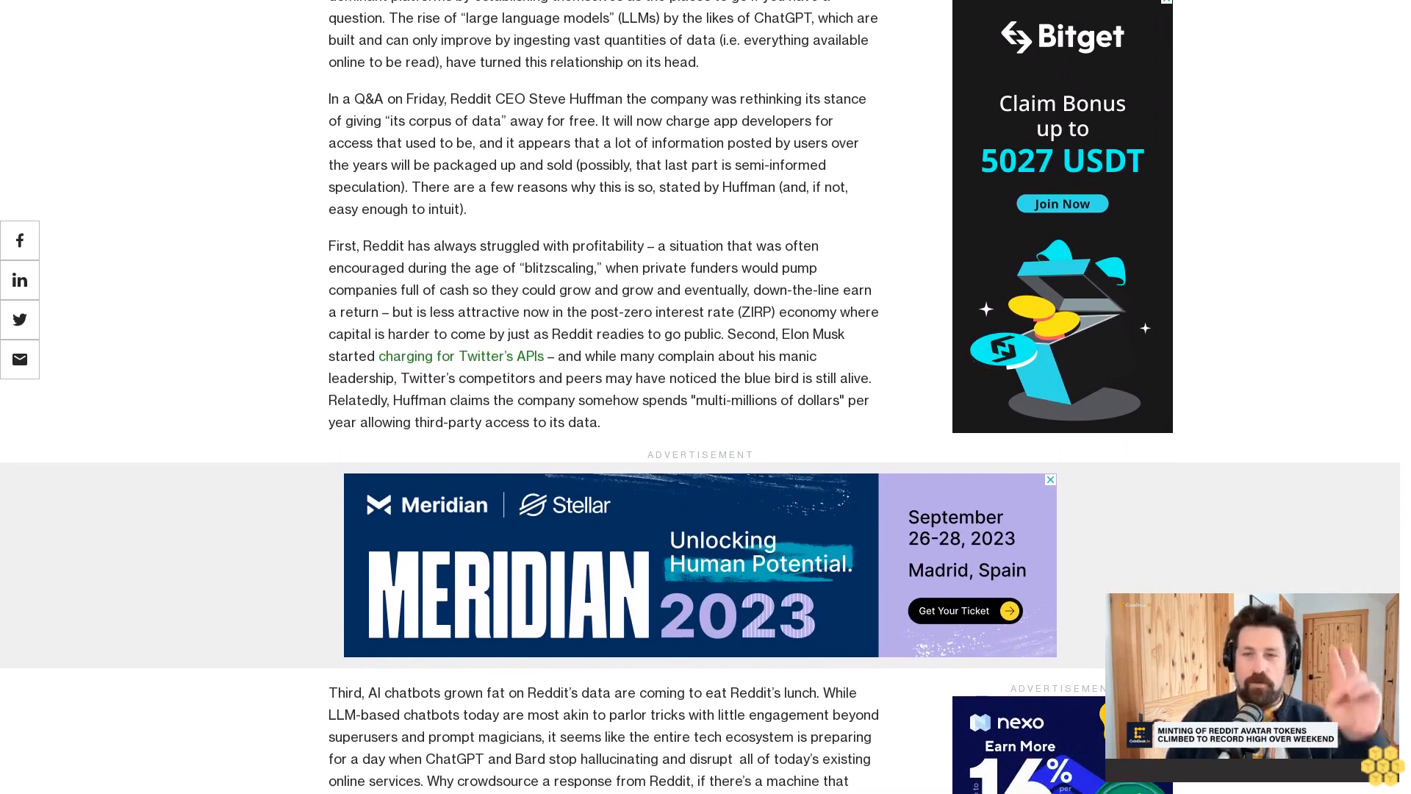
{"action": "scroll", "scroll_direction": "down", "scroll_amount": 3}
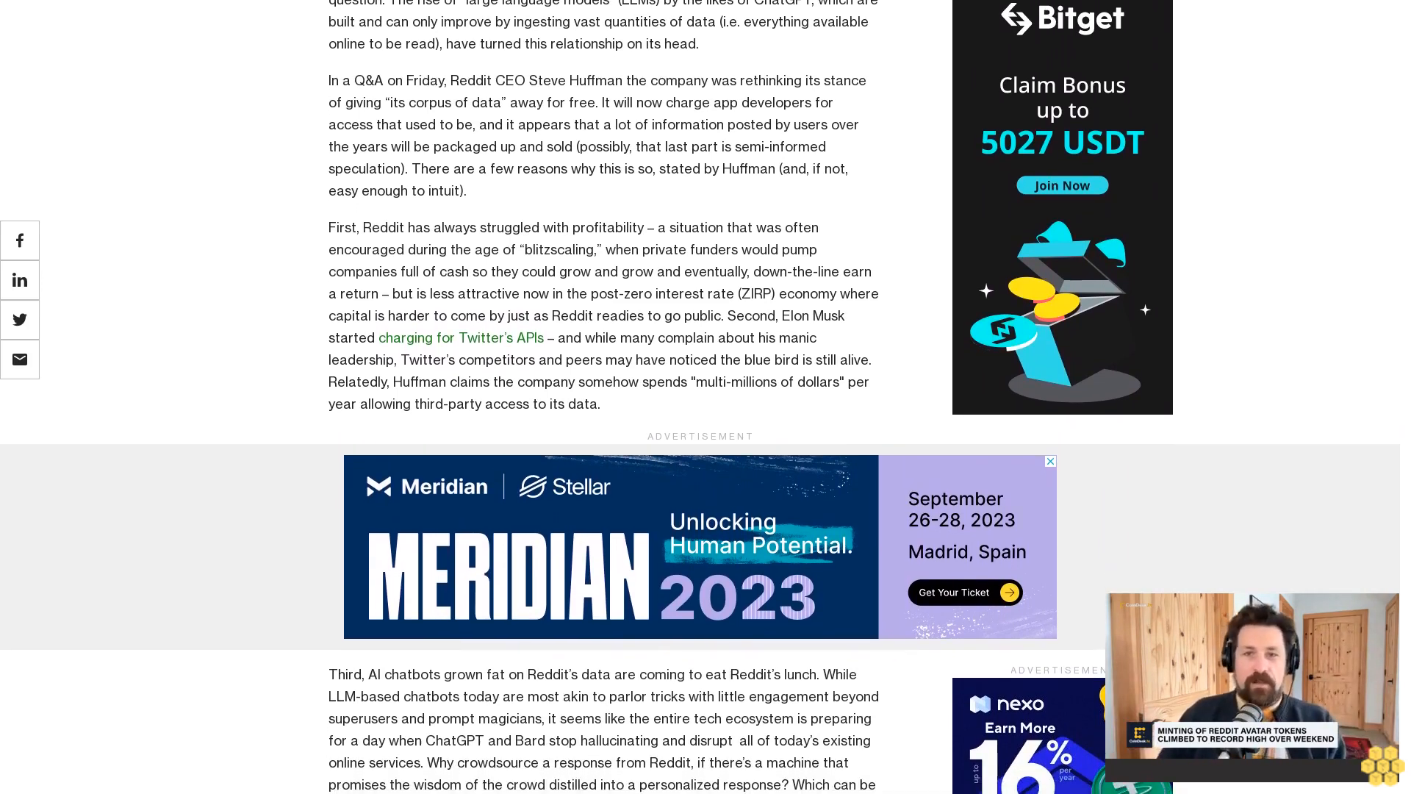
{"action": "scroll", "scroll_direction": "down", "scroll_amount": 3}
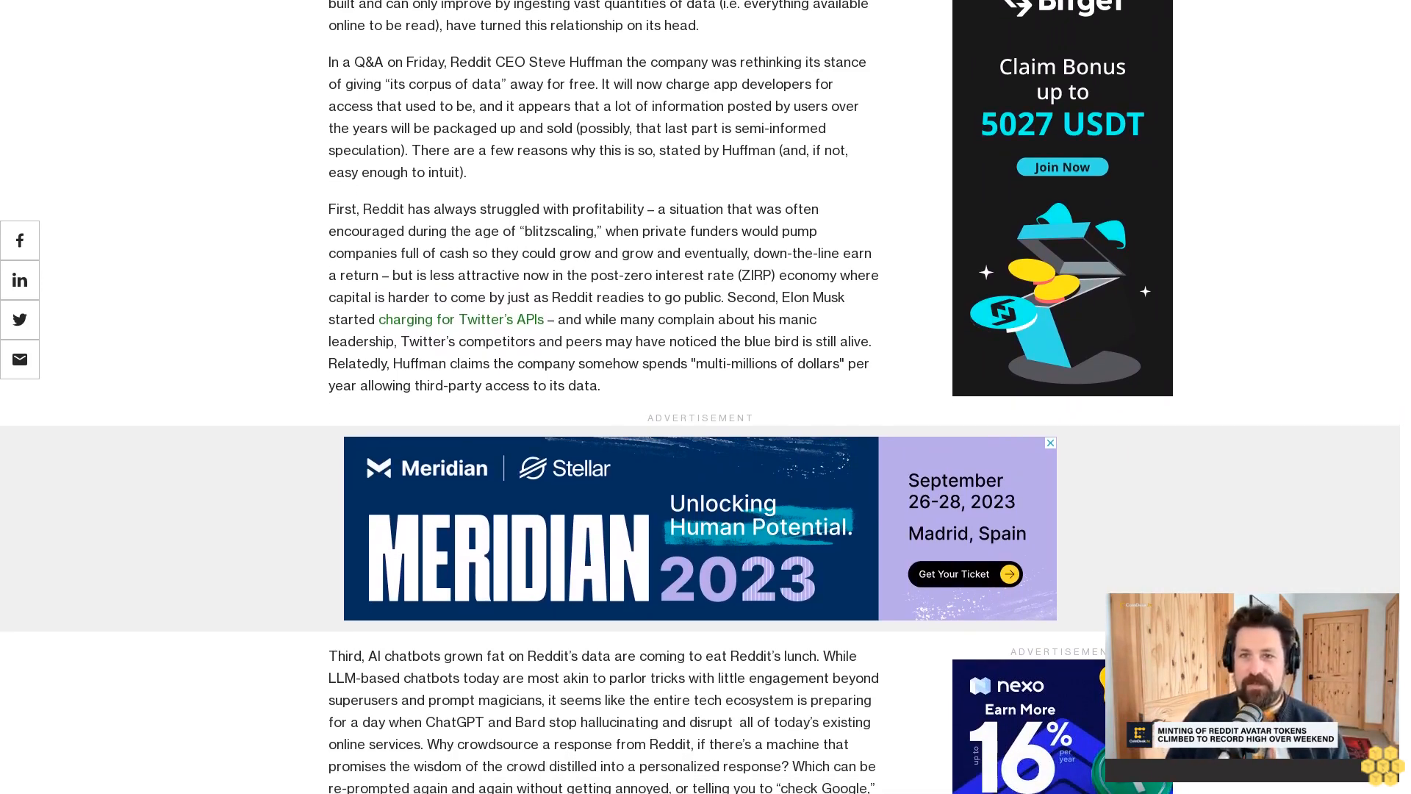
{"action": "scroll", "scroll_direction": "down", "scroll_amount": 3}
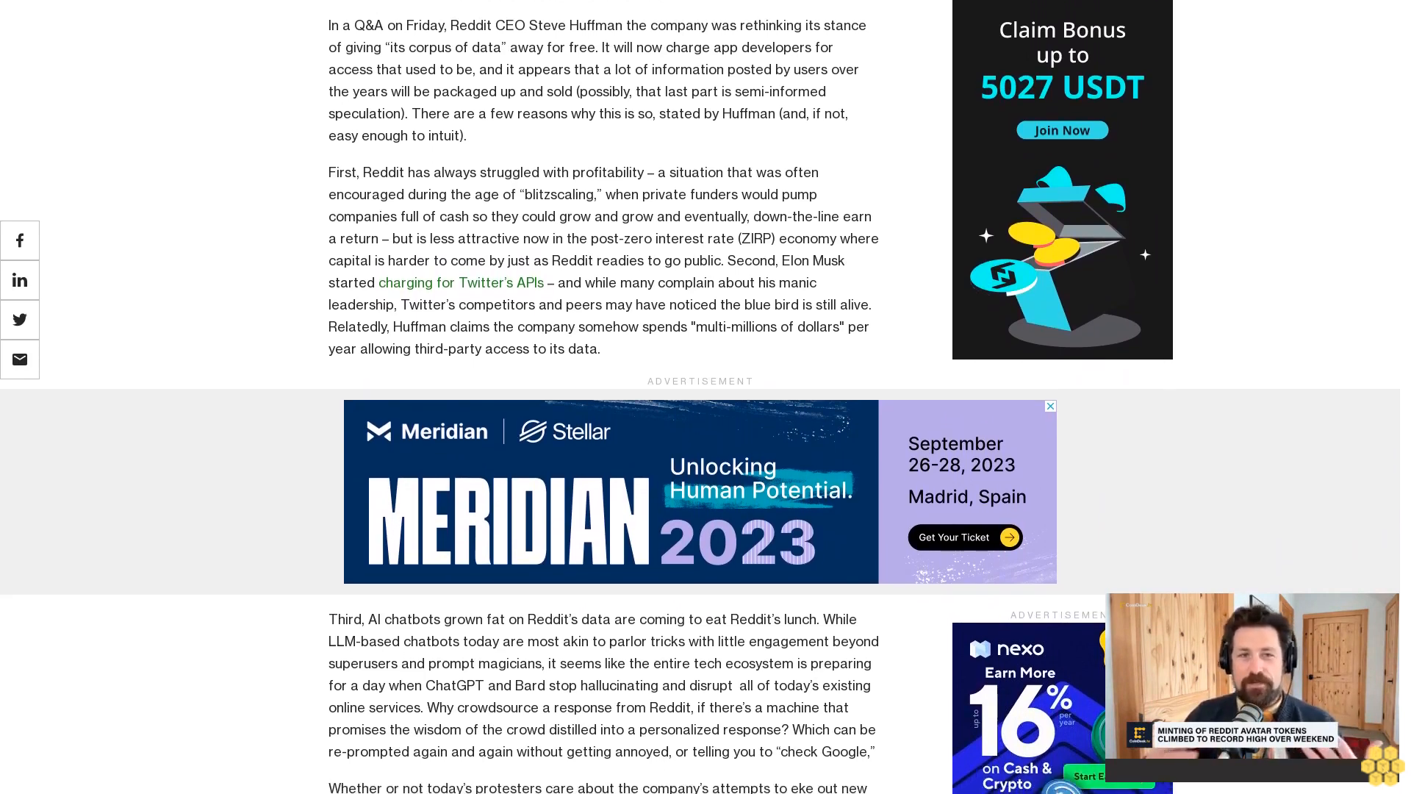
{"action": "scroll", "scroll_direction": "down", "scroll_amount": 3}
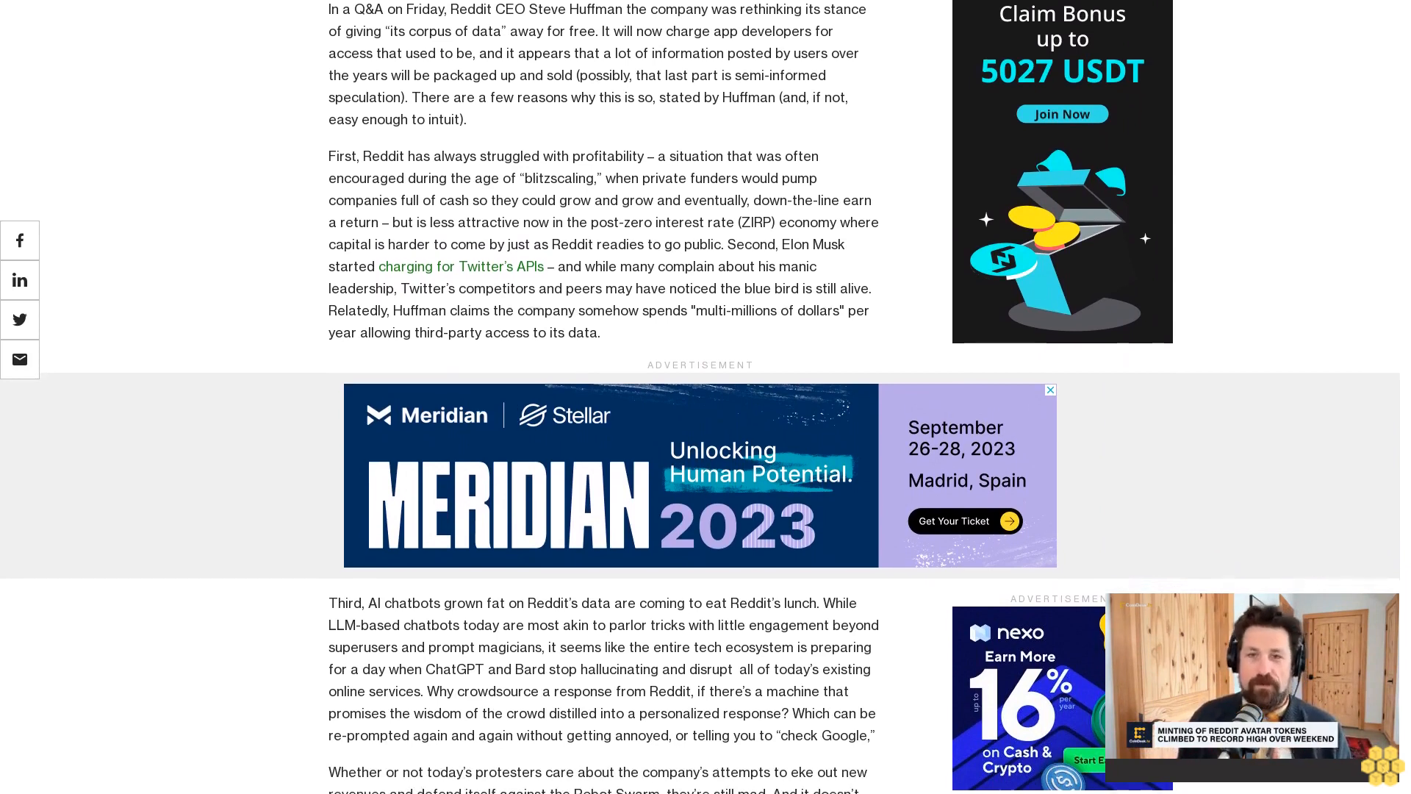
{"action": "scroll", "scroll_direction": "down", "scroll_amount": 3}
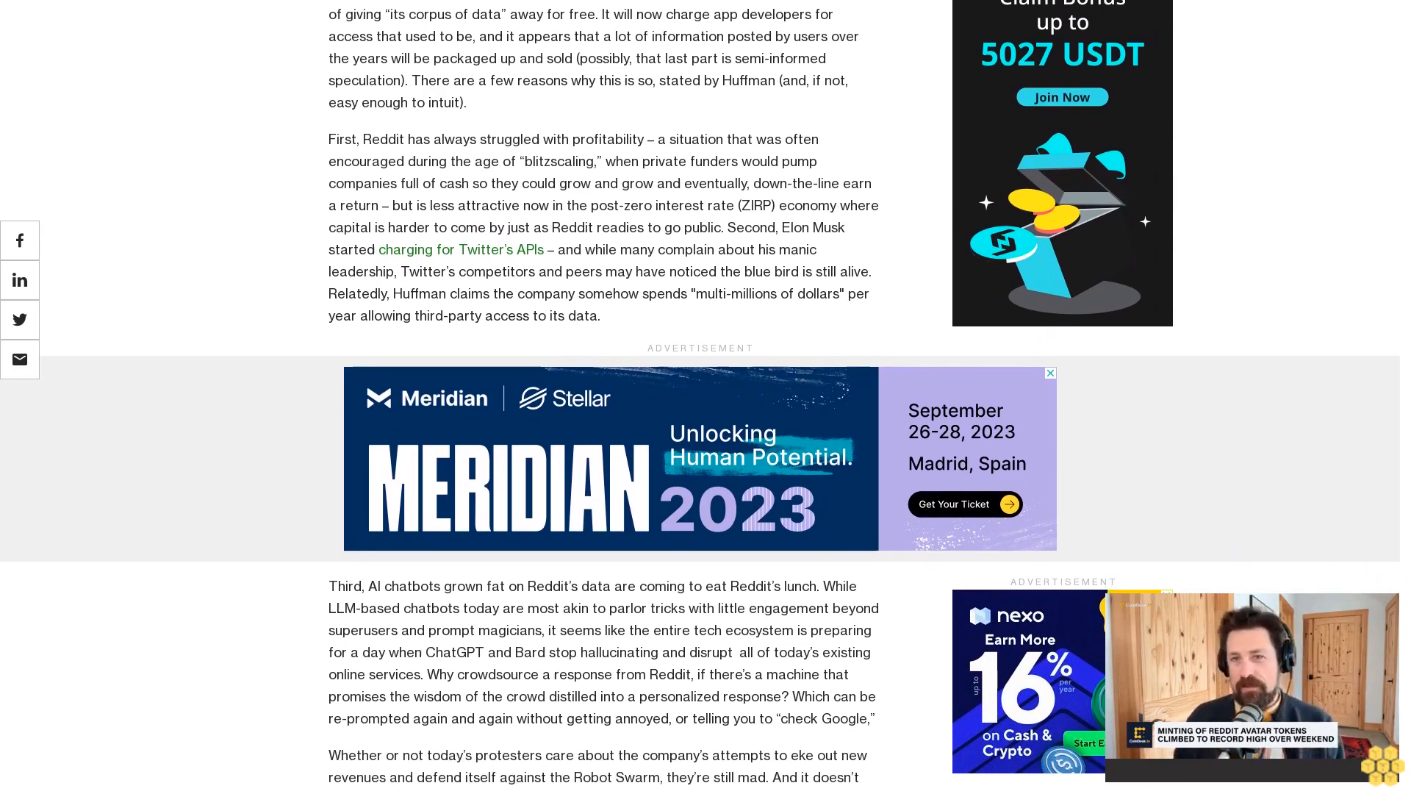
{"action": "scroll", "scroll_direction": "down", "scroll_amount": 3}
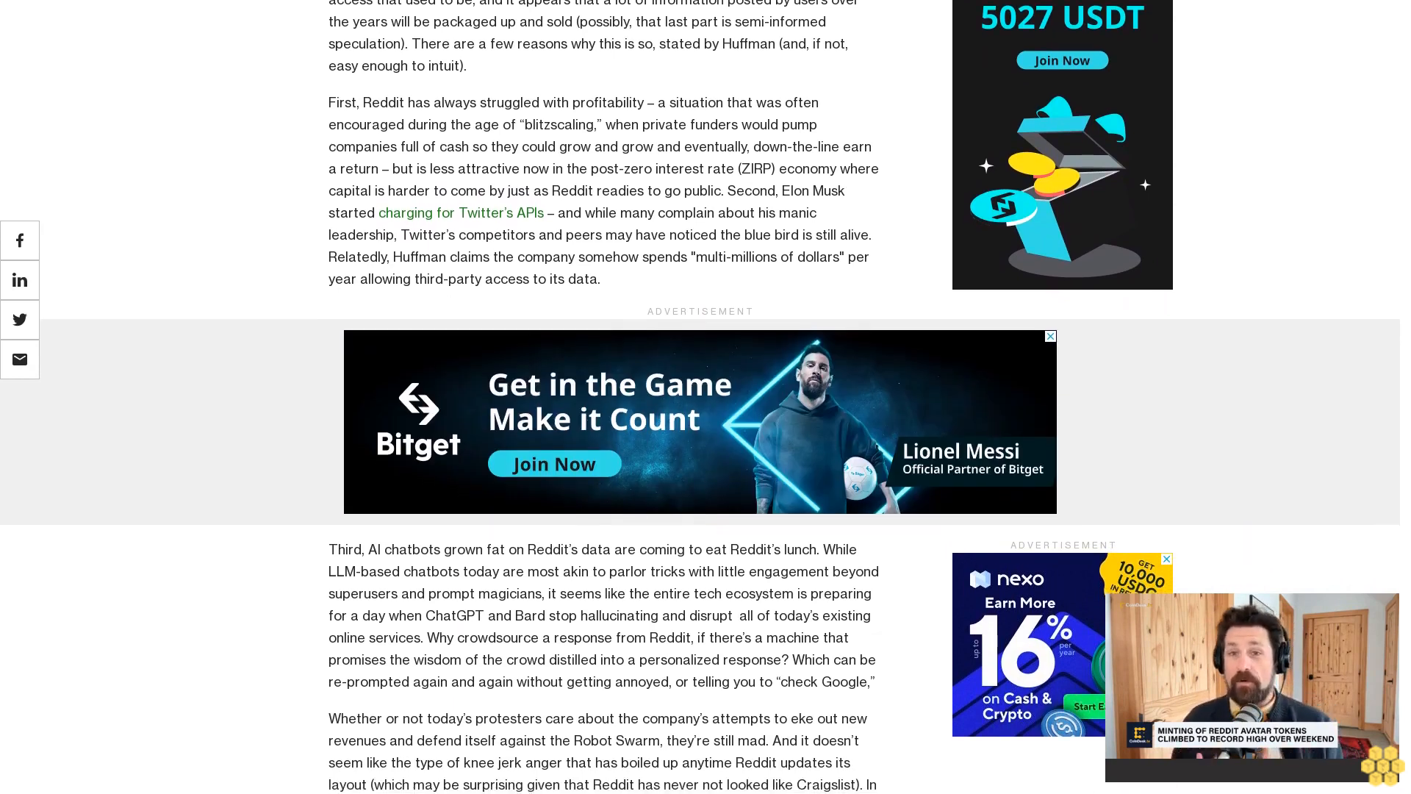
{"action": "scroll", "scroll_direction": "down", "scroll_amount": 3}
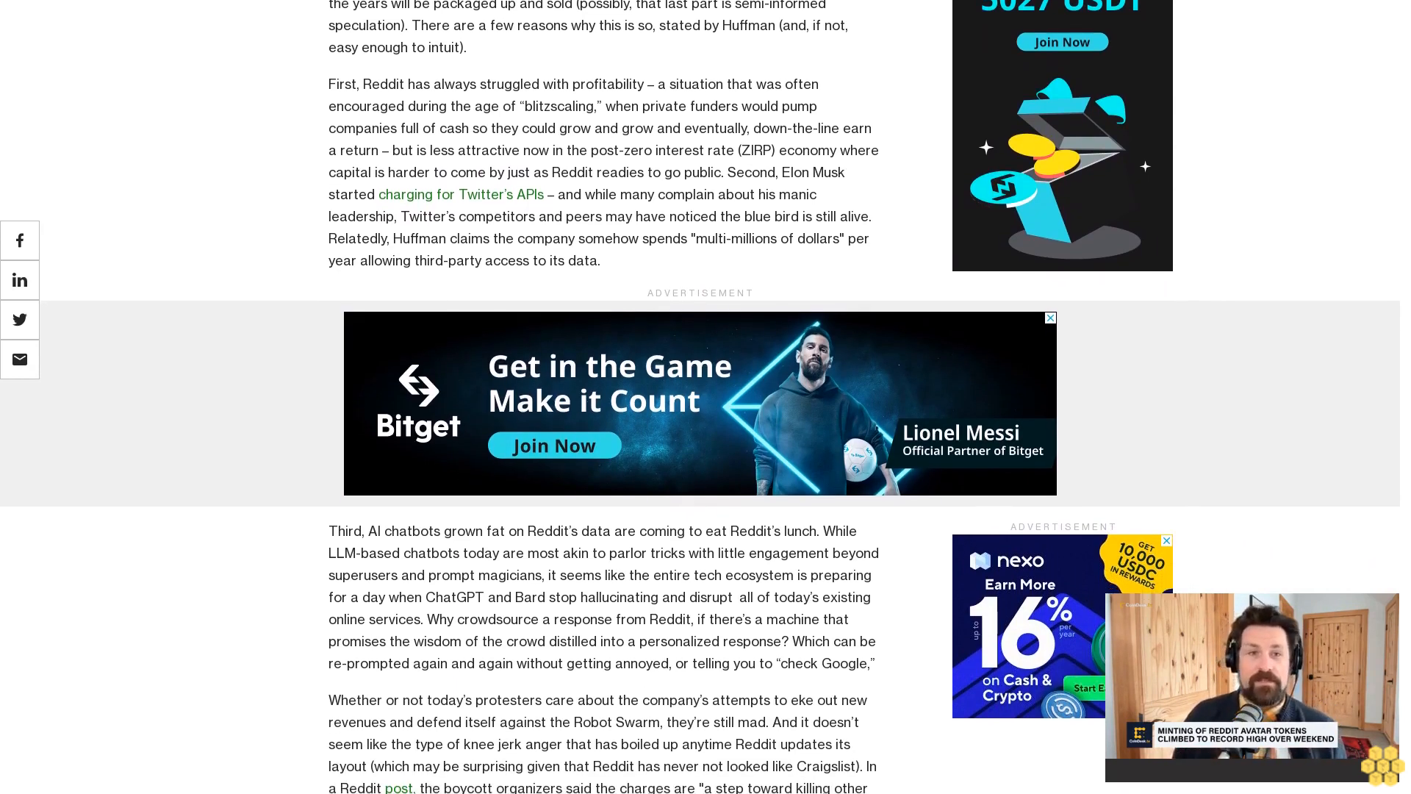
{"action": "scroll", "scroll_direction": "down", "scroll_amount": 3}
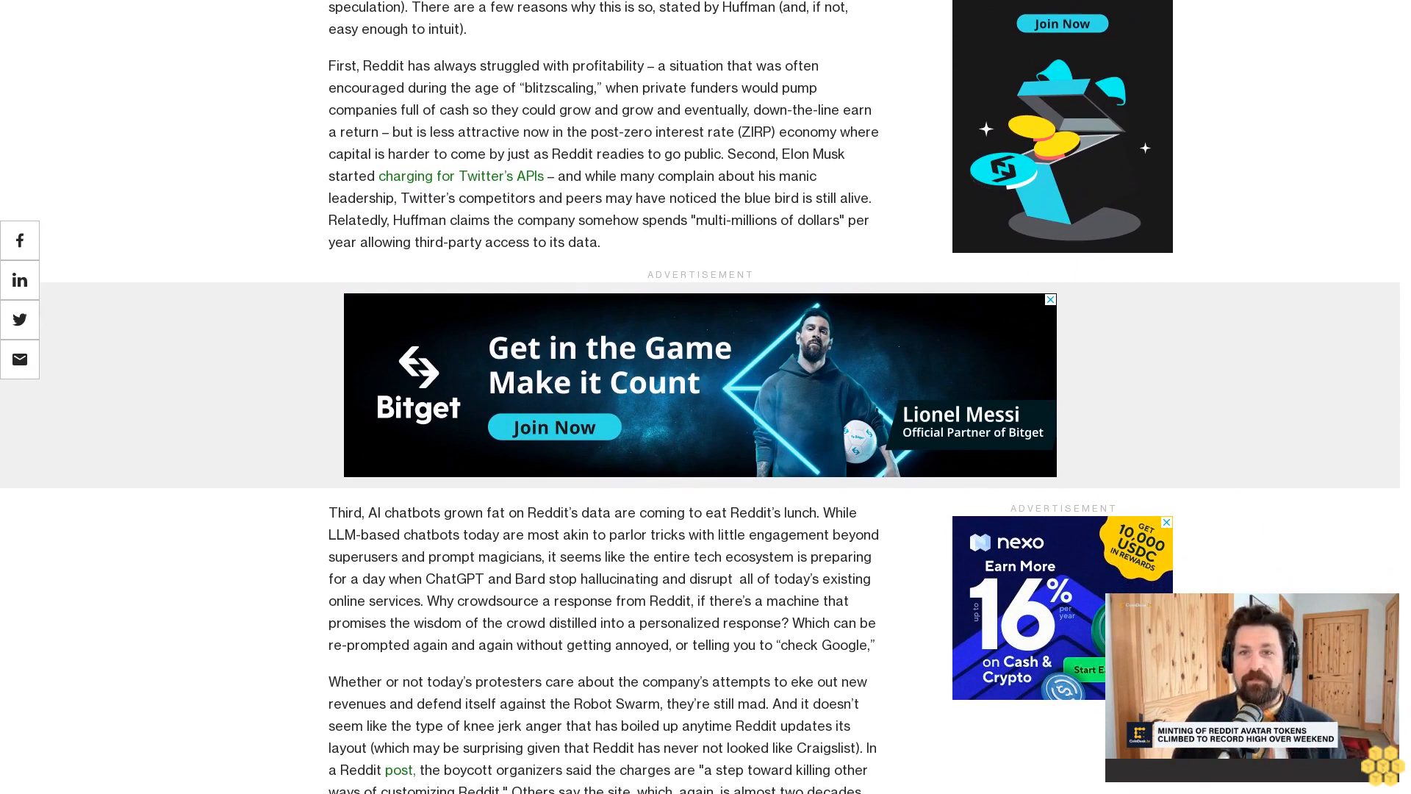
{"action": "scroll", "scroll_direction": "down", "scroll_amount": 3}
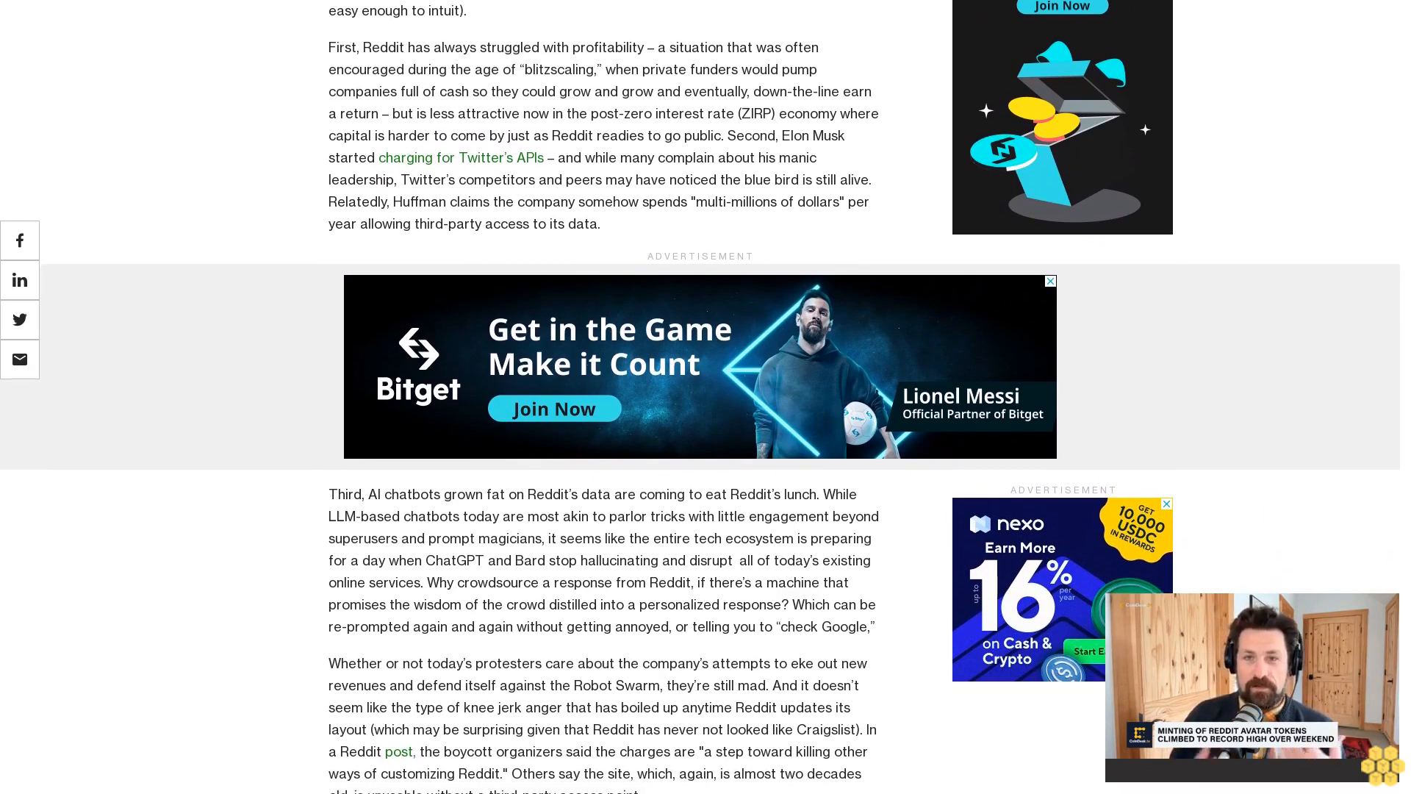
{"action": "scroll", "scroll_direction": "down", "scroll_amount": 3}
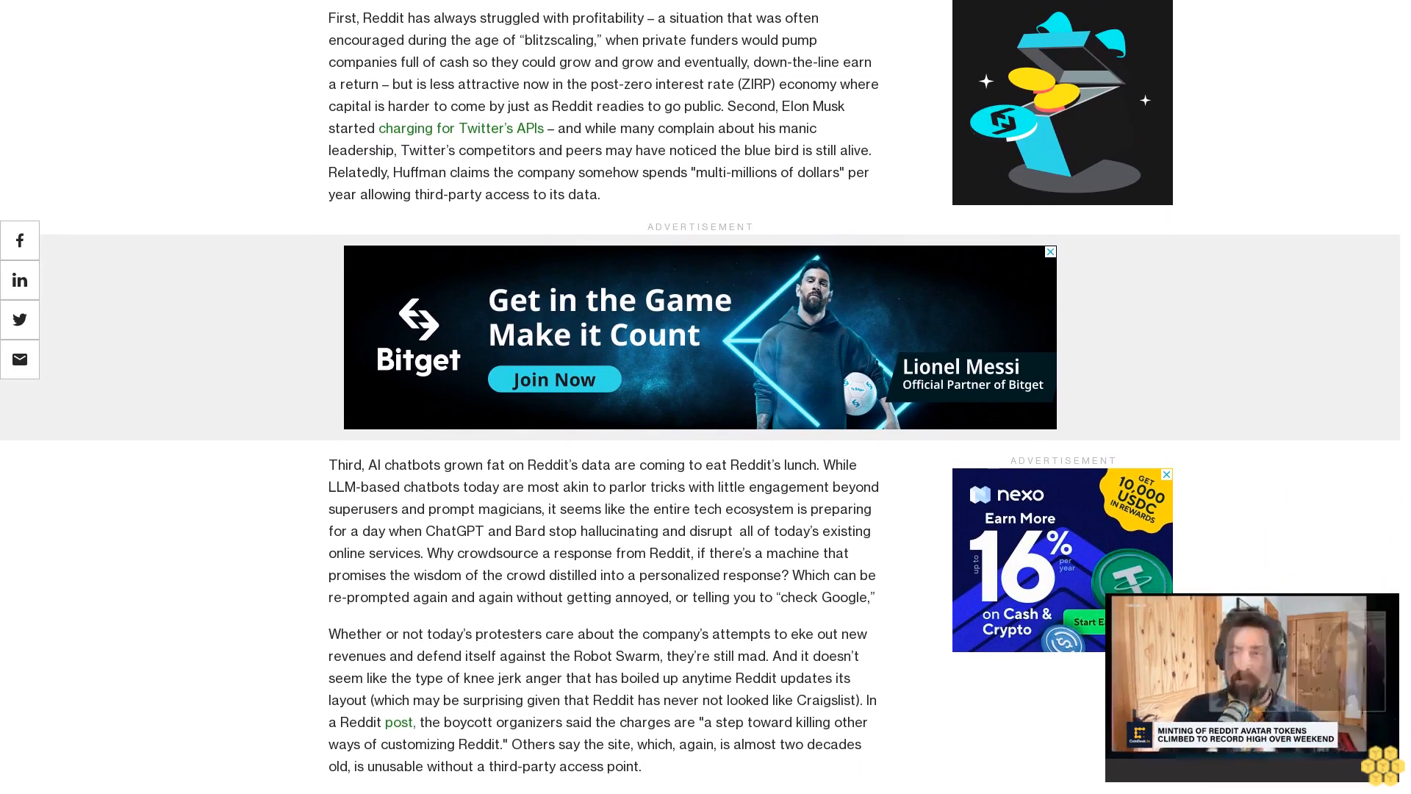
{"action": "scroll", "scroll_direction": "down", "scroll_amount": 3}
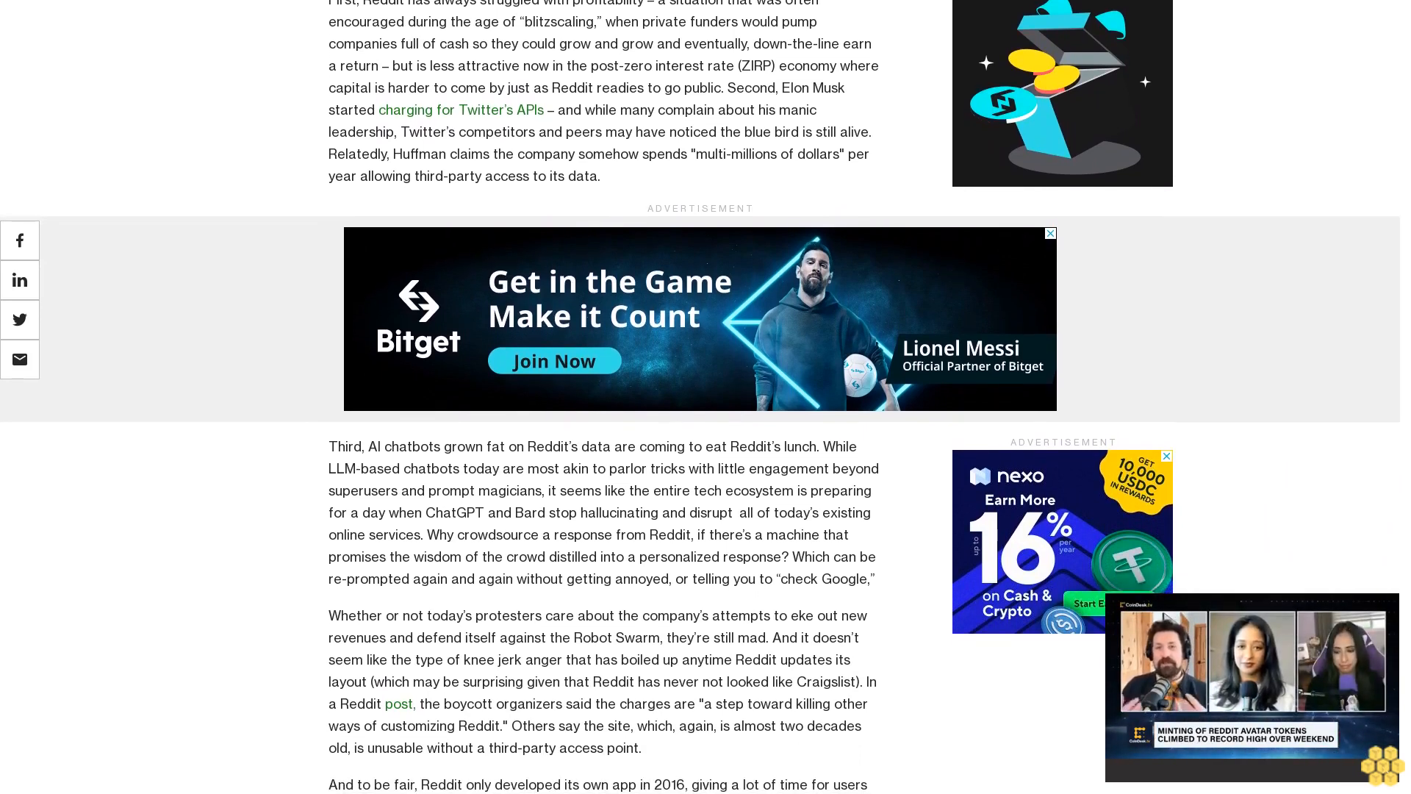
{"action": "scroll", "scroll_direction": "down", "scroll_amount": 3}
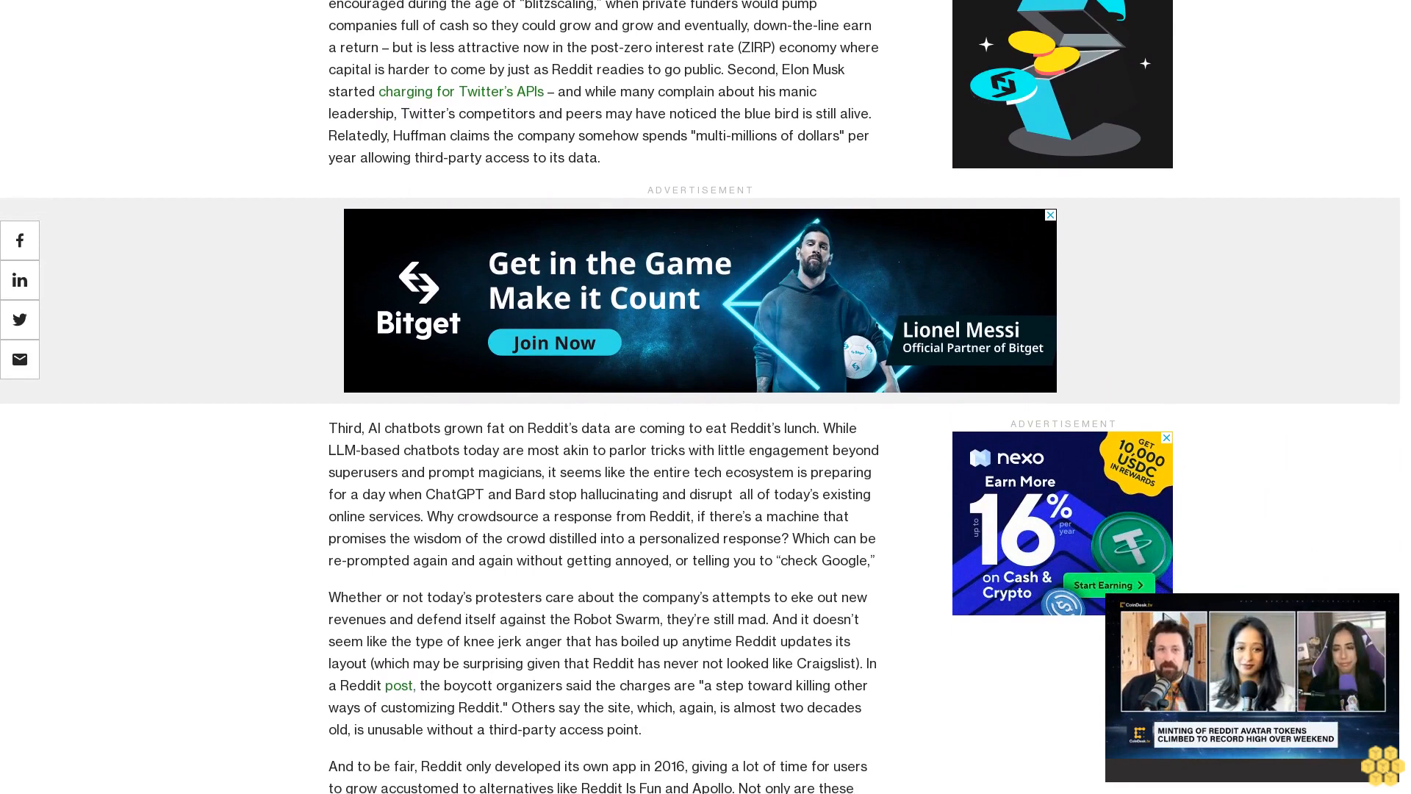
{"action": "scroll", "scroll_direction": "down", "scroll_amount": 3}
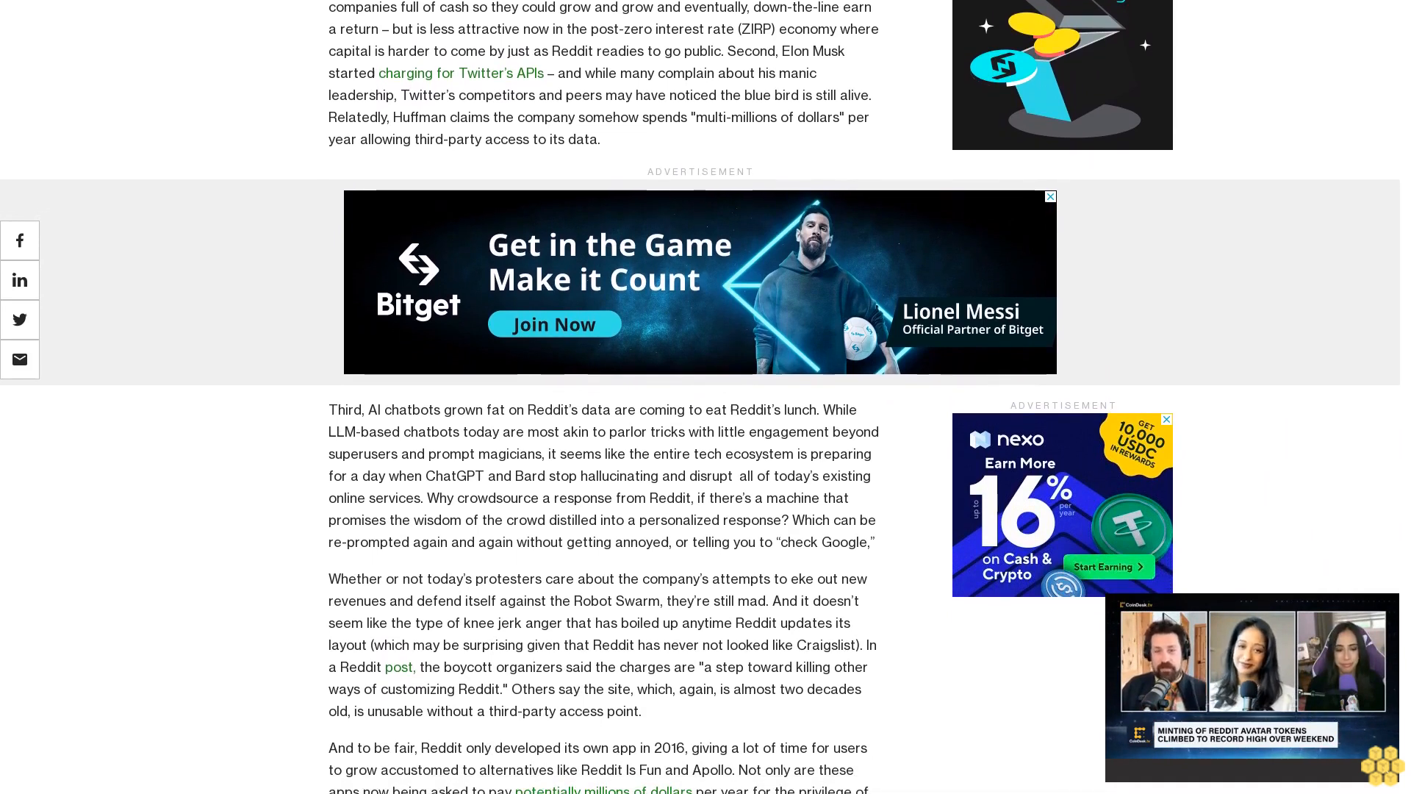
{"action": "scroll", "scroll_direction": "down", "scroll_amount": 3}
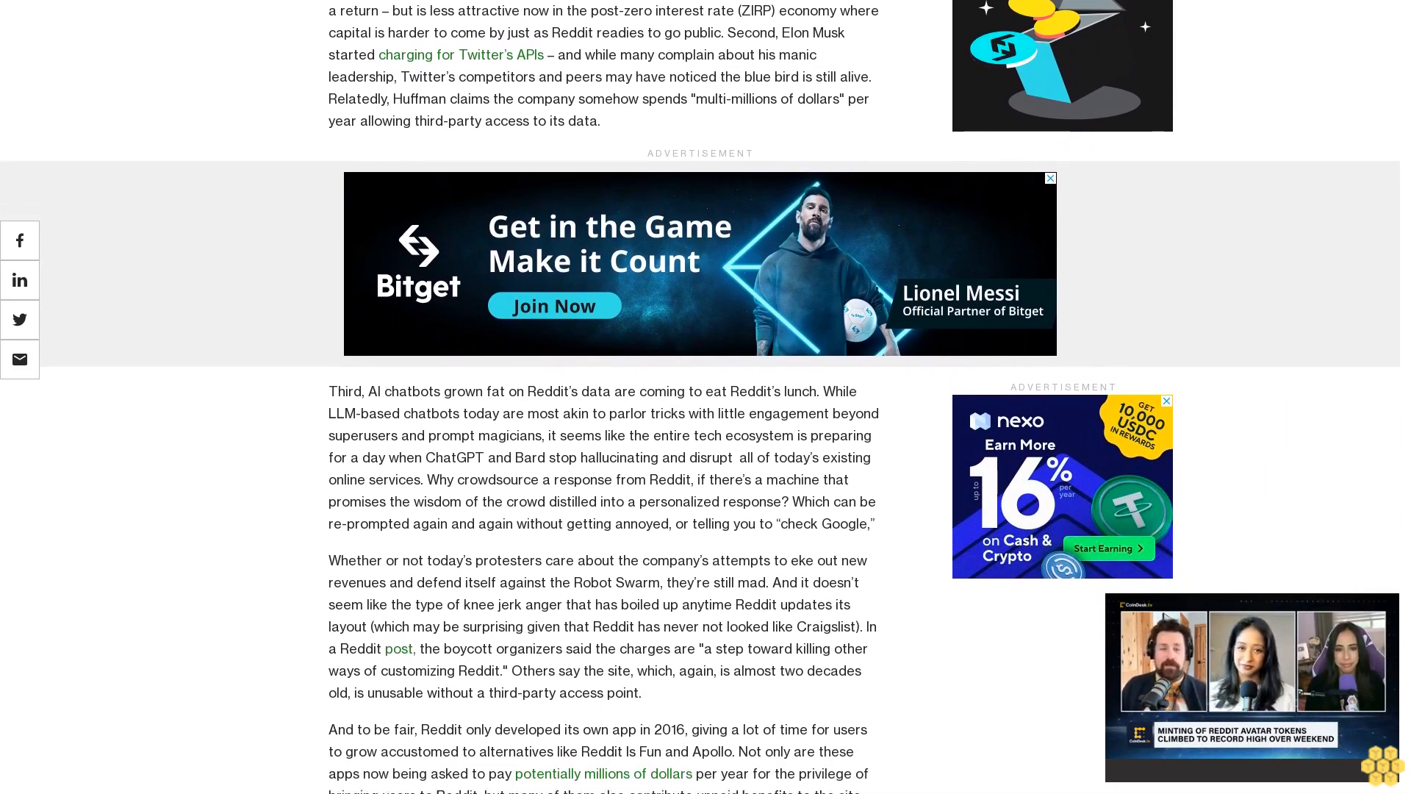
{"action": "scroll", "scroll_direction": "down", "scroll_amount": 3}
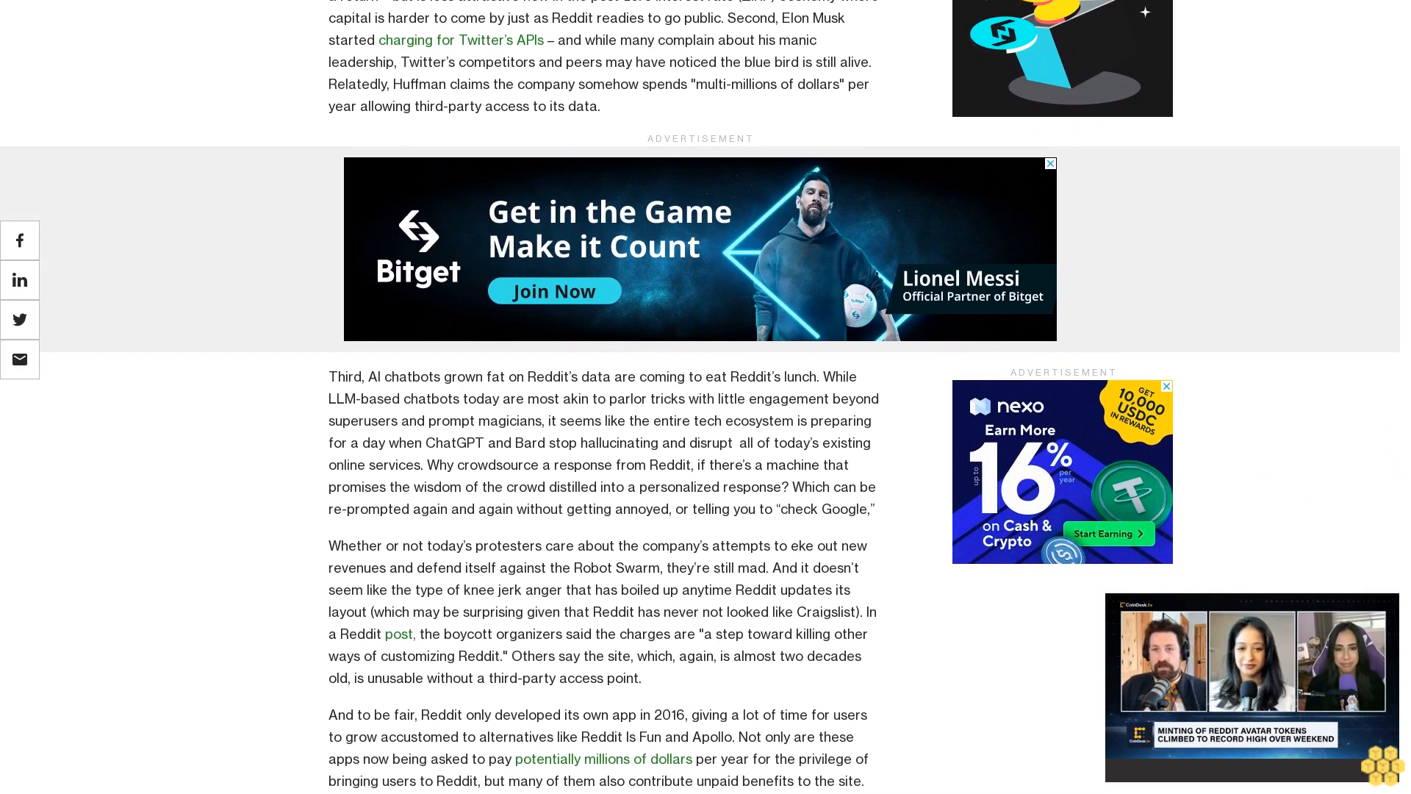
{"action": "scroll", "scroll_direction": "down", "scroll_amount": 3}
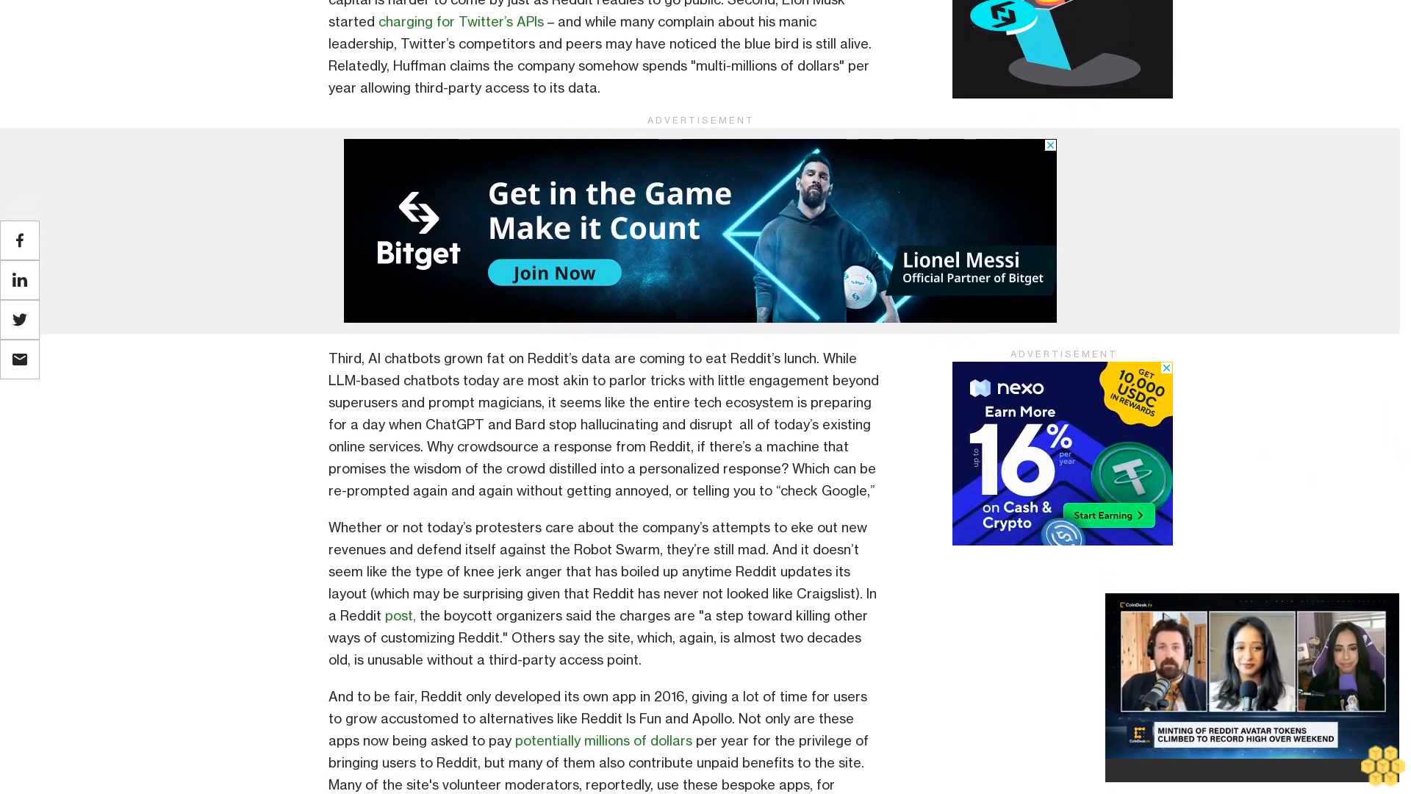
{"action": "scroll", "scroll_direction": "down", "scroll_amount": 3}
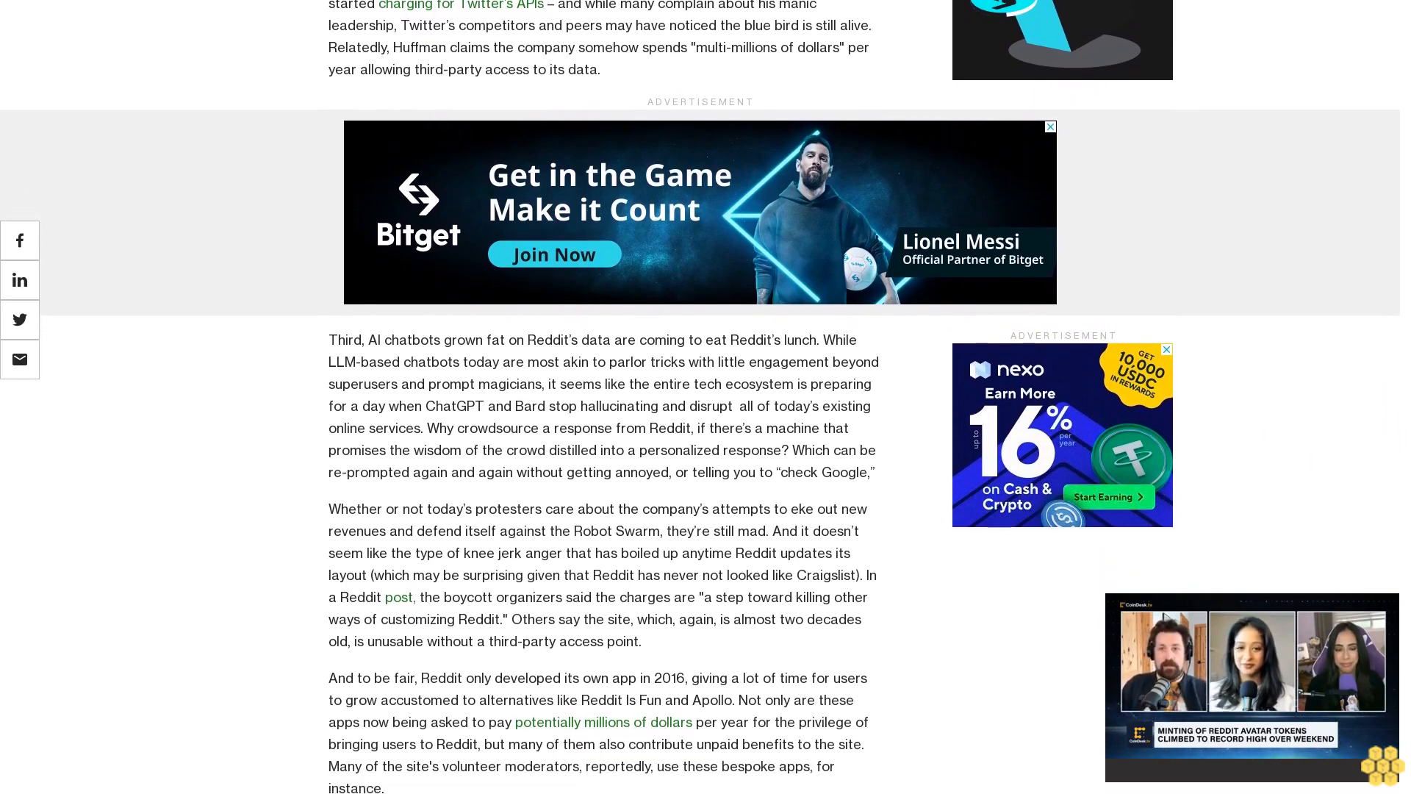
{"action": "scroll", "scroll_direction": "down", "scroll_amount": 3}
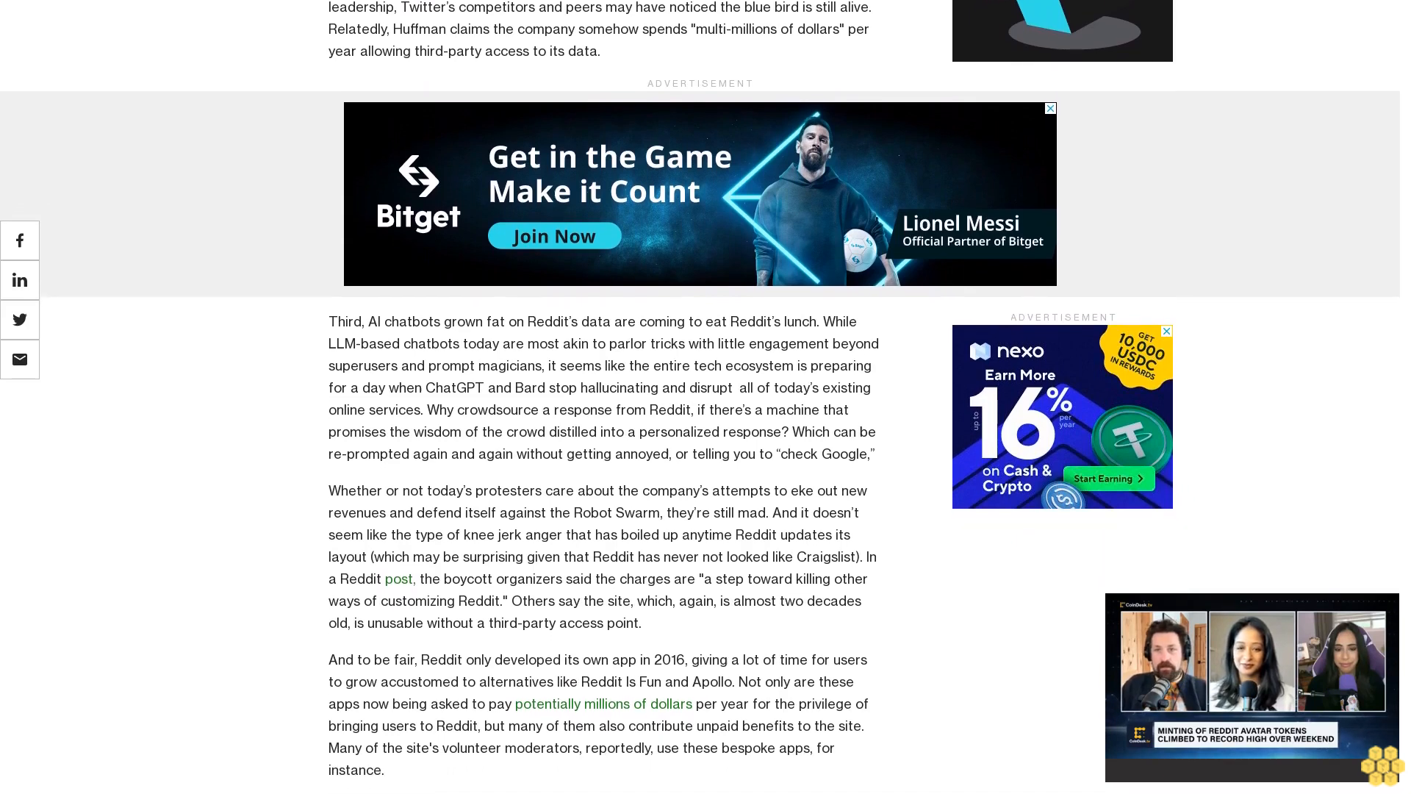
{"action": "scroll", "scroll_direction": "down", "scroll_amount": 3}
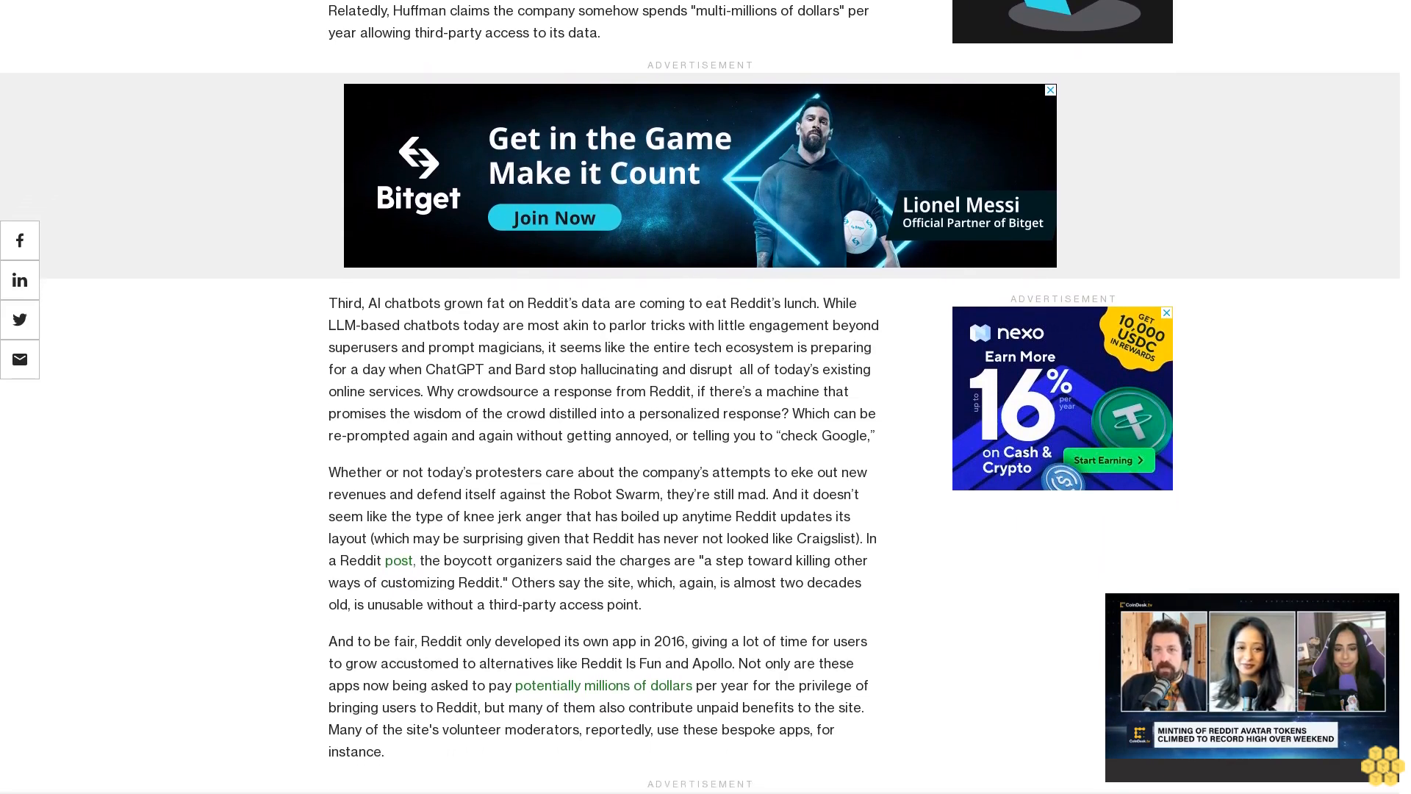
{"action": "scroll", "scroll_direction": "down", "scroll_amount": 3}
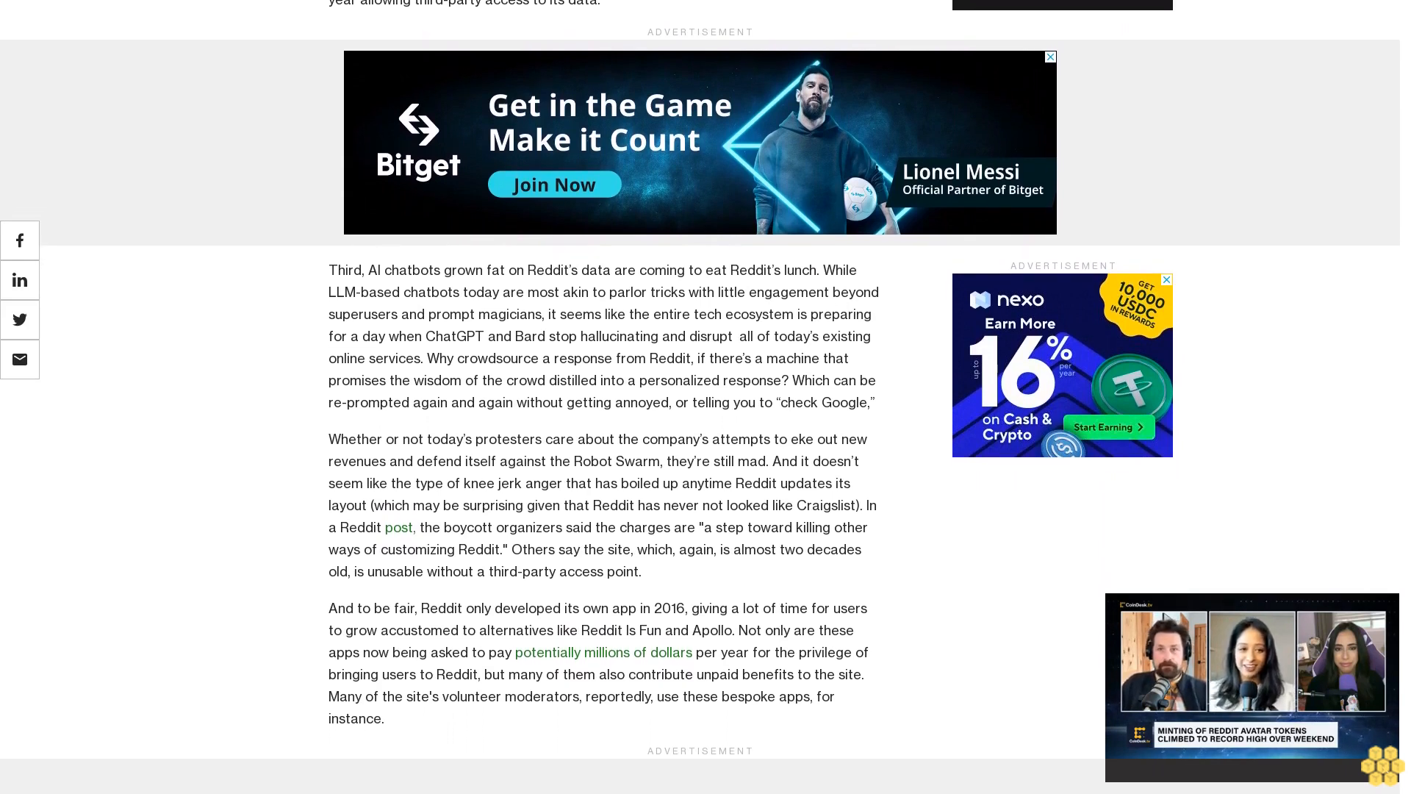
{"action": "scroll", "scroll_direction": "up", "scroll_amount": 3}
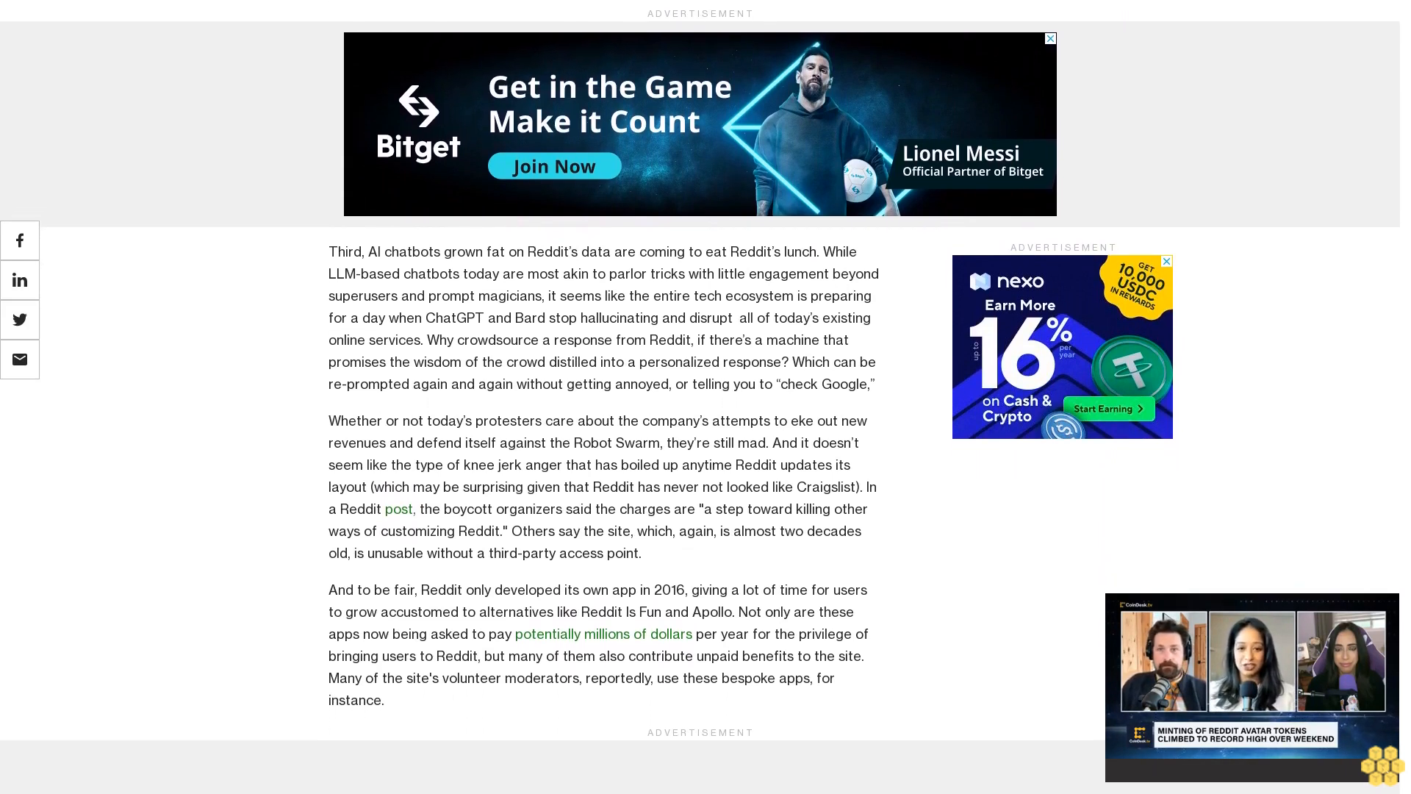
{"action": "scroll", "scroll_direction": "up", "scroll_amount": 3}
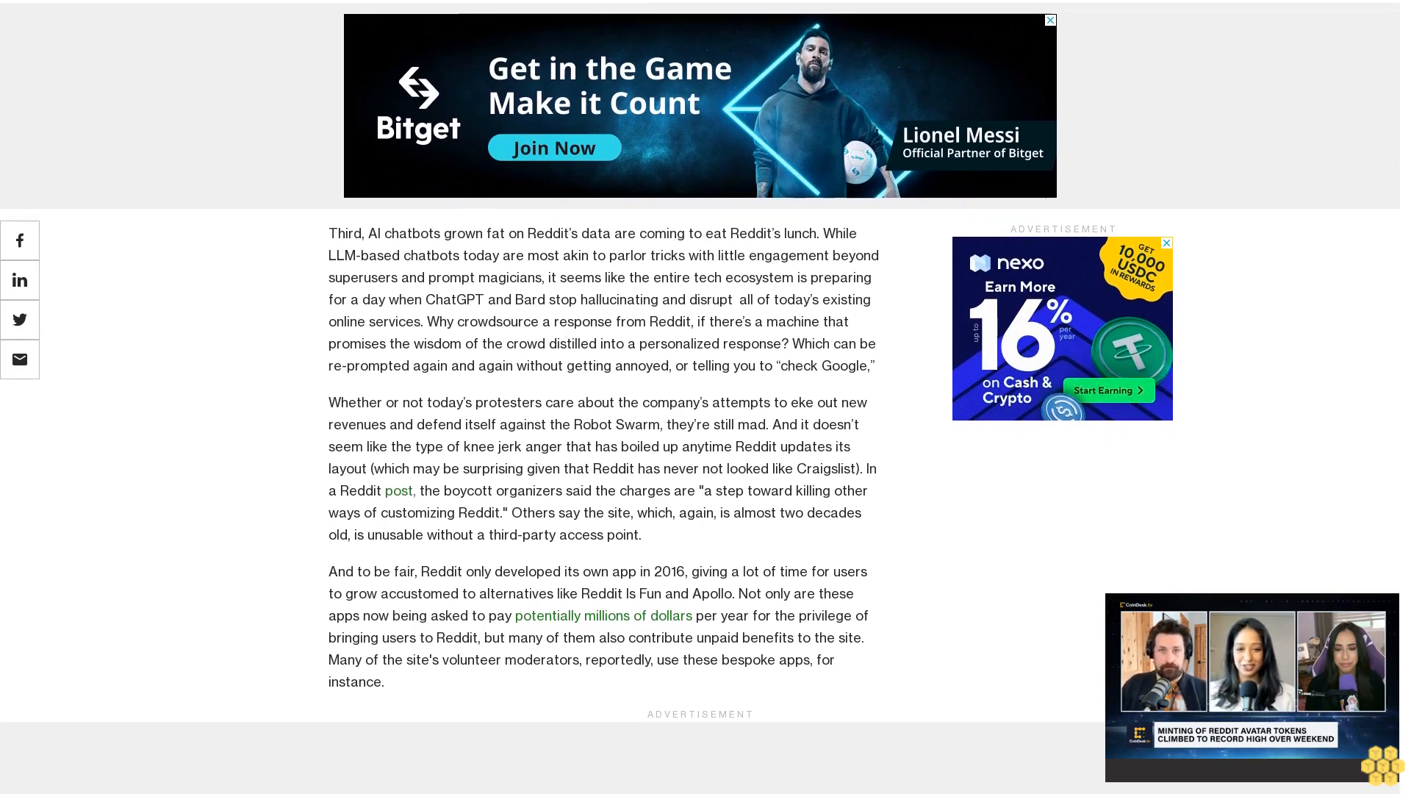
{"action": "scroll", "scroll_direction": "up", "scroll_amount": 3}
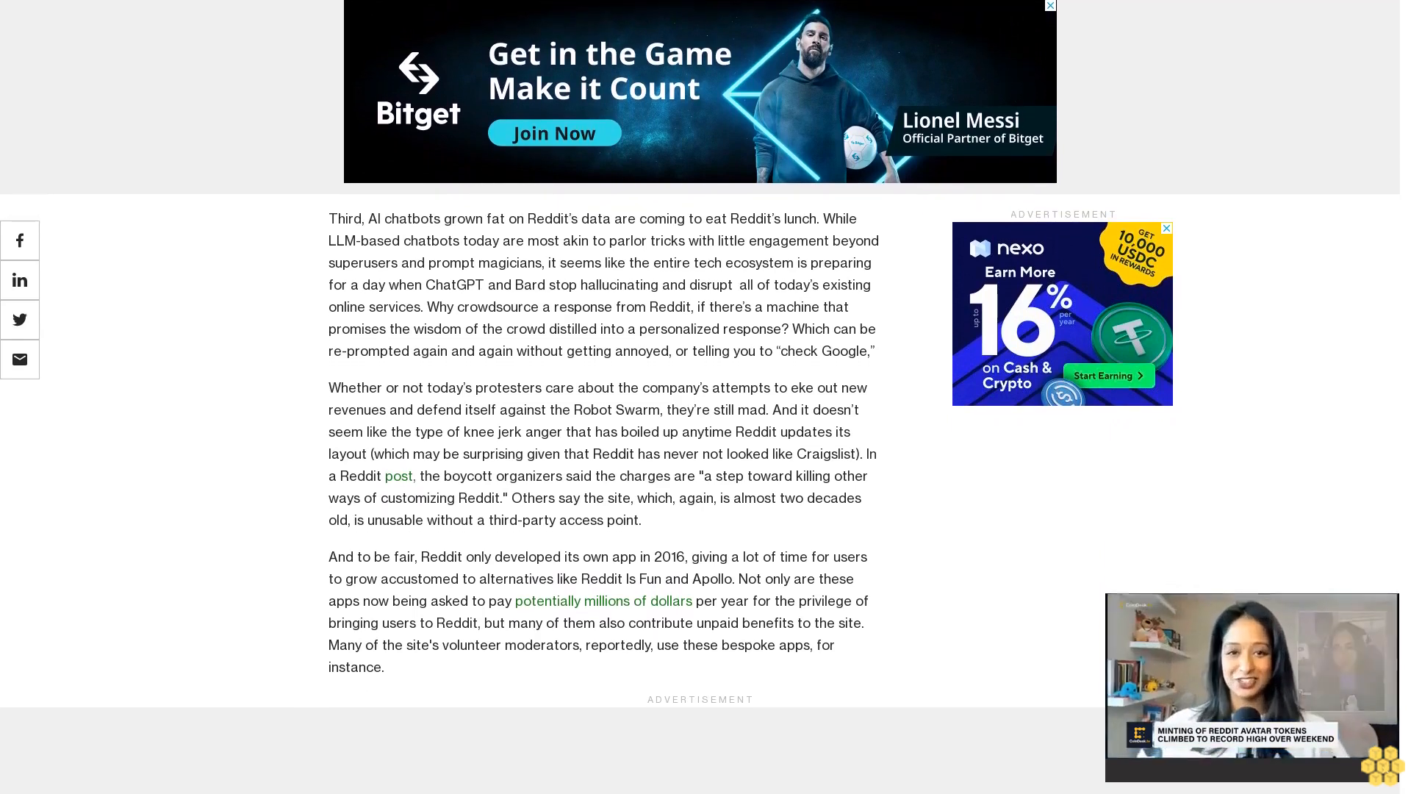
{"action": "scroll", "scroll_direction": "down", "scroll_amount": 3}
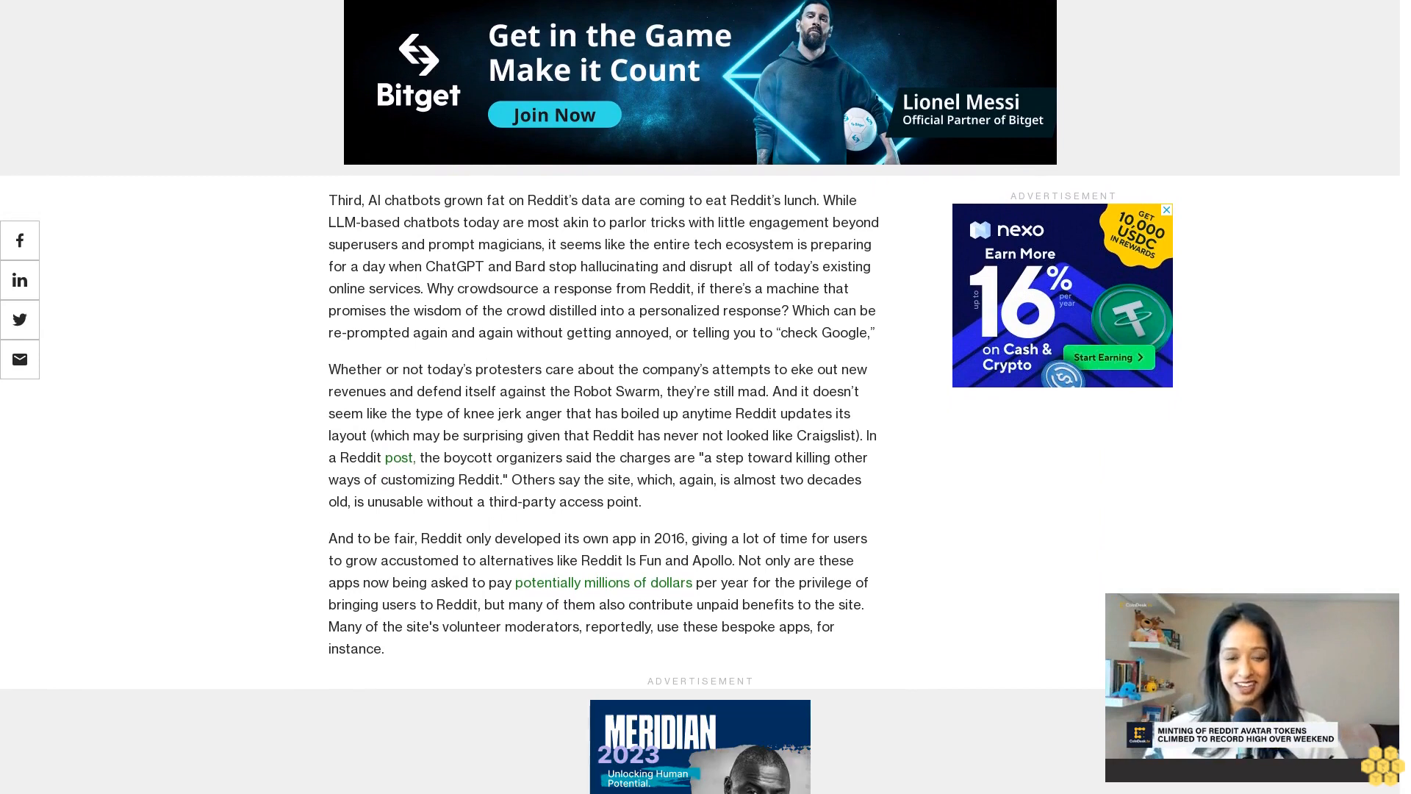
{"action": "scroll", "scroll_direction": "up", "scroll_amount": 3}
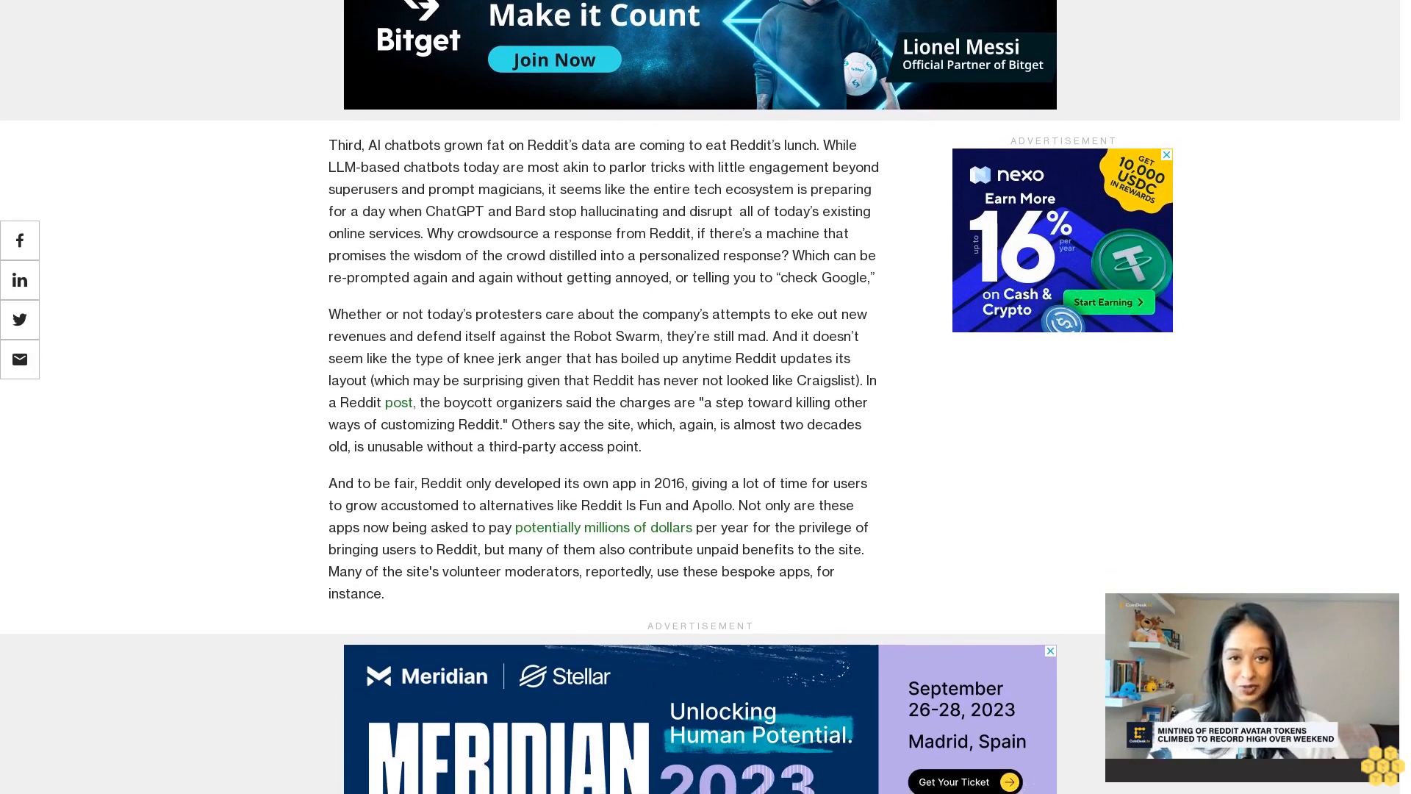
{"action": "scroll", "scroll_direction": "up", "scroll_amount": 3}
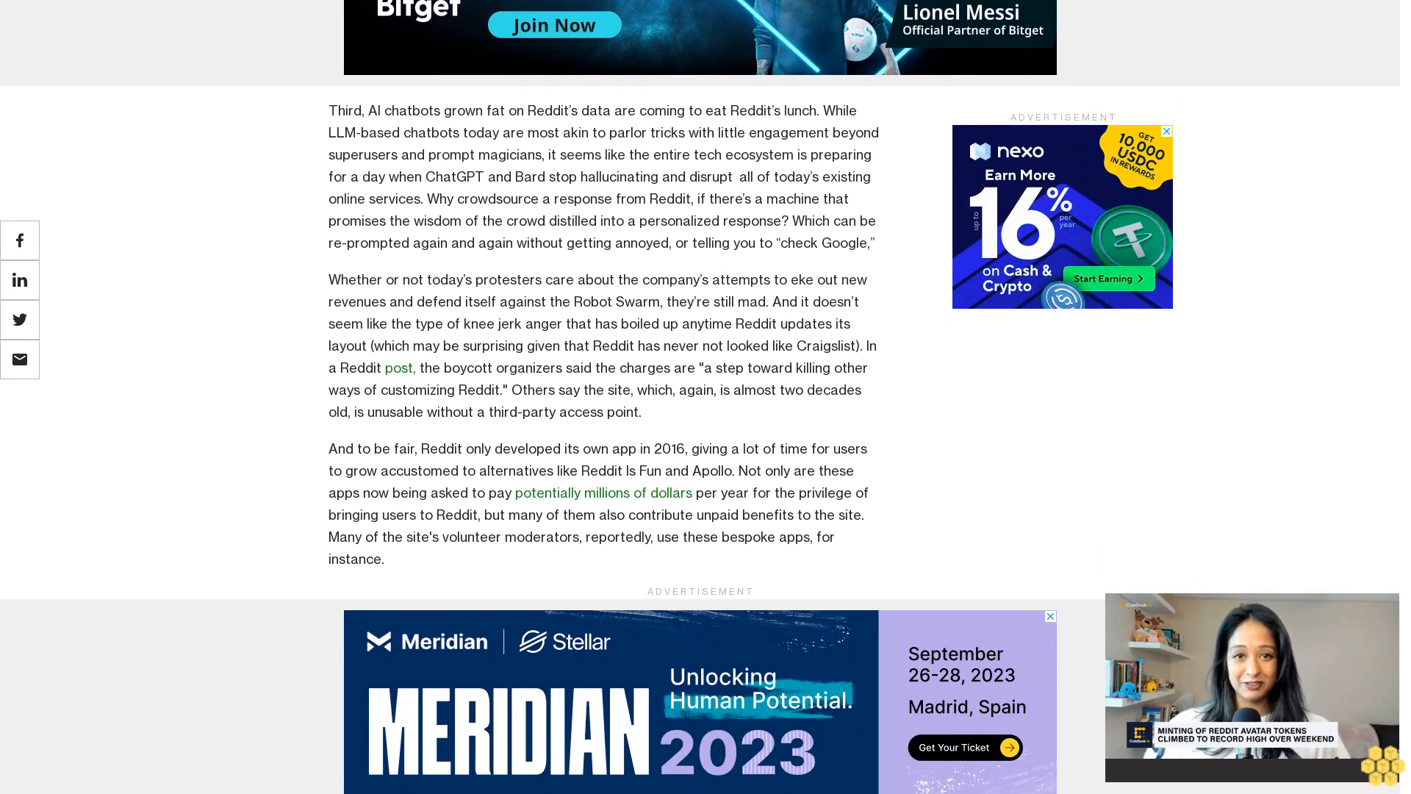
{"action": "scroll", "scroll_direction": "down", "scroll_amount": 3}
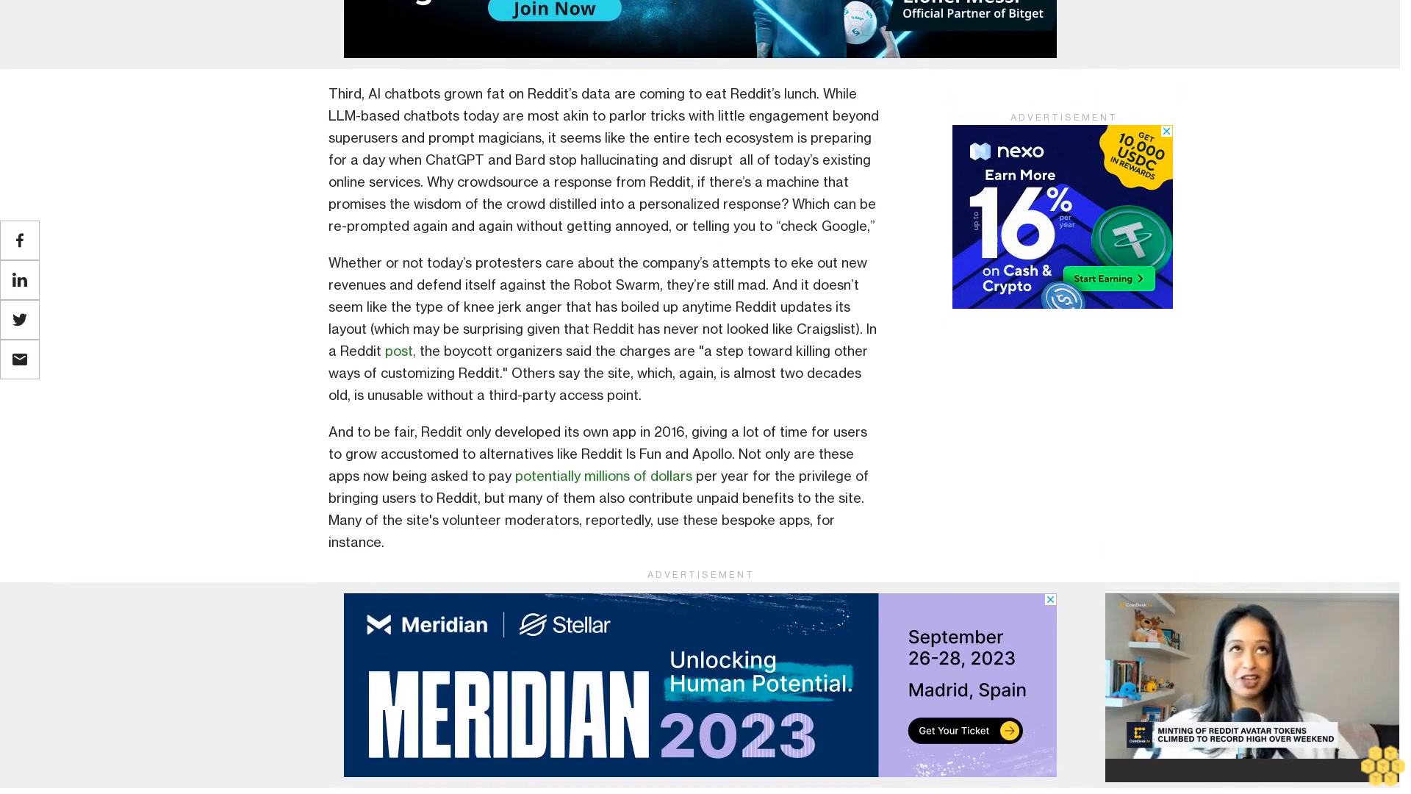
{"action": "scroll", "scroll_direction": "down", "scroll_amount": 3}
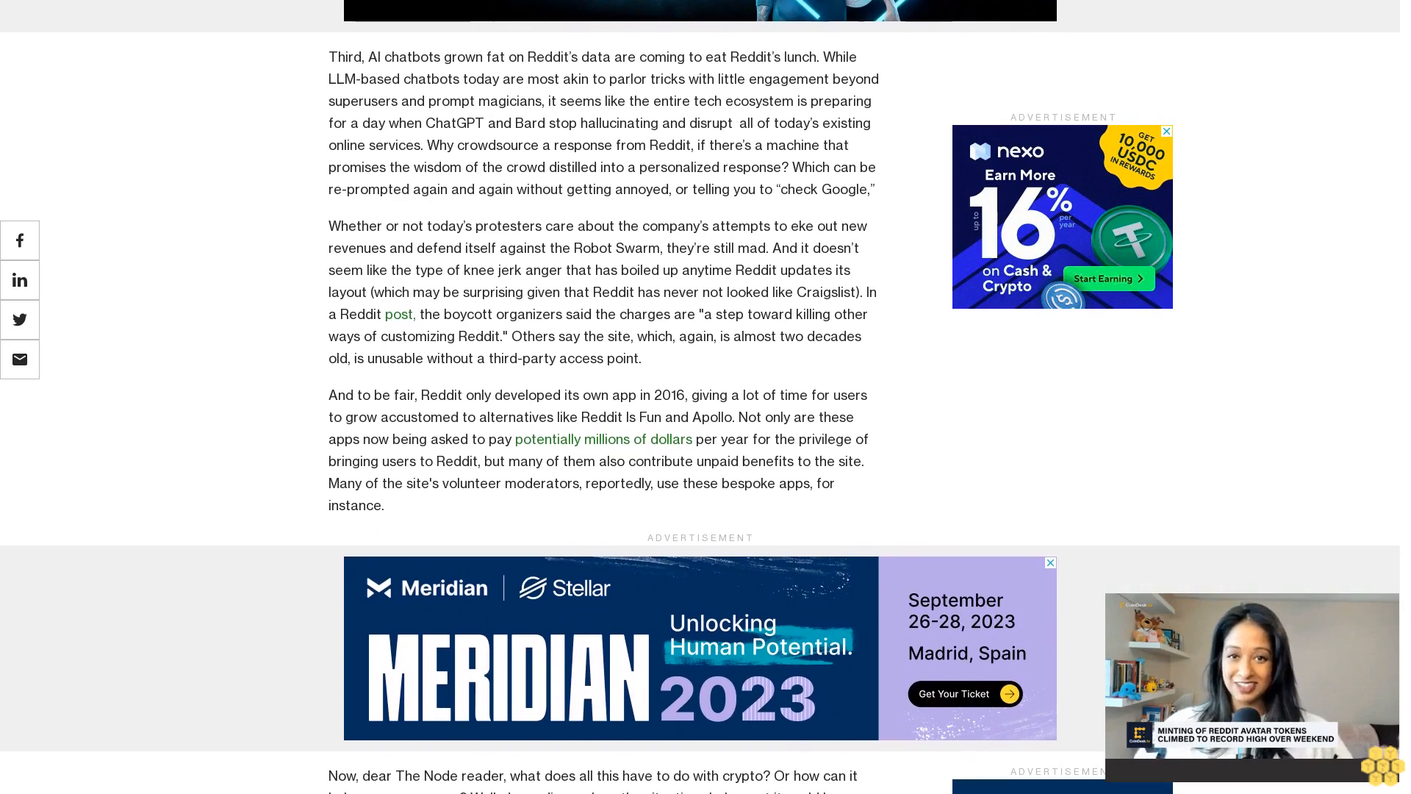
{"action": "scroll", "scroll_direction": "down", "scroll_amount": 3}
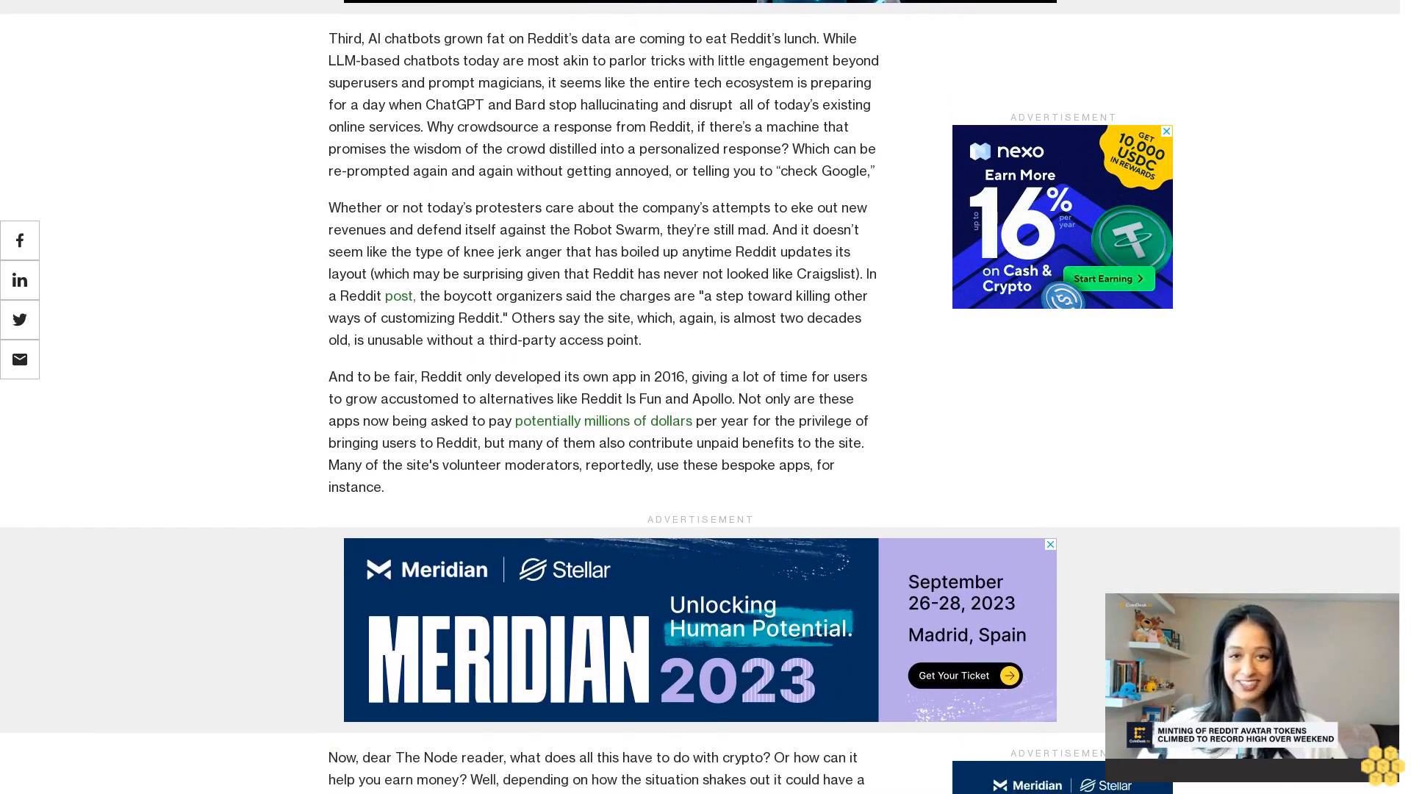
{"action": "scroll", "scroll_direction": "down", "scroll_amount": 3}
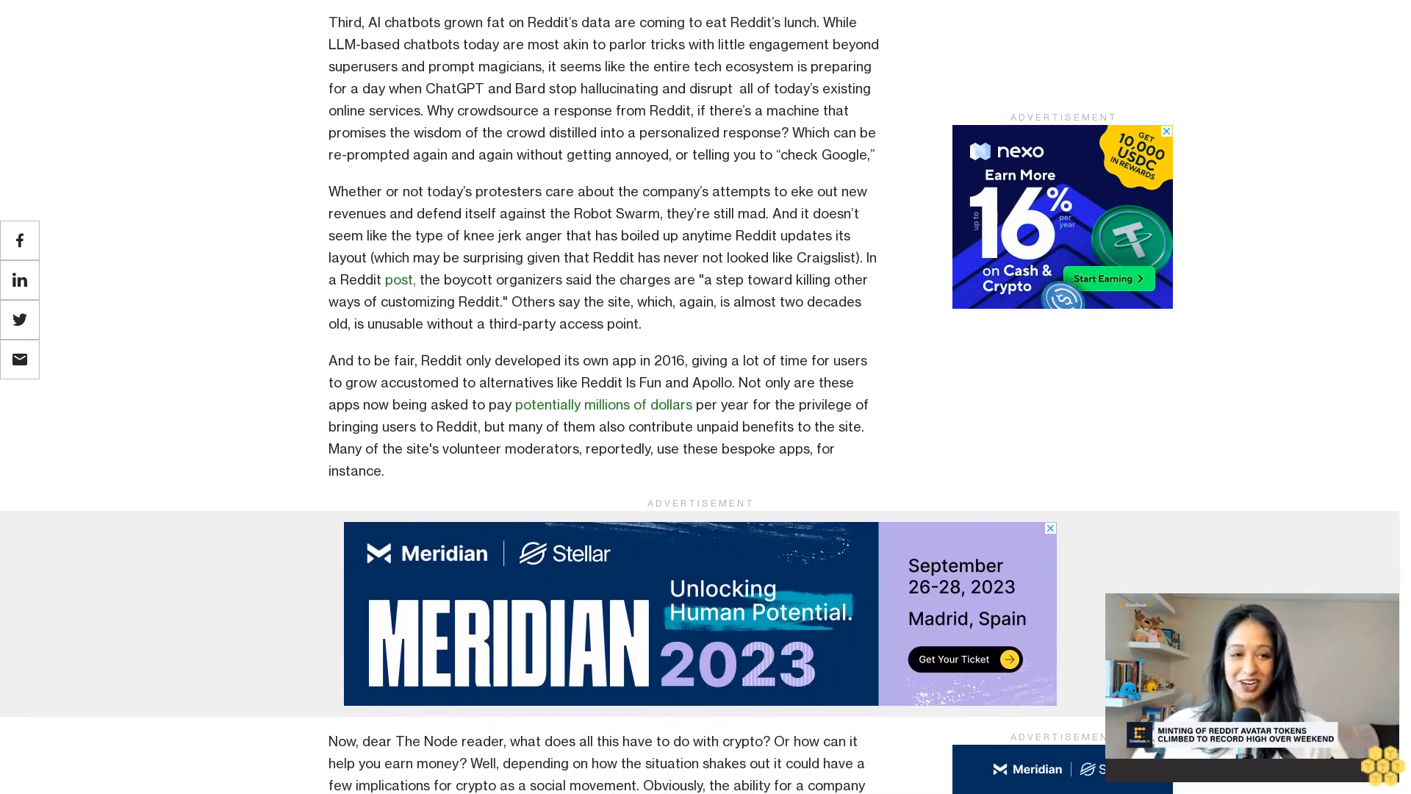
{"action": "scroll", "scroll_direction": "down", "scroll_amount": 3}
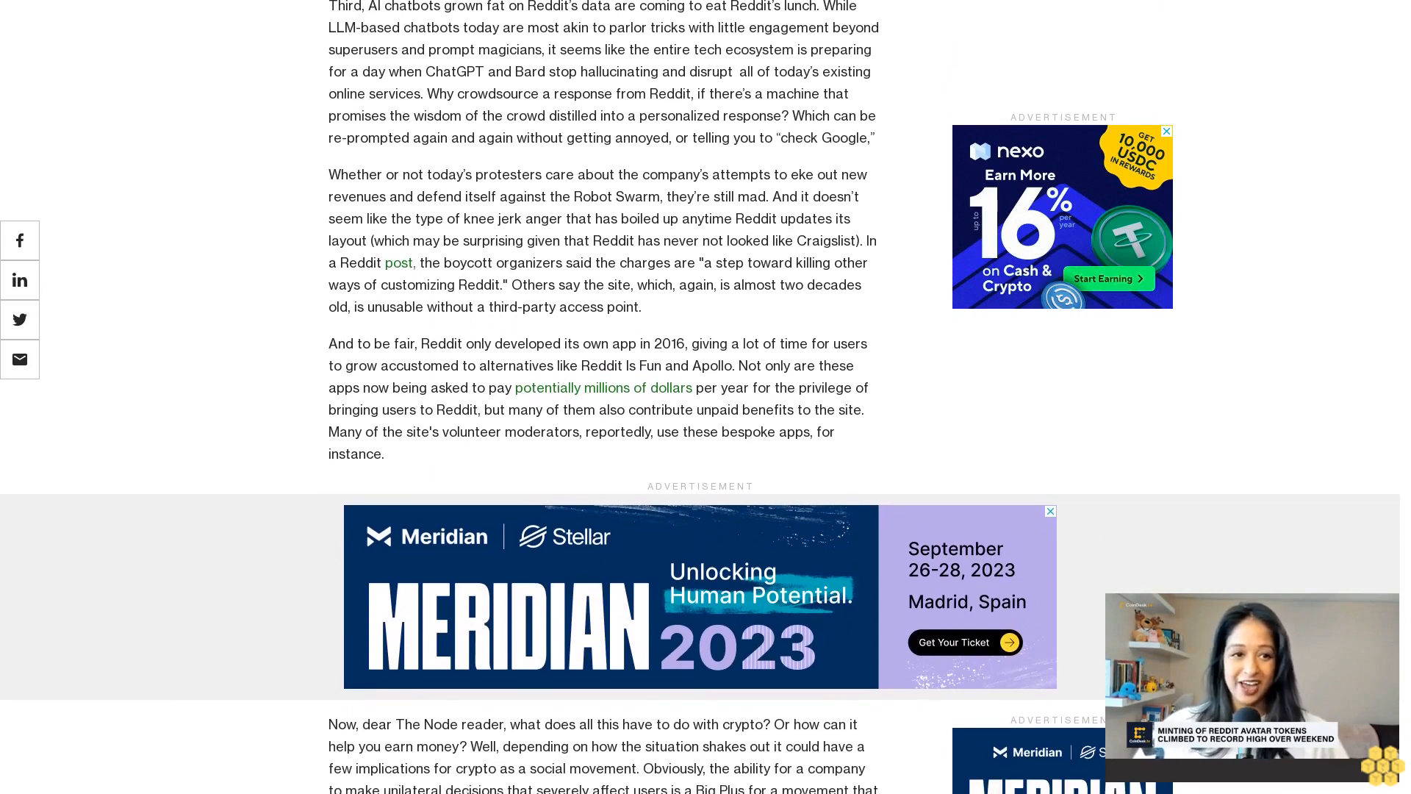
{"action": "scroll", "scroll_direction": "down", "scroll_amount": 3}
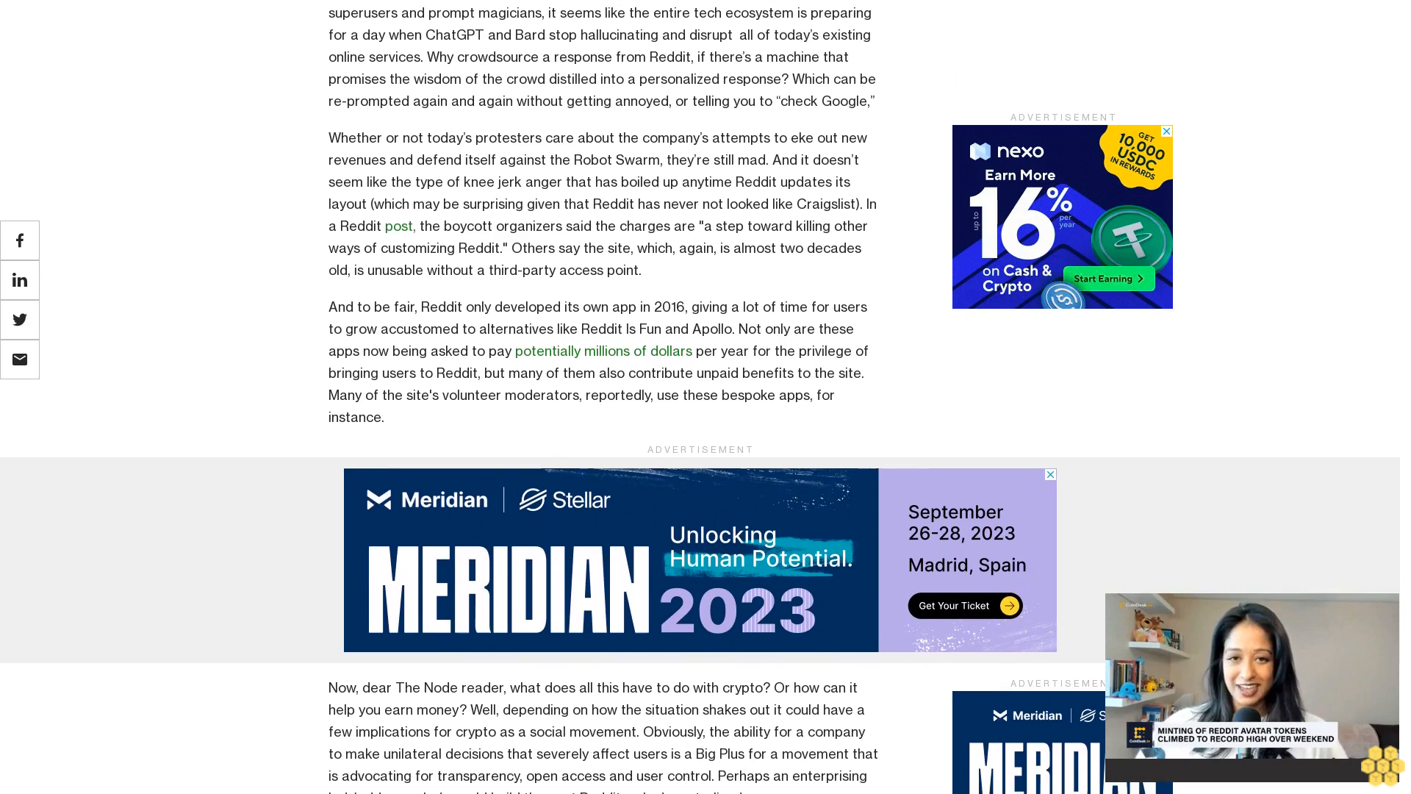
{"action": "scroll", "scroll_direction": "down", "scroll_amount": 3}
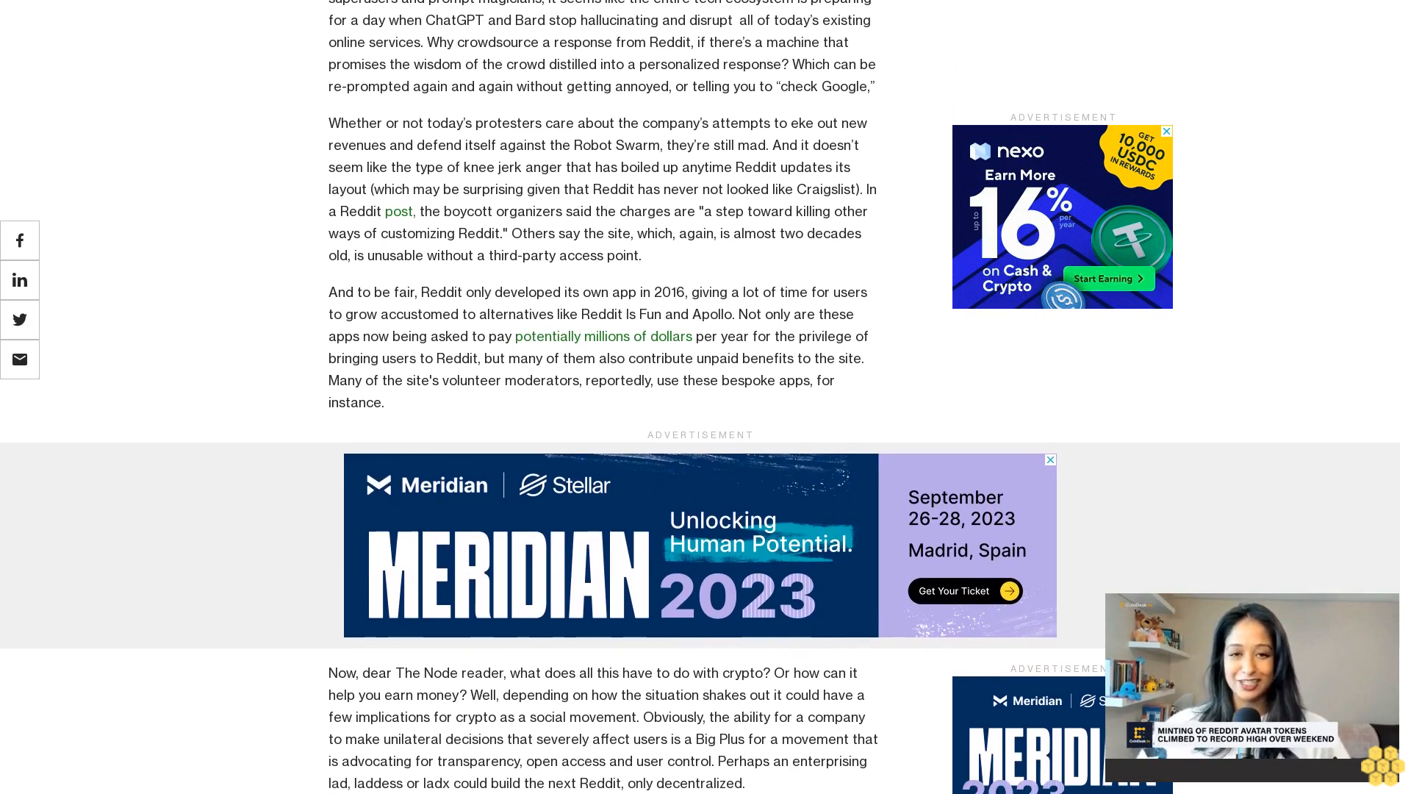
{"action": "scroll", "scroll_direction": "down", "scroll_amount": 3}
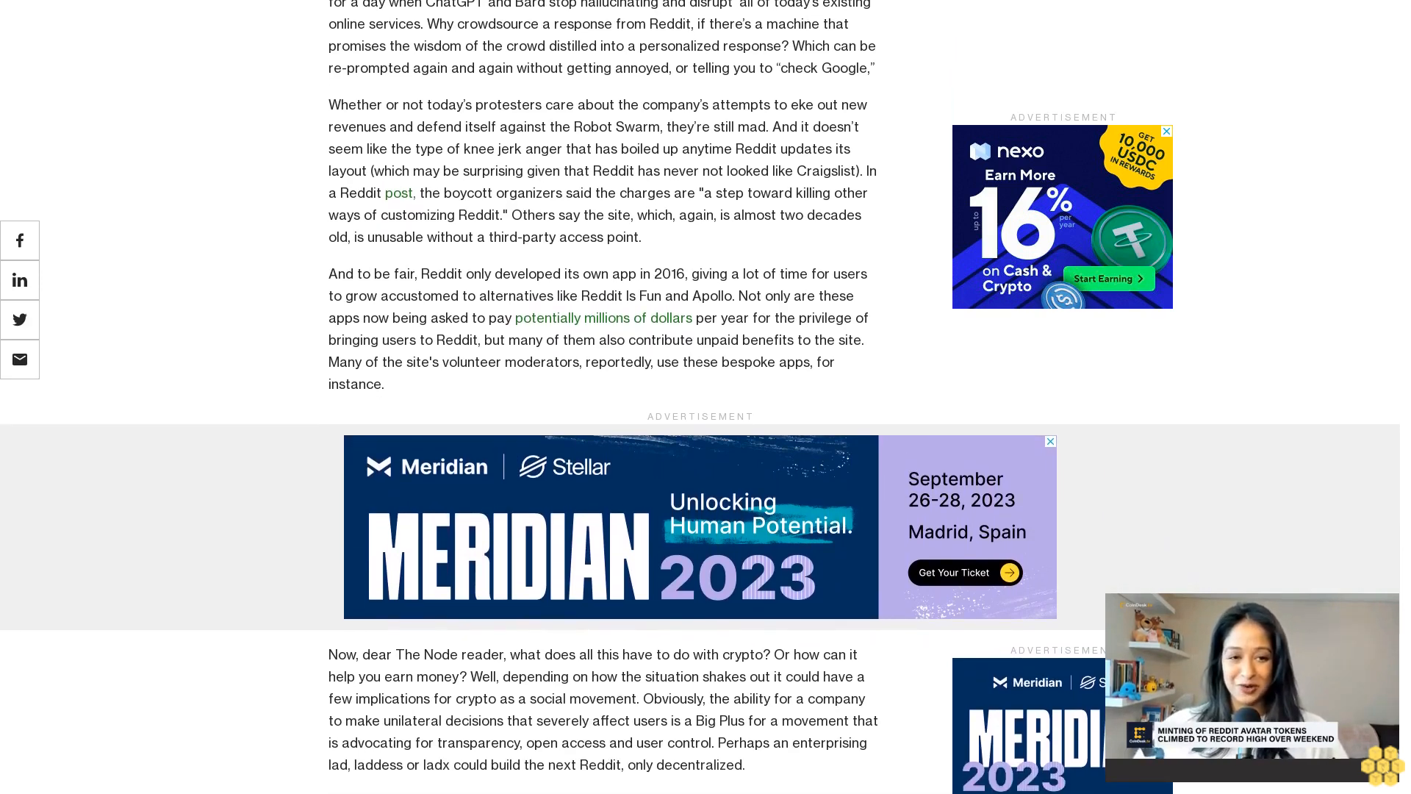
{"action": "scroll", "scroll_direction": "down", "scroll_amount": 3}
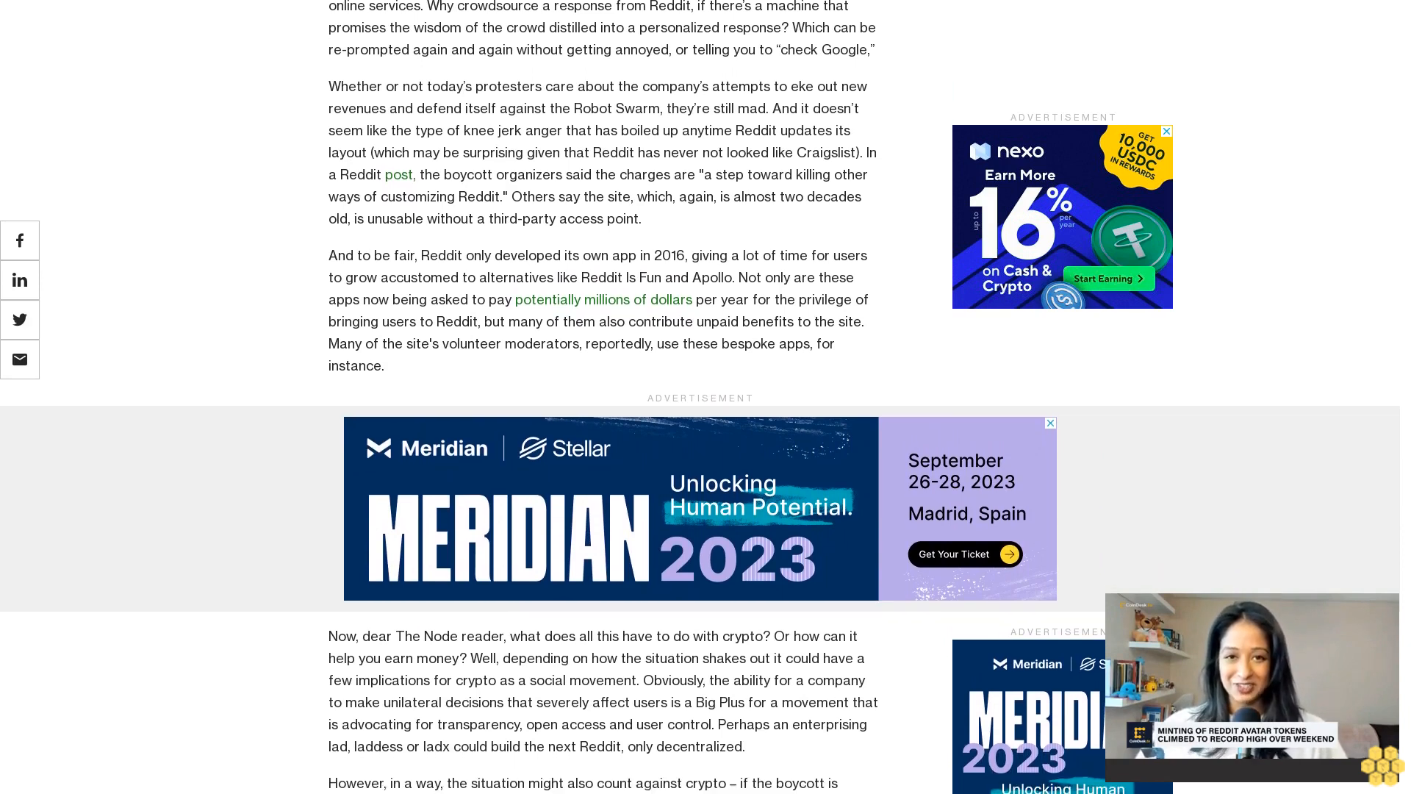
{"action": "scroll", "scroll_direction": "down", "scroll_amount": 3}
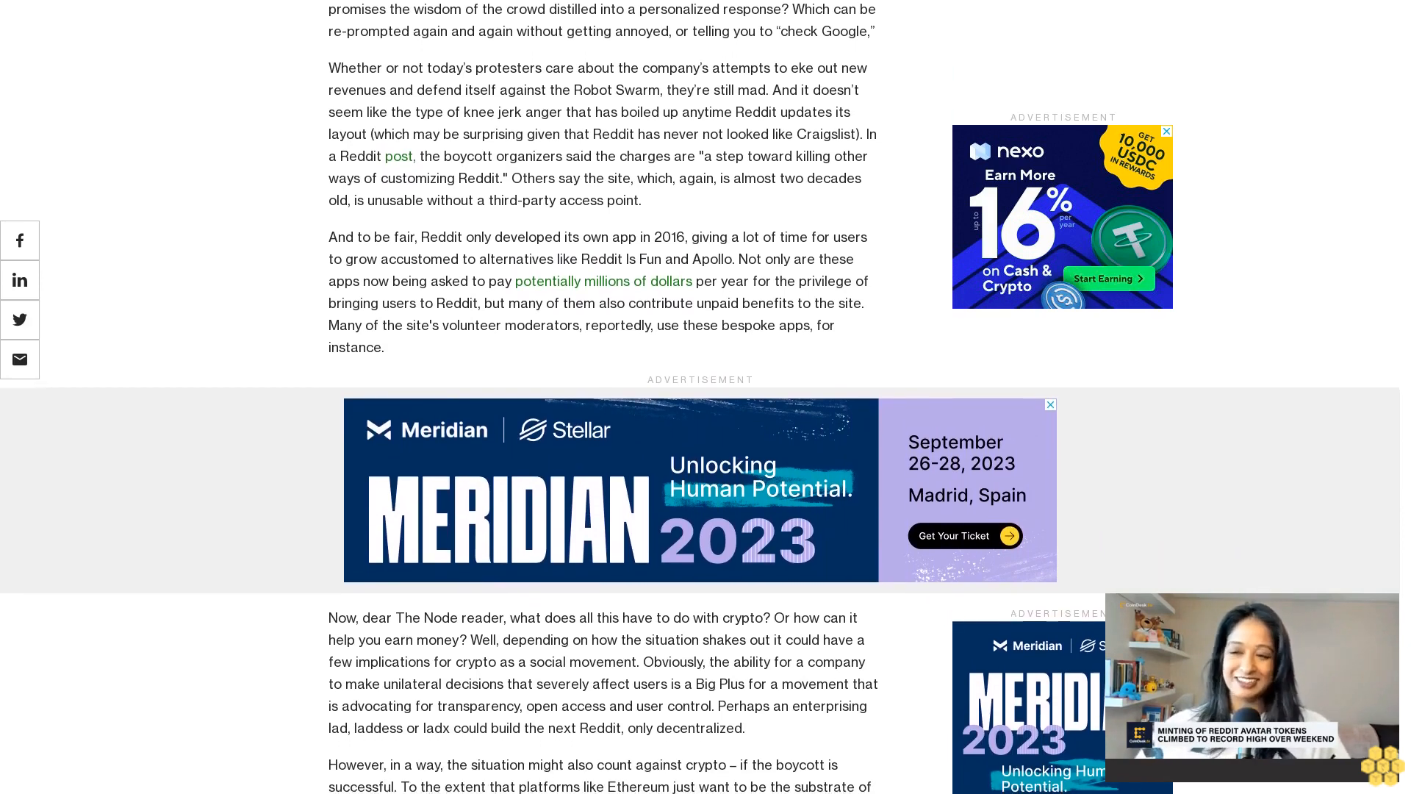
{"action": "scroll", "scroll_direction": "down", "scroll_amount": 3}
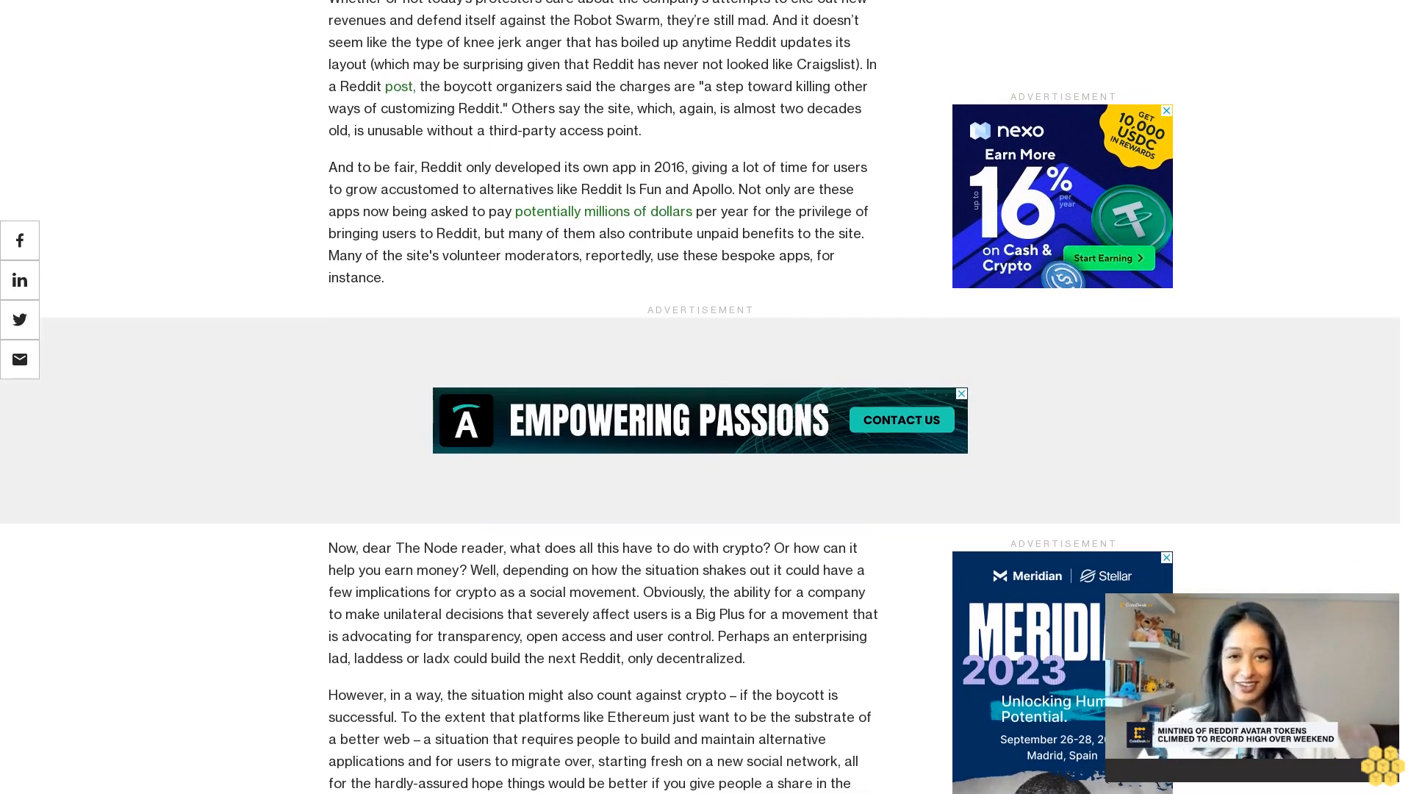
{"action": "scroll", "scroll_direction": "down", "scroll_amount": 3}
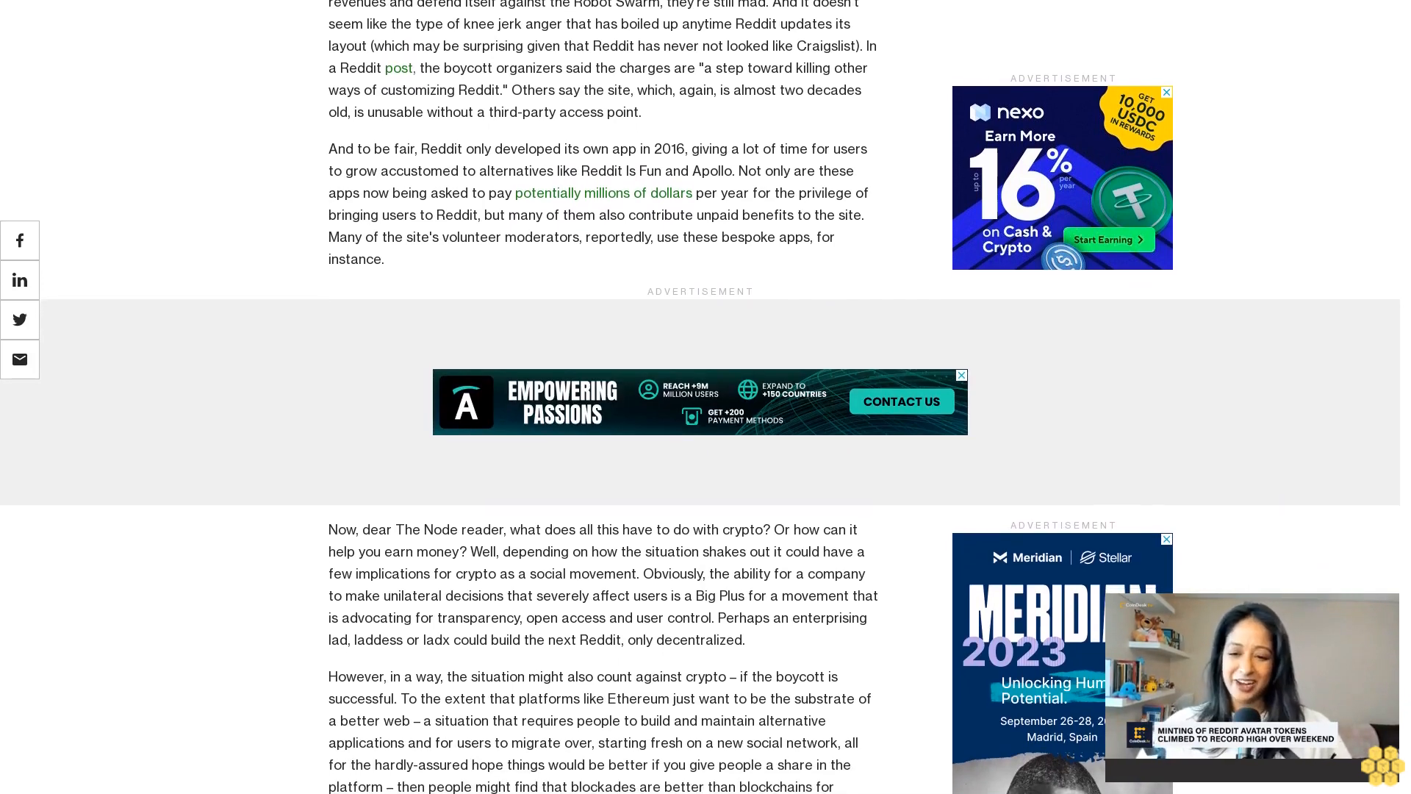
{"action": "scroll", "scroll_direction": "down", "scroll_amount": 3}
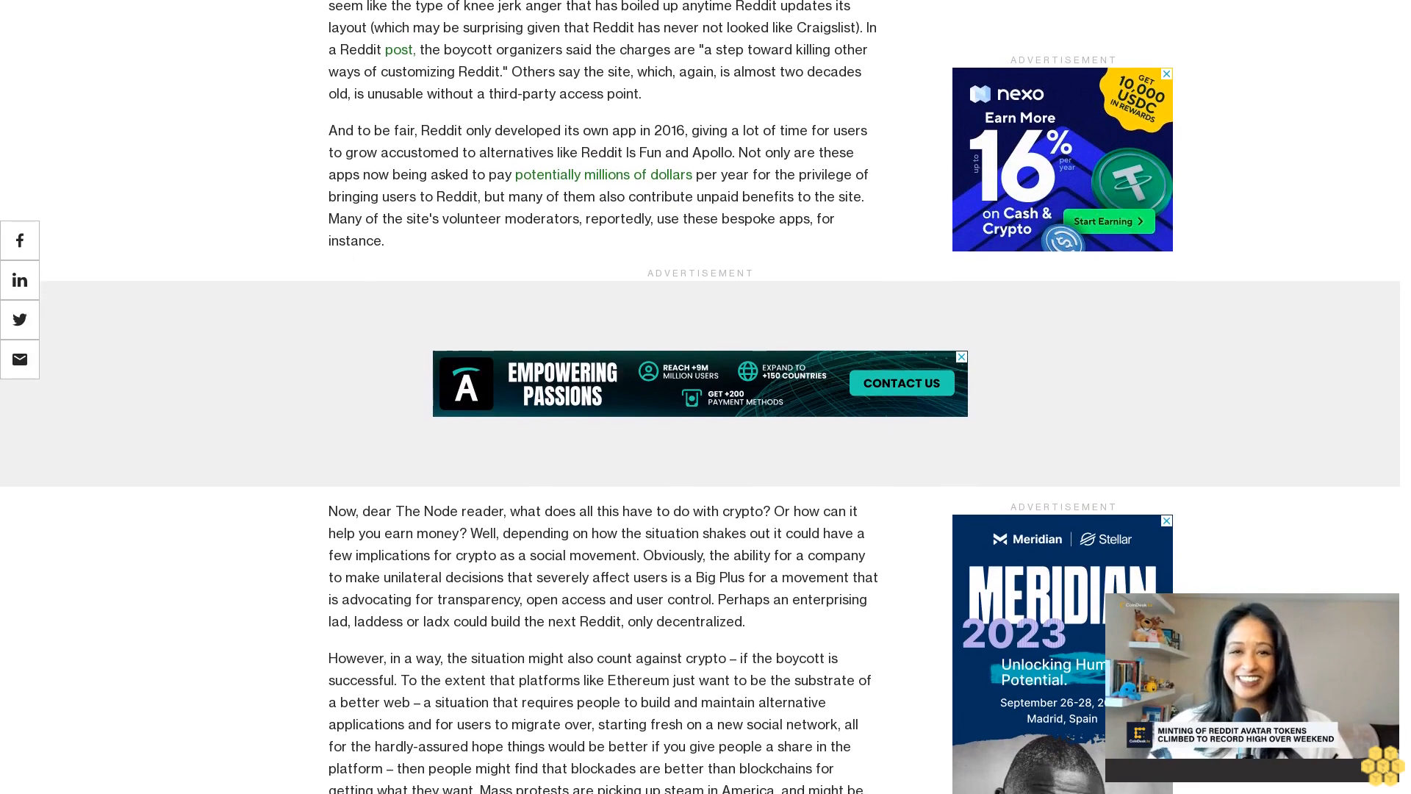
{"action": "scroll", "scroll_direction": "down", "scroll_amount": 3}
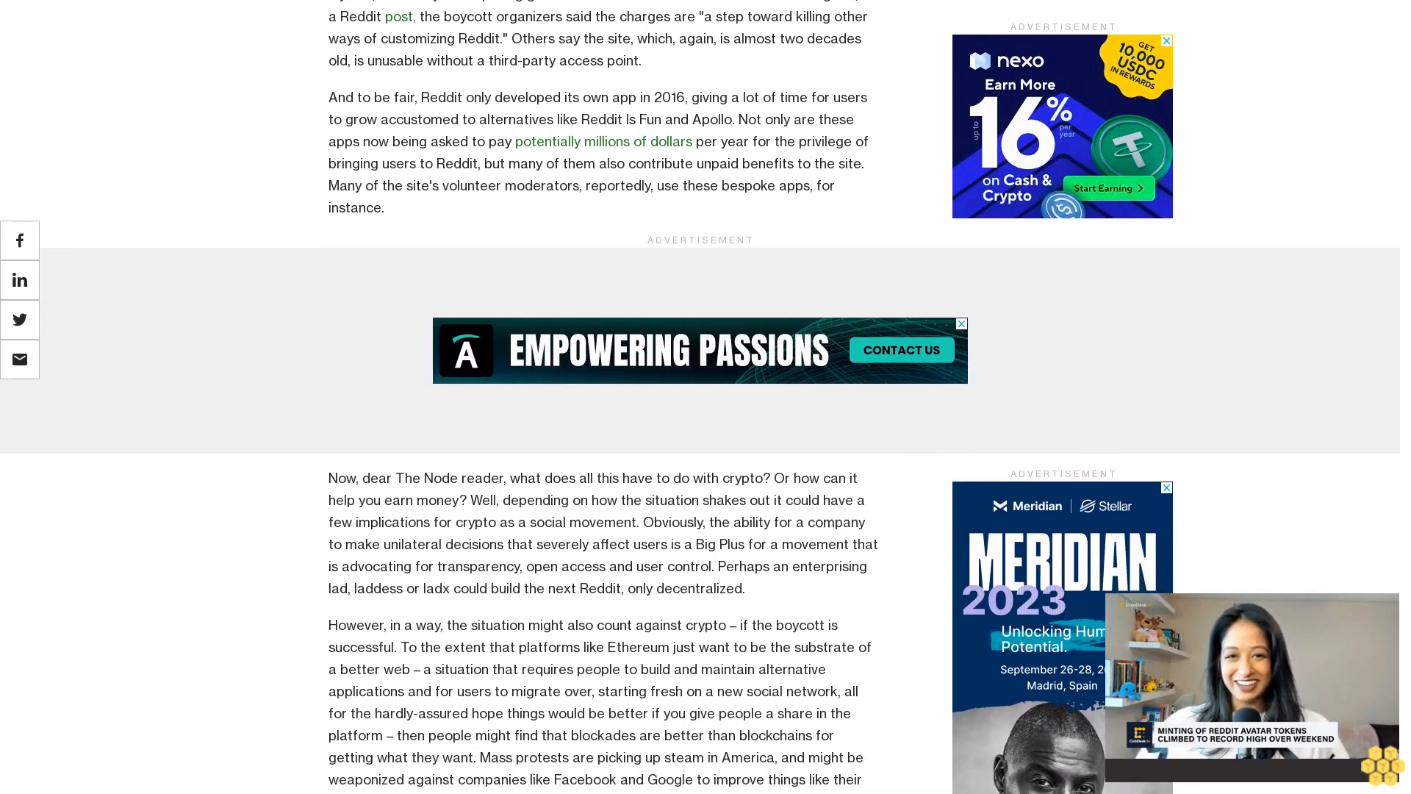
{"action": "scroll", "scroll_direction": "down", "scroll_amount": 3}
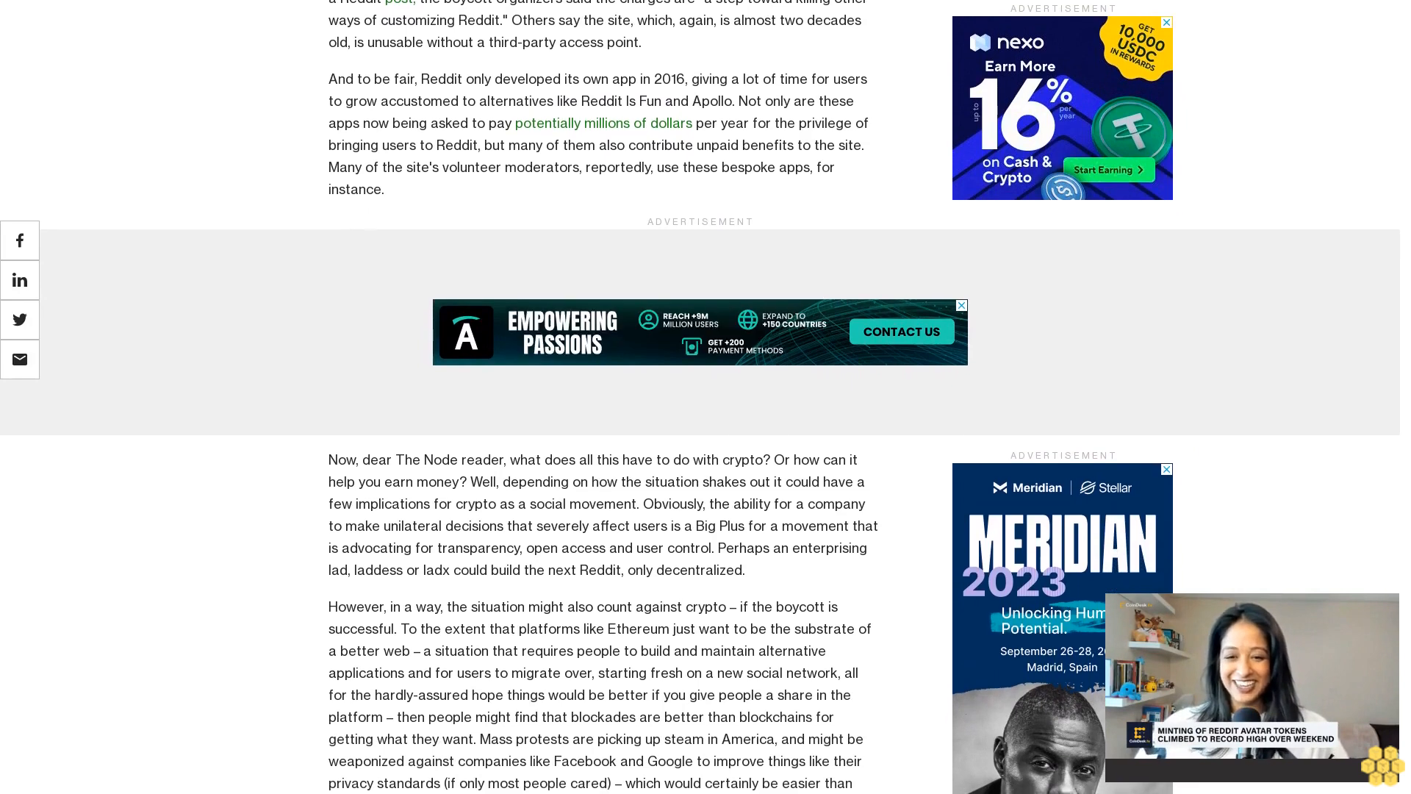
{"action": "scroll", "scroll_direction": "down", "scroll_amount": 3}
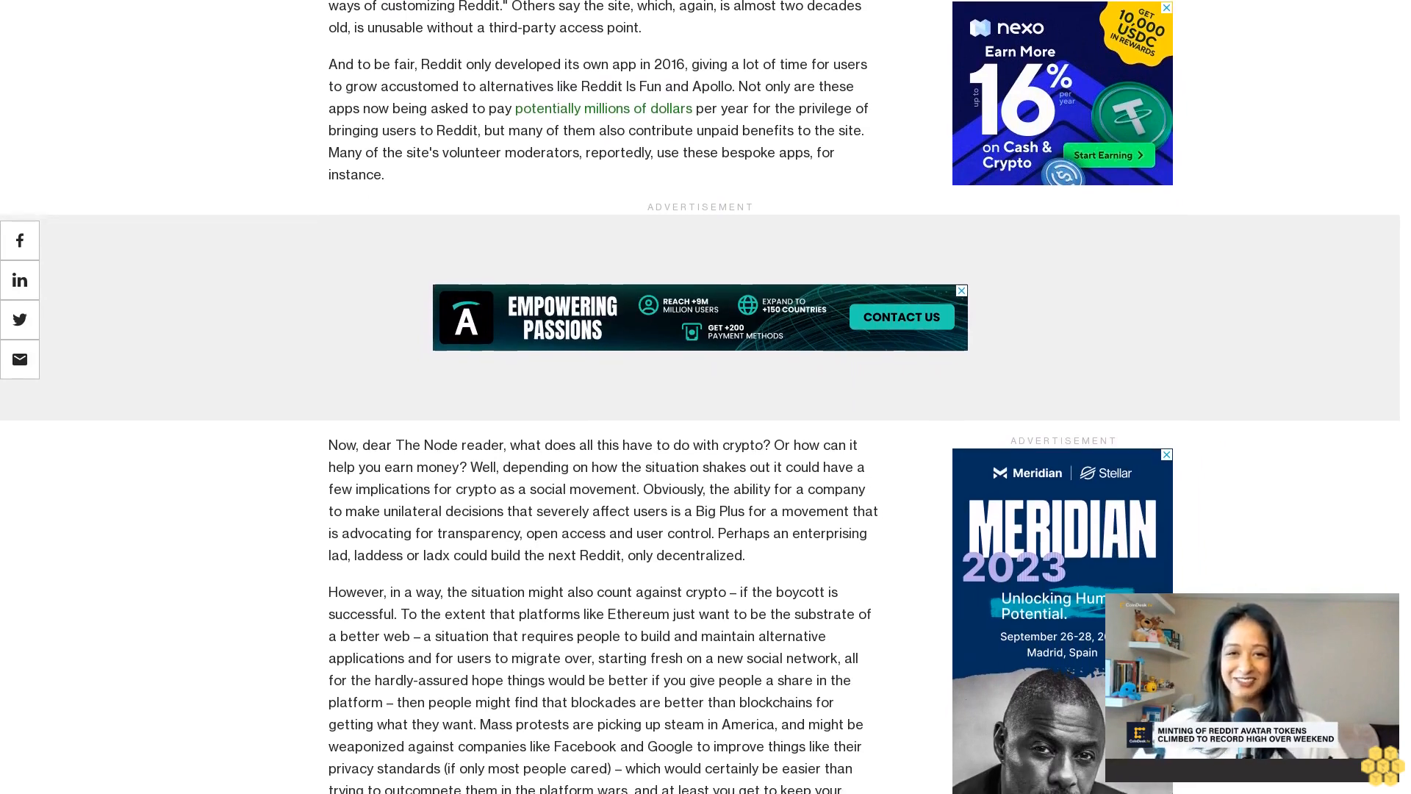
{"action": "scroll", "scroll_direction": "down", "scroll_amount": 3}
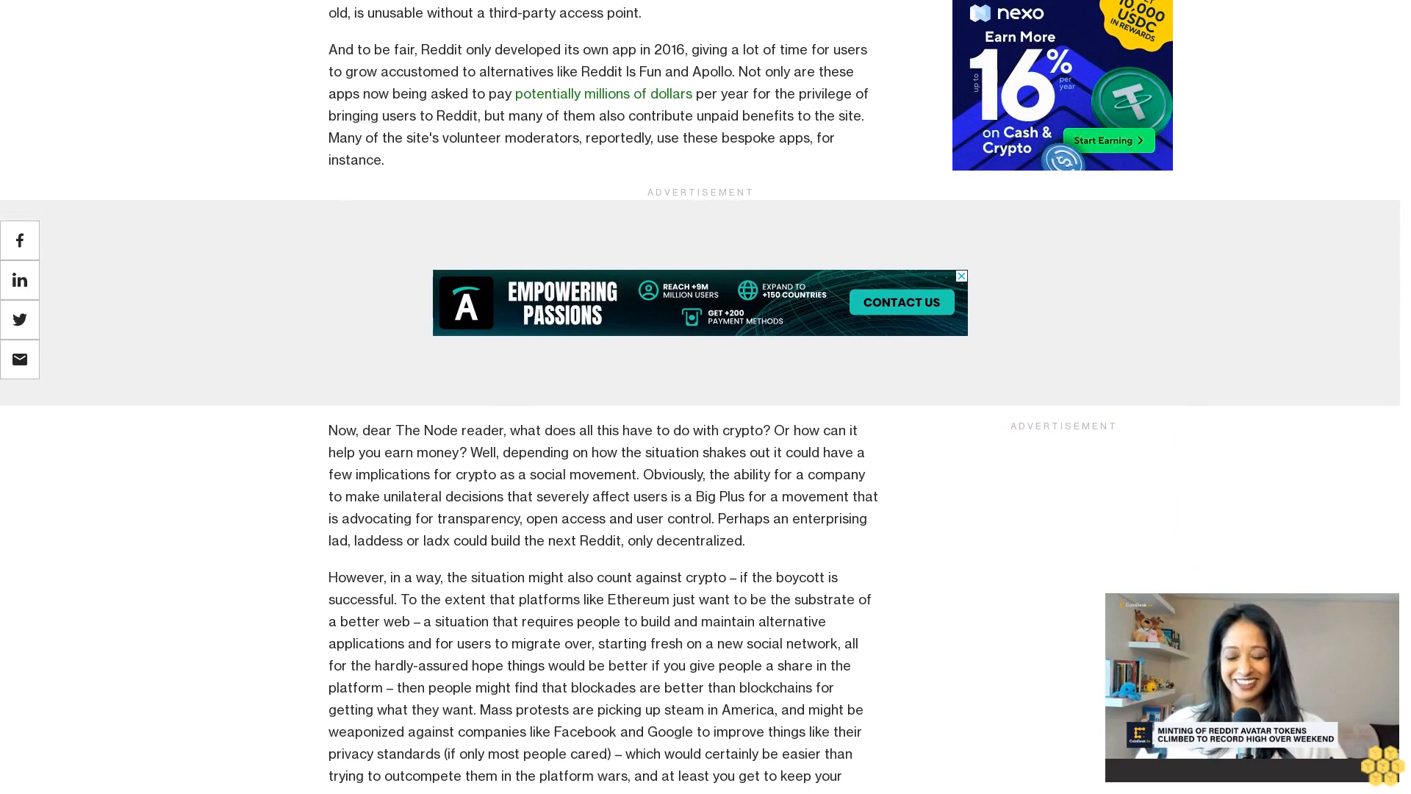
{"action": "scroll", "scroll_direction": "down", "scroll_amount": 3}
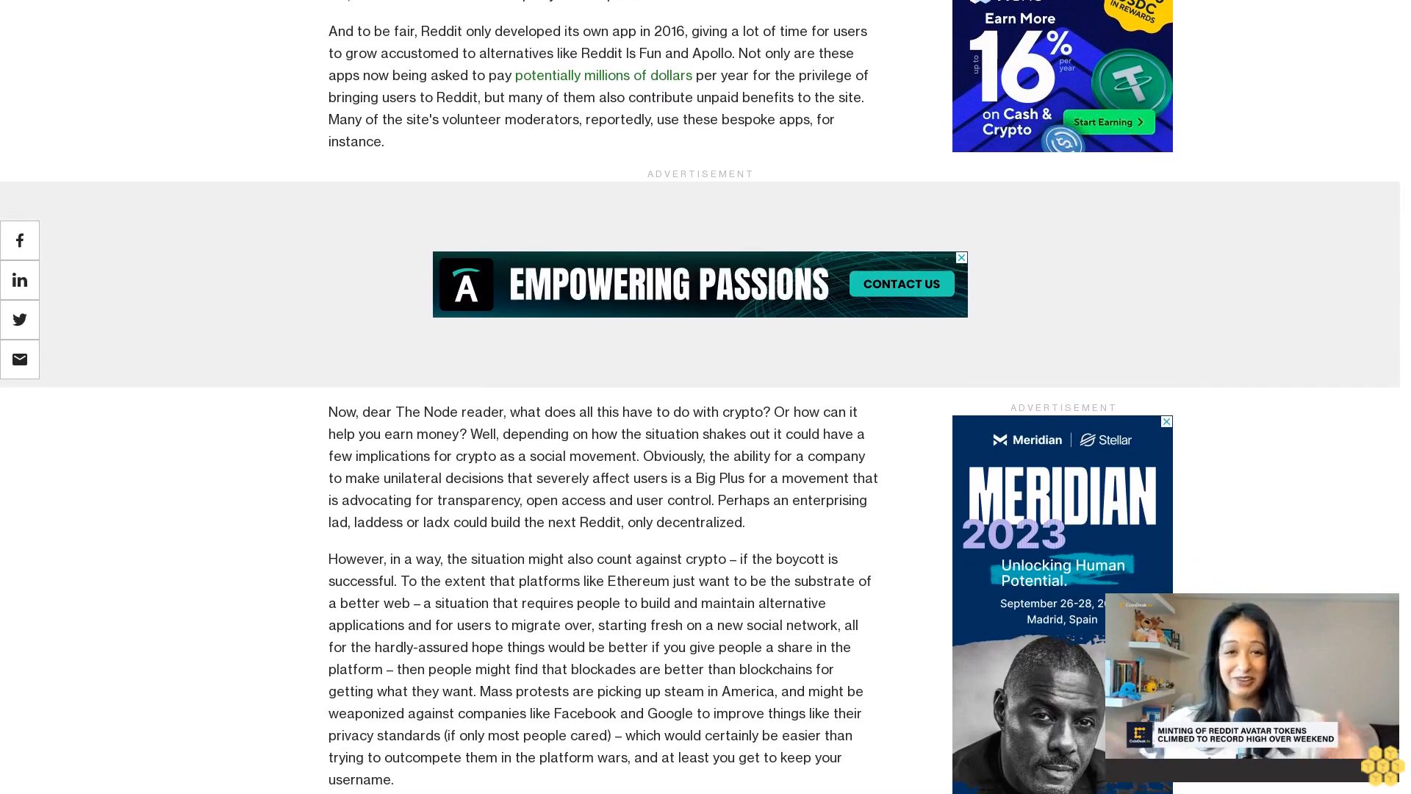
{"action": "scroll", "scroll_direction": "up", "scroll_amount": 3}
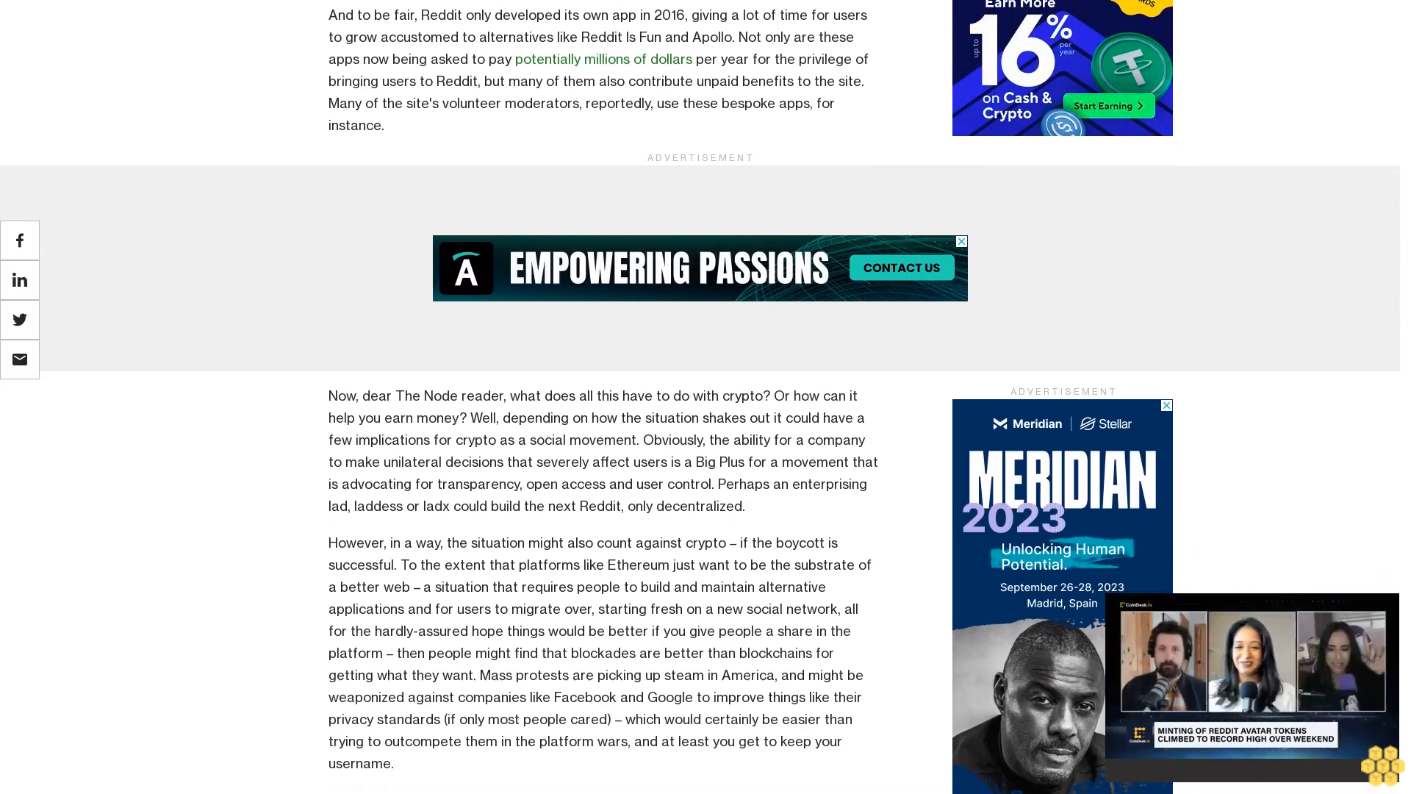
{"action": "scroll", "scroll_direction": "down", "scroll_amount": 3}
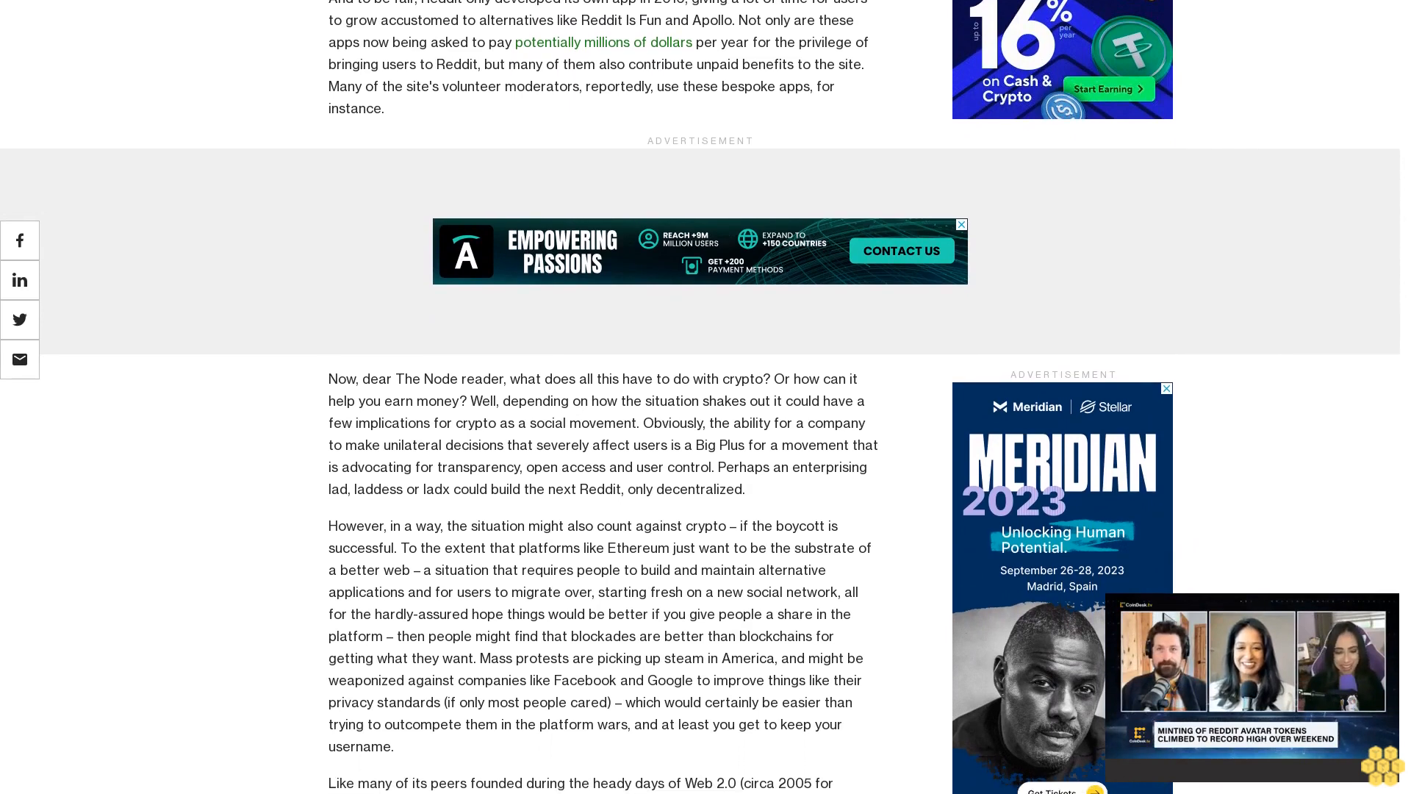
{"action": "scroll", "scroll_direction": "down", "scroll_amount": 3}
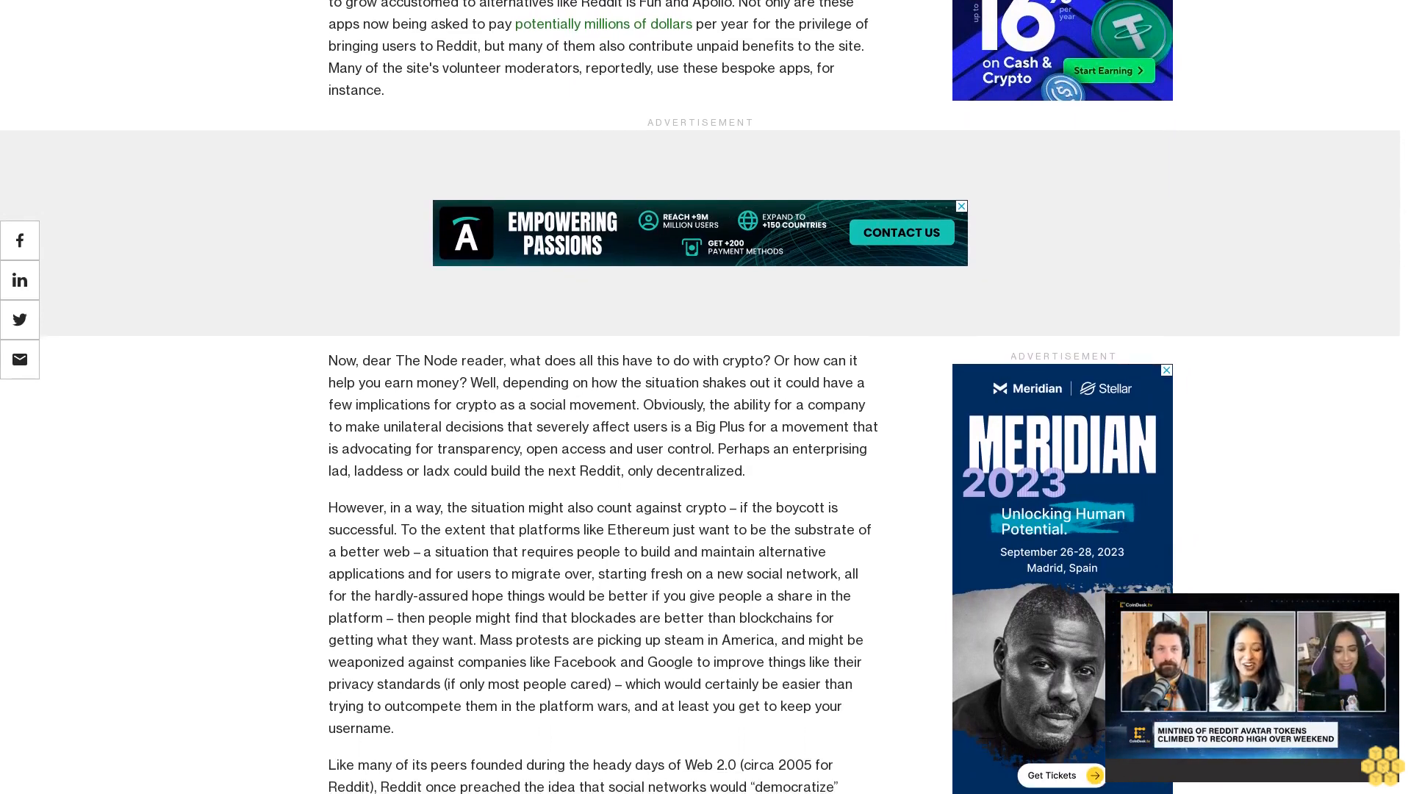
{"action": "scroll", "scroll_direction": "down", "scroll_amount": 3}
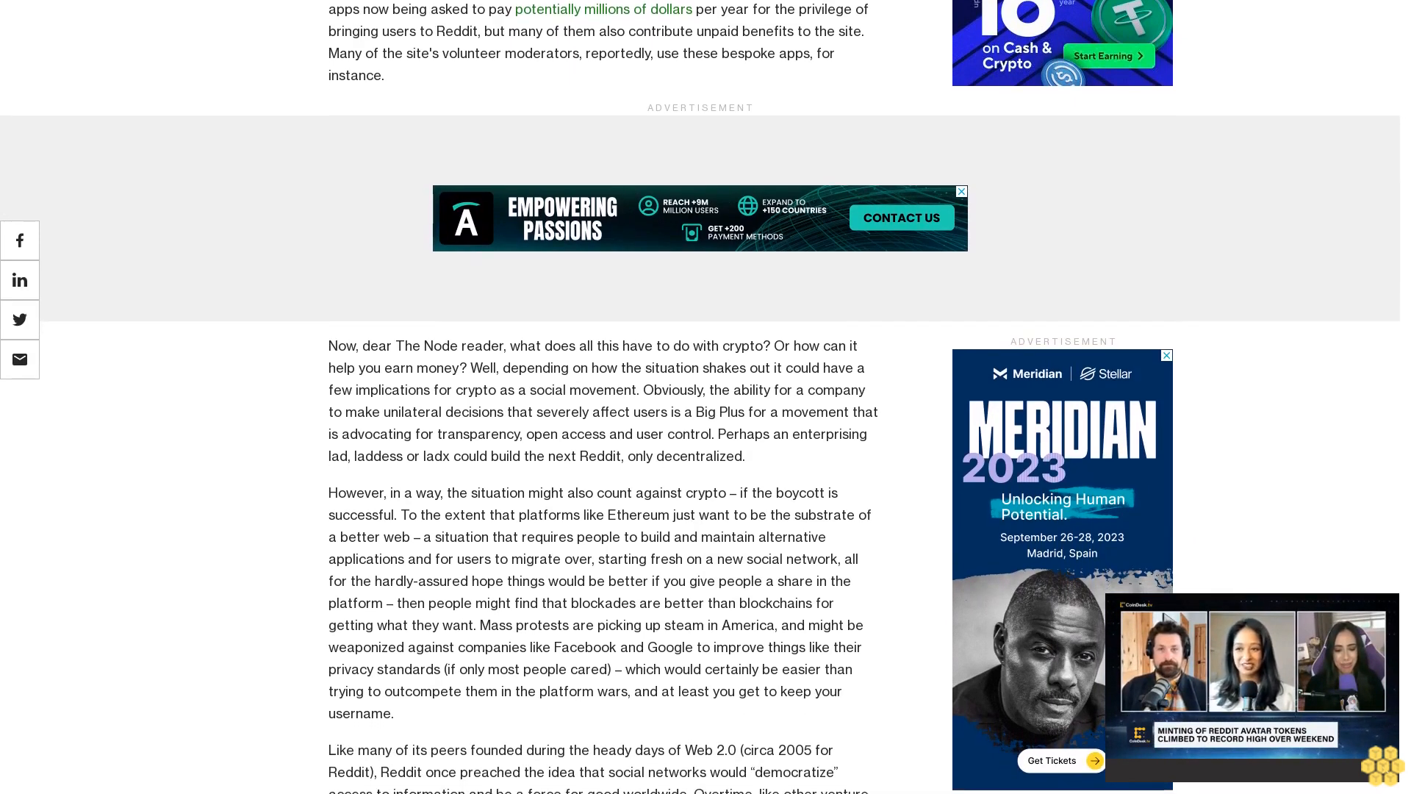
{"action": "scroll", "scroll_direction": "down", "scroll_amount": 3}
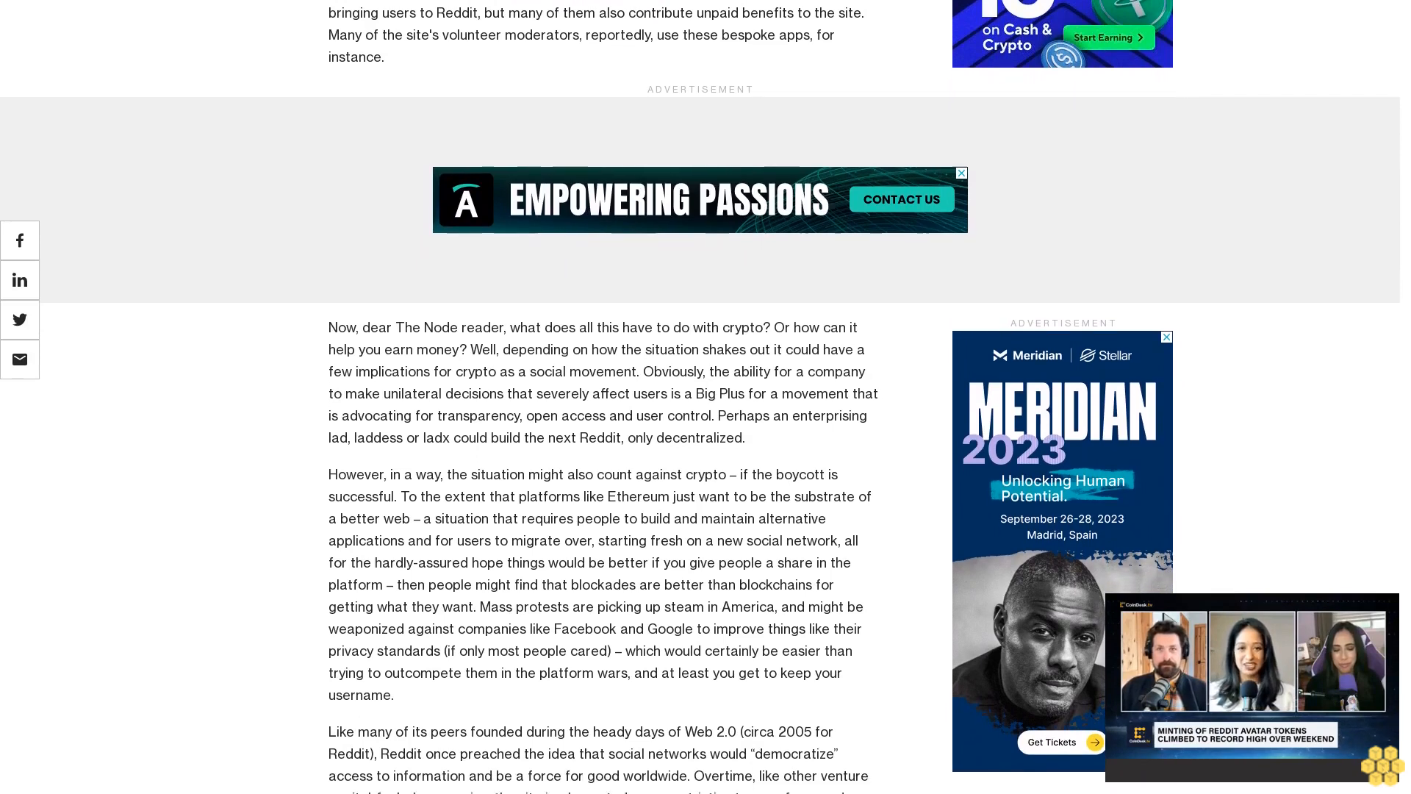
{"action": "scroll", "scroll_direction": "down", "scroll_amount": 3}
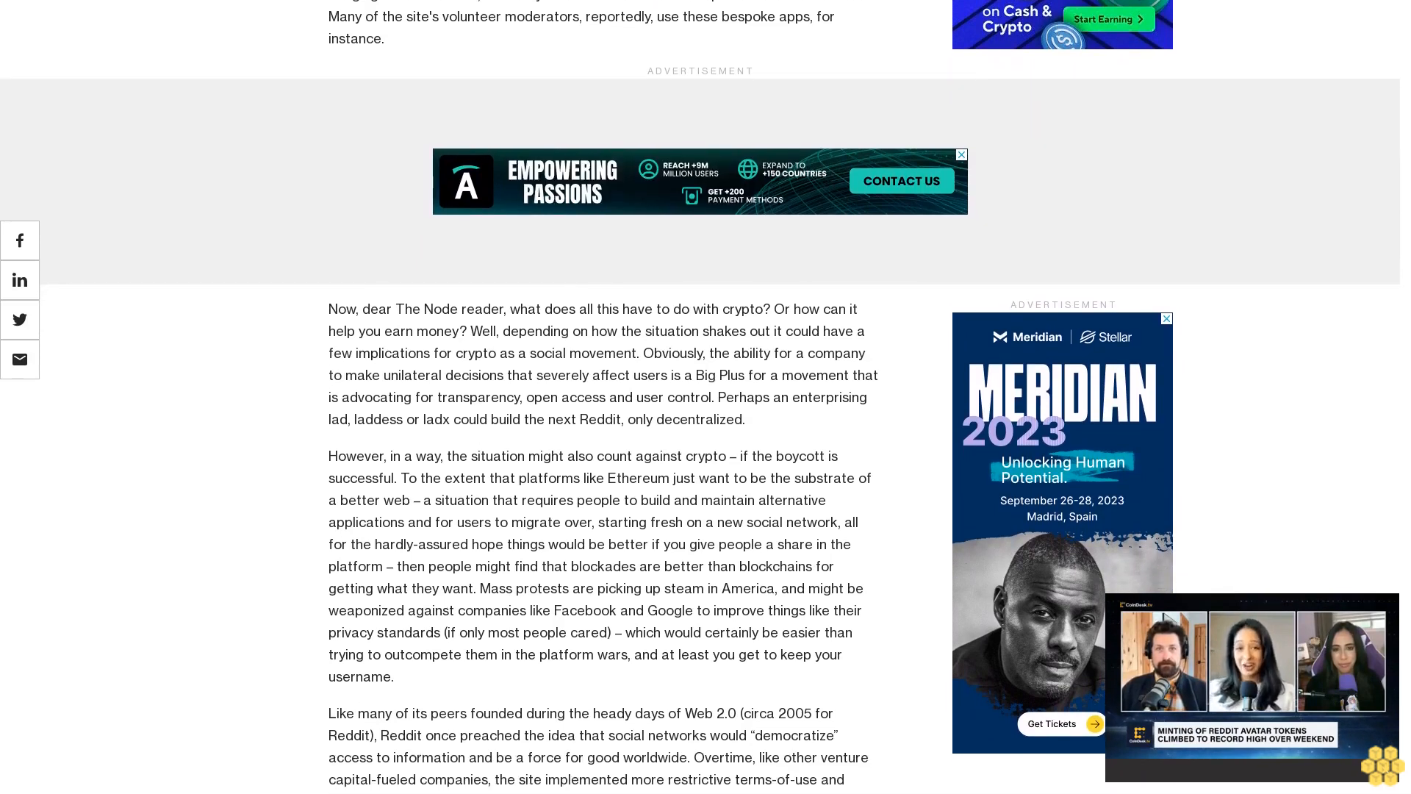
{"action": "scroll", "scroll_direction": "down", "scroll_amount": 3}
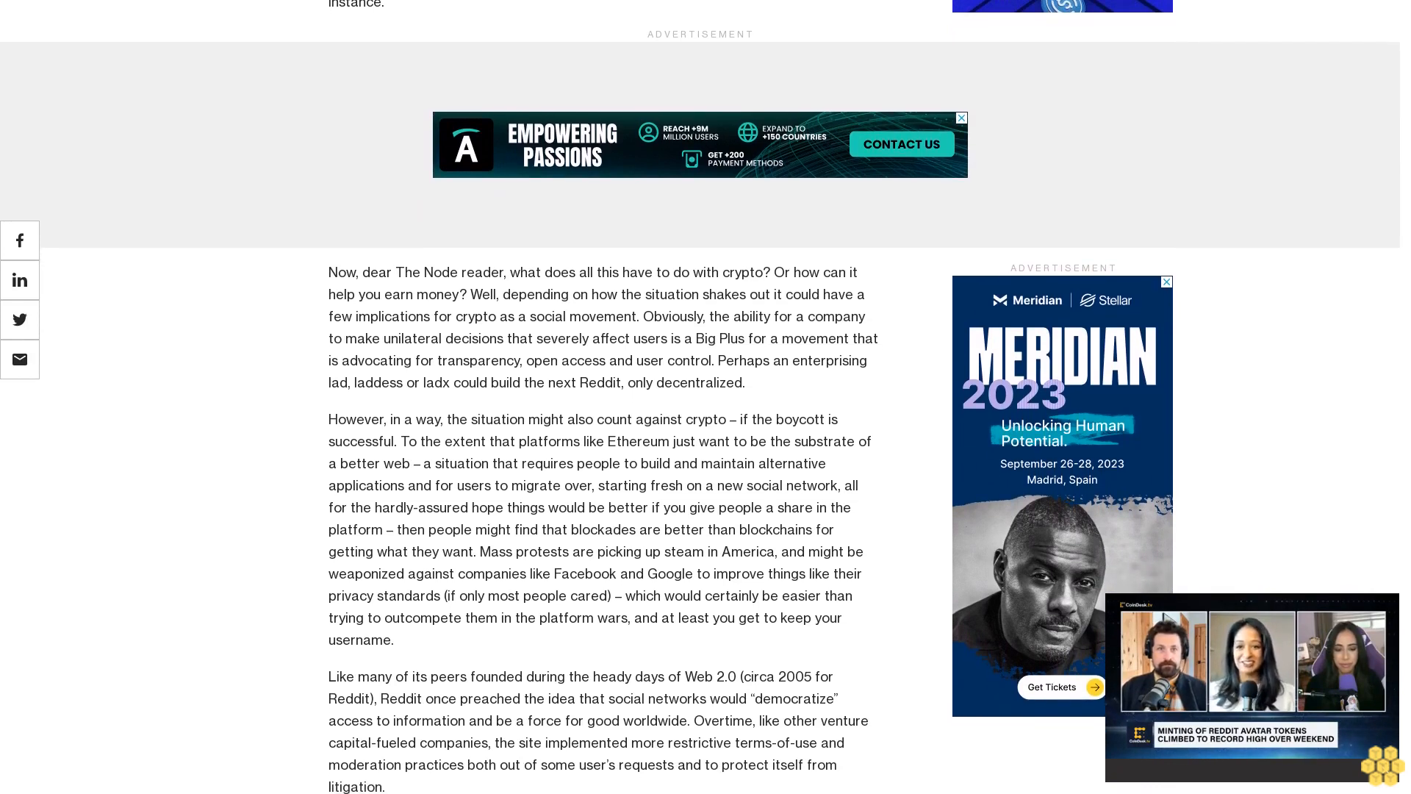
{"action": "scroll", "scroll_direction": "up", "scroll_amount": 3}
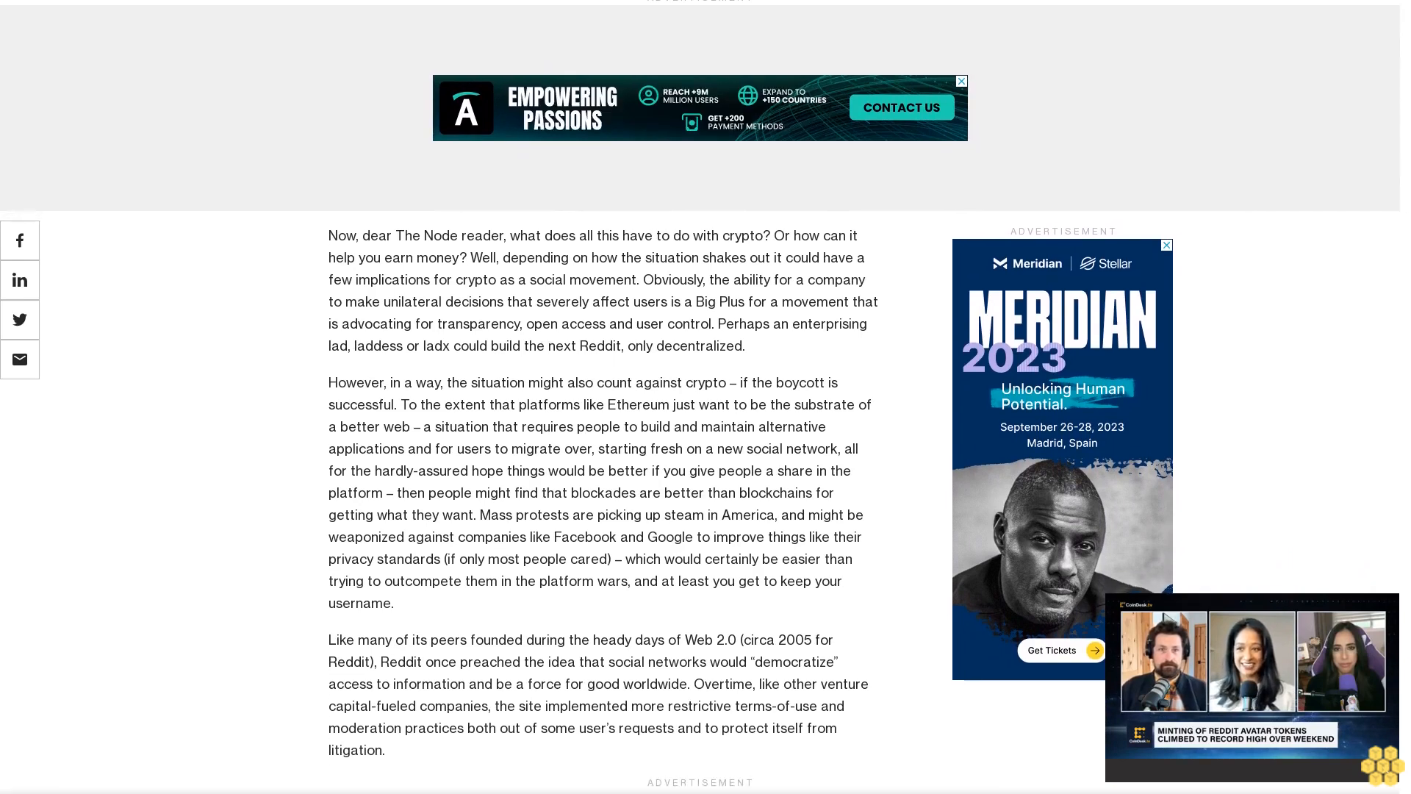
{"action": "scroll", "scroll_direction": "up", "scroll_amount": 3}
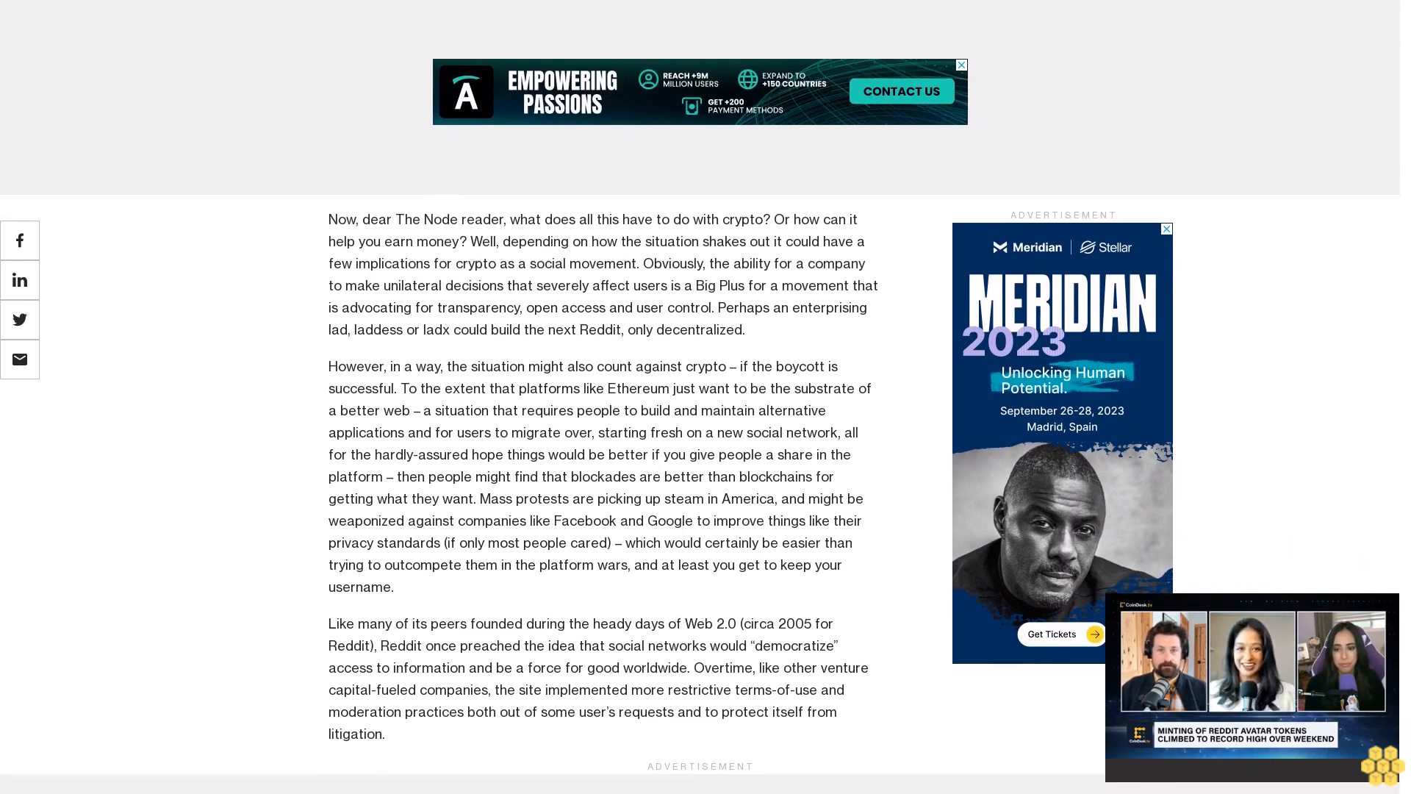
{"action": "scroll", "scroll_direction": "up", "scroll_amount": 3}
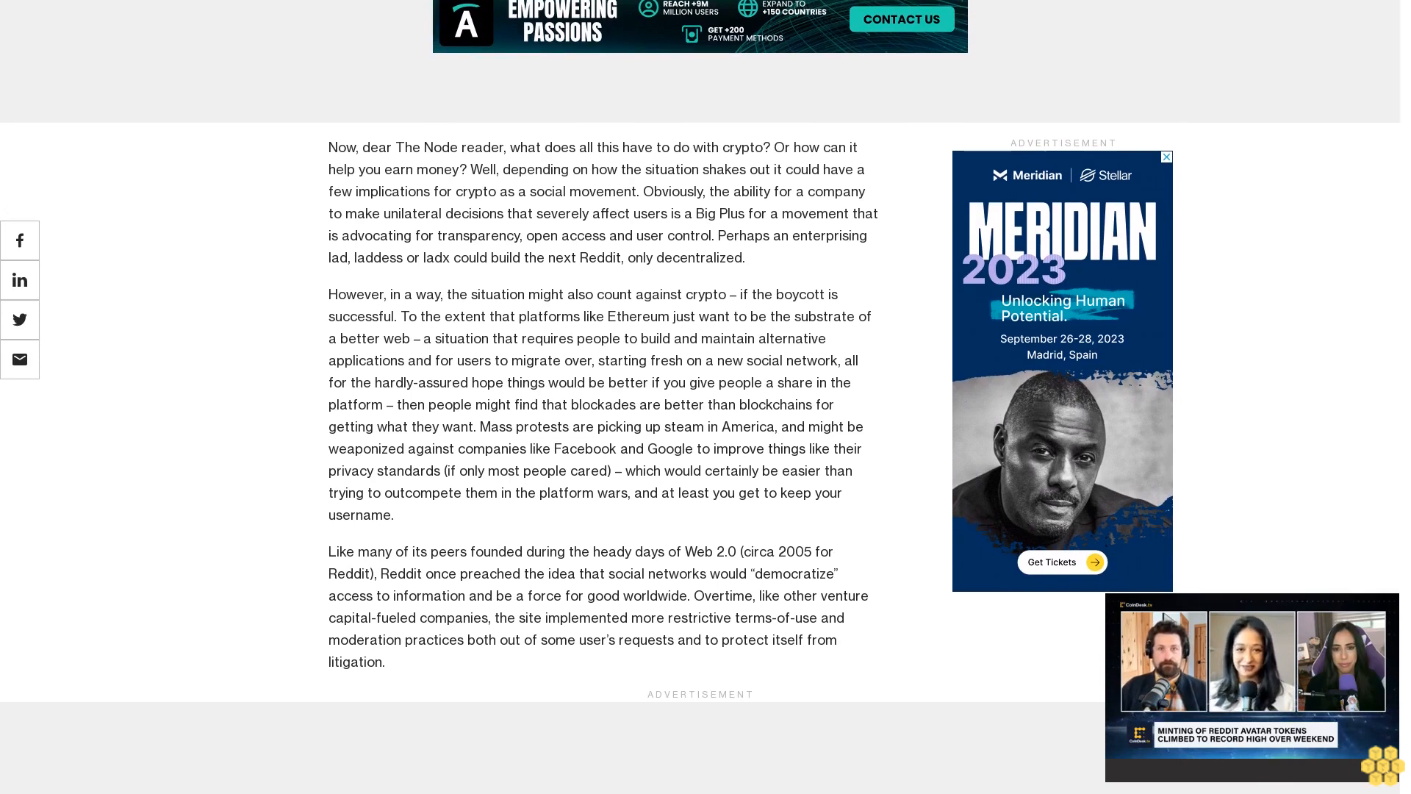
{"action": "scroll", "scroll_direction": "down", "scroll_amount": 3}
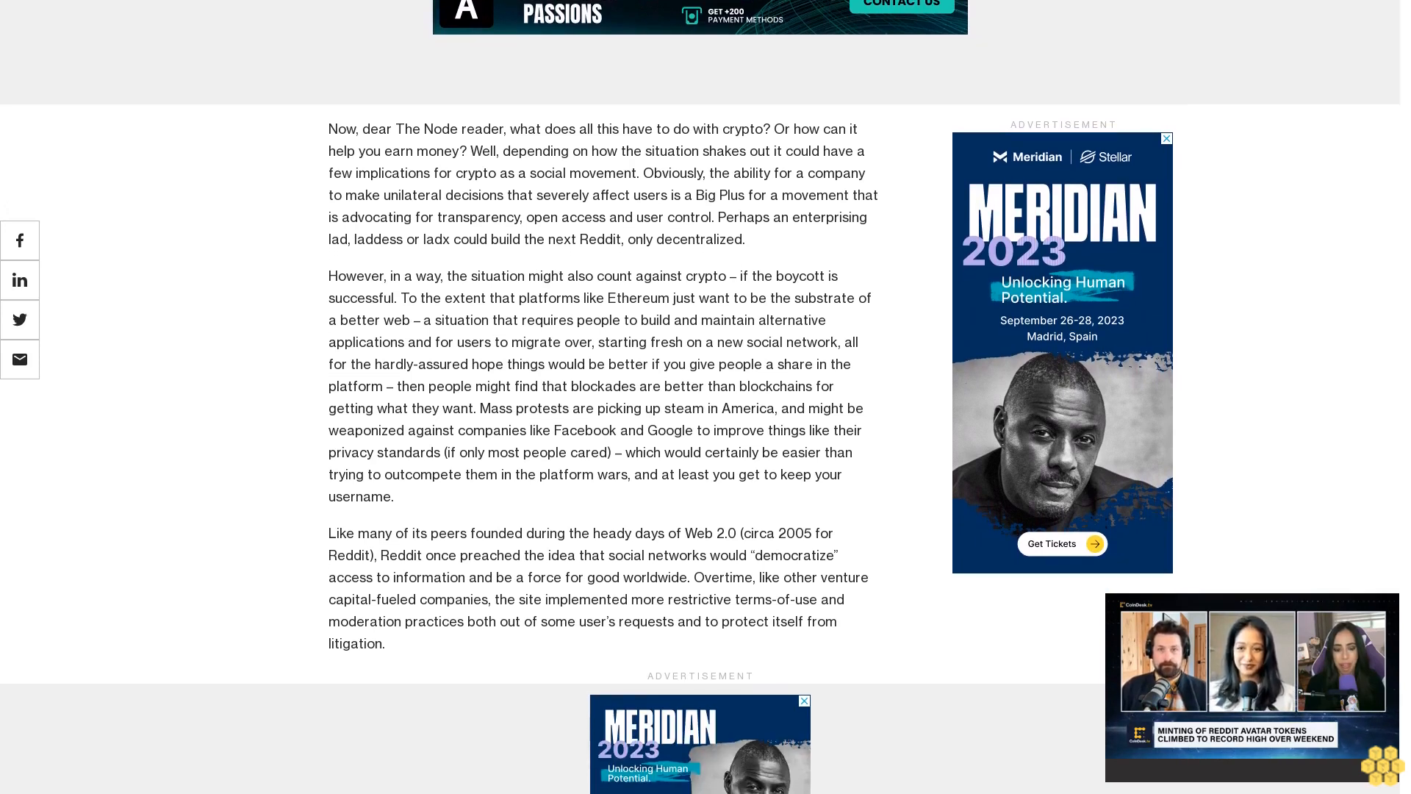
{"action": "scroll", "scroll_direction": "down", "scroll_amount": 3}
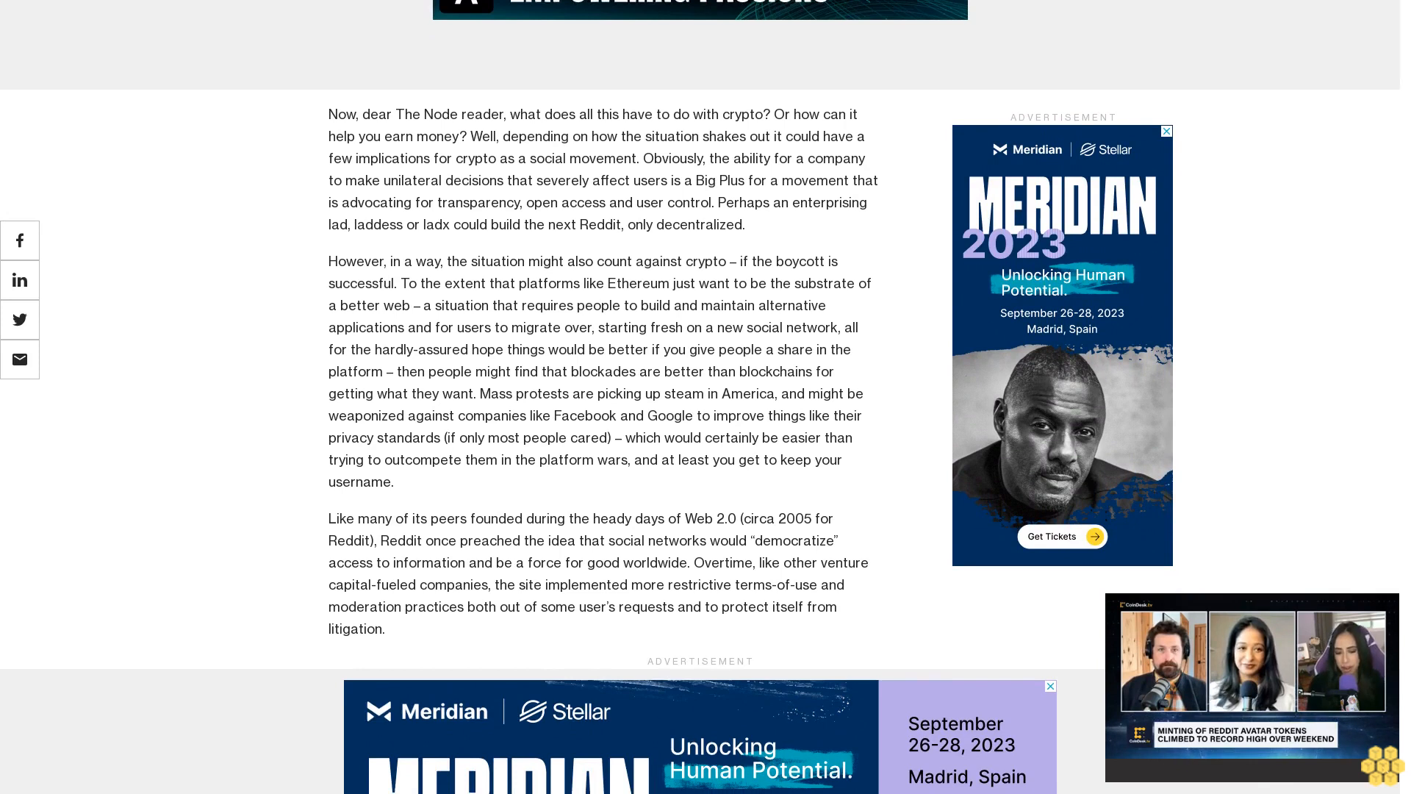
{"action": "scroll", "scroll_direction": "up", "scroll_amount": 3}
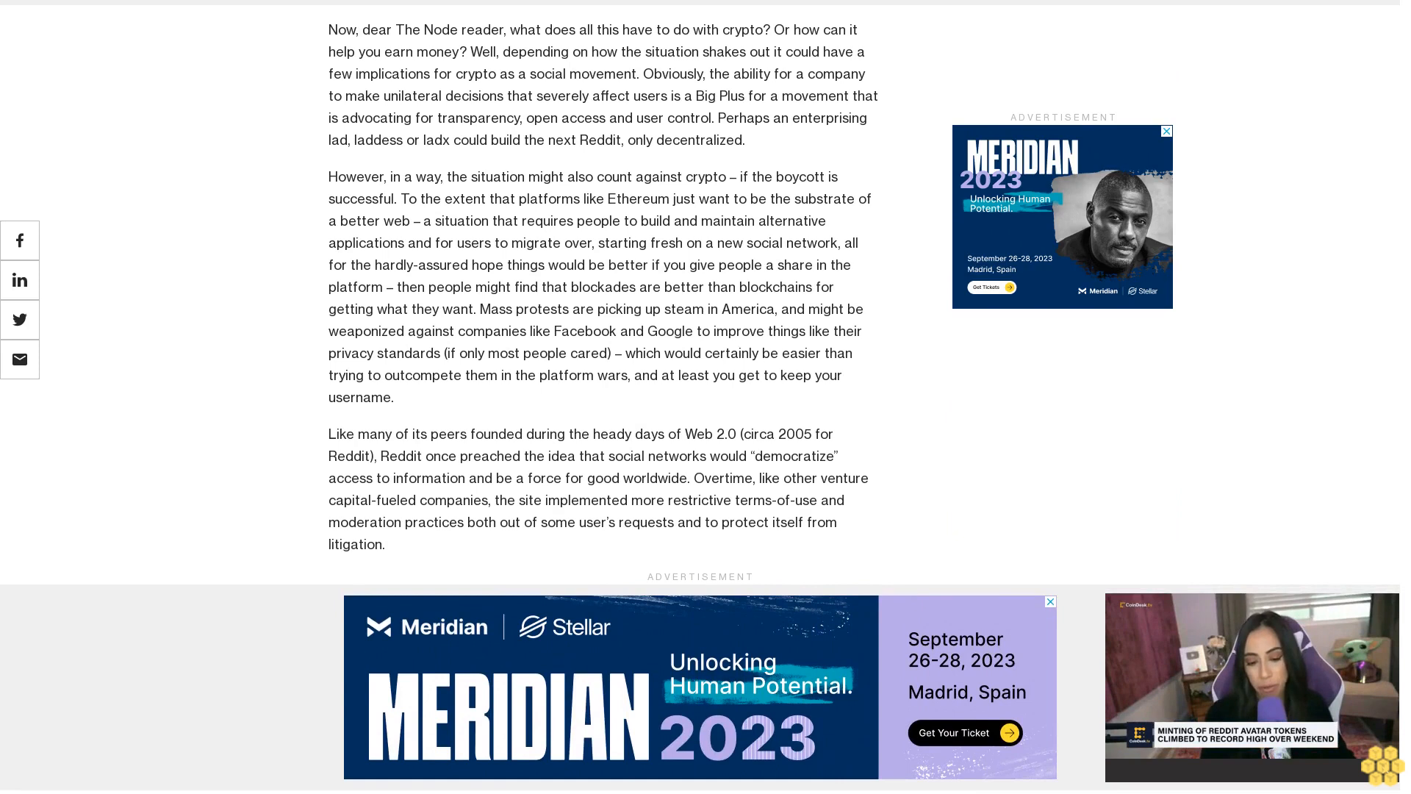
{"action": "scroll", "scroll_direction": "down", "scroll_amount": 3}
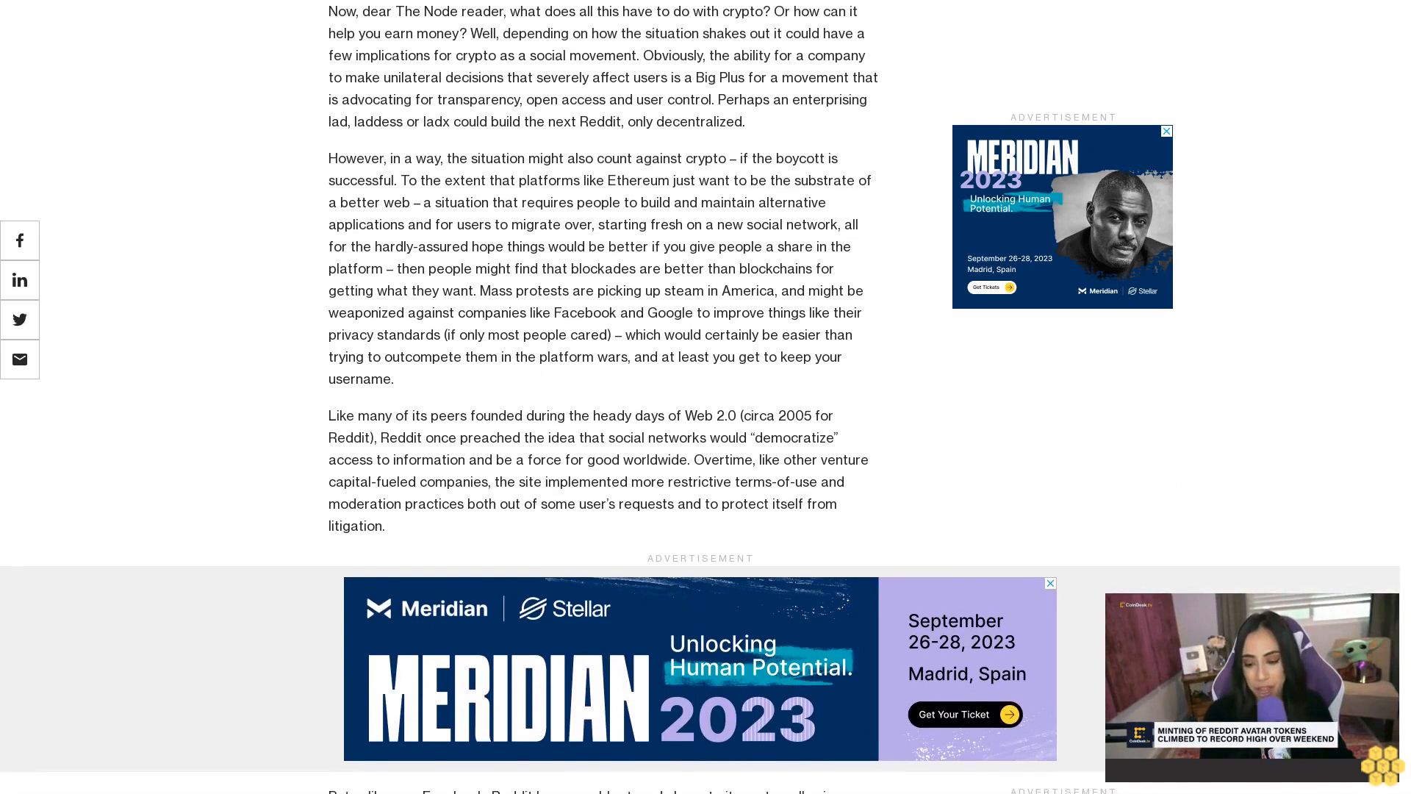
{"action": "scroll", "scroll_direction": "down", "scroll_amount": 3}
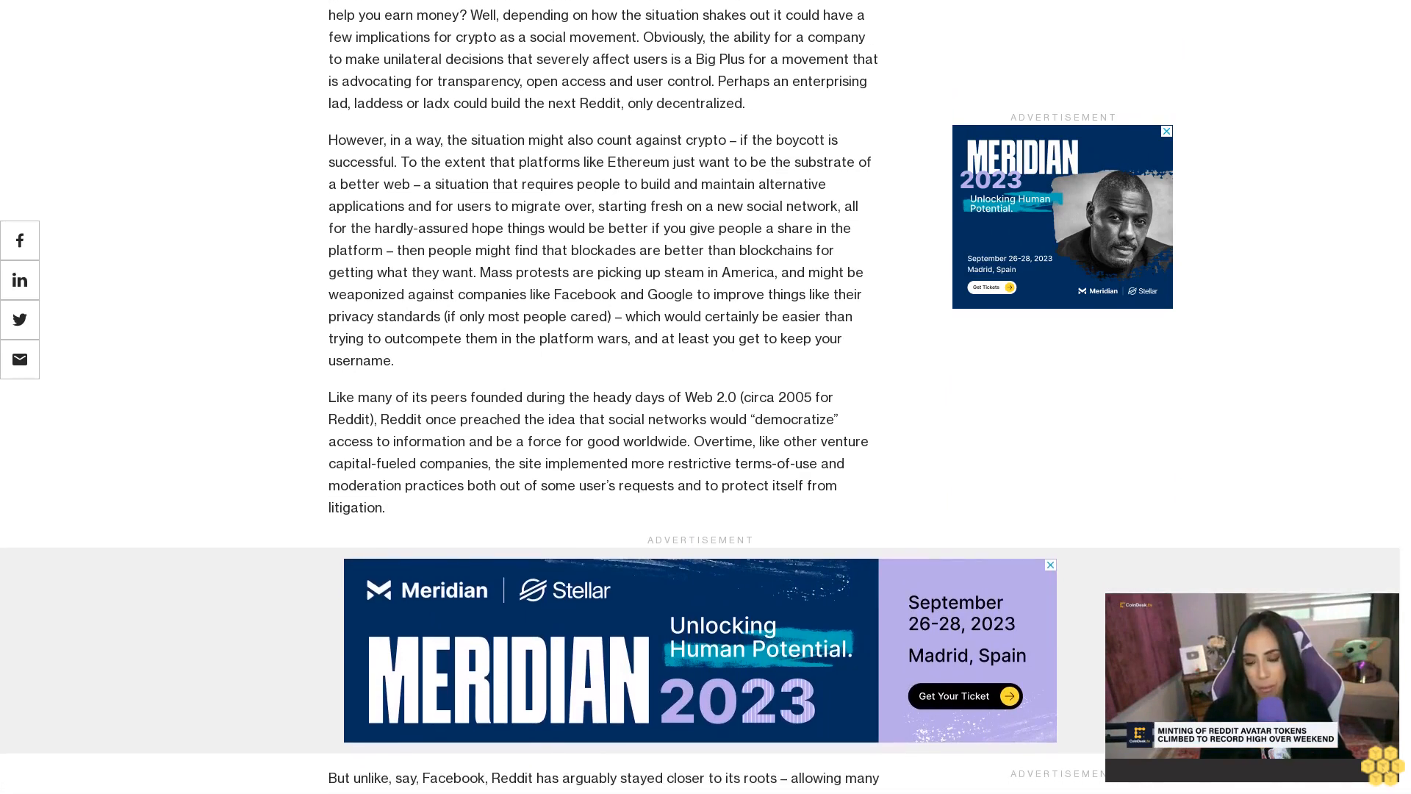
{"action": "scroll", "scroll_direction": "down", "scroll_amount": 3}
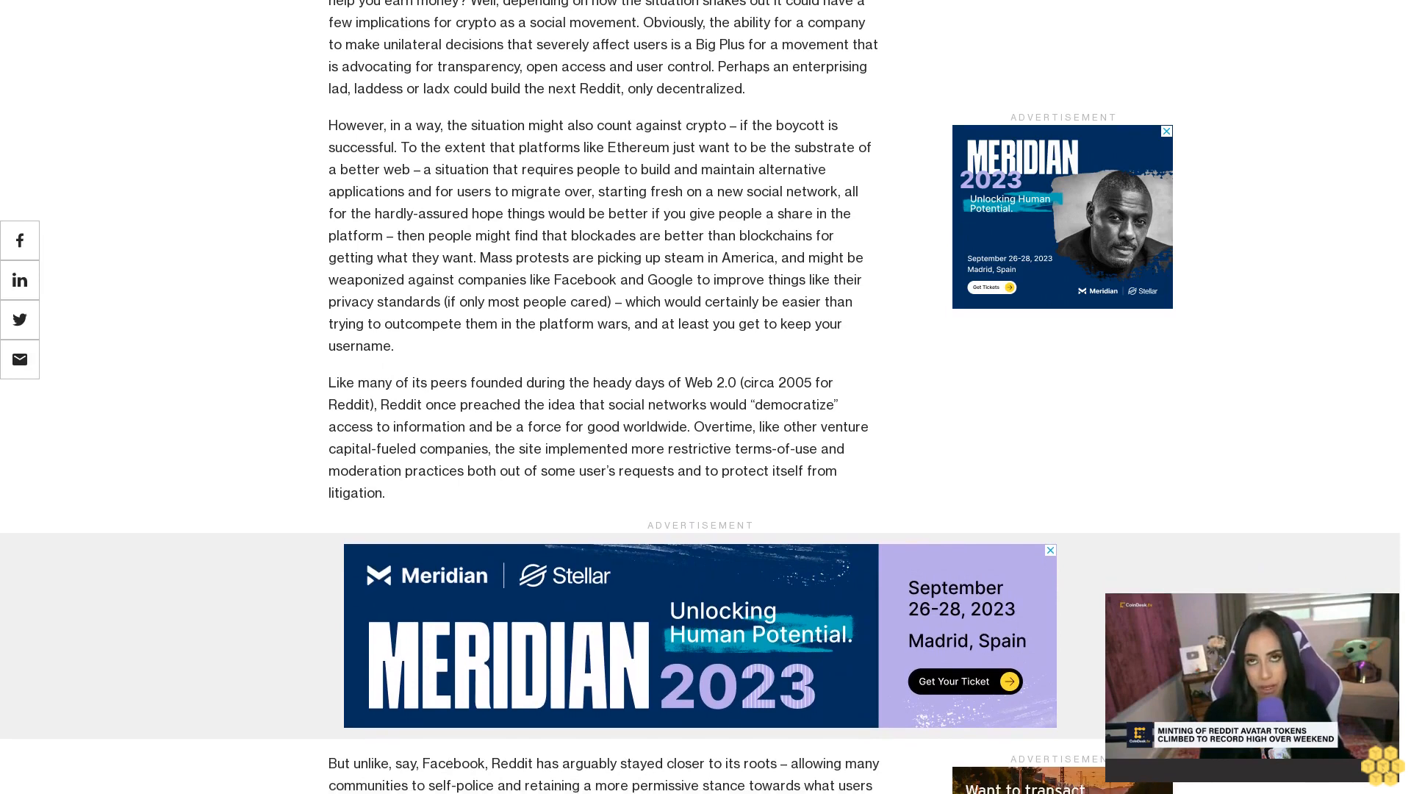
{"action": "scroll", "scroll_direction": "down", "scroll_amount": 3}
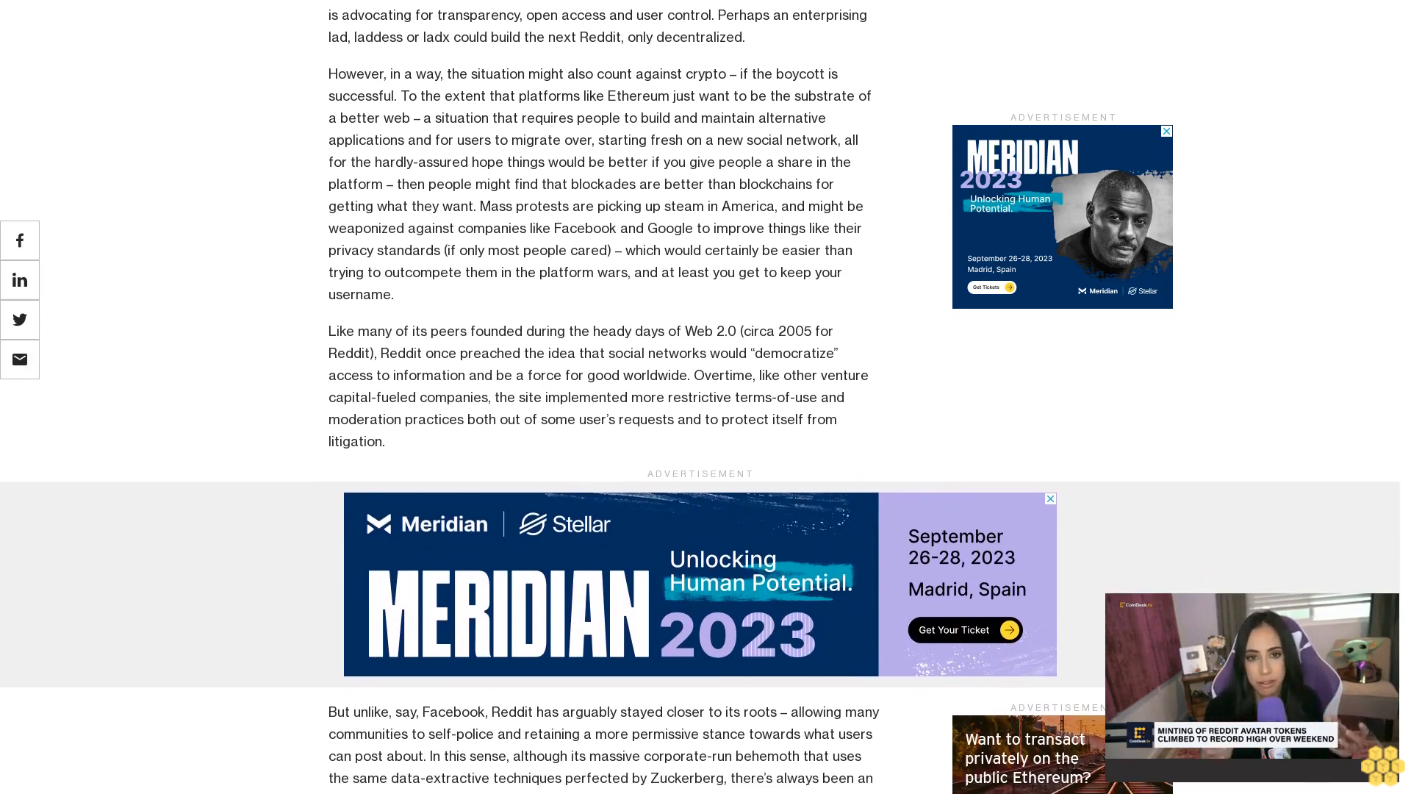
{"action": "scroll", "scroll_direction": "down", "scroll_amount": 3}
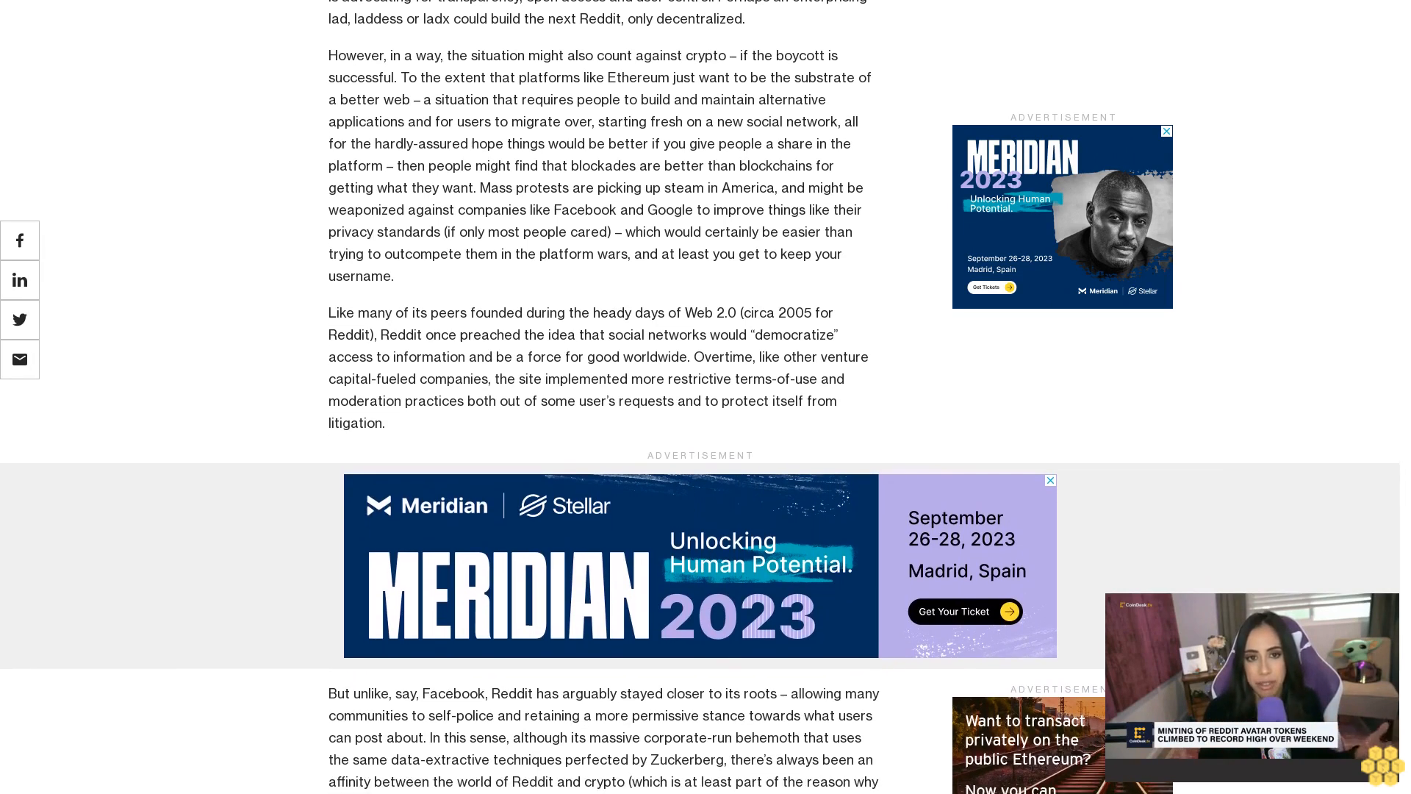
{"action": "scroll", "scroll_direction": "down", "scroll_amount": 3}
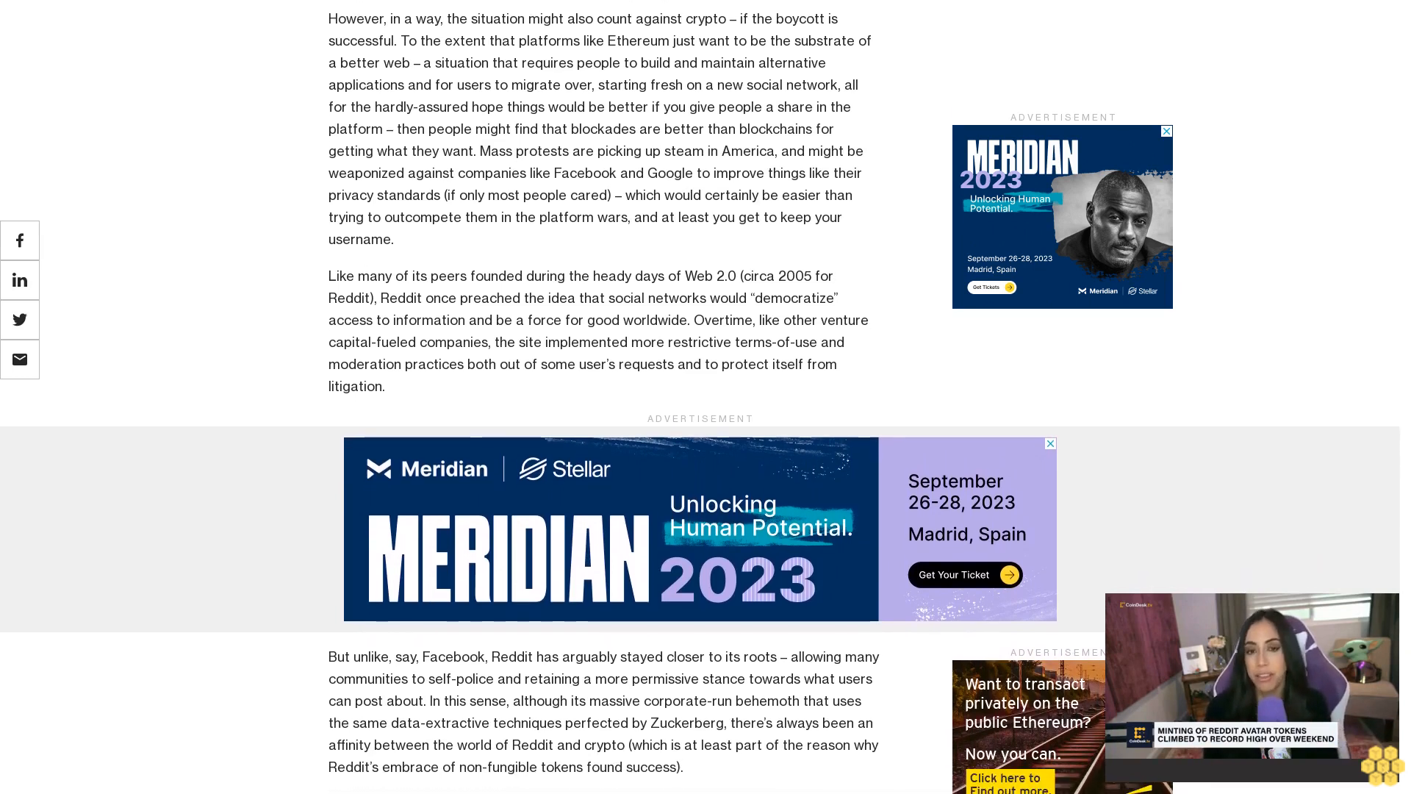
{"action": "scroll", "scroll_direction": "down", "scroll_amount": 3}
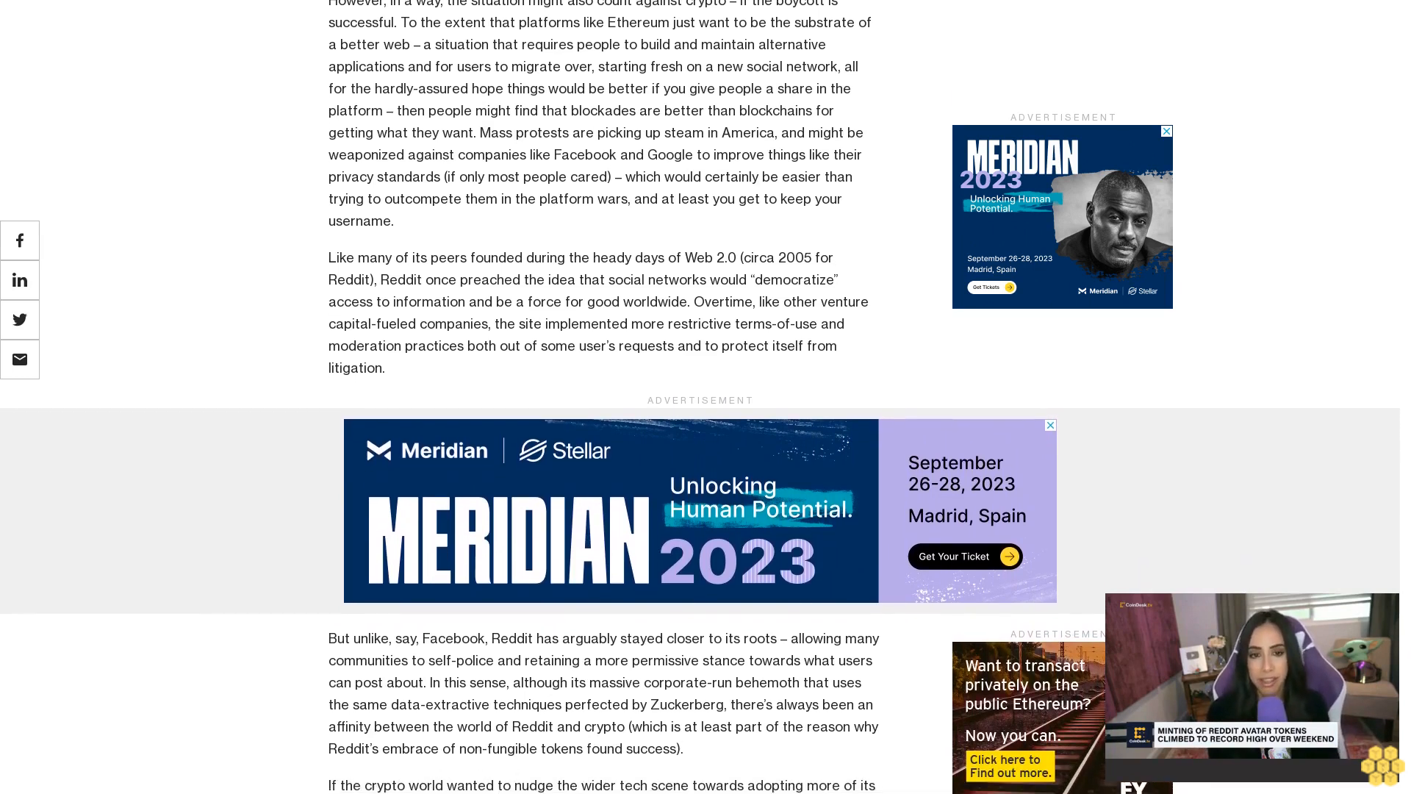
{"action": "scroll", "scroll_direction": "down", "scroll_amount": 3}
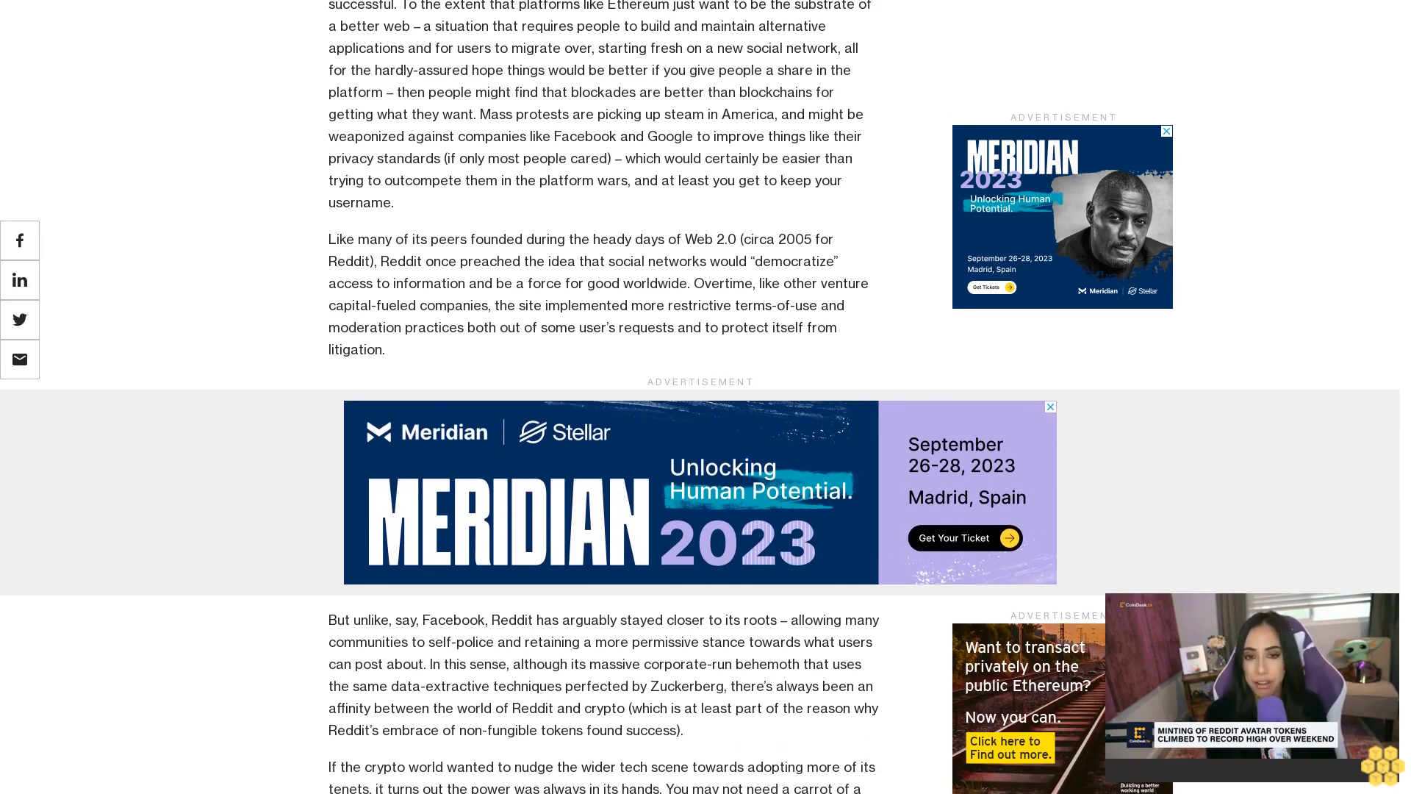
{"action": "scroll", "scroll_direction": "down", "scroll_amount": 3}
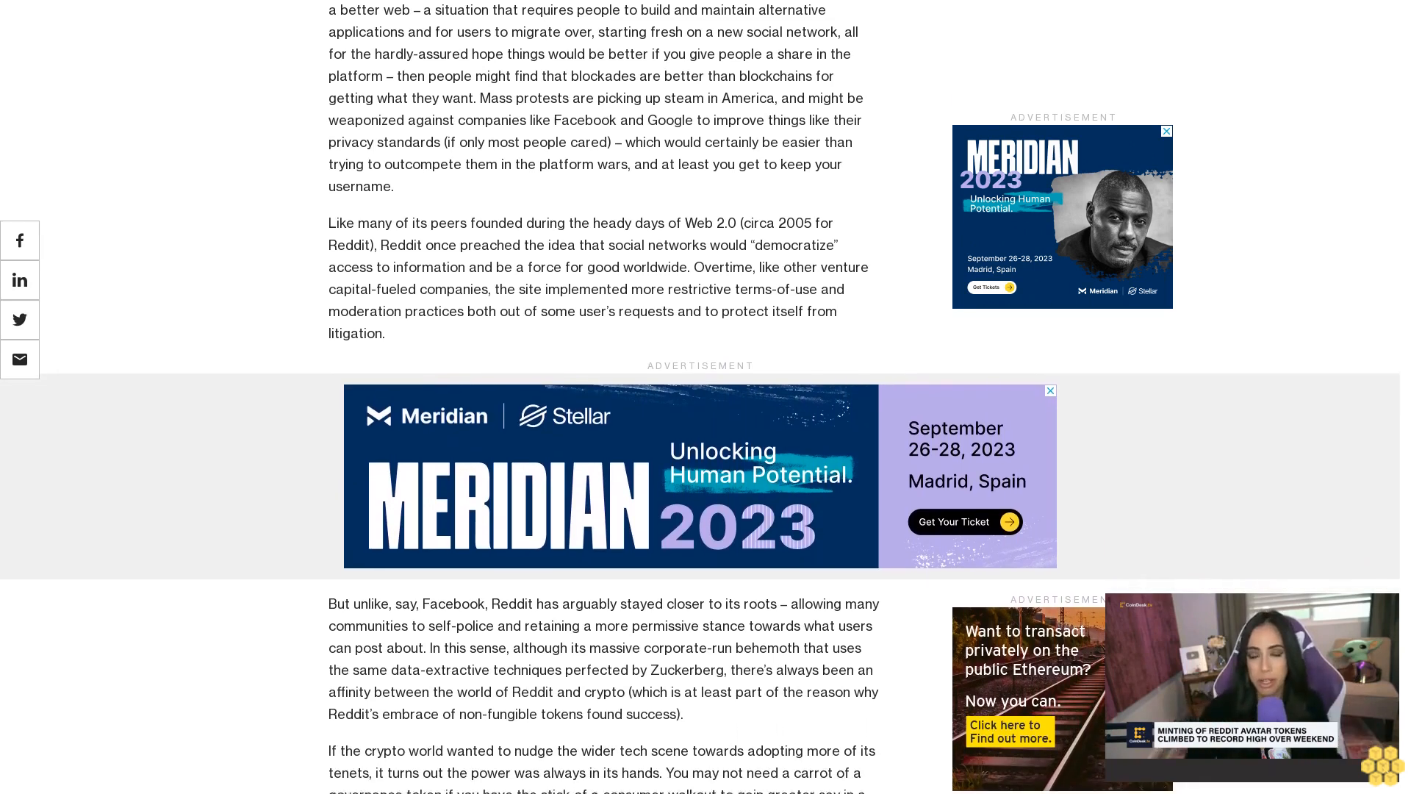
{"action": "scroll", "scroll_direction": "down", "scroll_amount": 3}
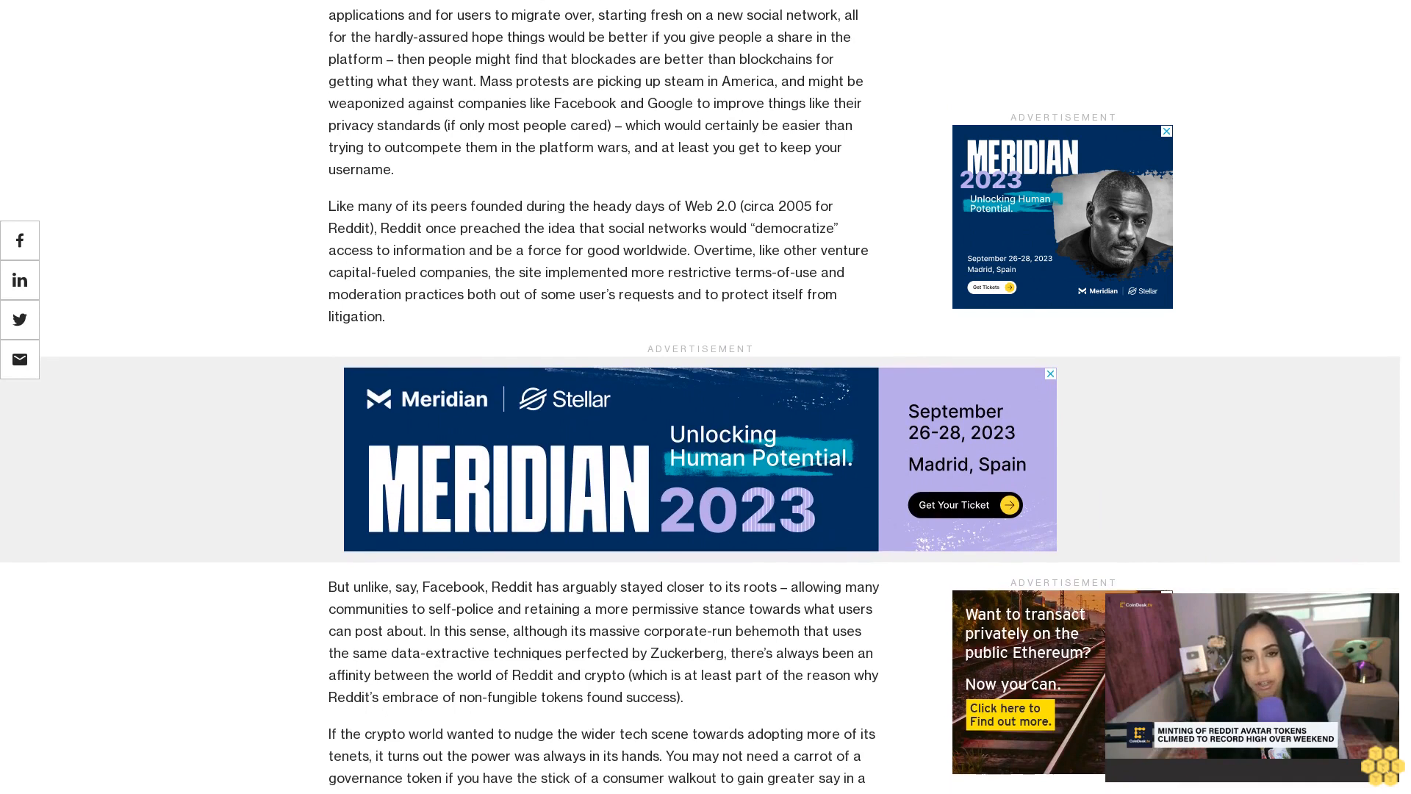
{"action": "scroll", "scroll_direction": "down", "scroll_amount": 3}
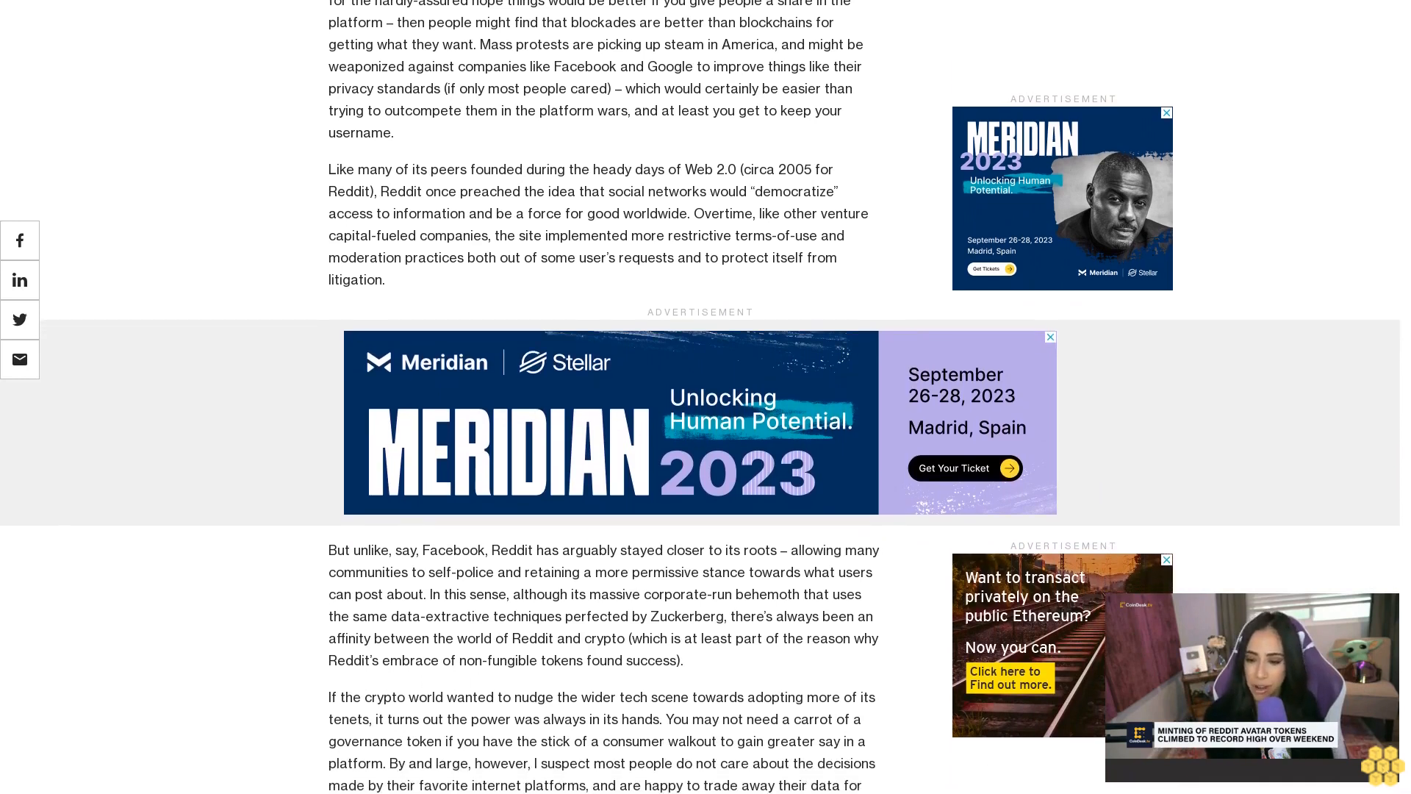
{"action": "scroll", "scroll_direction": "down", "scroll_amount": 3}
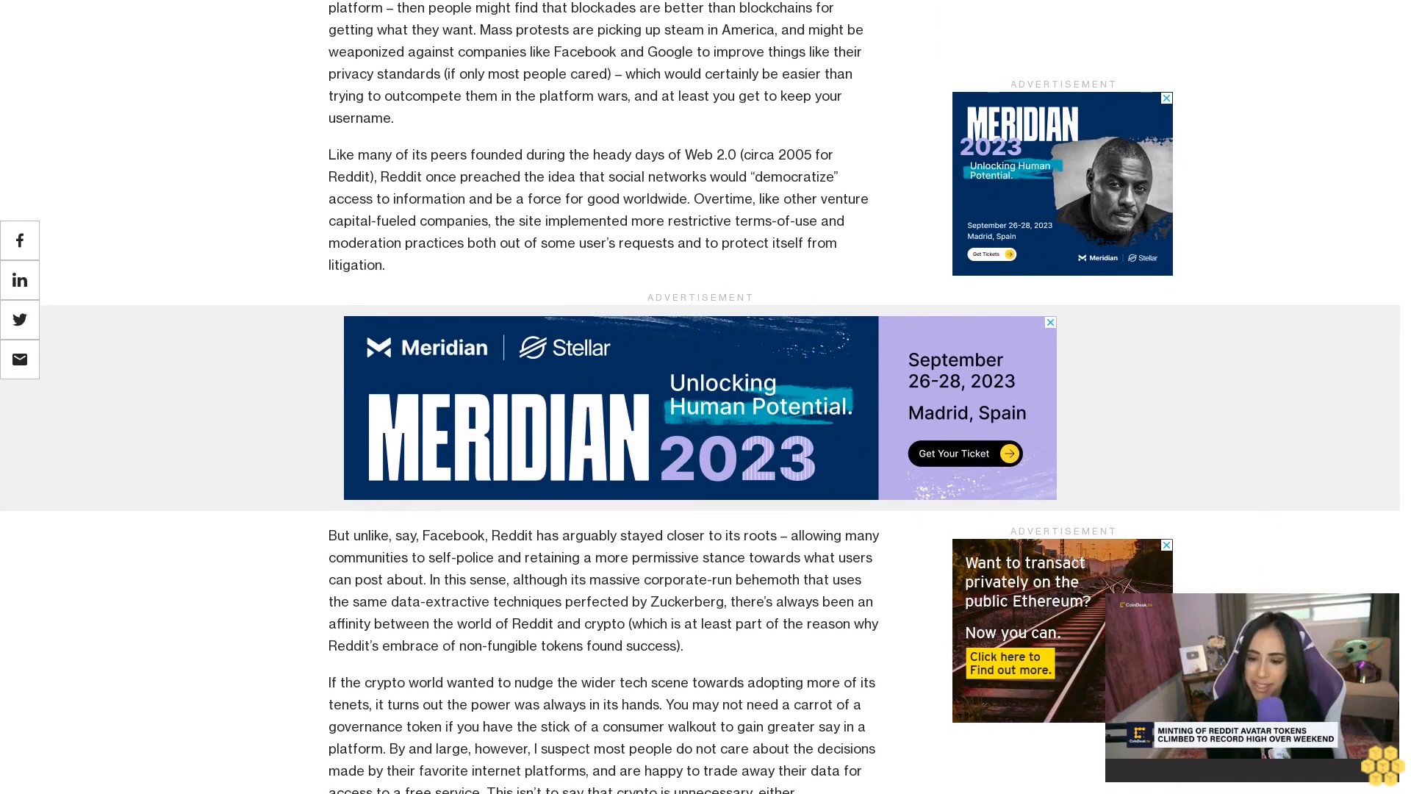
{"action": "scroll", "scroll_direction": "down", "scroll_amount": 3}
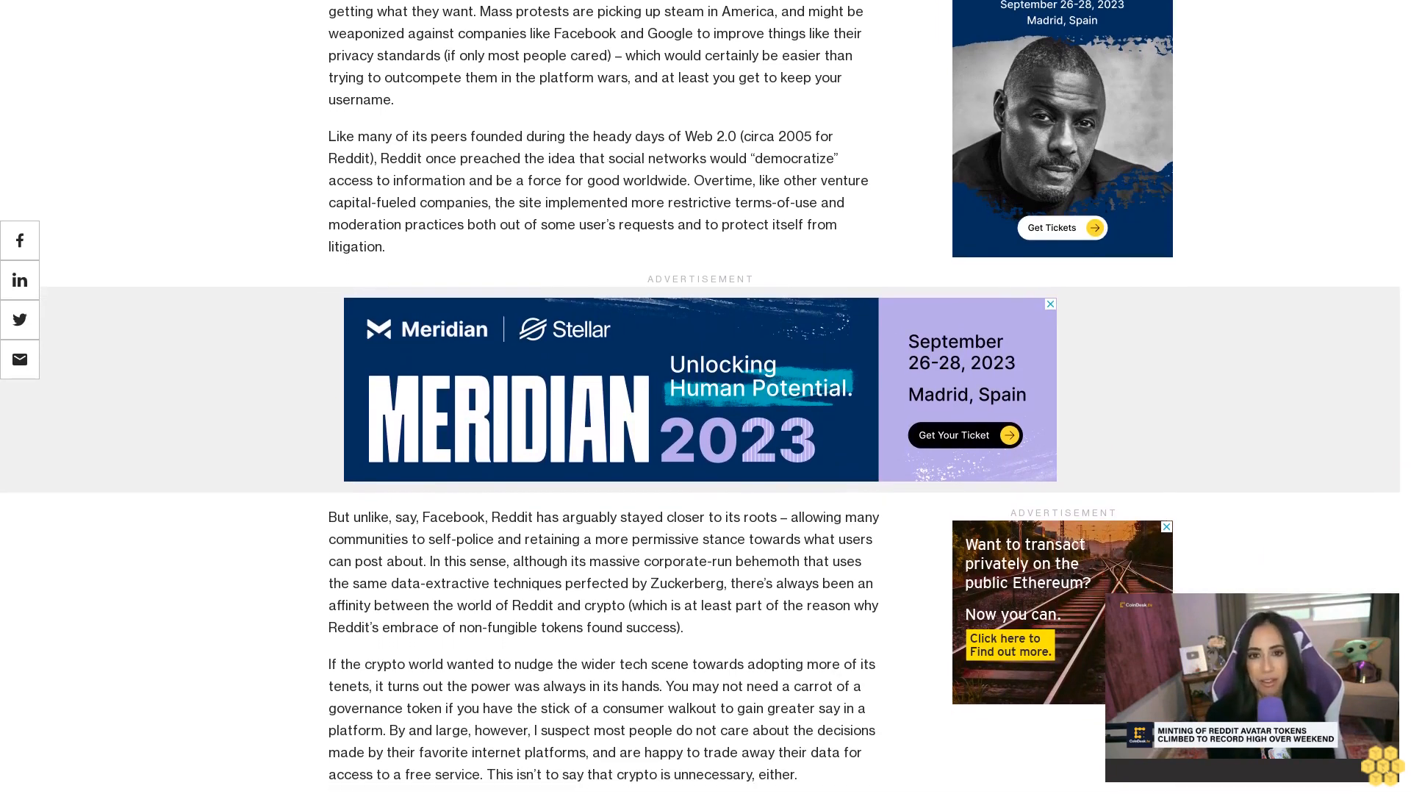
{"action": "scroll", "scroll_direction": "down", "scroll_amount": 3}
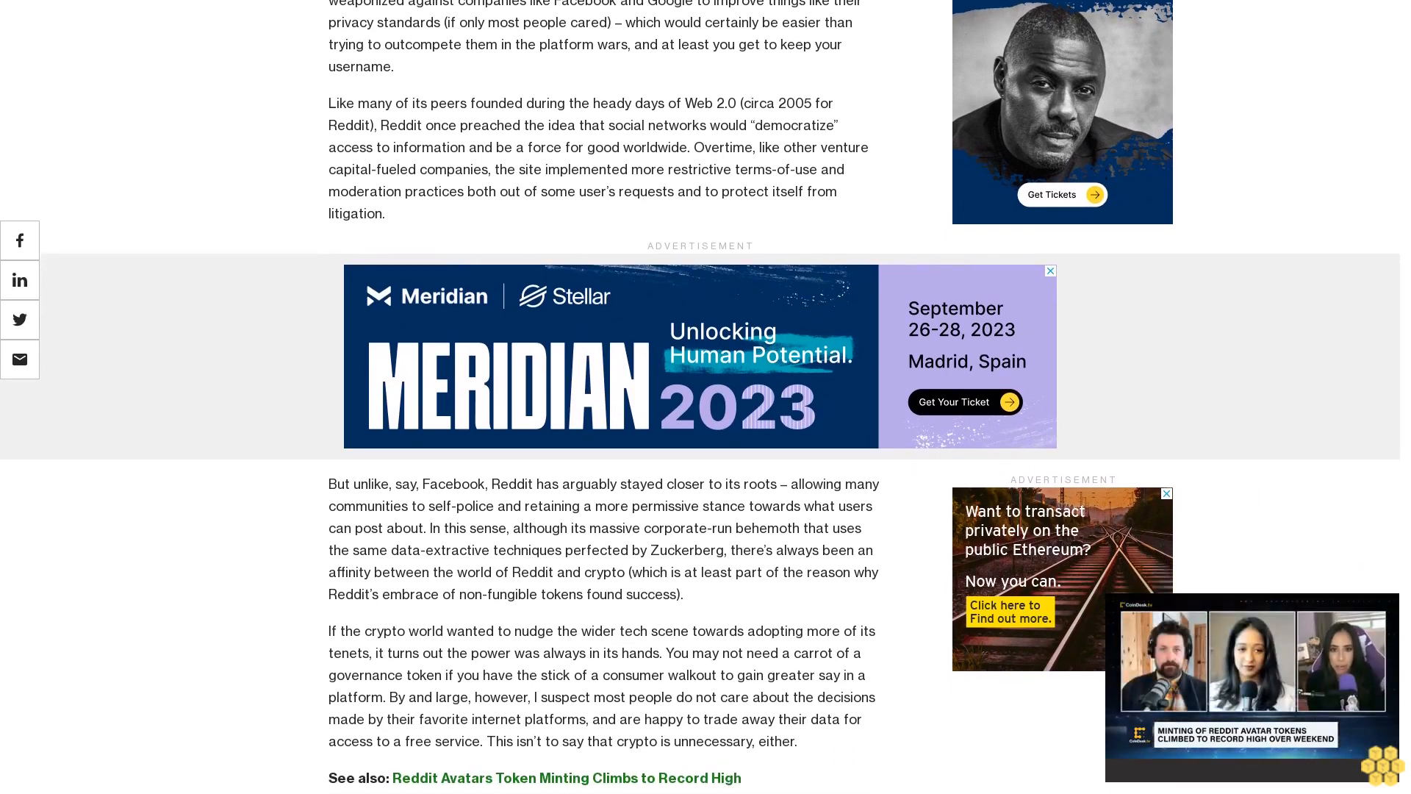
{"action": "scroll", "scroll_direction": "down", "scroll_amount": 3}
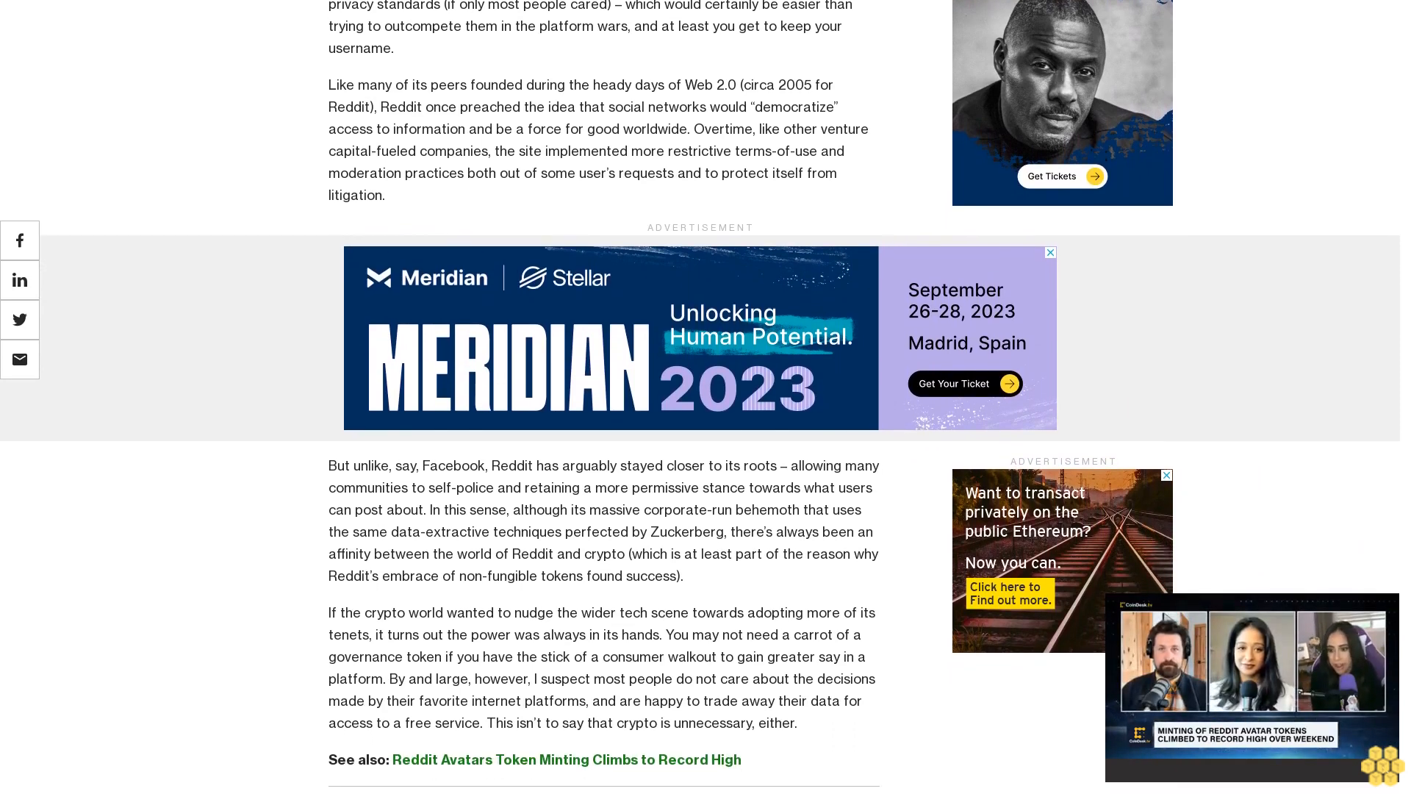
{"action": "scroll", "scroll_direction": "down", "scroll_amount": 3}
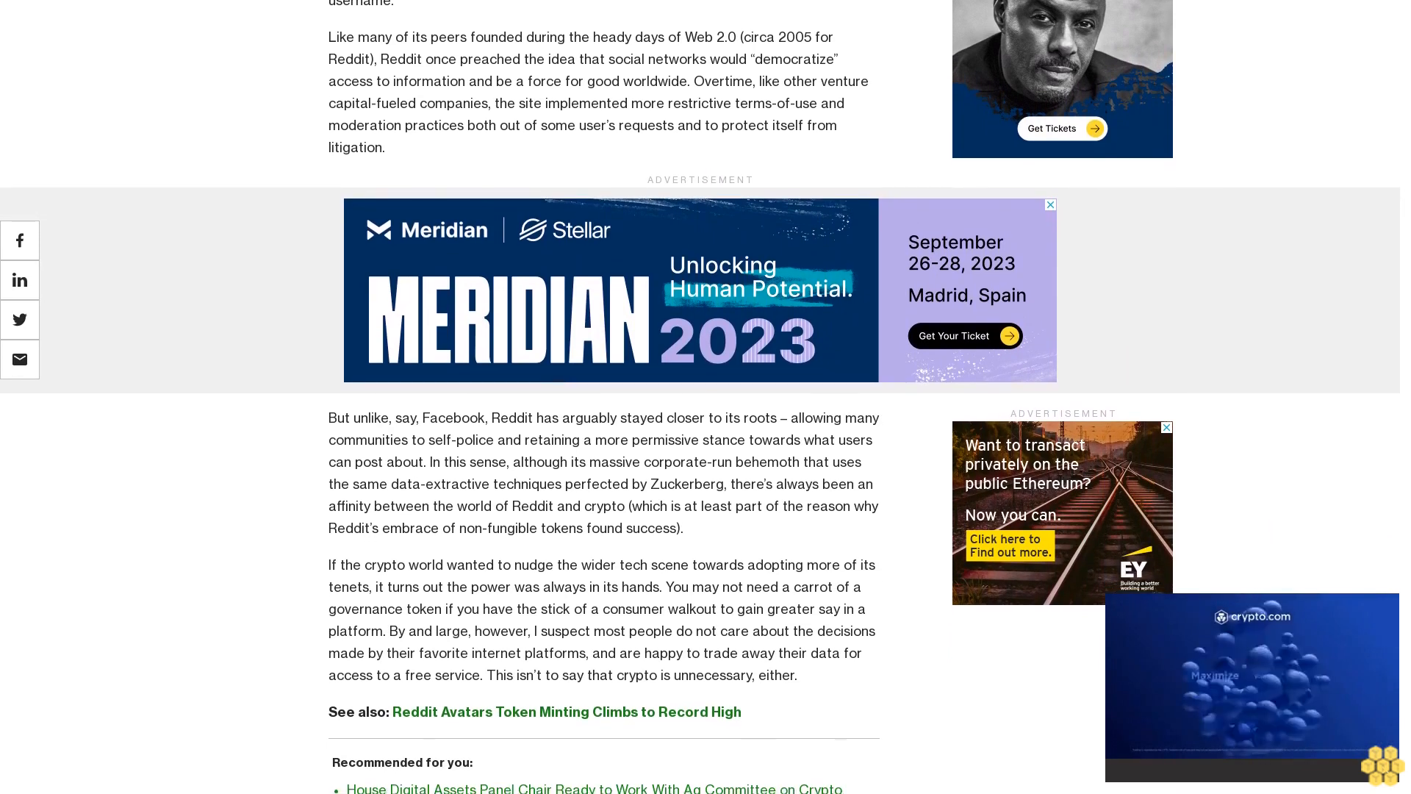
{"action": "scroll", "scroll_direction": "down", "scroll_amount": 3}
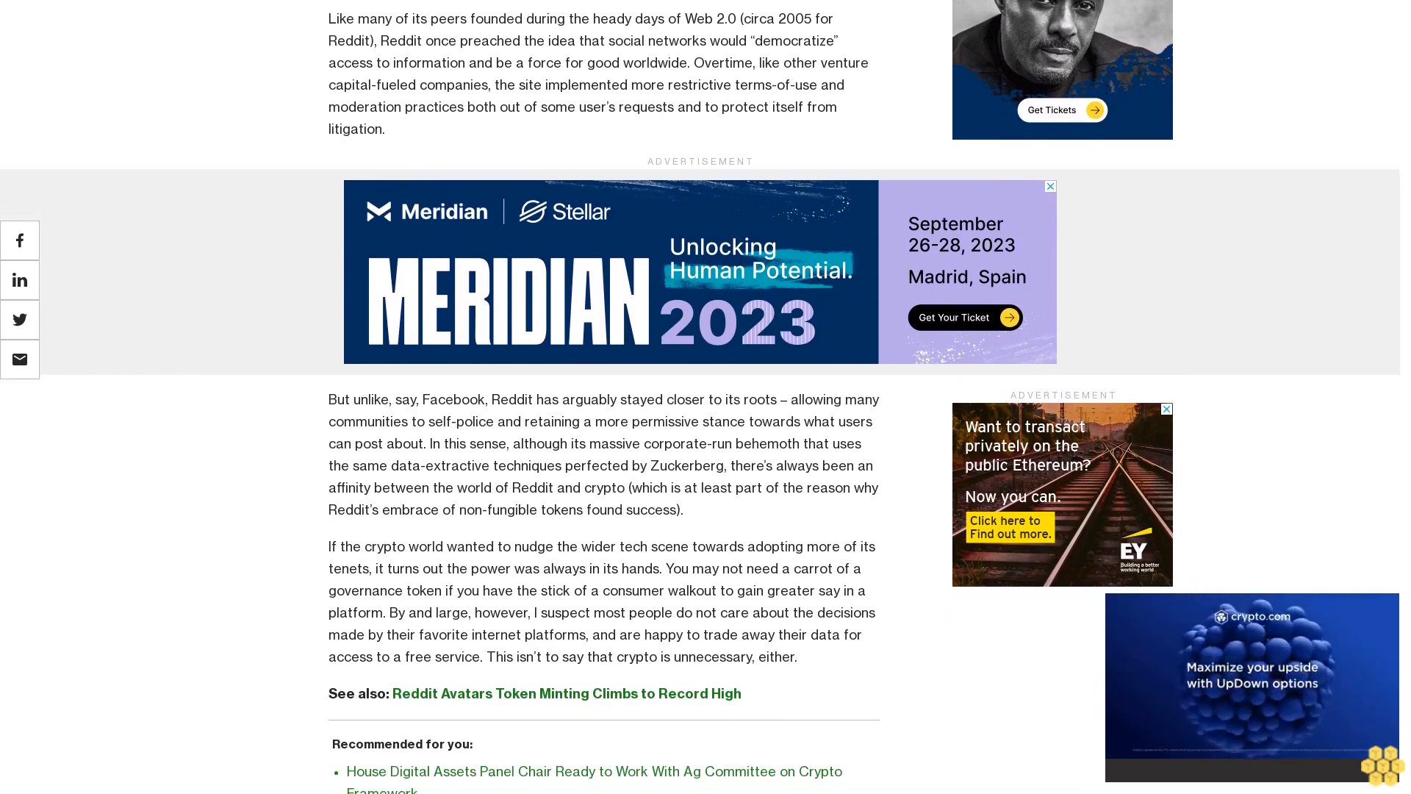
{"action": "scroll", "scroll_direction": "down", "scroll_amount": 3}
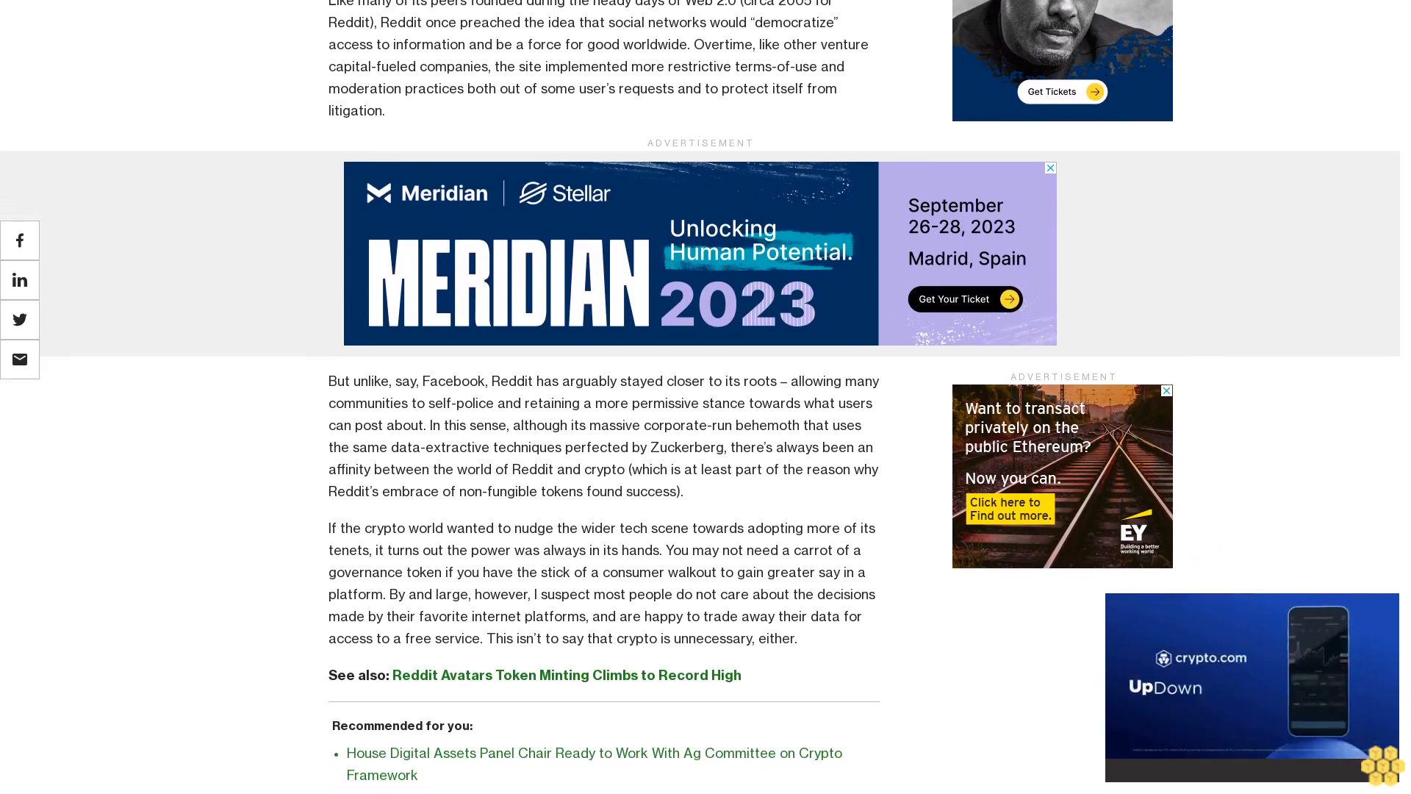
{"action": "scroll", "scroll_direction": "down", "scroll_amount": 3}
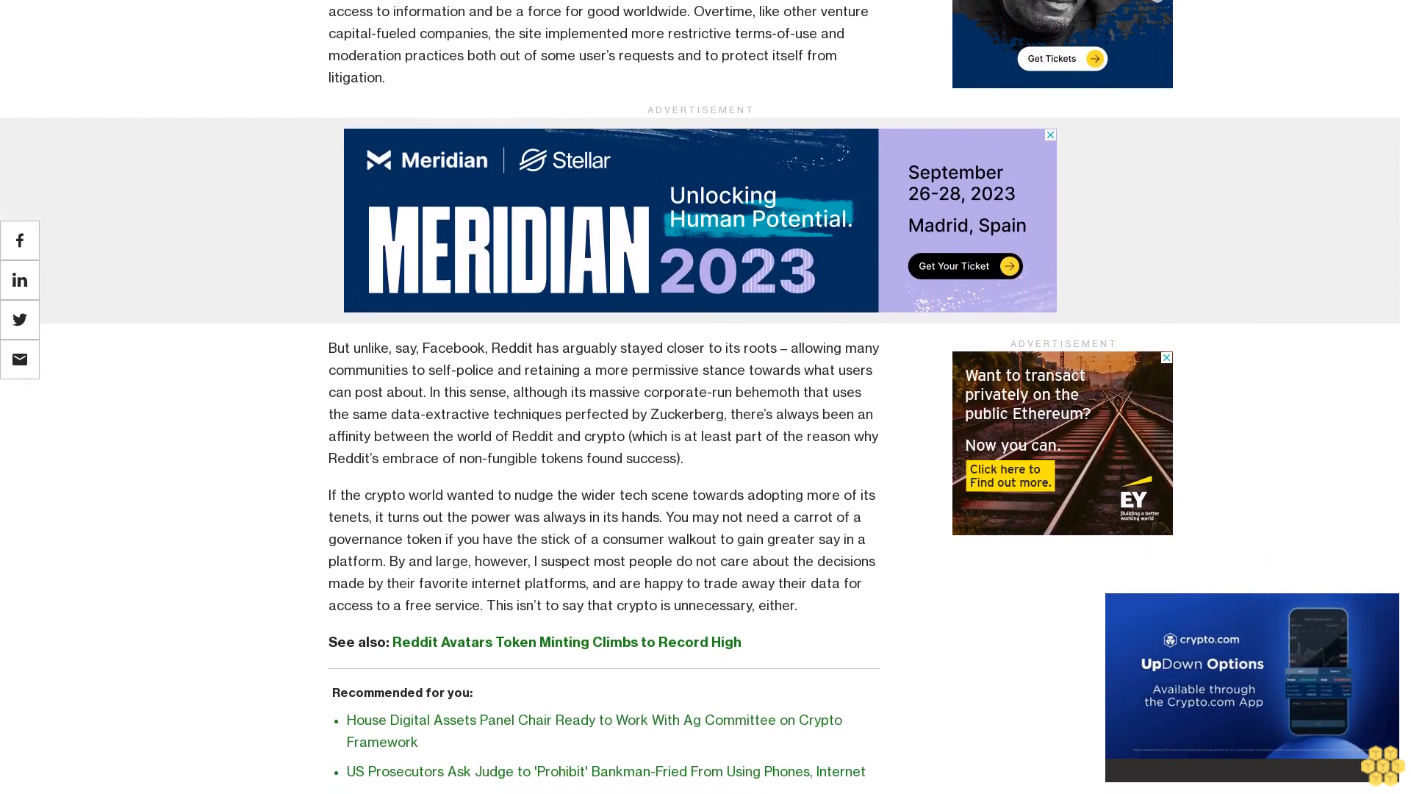
{"action": "scroll", "scroll_direction": "down", "scroll_amount": 3}
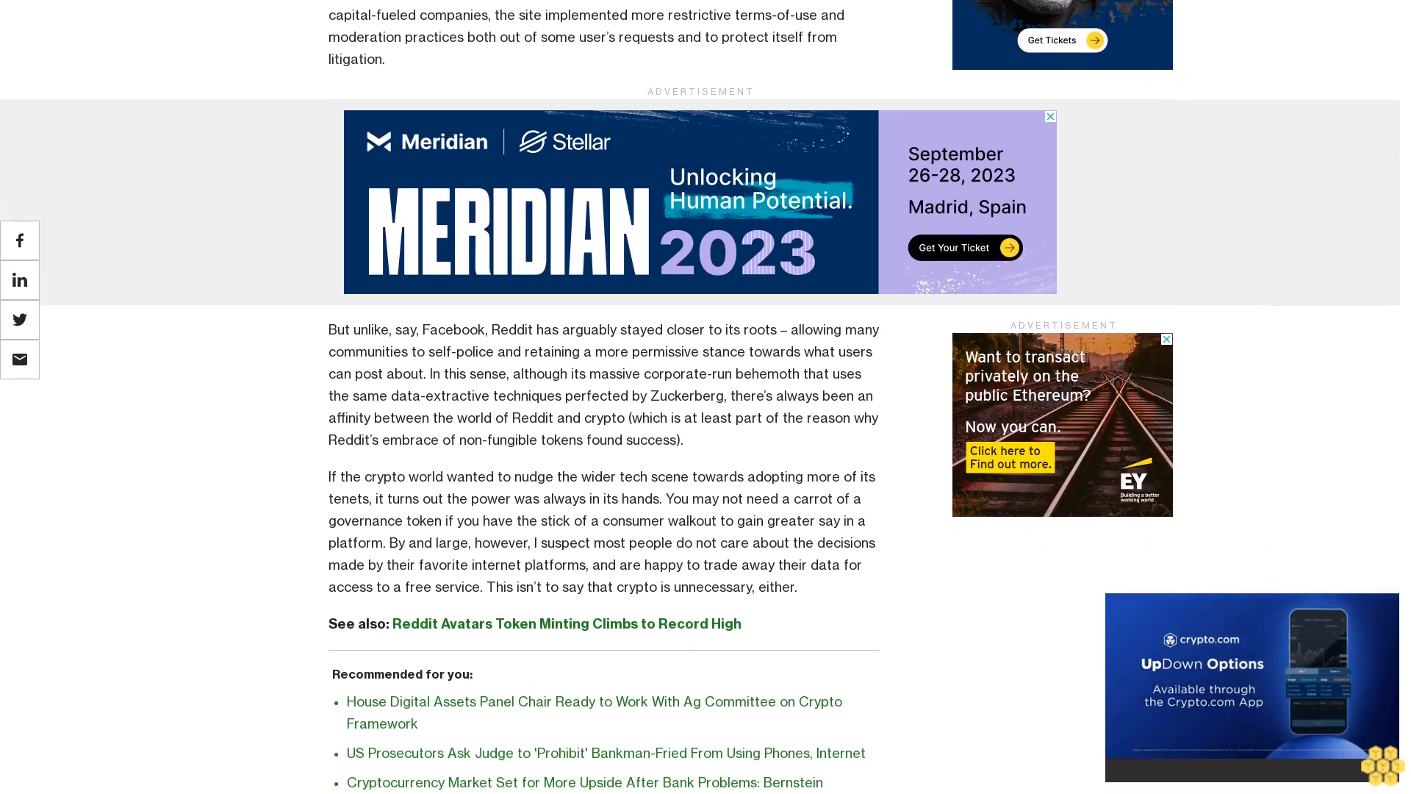
{"action": "scroll", "scroll_direction": "down", "scroll_amount": 3}
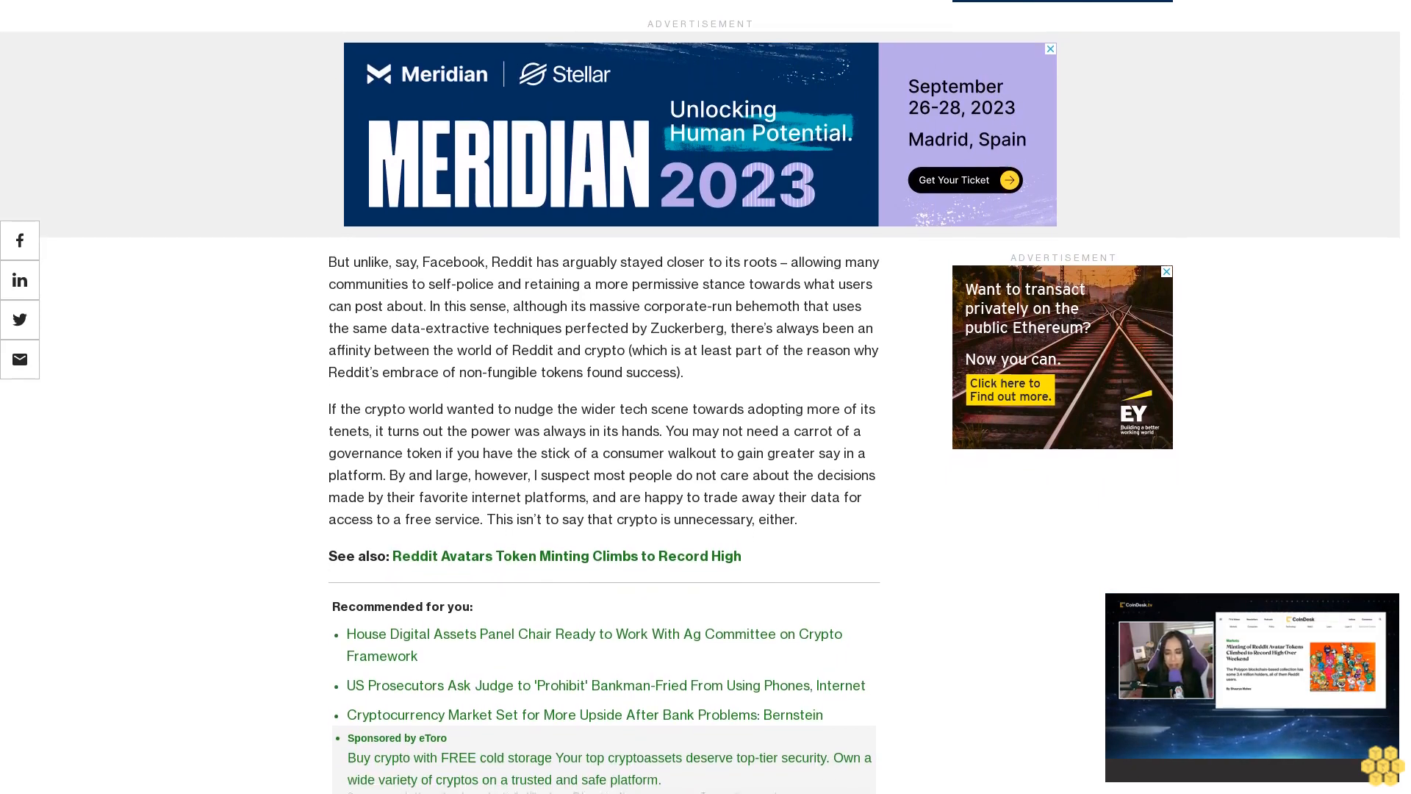
{"action": "scroll", "scroll_direction": "up", "scroll_amount": 3}
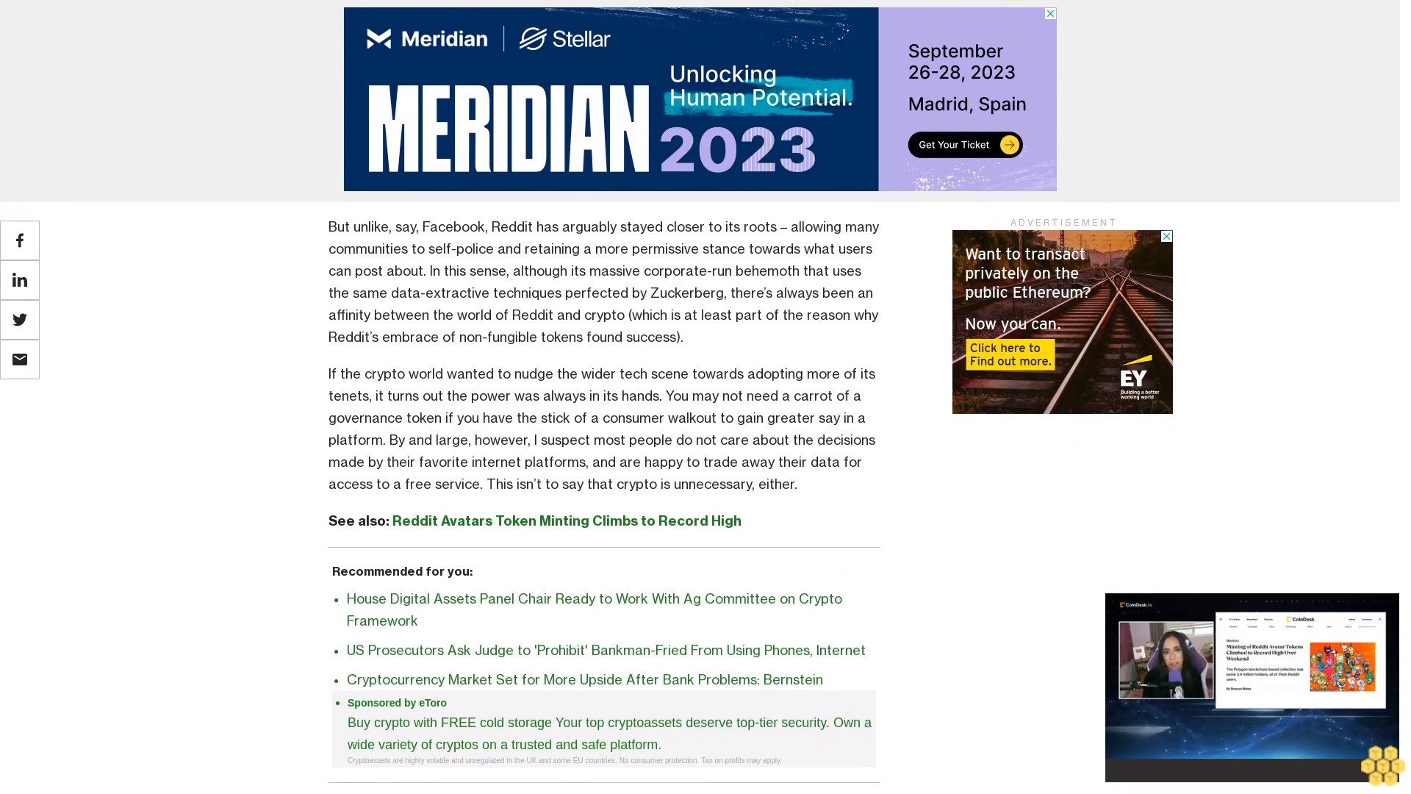
{"action": "scroll", "scroll_direction": "down", "scroll_amount": 3}
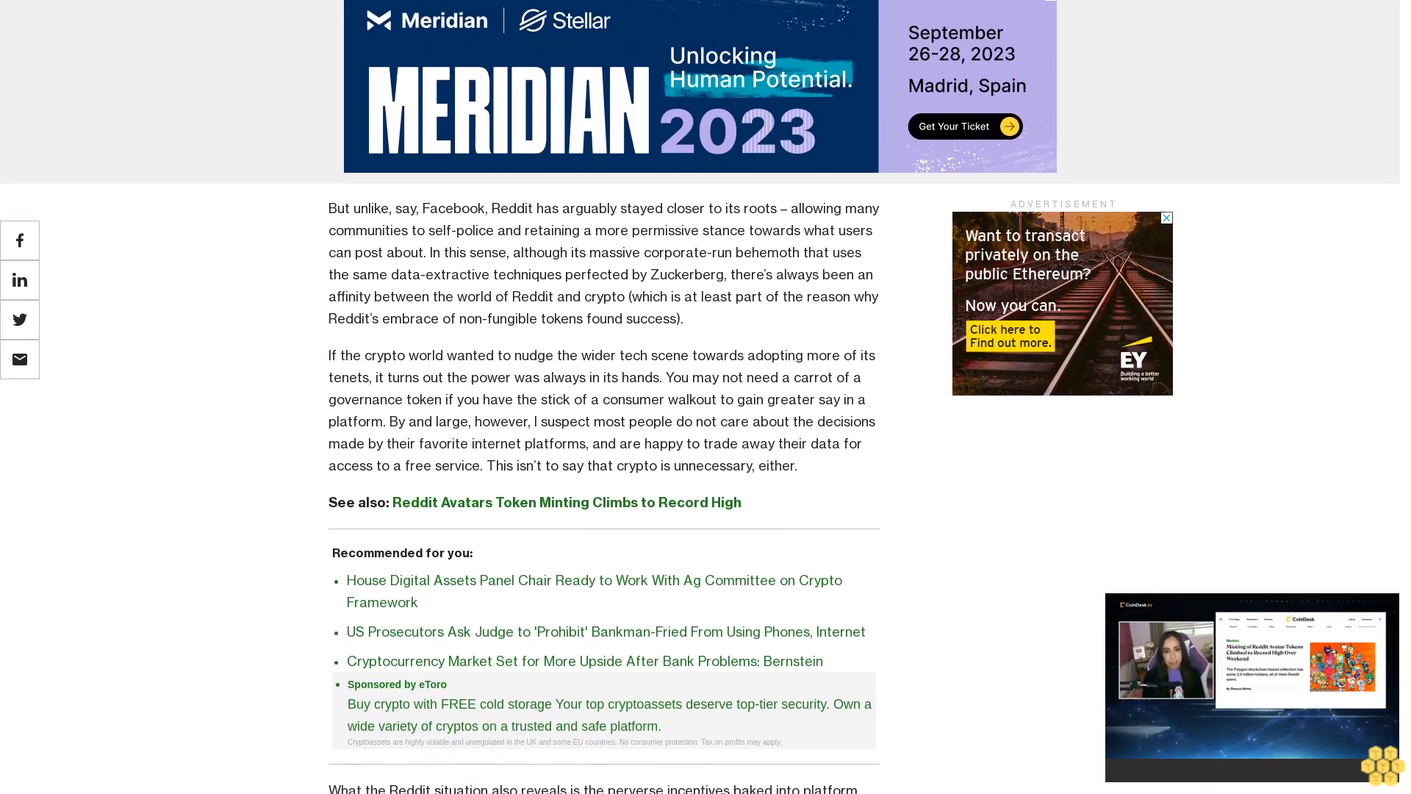
{"action": "scroll", "scroll_direction": "down", "scroll_amount": 3}
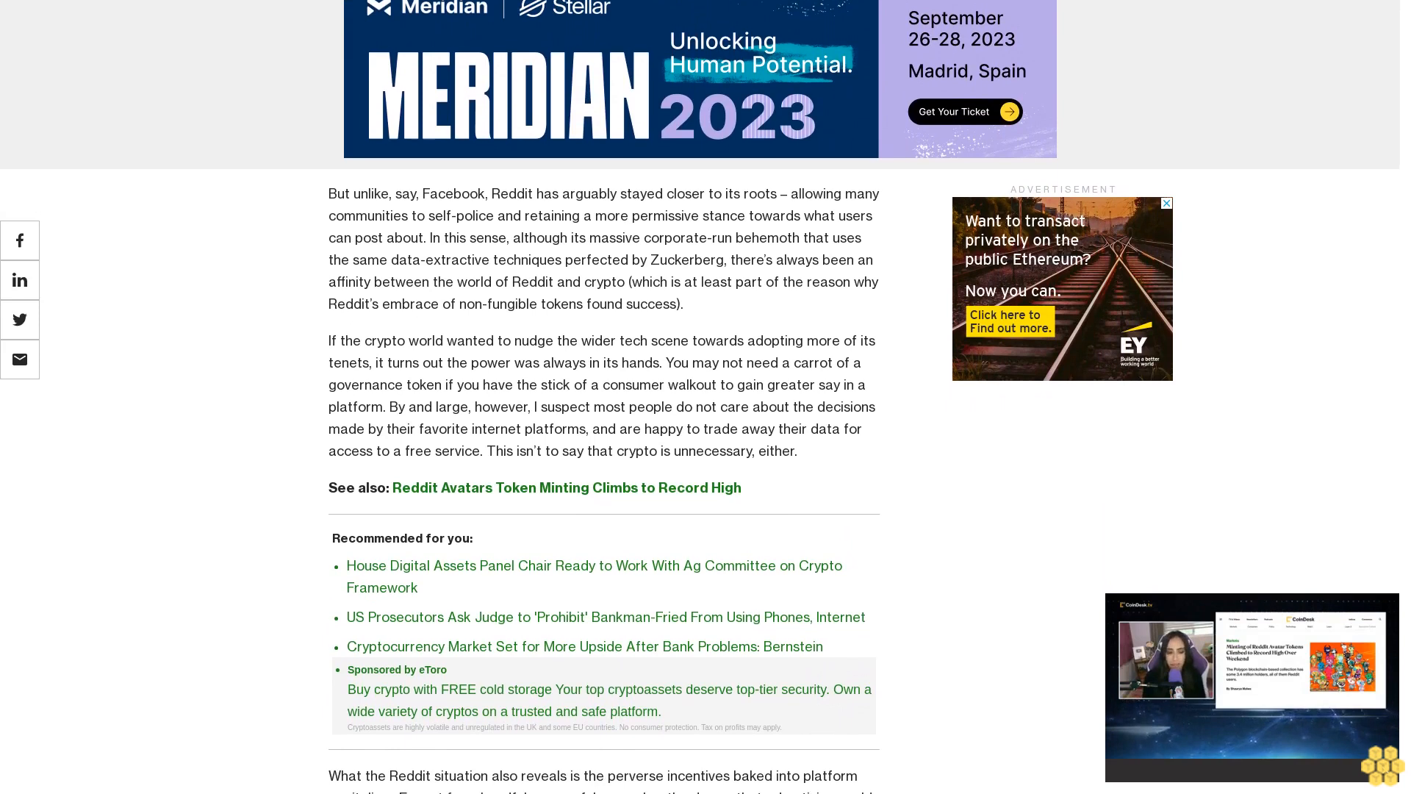
{"action": "scroll", "scroll_direction": "down", "scroll_amount": 3}
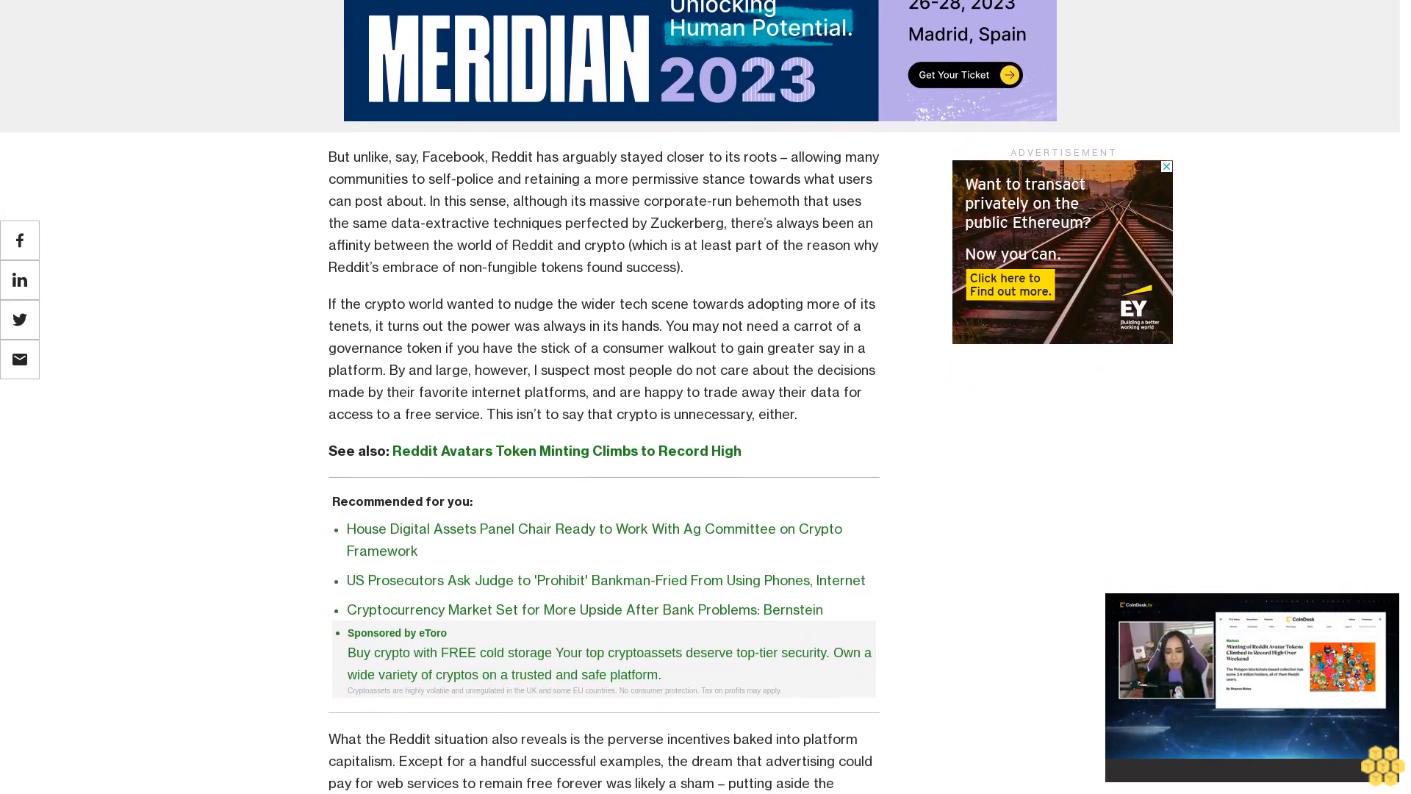
{"action": "scroll", "scroll_direction": "down", "scroll_amount": 3}
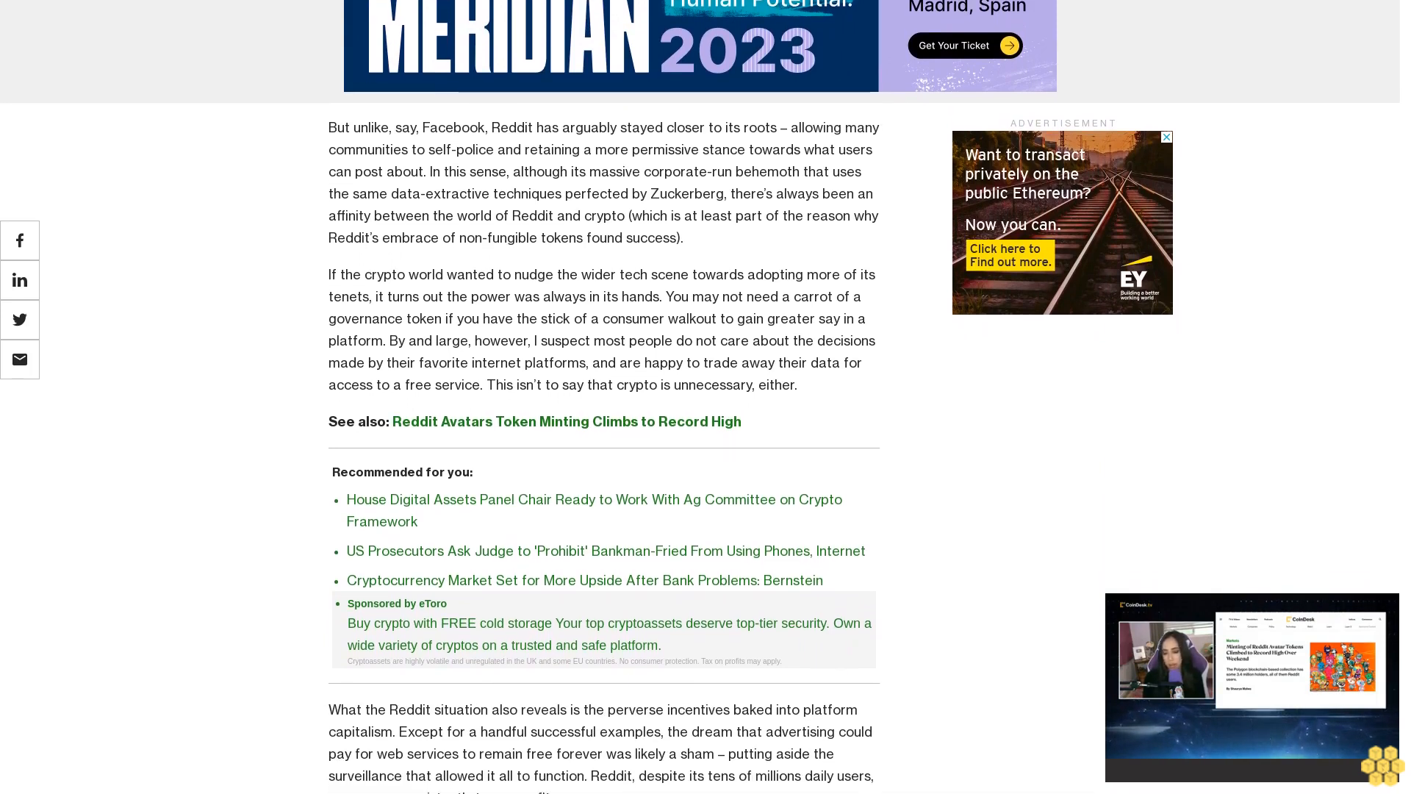
{"action": "scroll", "scroll_direction": "down", "scroll_amount": 3}
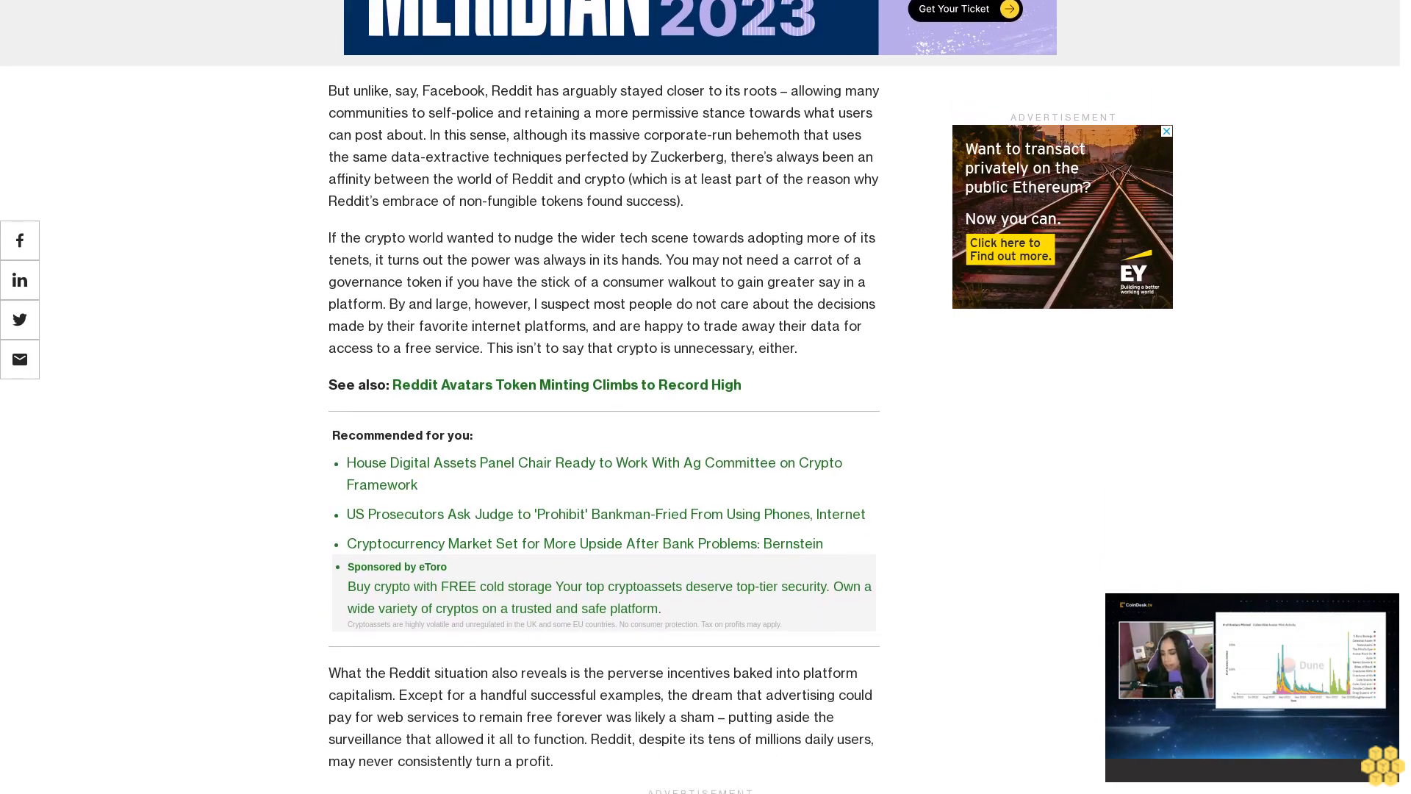
{"action": "scroll", "scroll_direction": "down", "scroll_amount": 3}
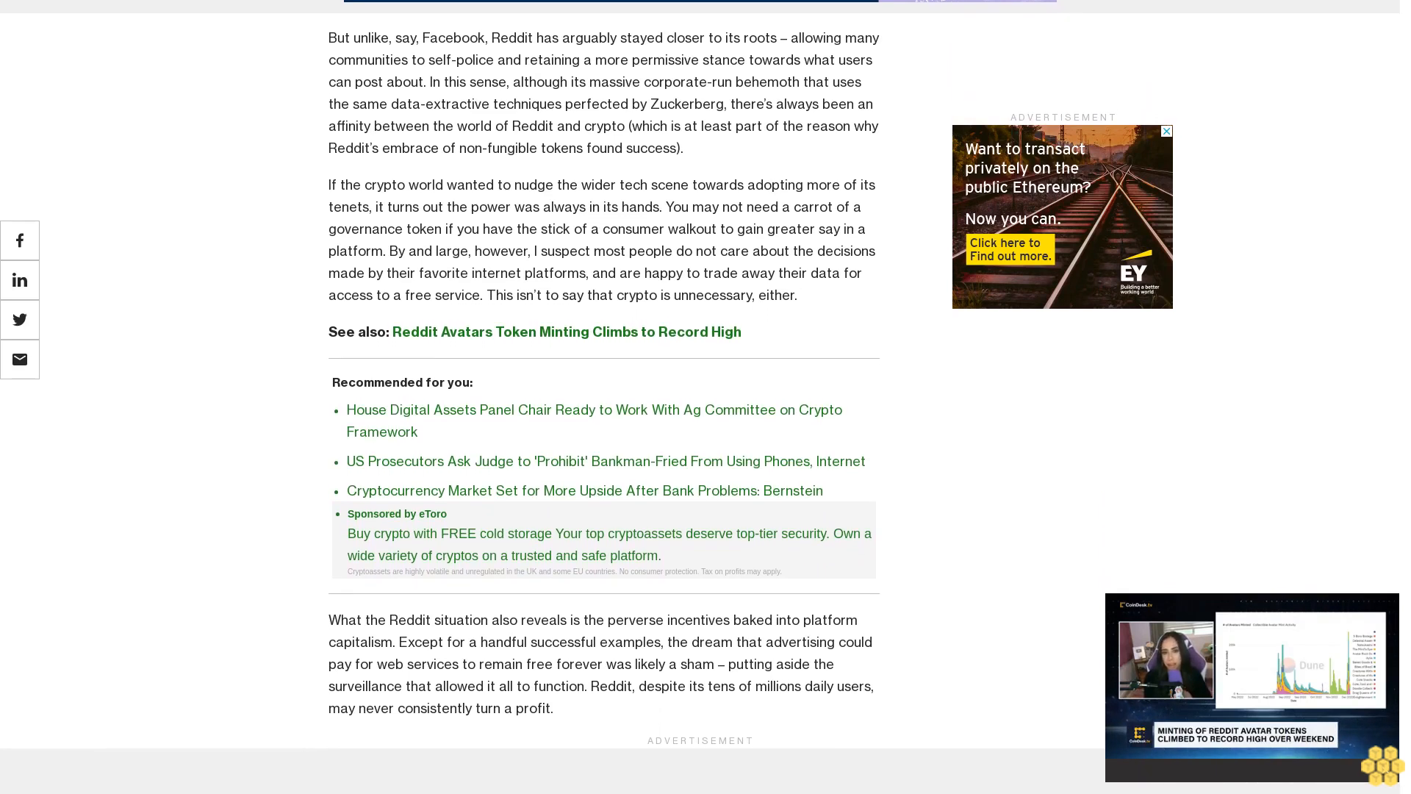
{"action": "scroll", "scroll_direction": "down", "scroll_amount": 3}
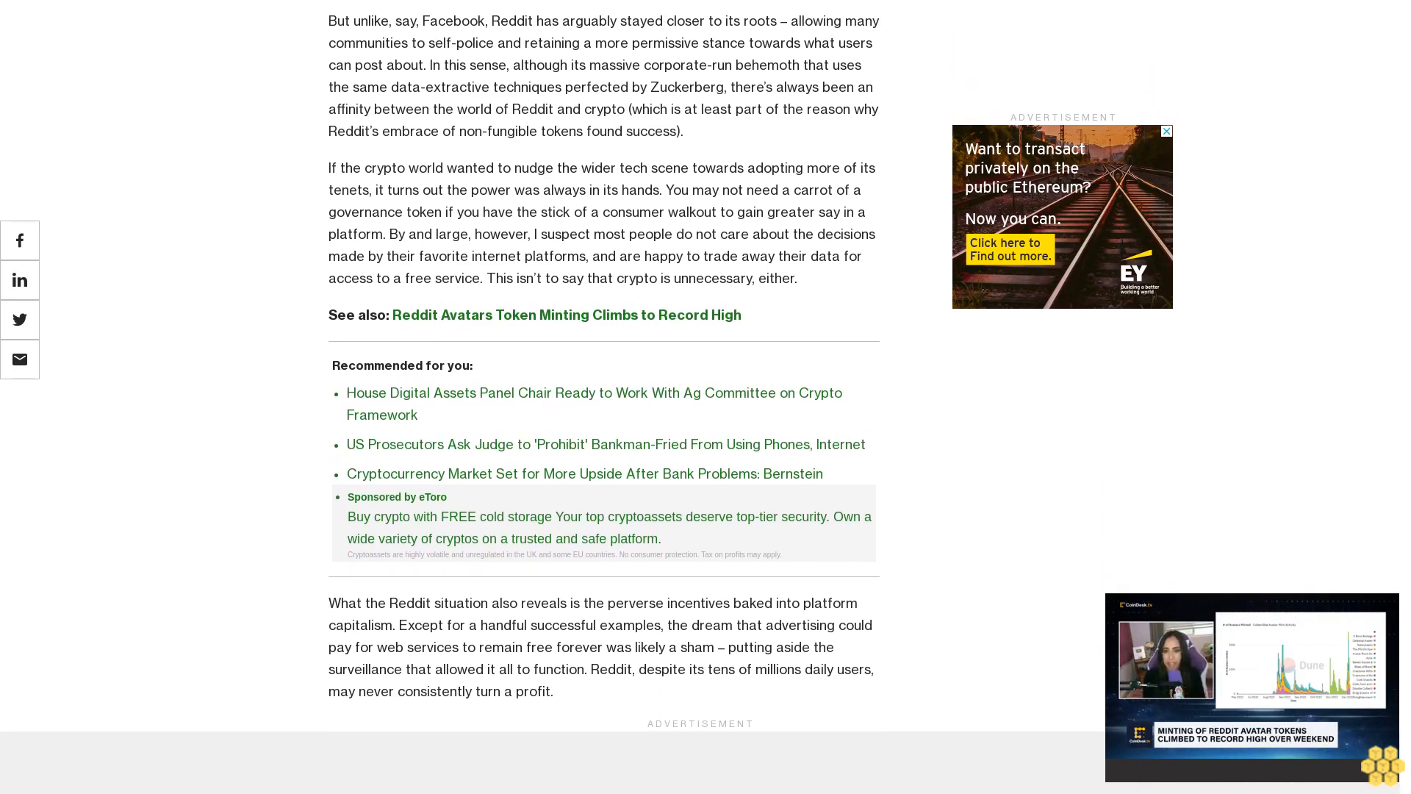
{"action": "scroll", "scroll_direction": "down", "scroll_amount": 3}
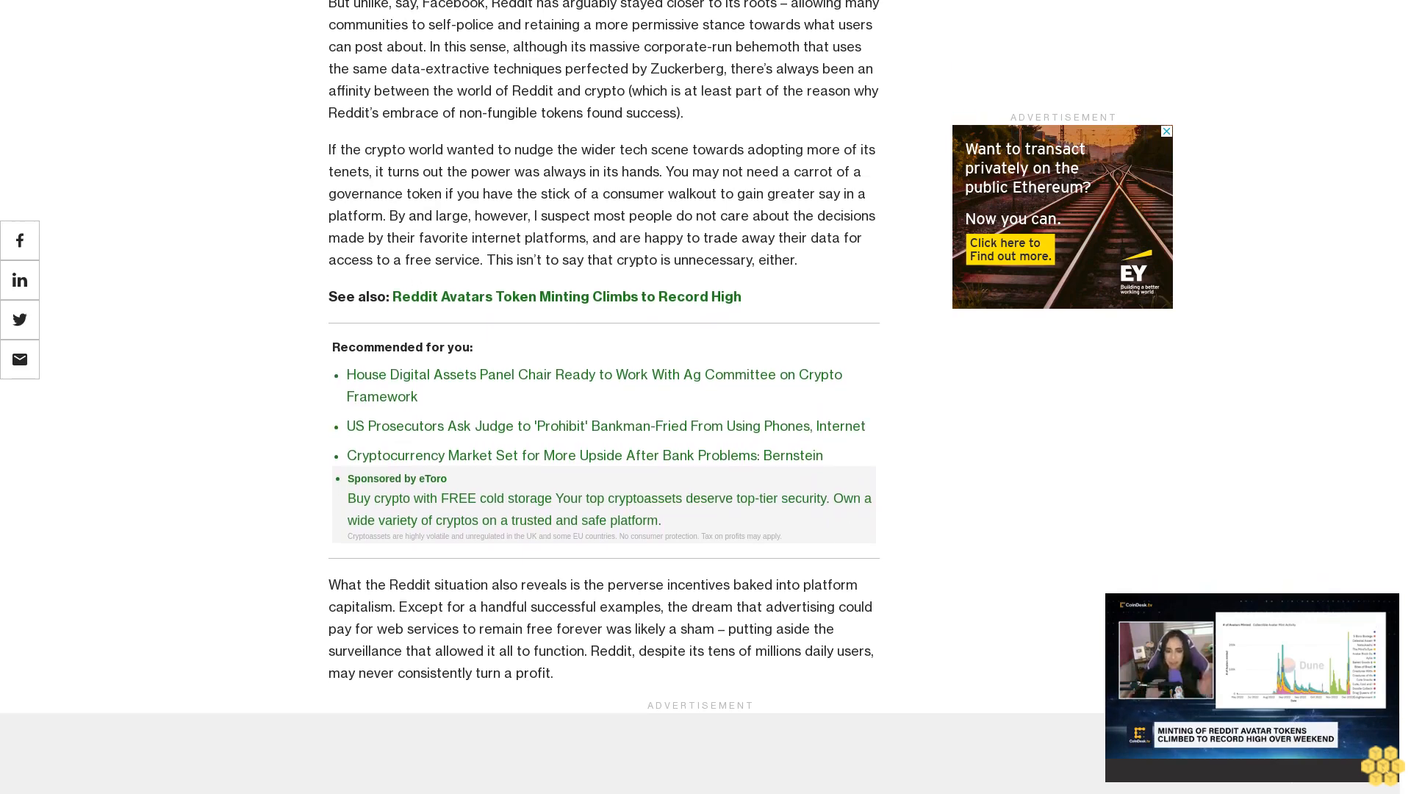
{"action": "scroll", "scroll_direction": "down", "scroll_amount": 3}
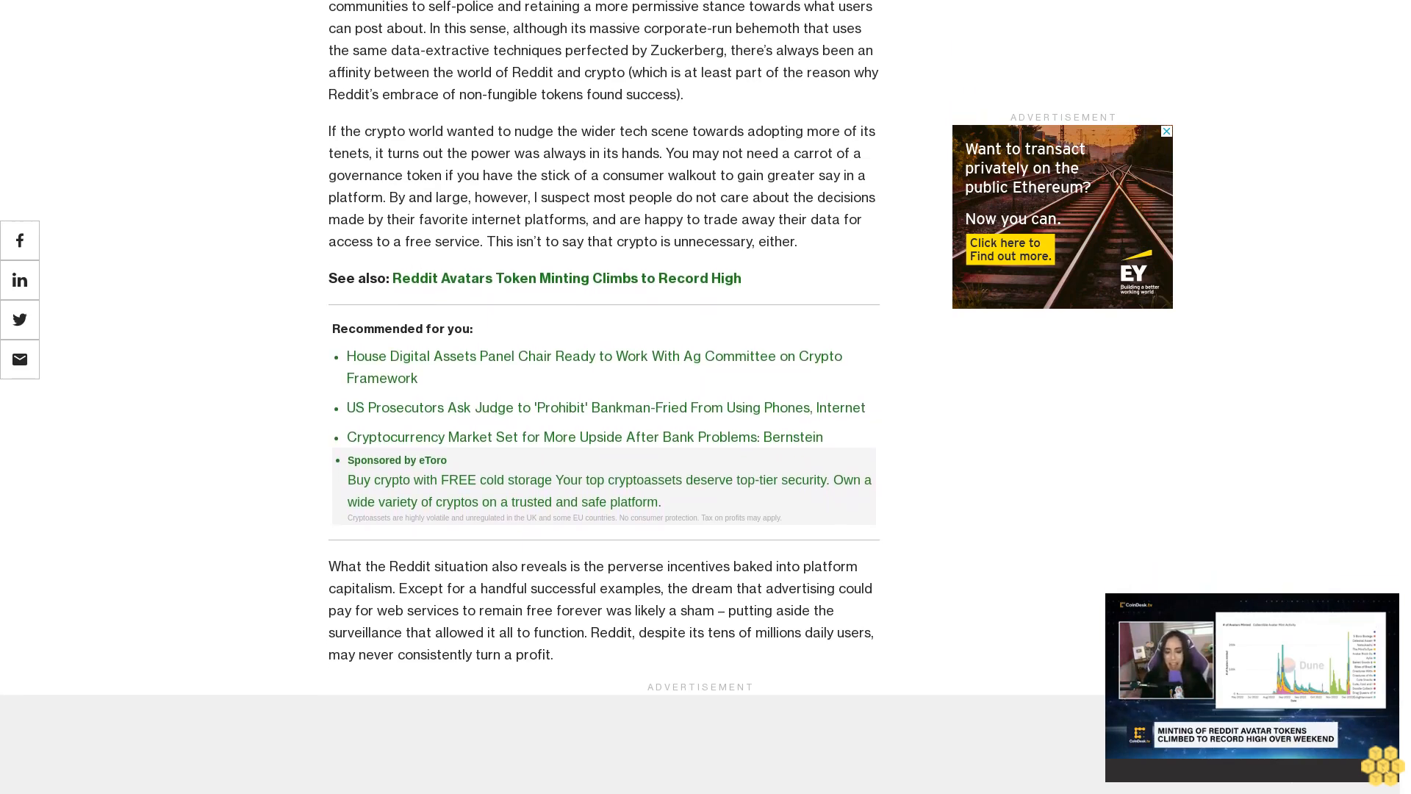
{"action": "scroll", "scroll_direction": "down", "scroll_amount": 3}
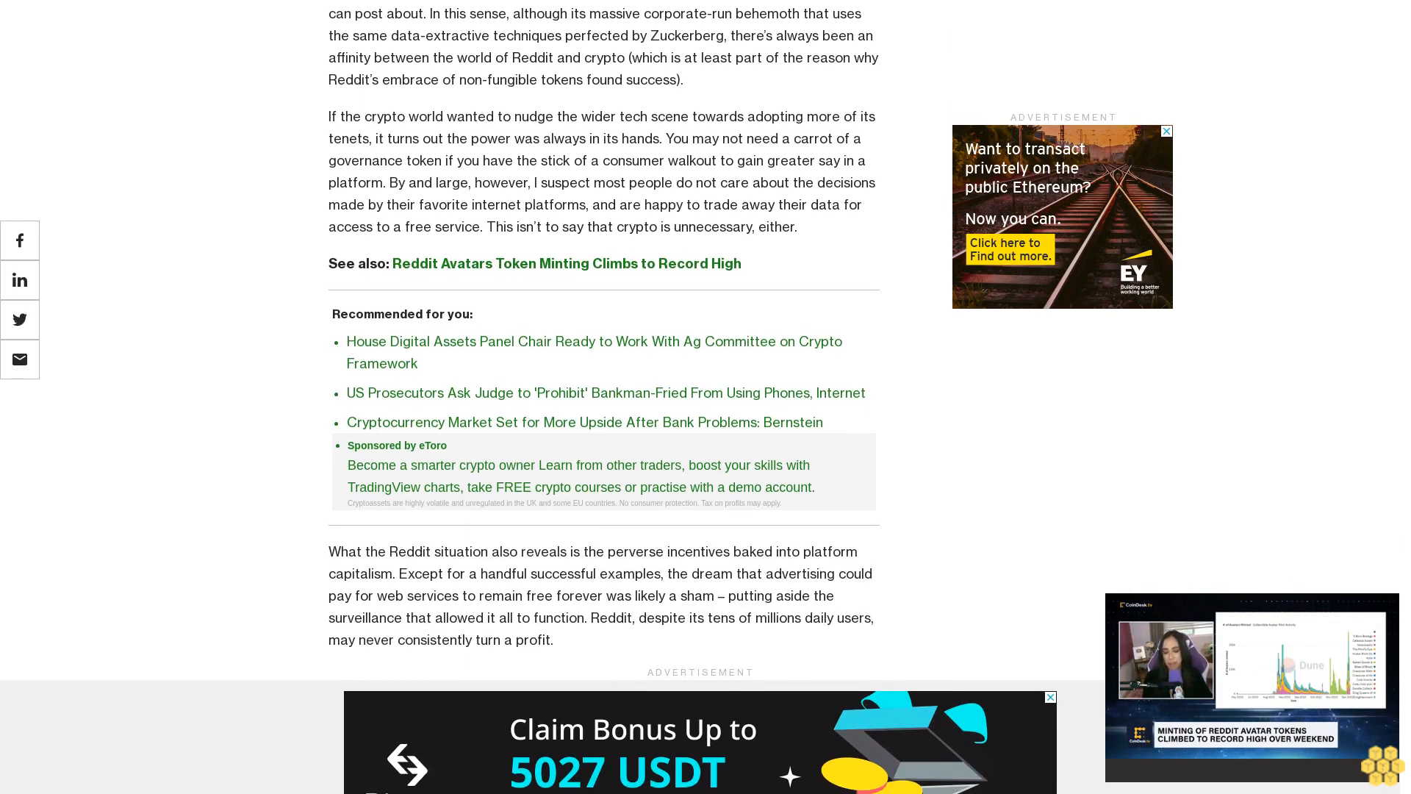
{"action": "scroll", "scroll_direction": "down", "scroll_amount": 3}
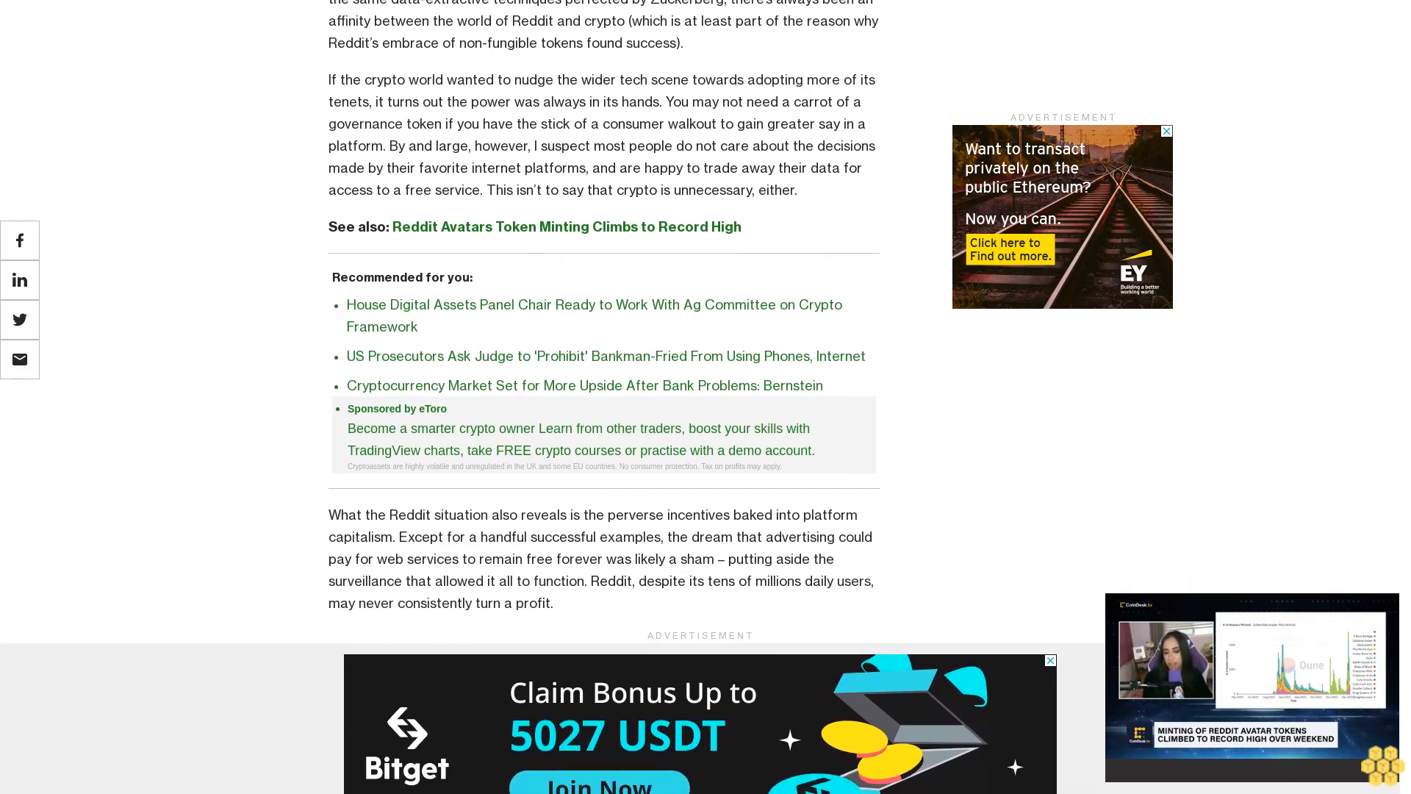
{"action": "scroll", "scroll_direction": "down", "scroll_amount": 3}
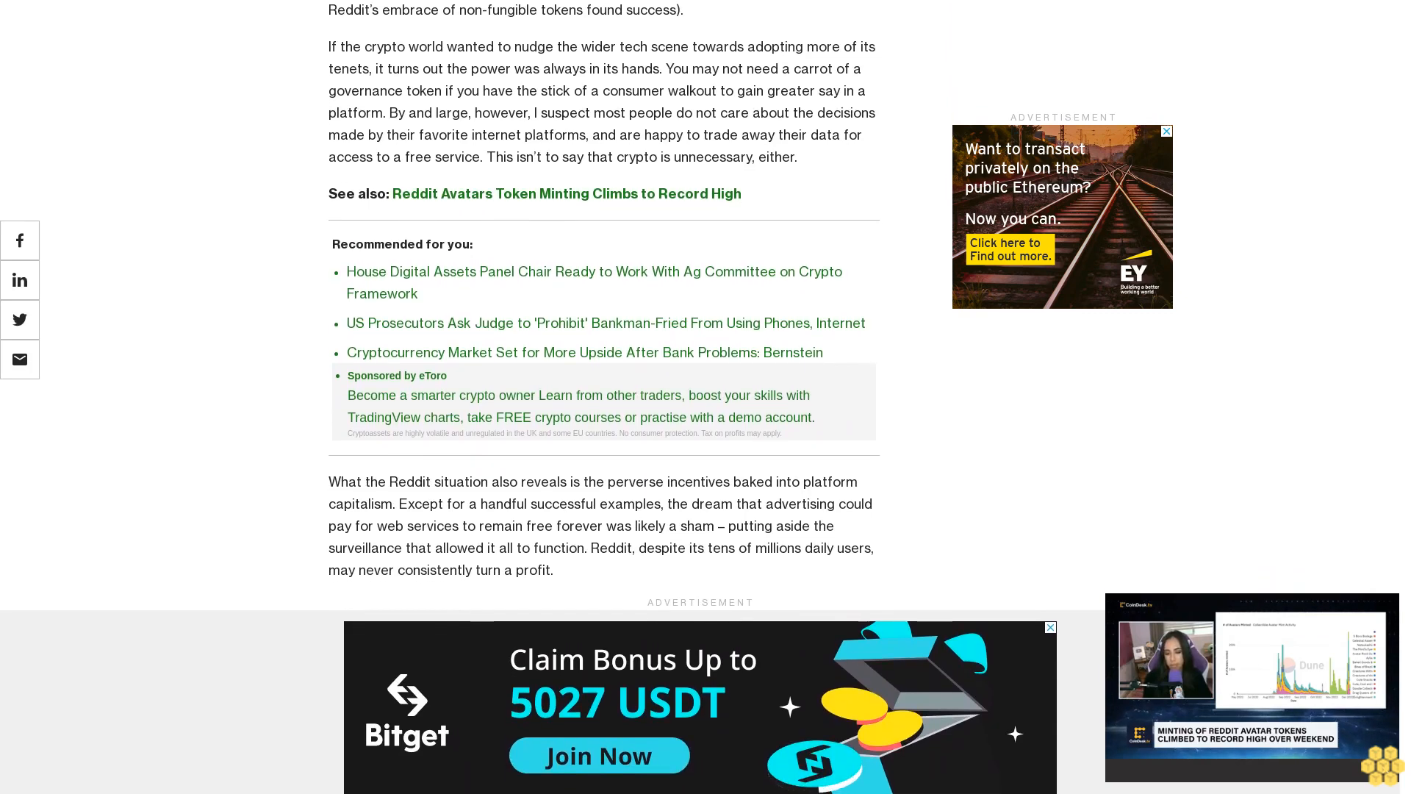
{"action": "scroll", "scroll_direction": "down", "scroll_amount": 3}
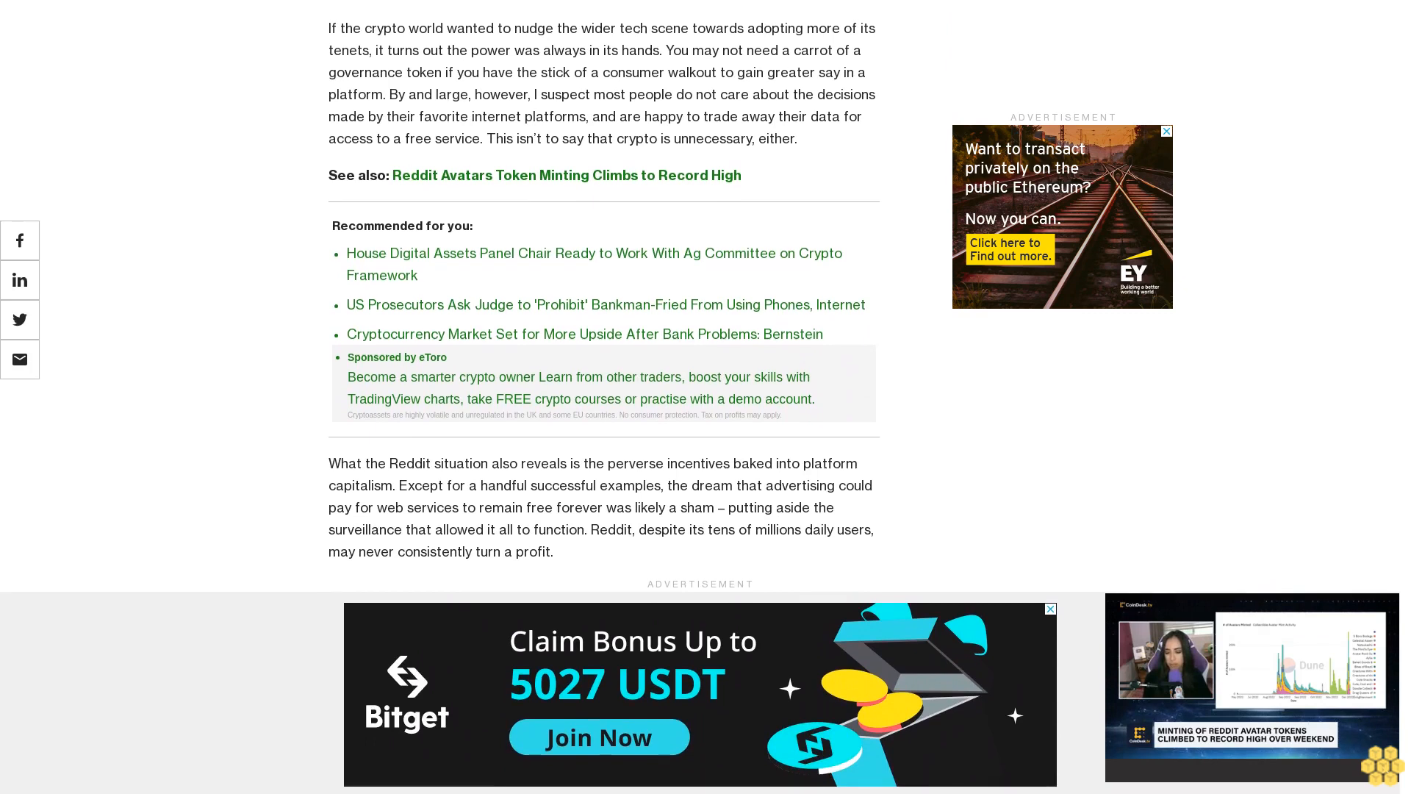
{"action": "scroll", "scroll_direction": "up", "scroll_amount": 3}
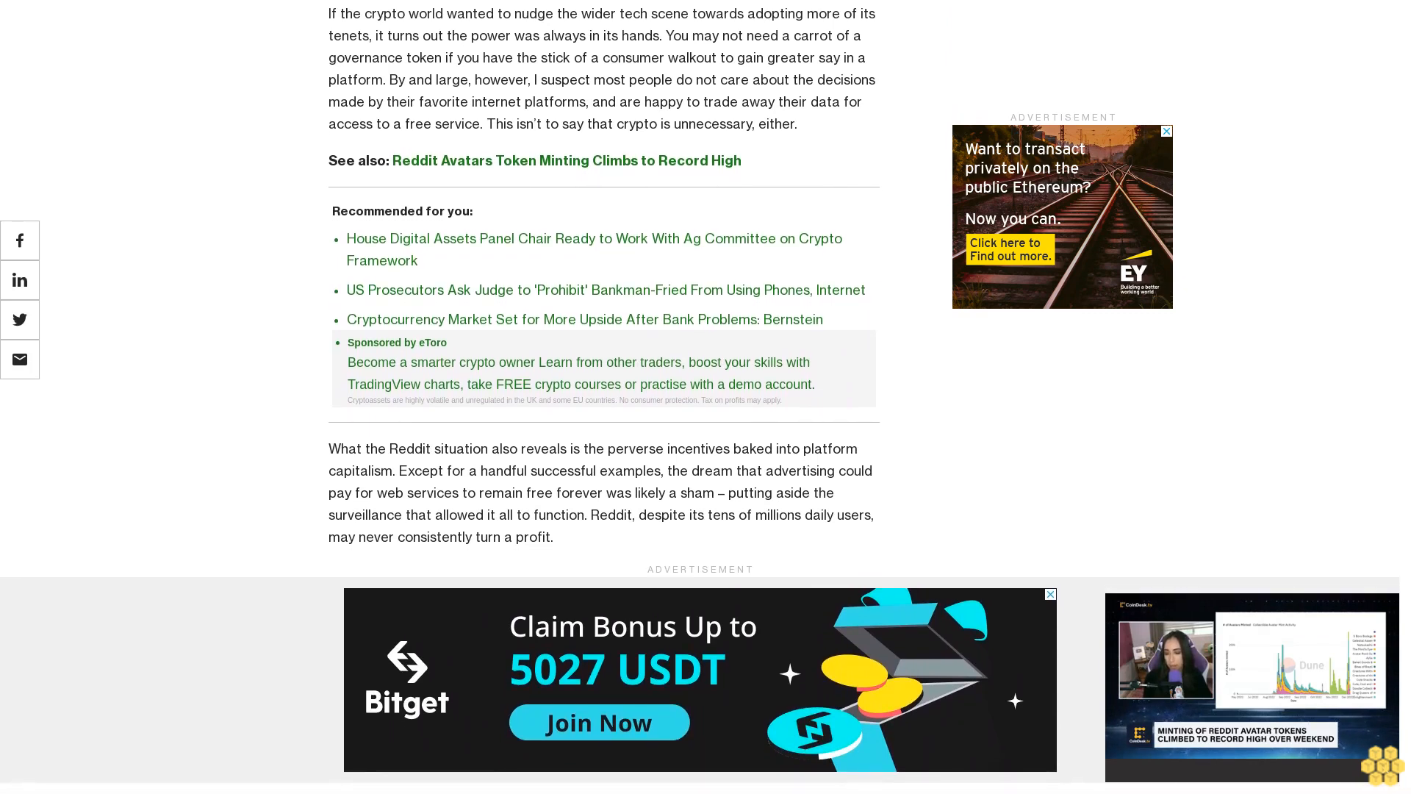